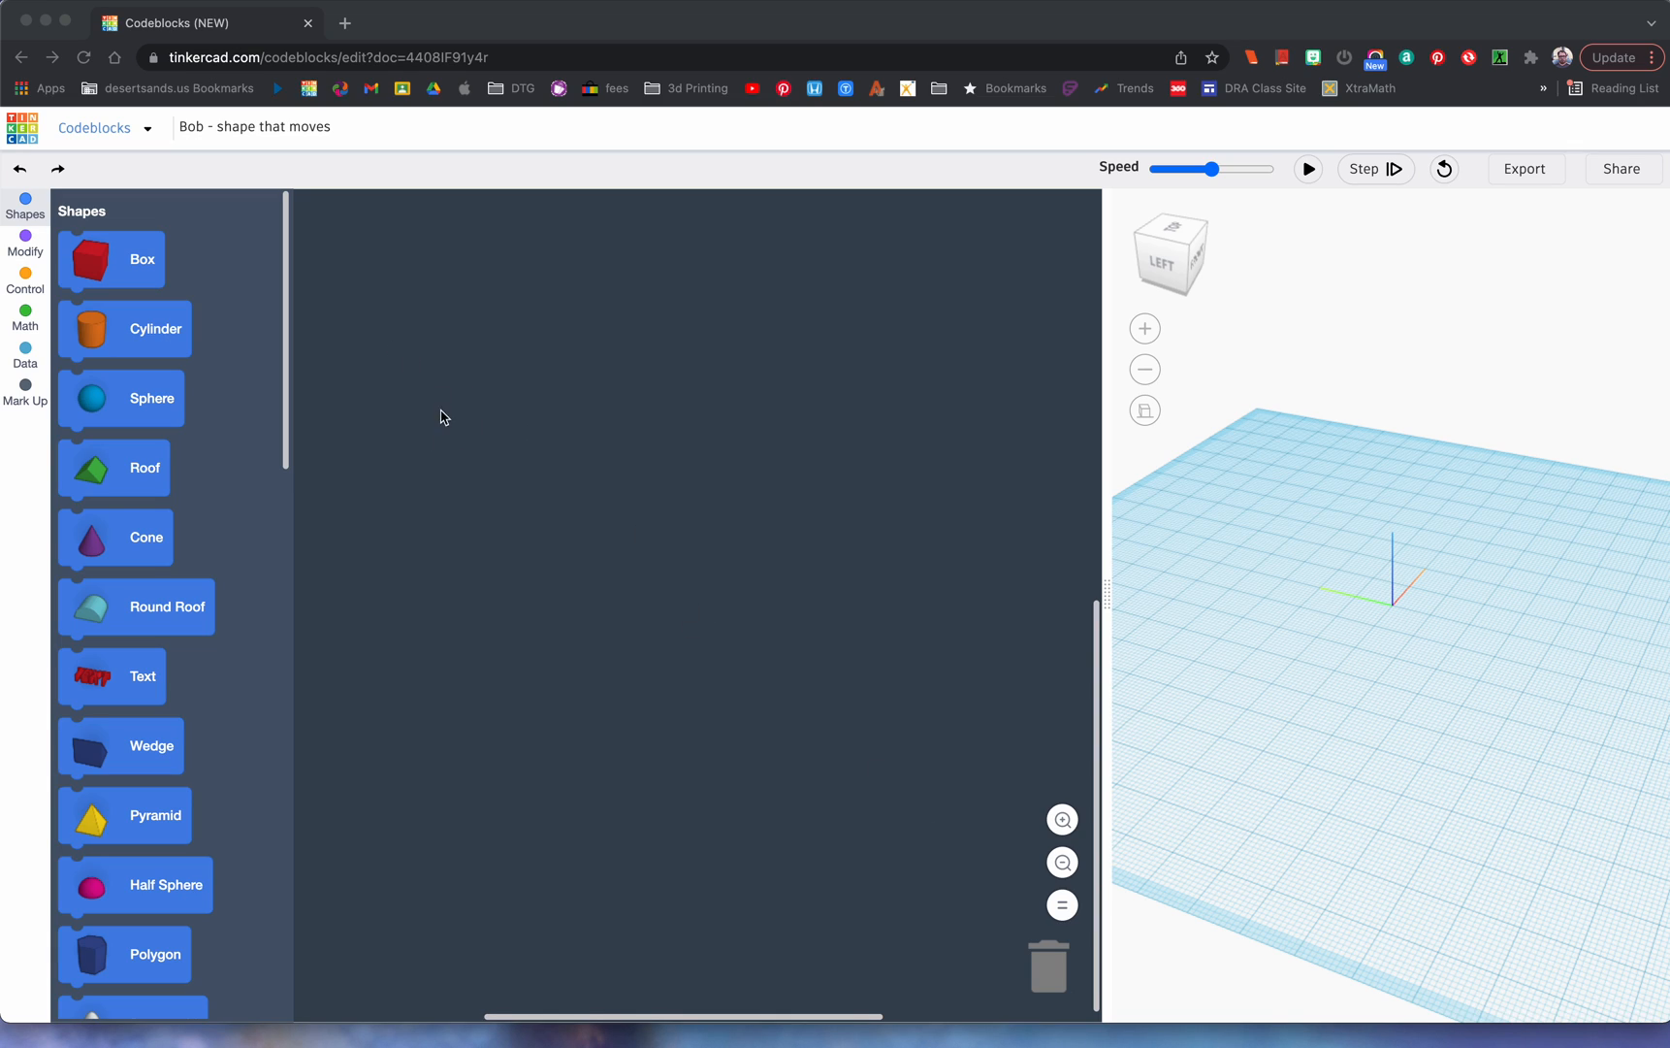
pyautogui.moveTo(134, 276)
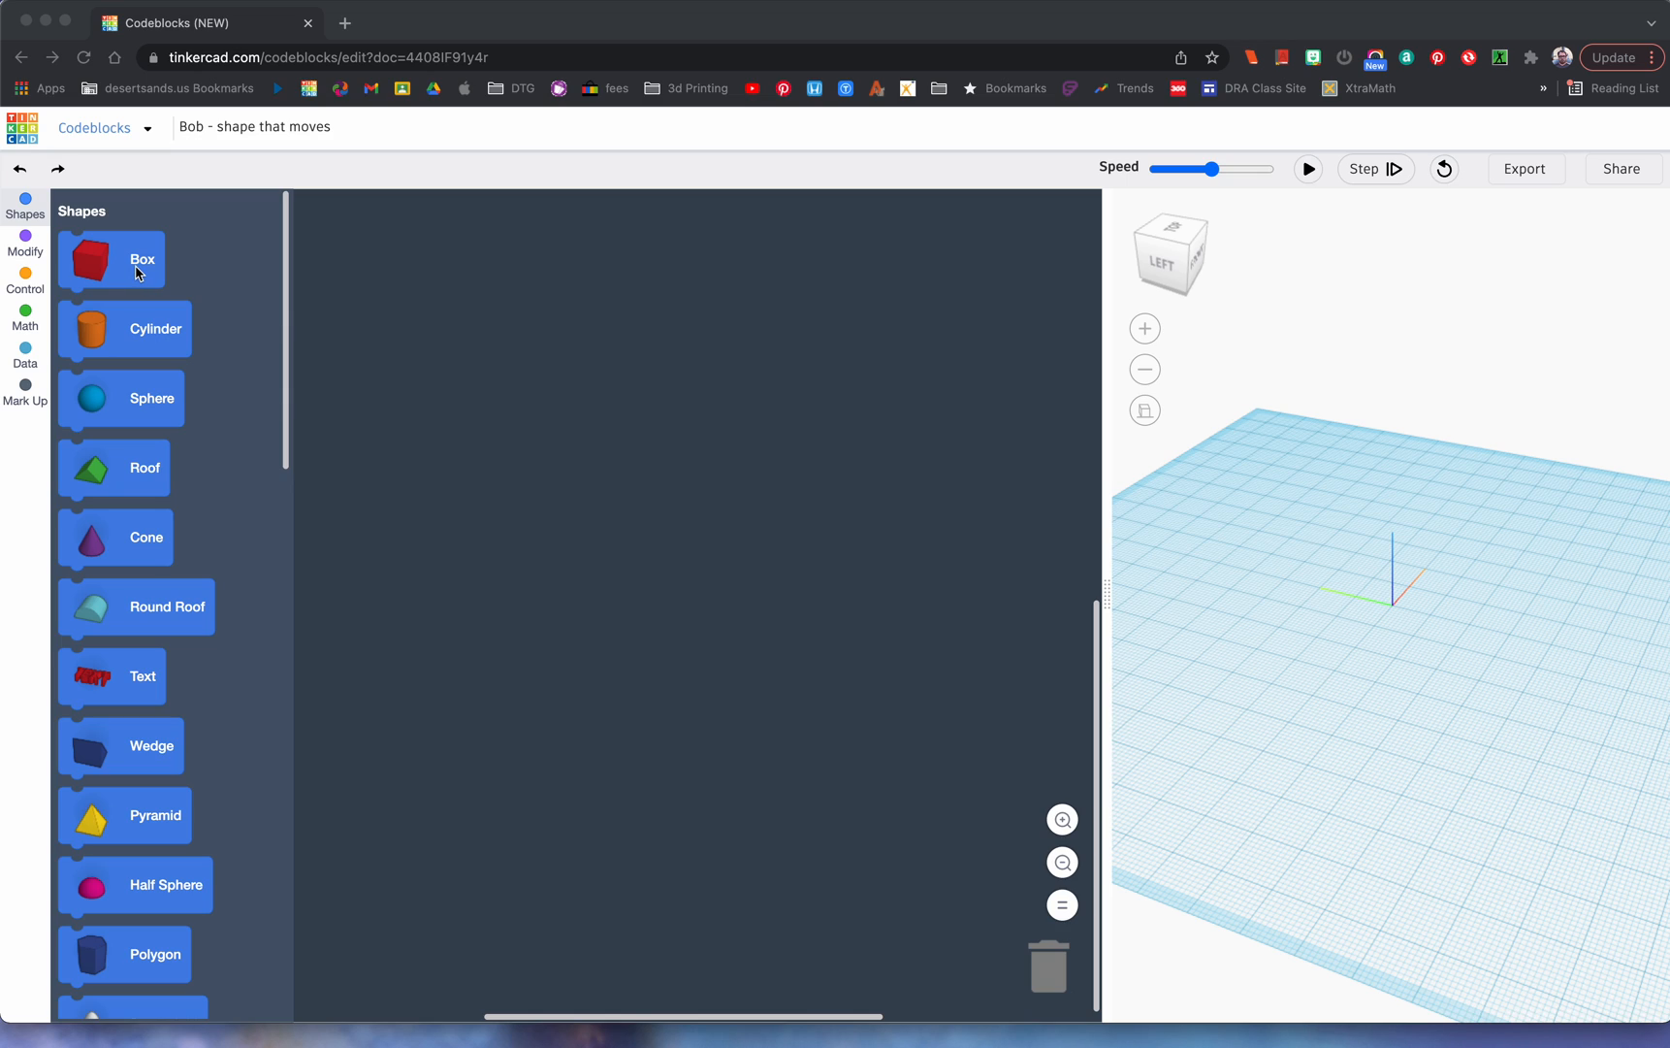
# Add a 20×20×20 box block to the program and expand its size settings.
pyautogui.click(139, 272)
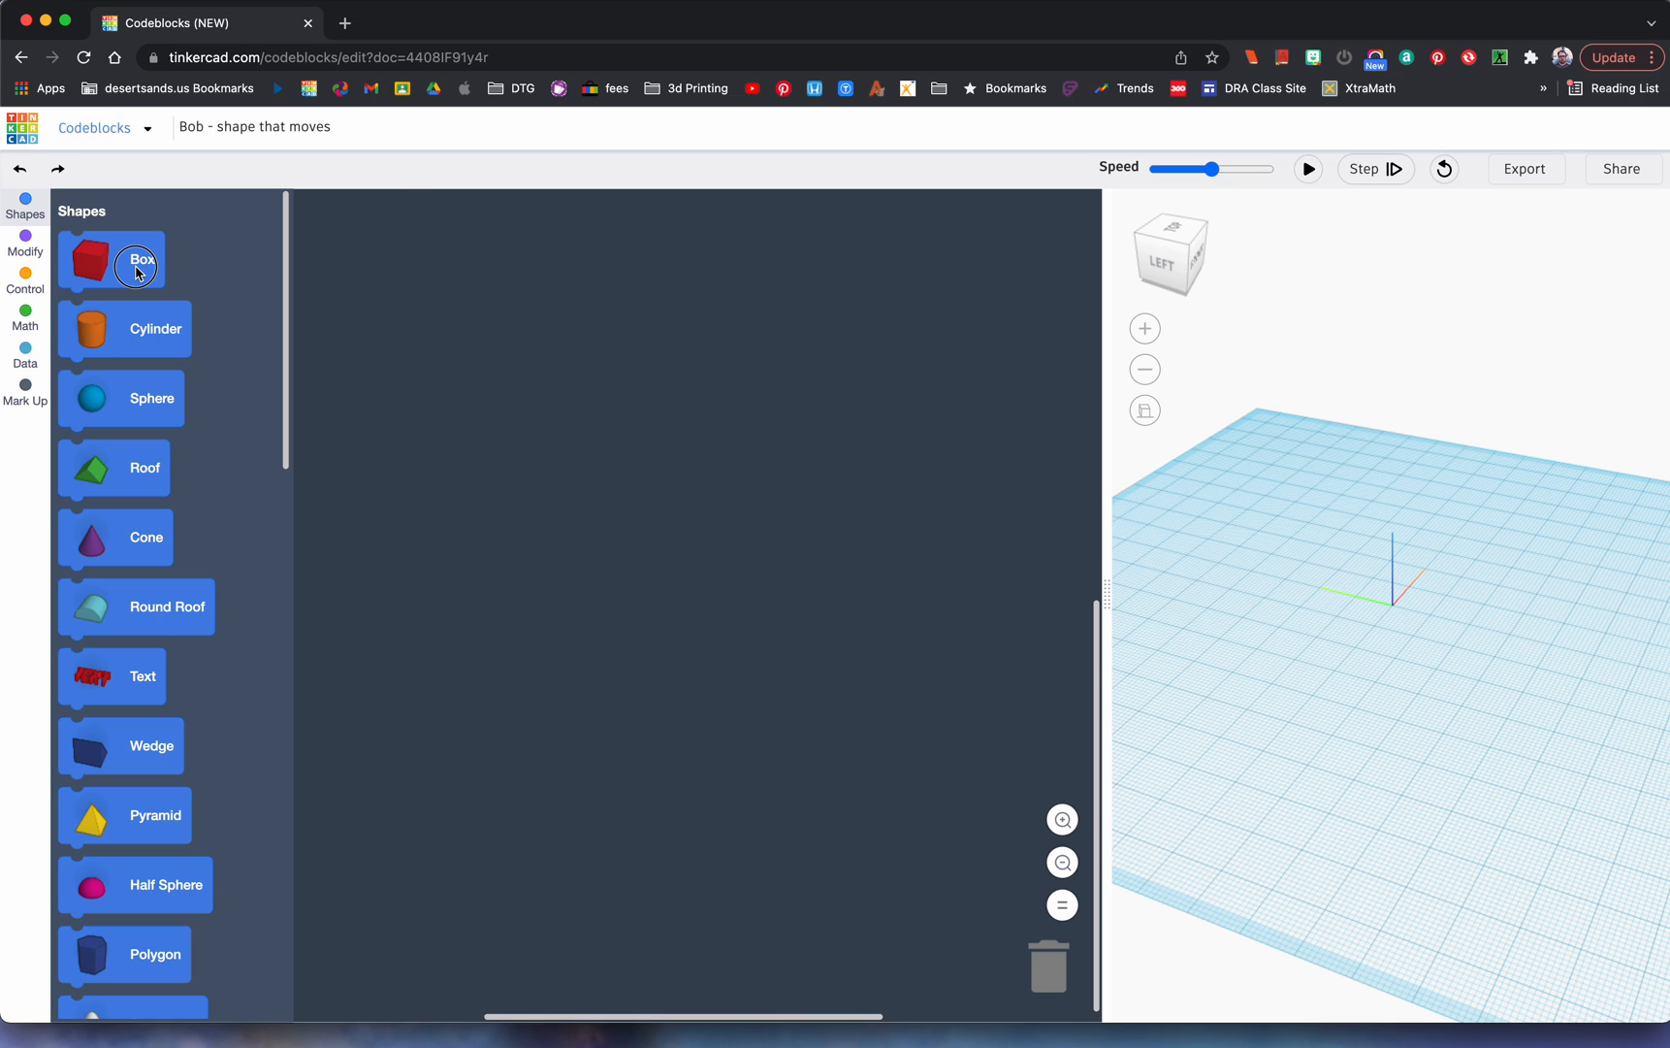
pyautogui.moveTo(111, 260); pyautogui.dragTo(529, 448)
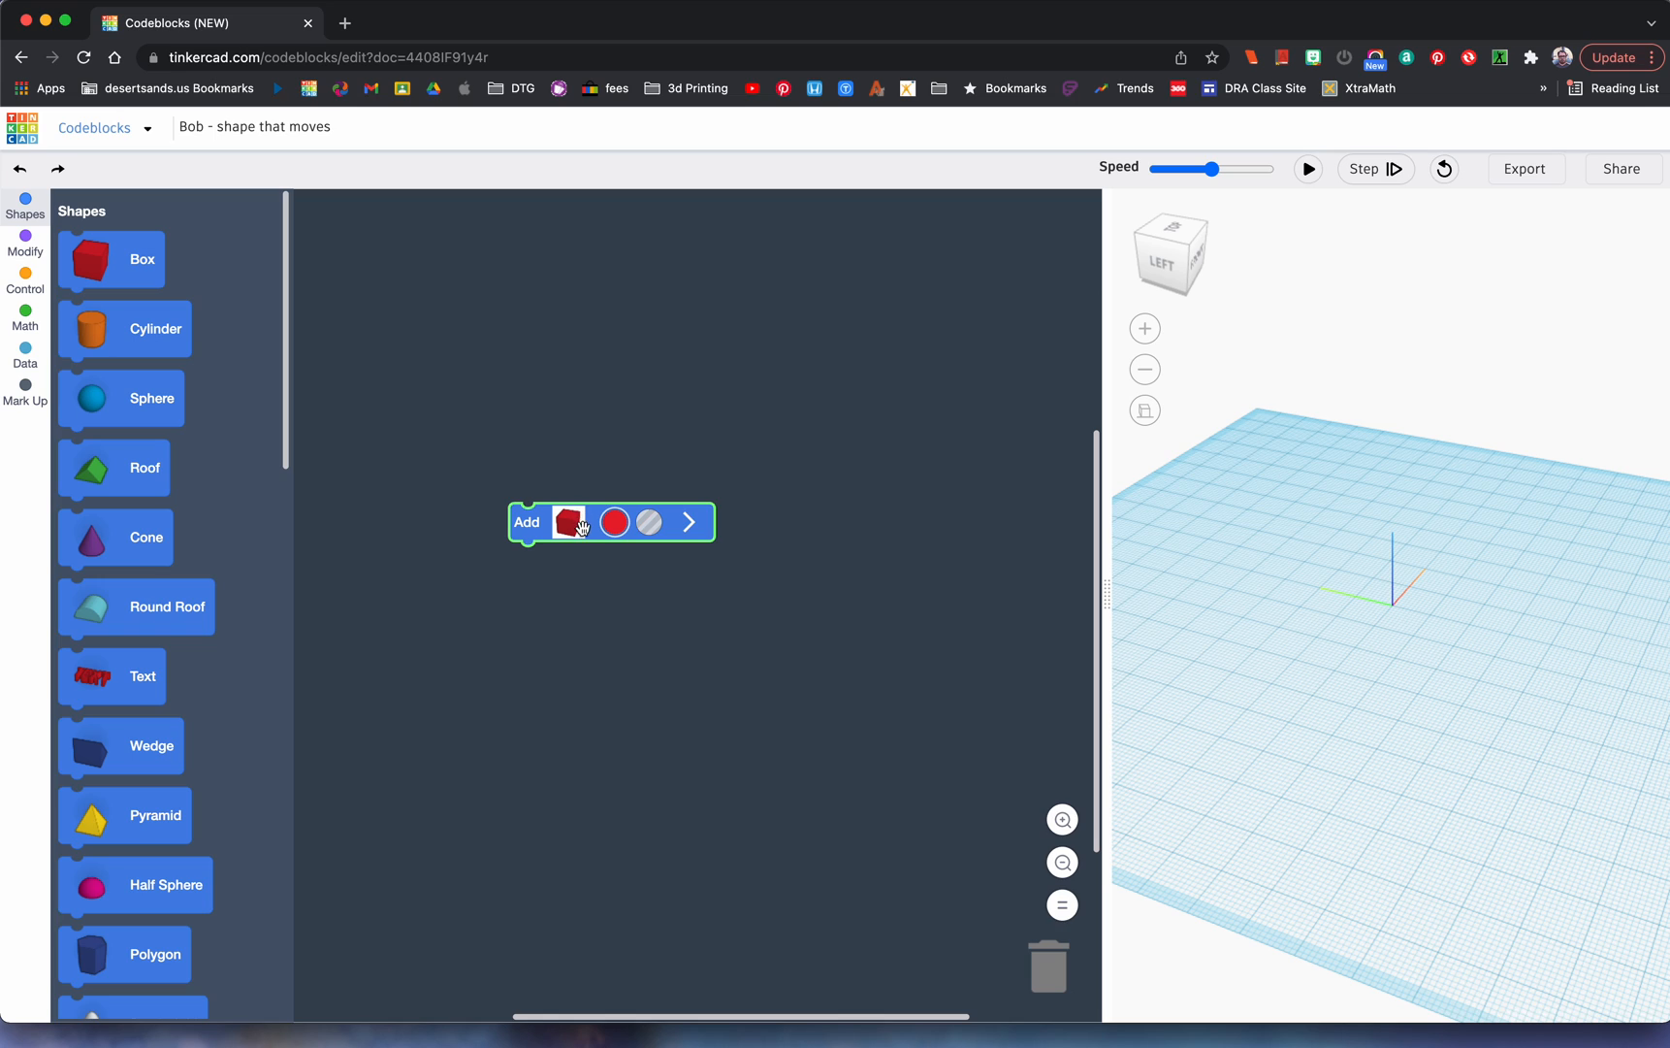
pyautogui.moveTo(605, 550)
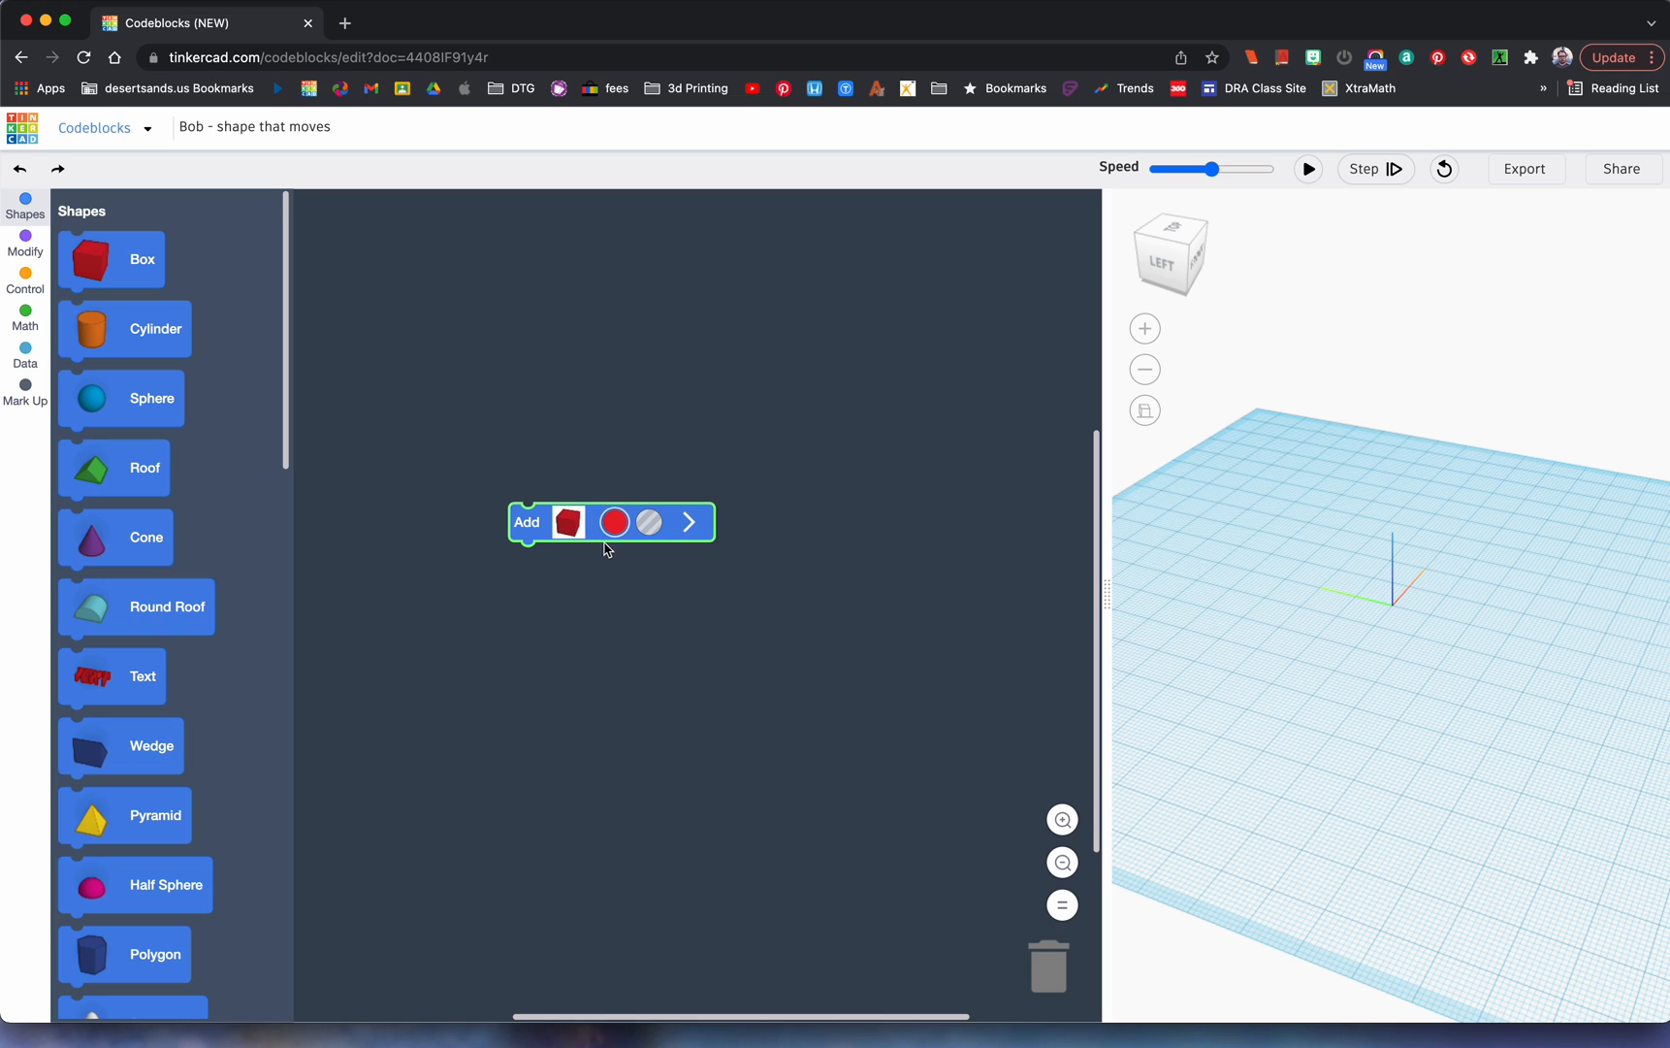
pyautogui.click(688, 522)
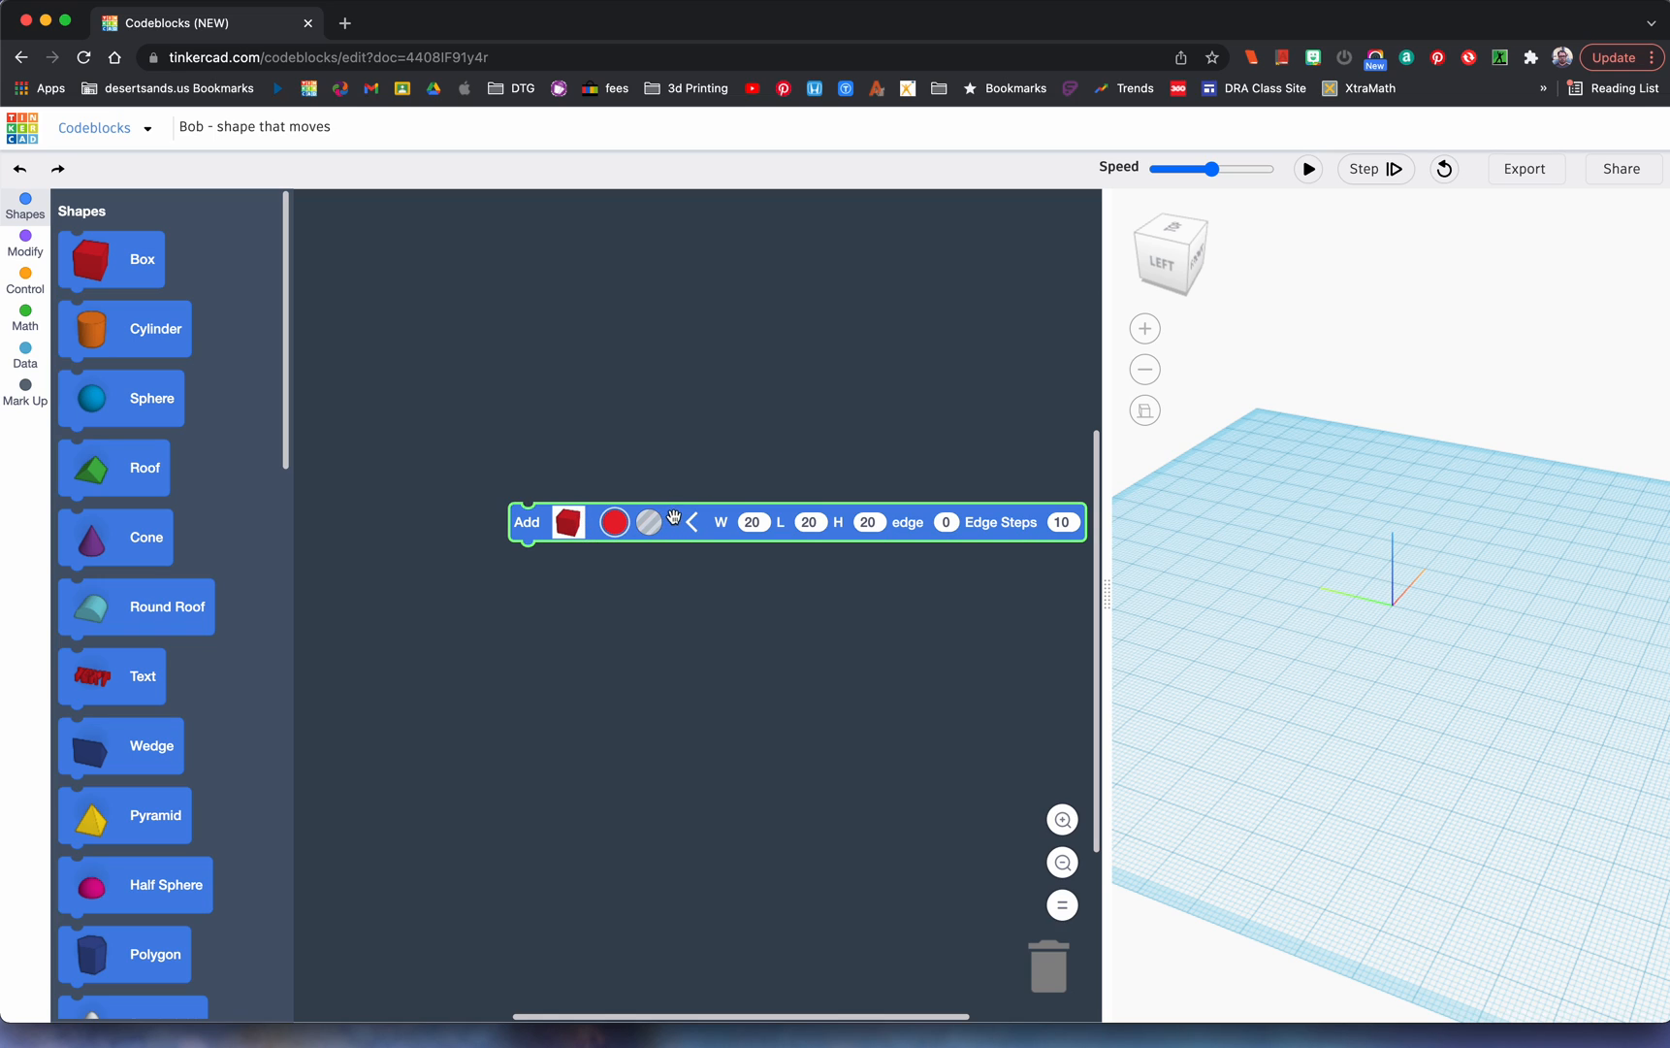
# Add a Move block beneath the box with Z set to 10.
pyautogui.scroll(-3)
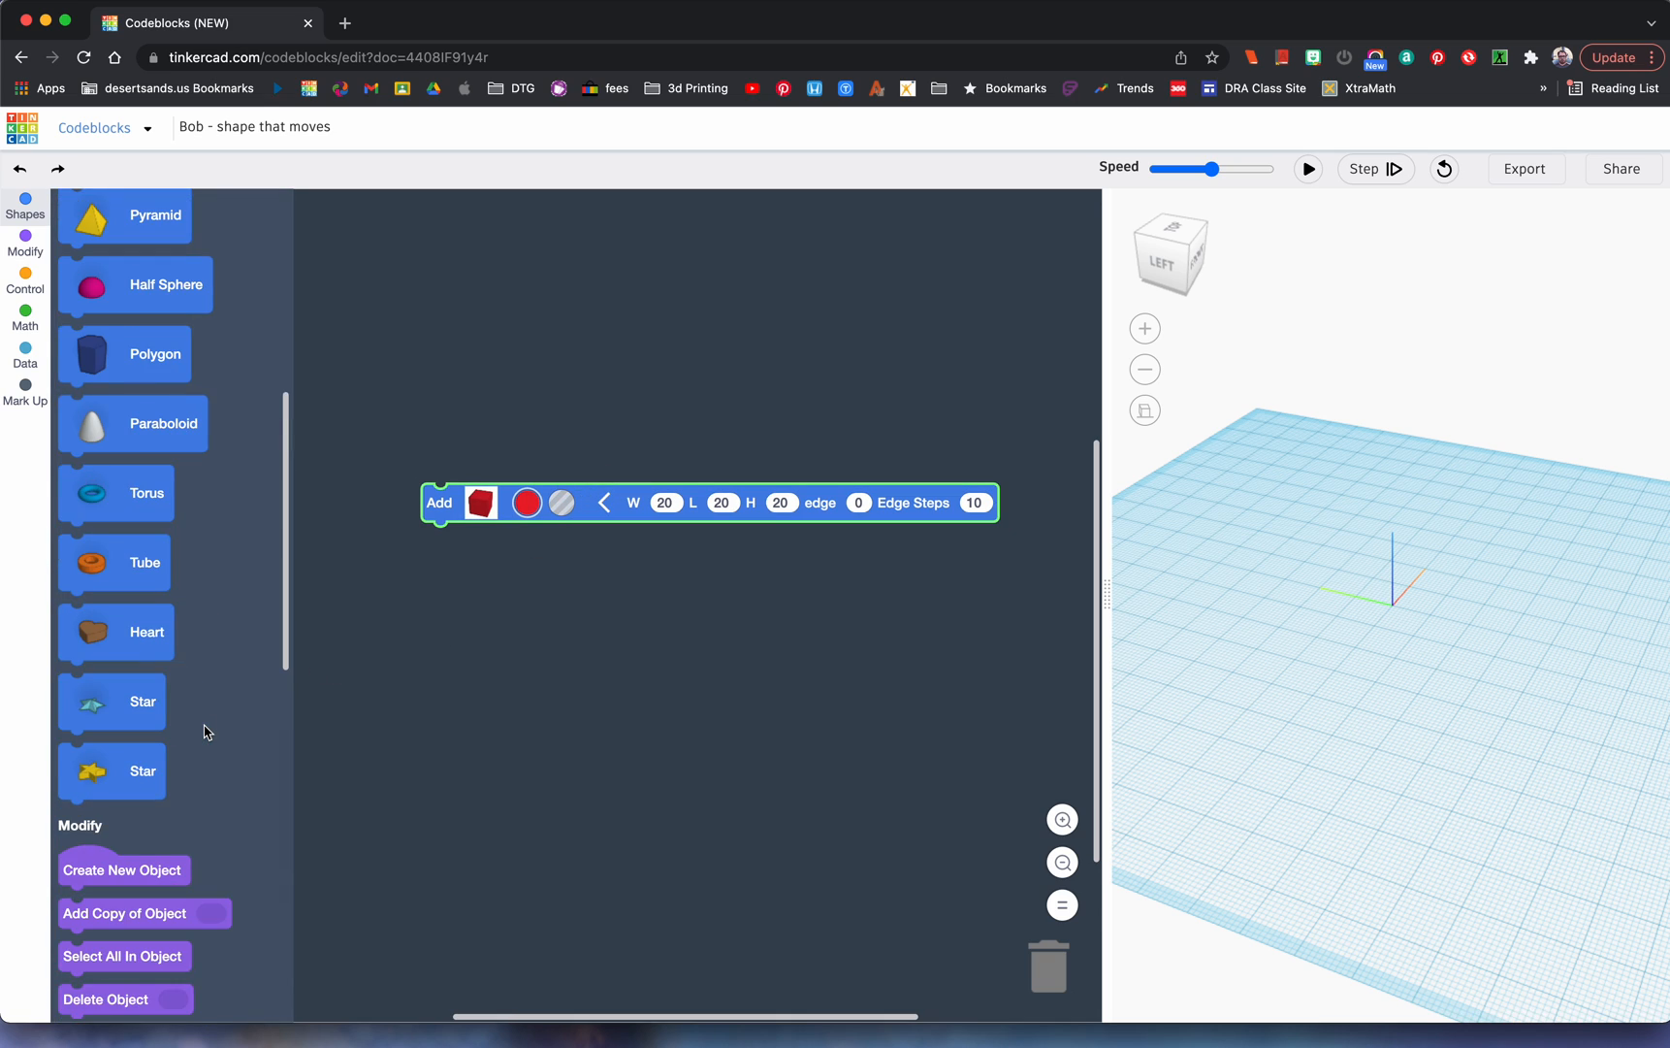
pyautogui.scroll(-3)
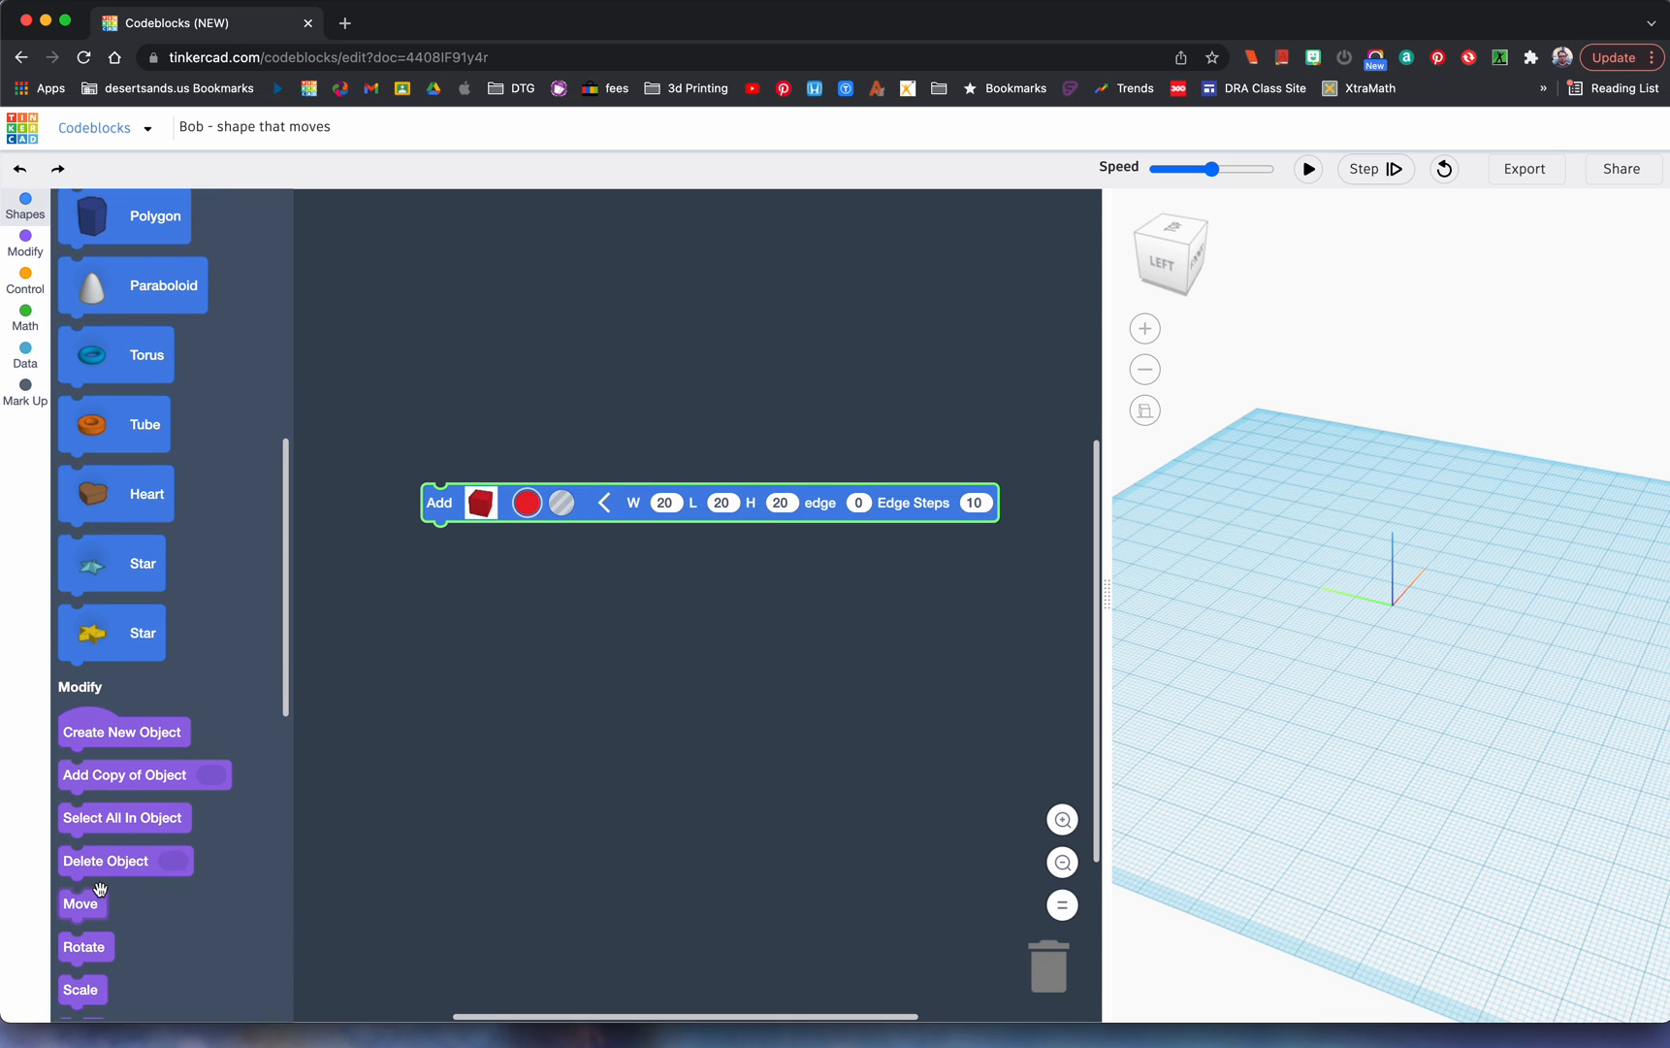
pyautogui.moveTo(82, 902); pyautogui.dragTo(452, 543)
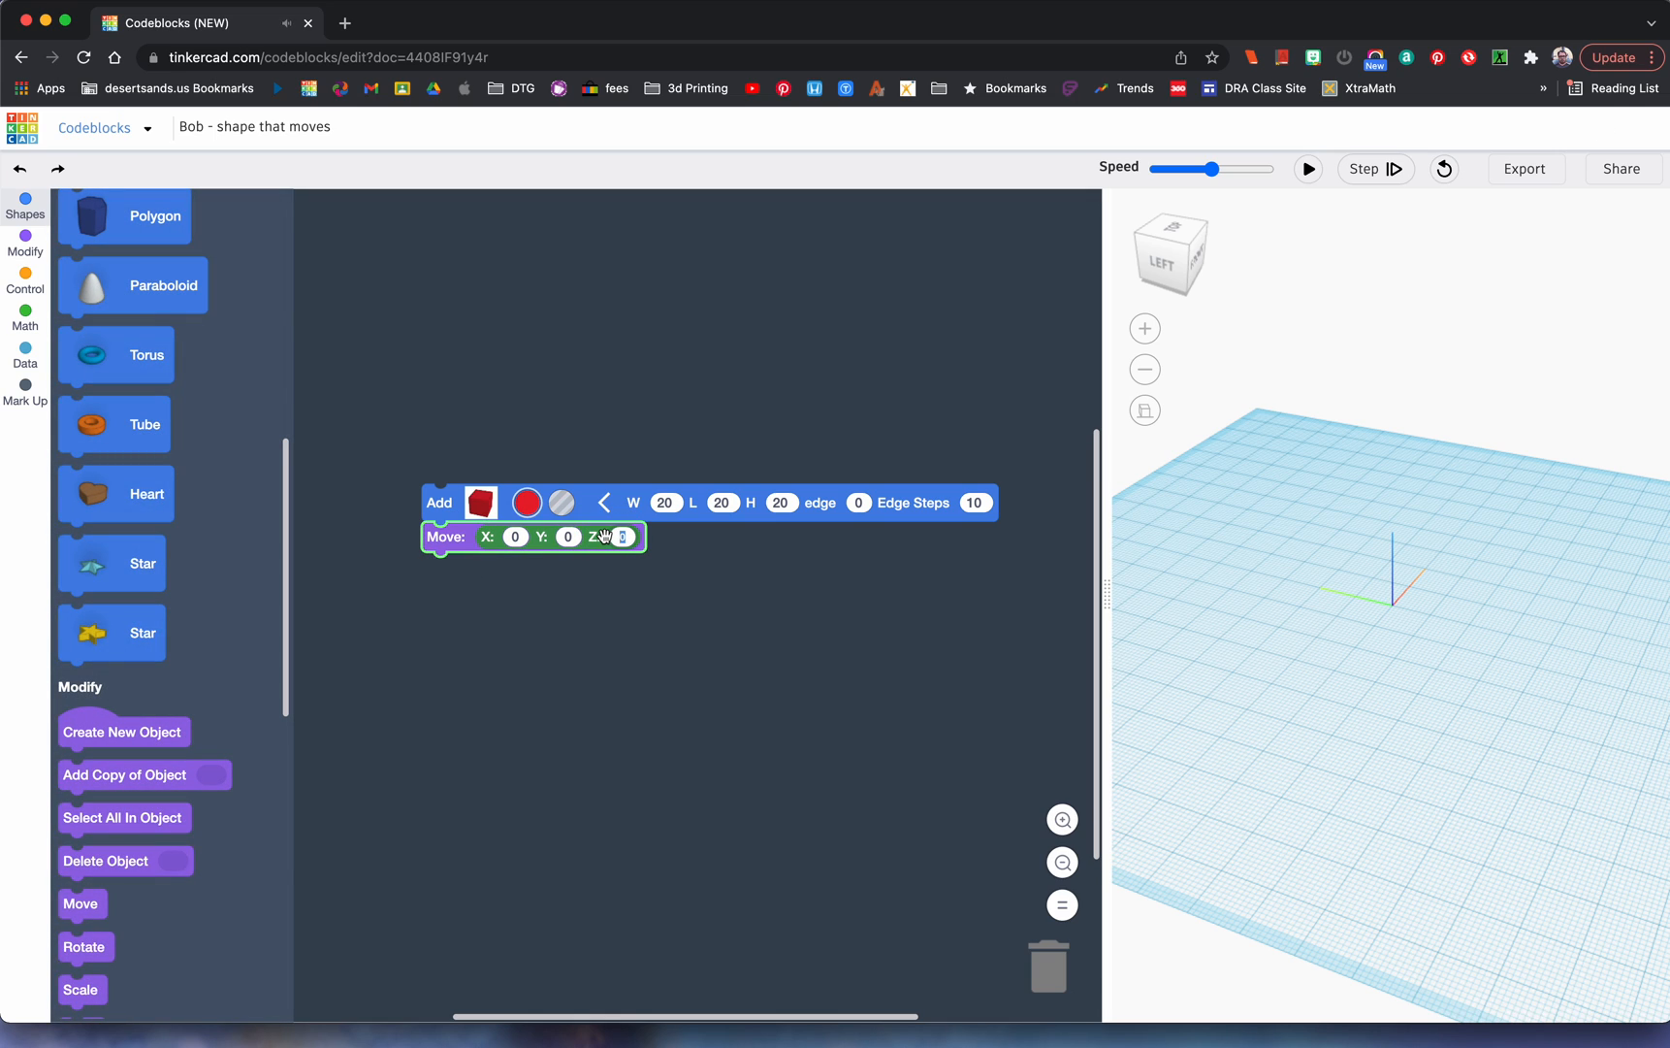
pyautogui.write('10')
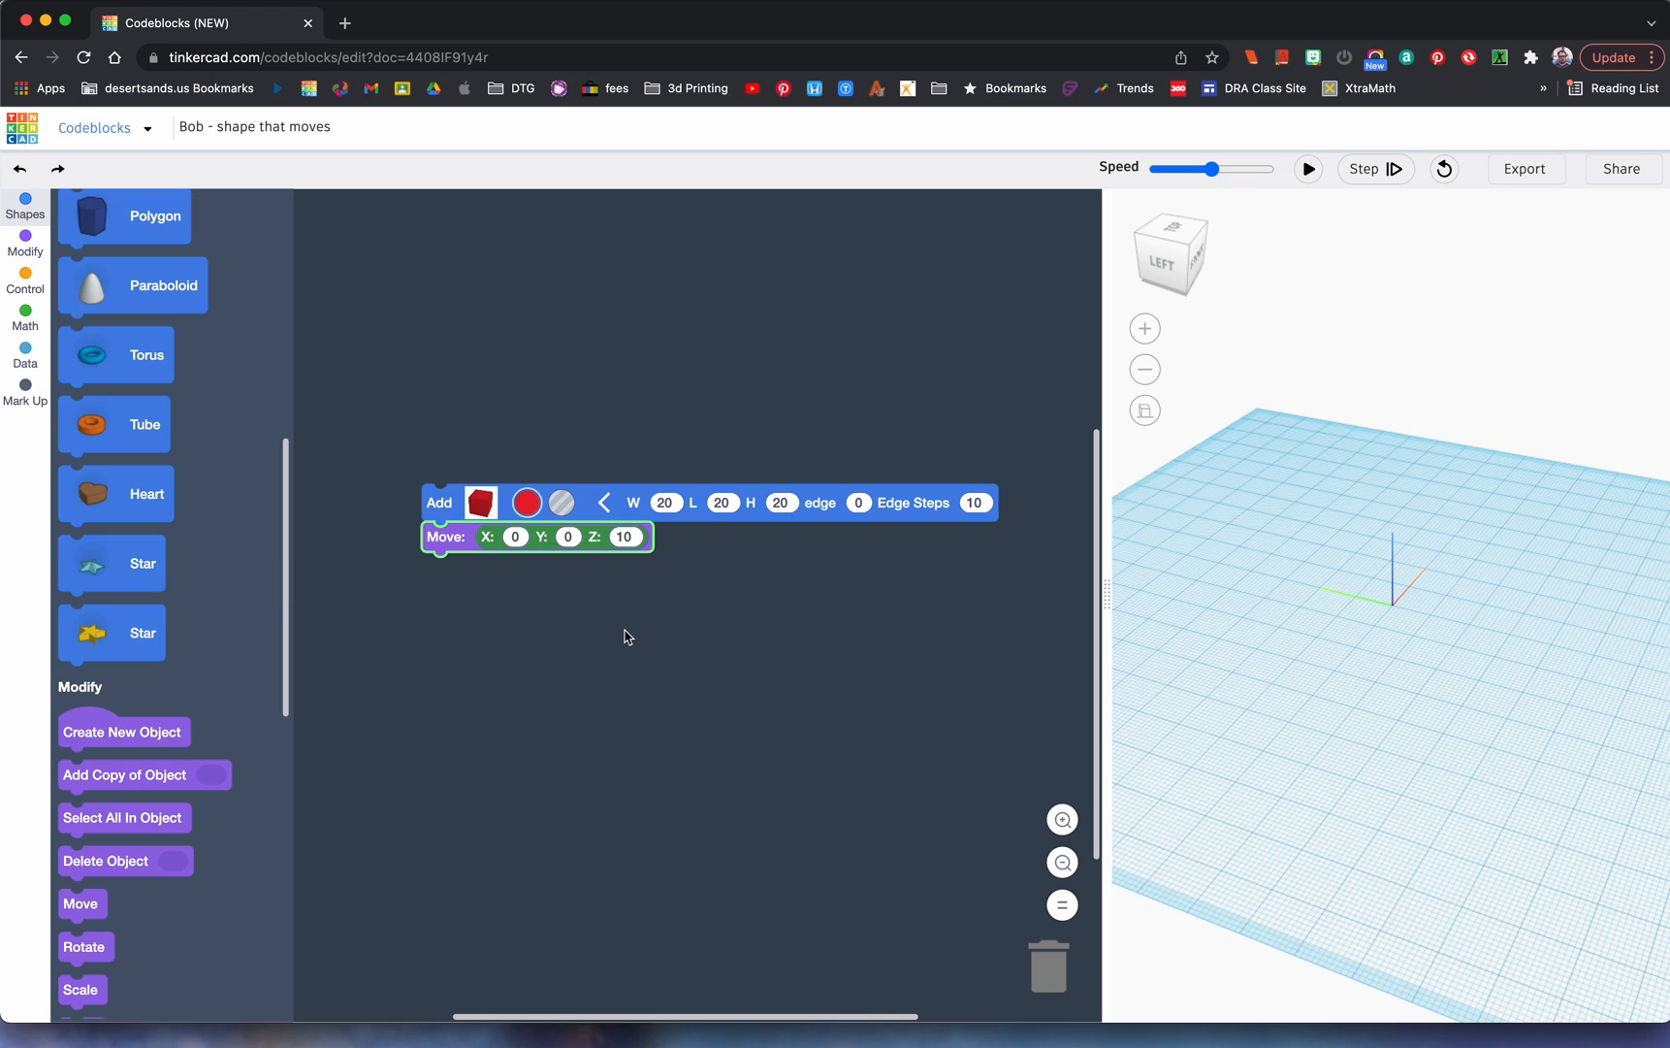
pyautogui.click(1307, 169)
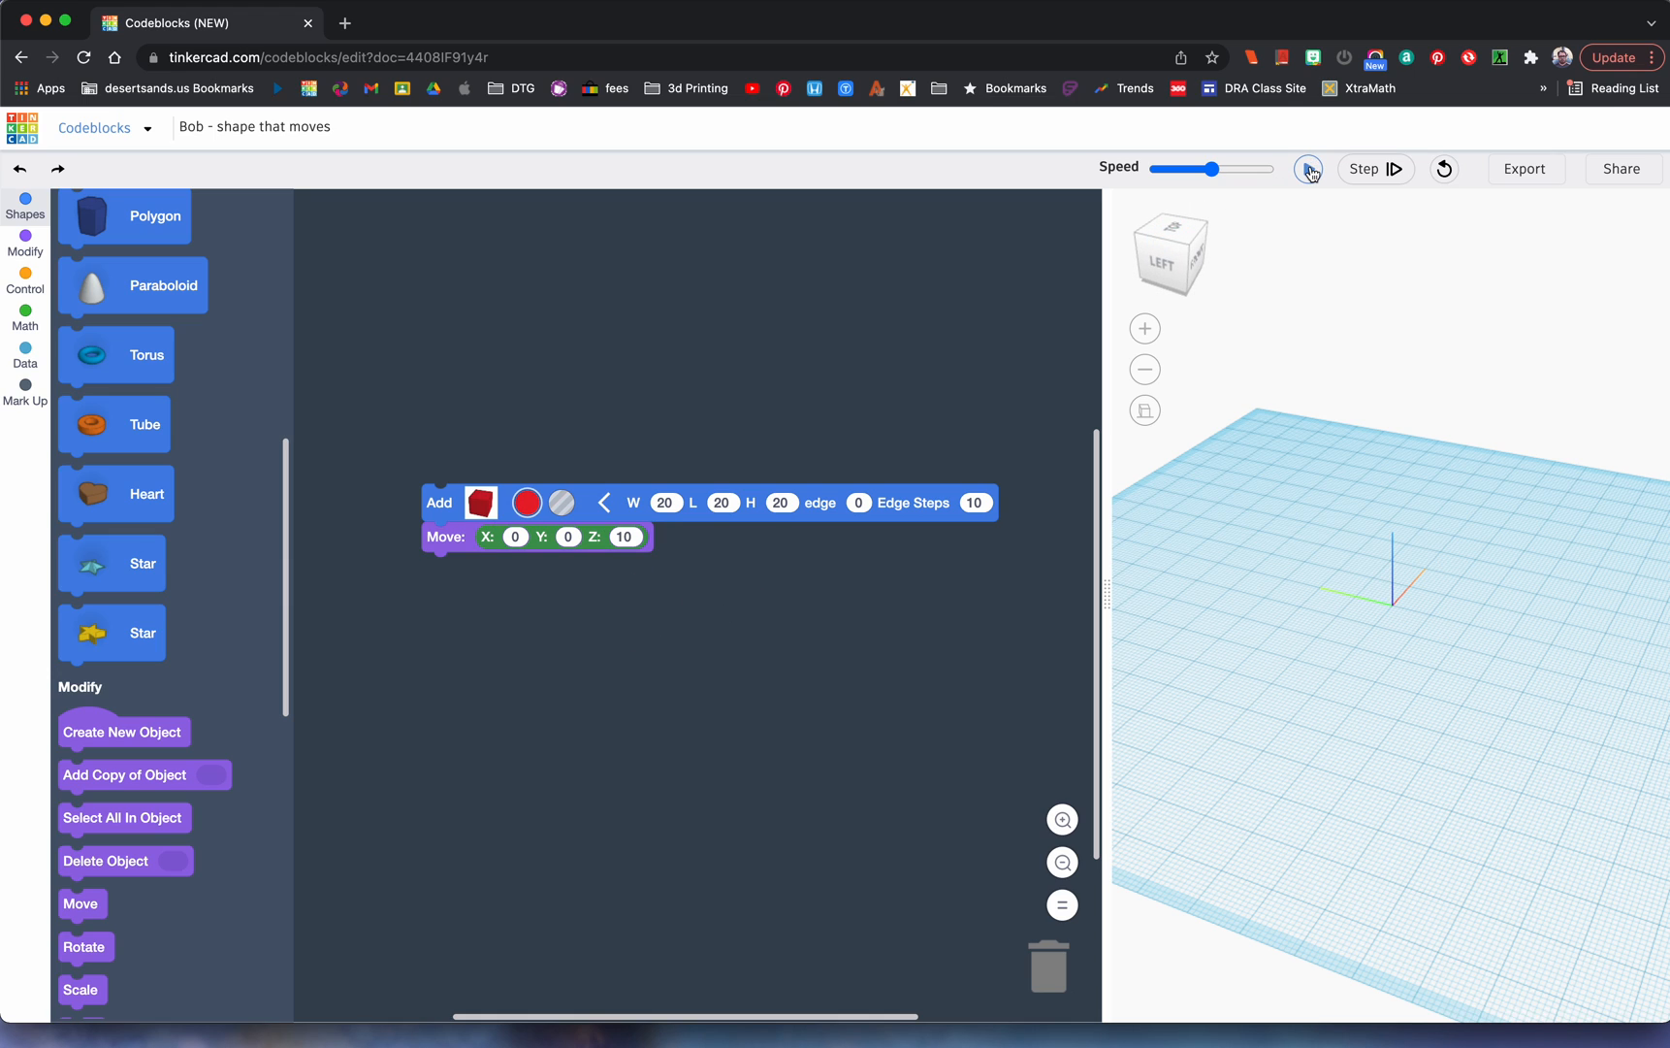
# Run the program and orbit the 3D view to inspect the raised red box.
pyautogui.click(1308, 169)
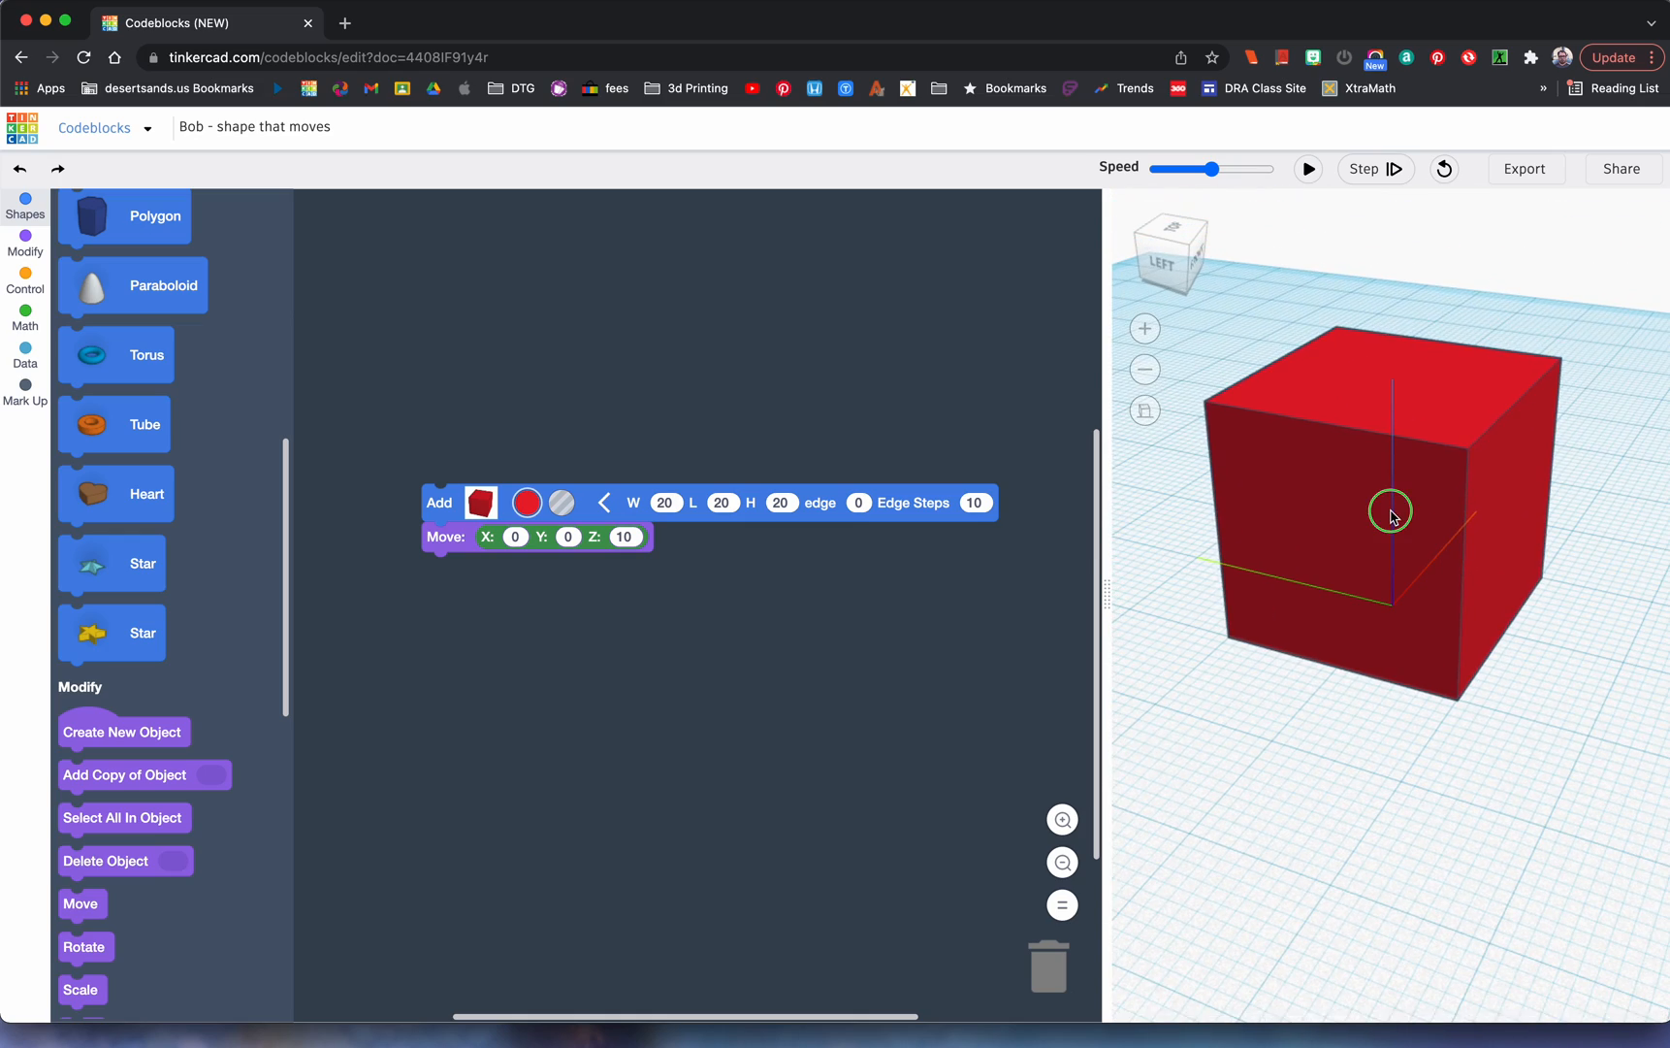
pyautogui.moveTo(1391, 516); pyautogui.dragTo(1350, 503)
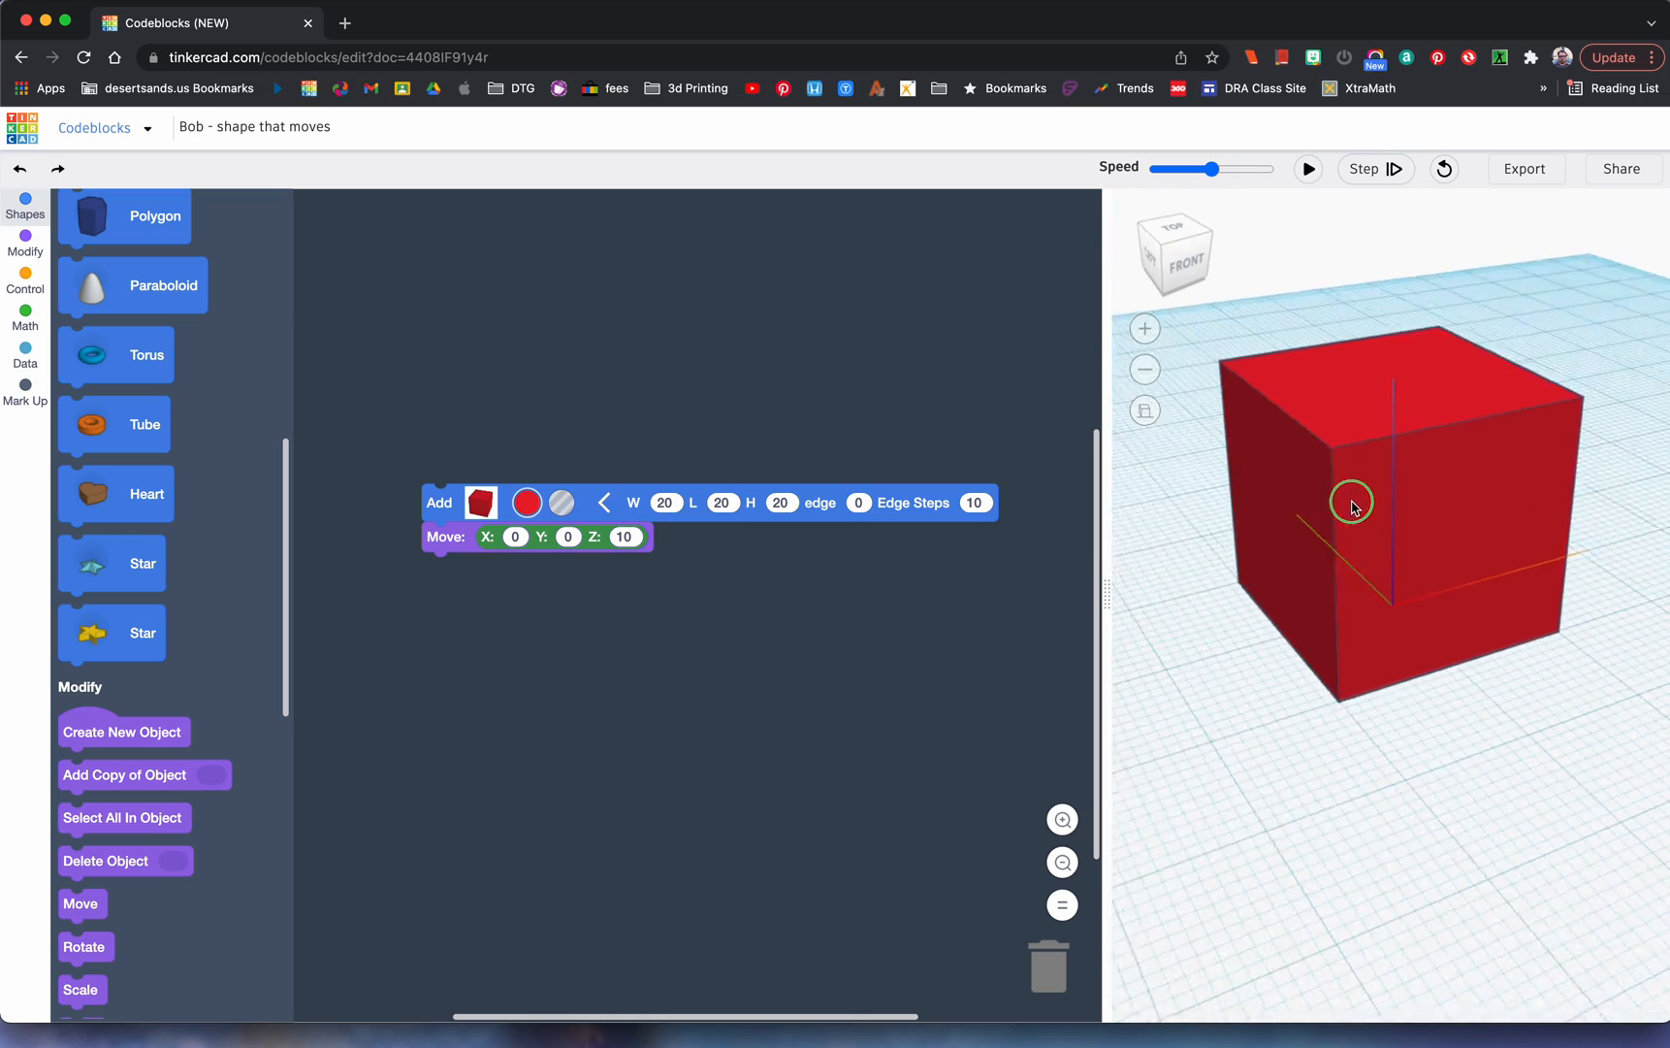
pyautogui.moveTo(1350, 508); pyautogui.dragTo(1275, 493)
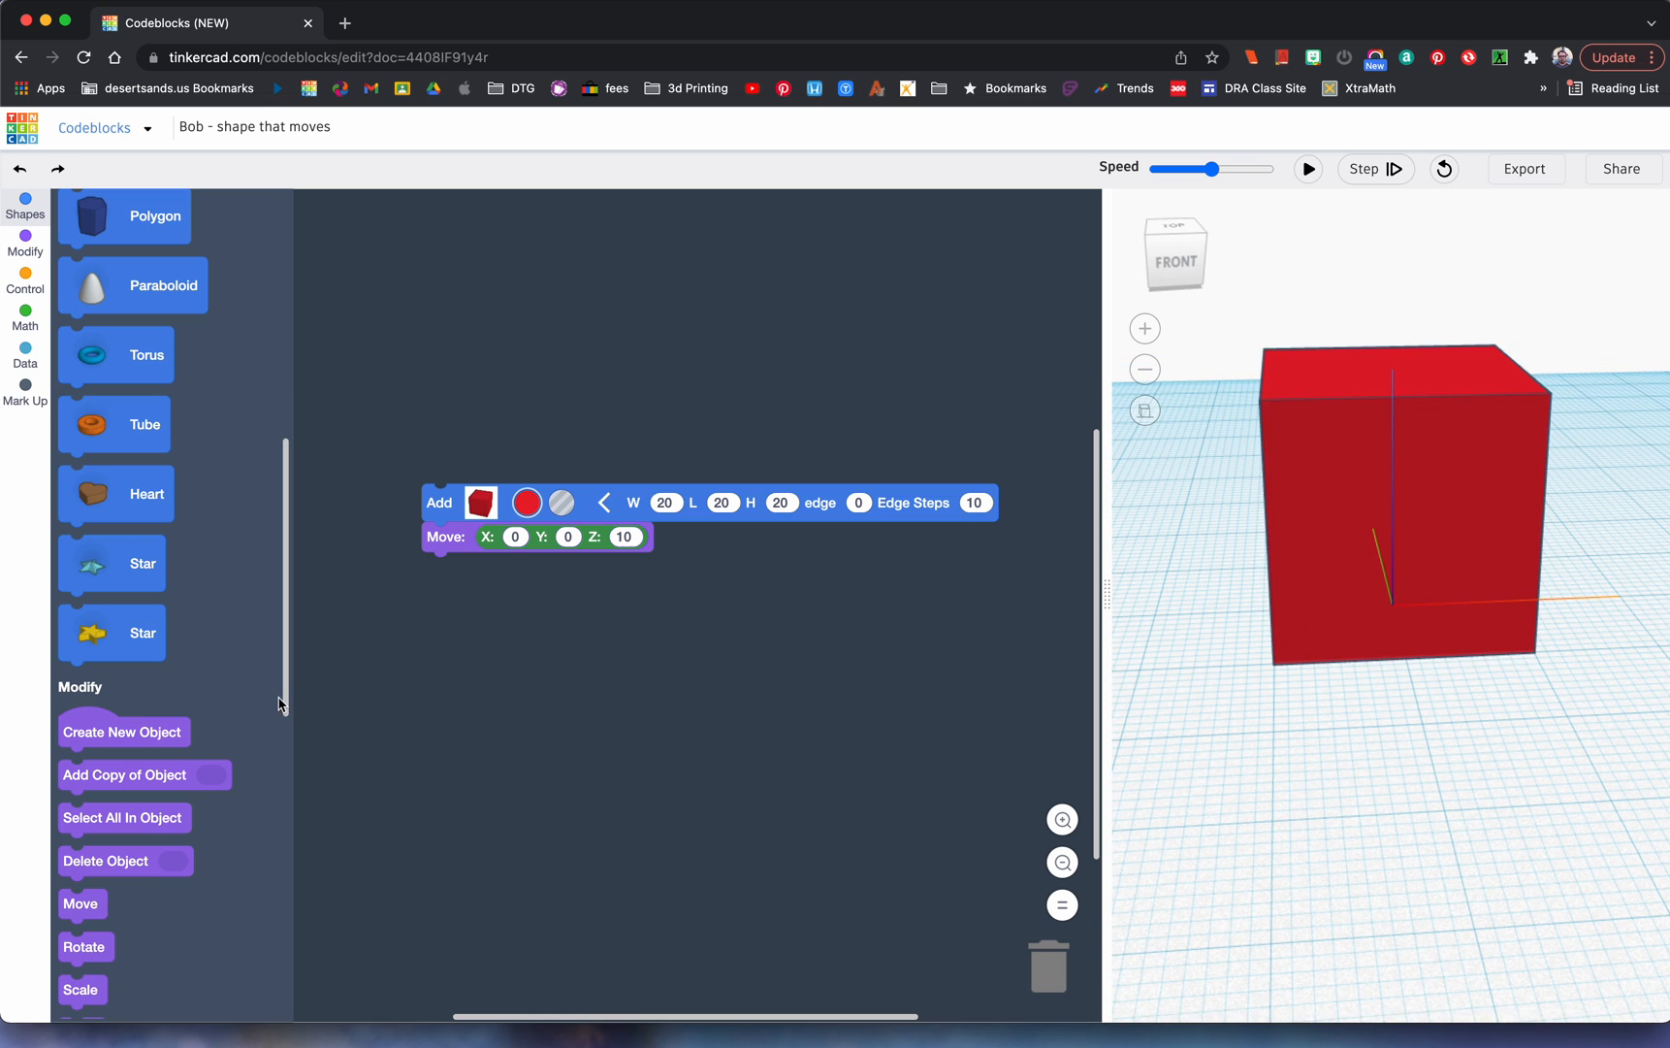
pyautogui.scroll(-3)
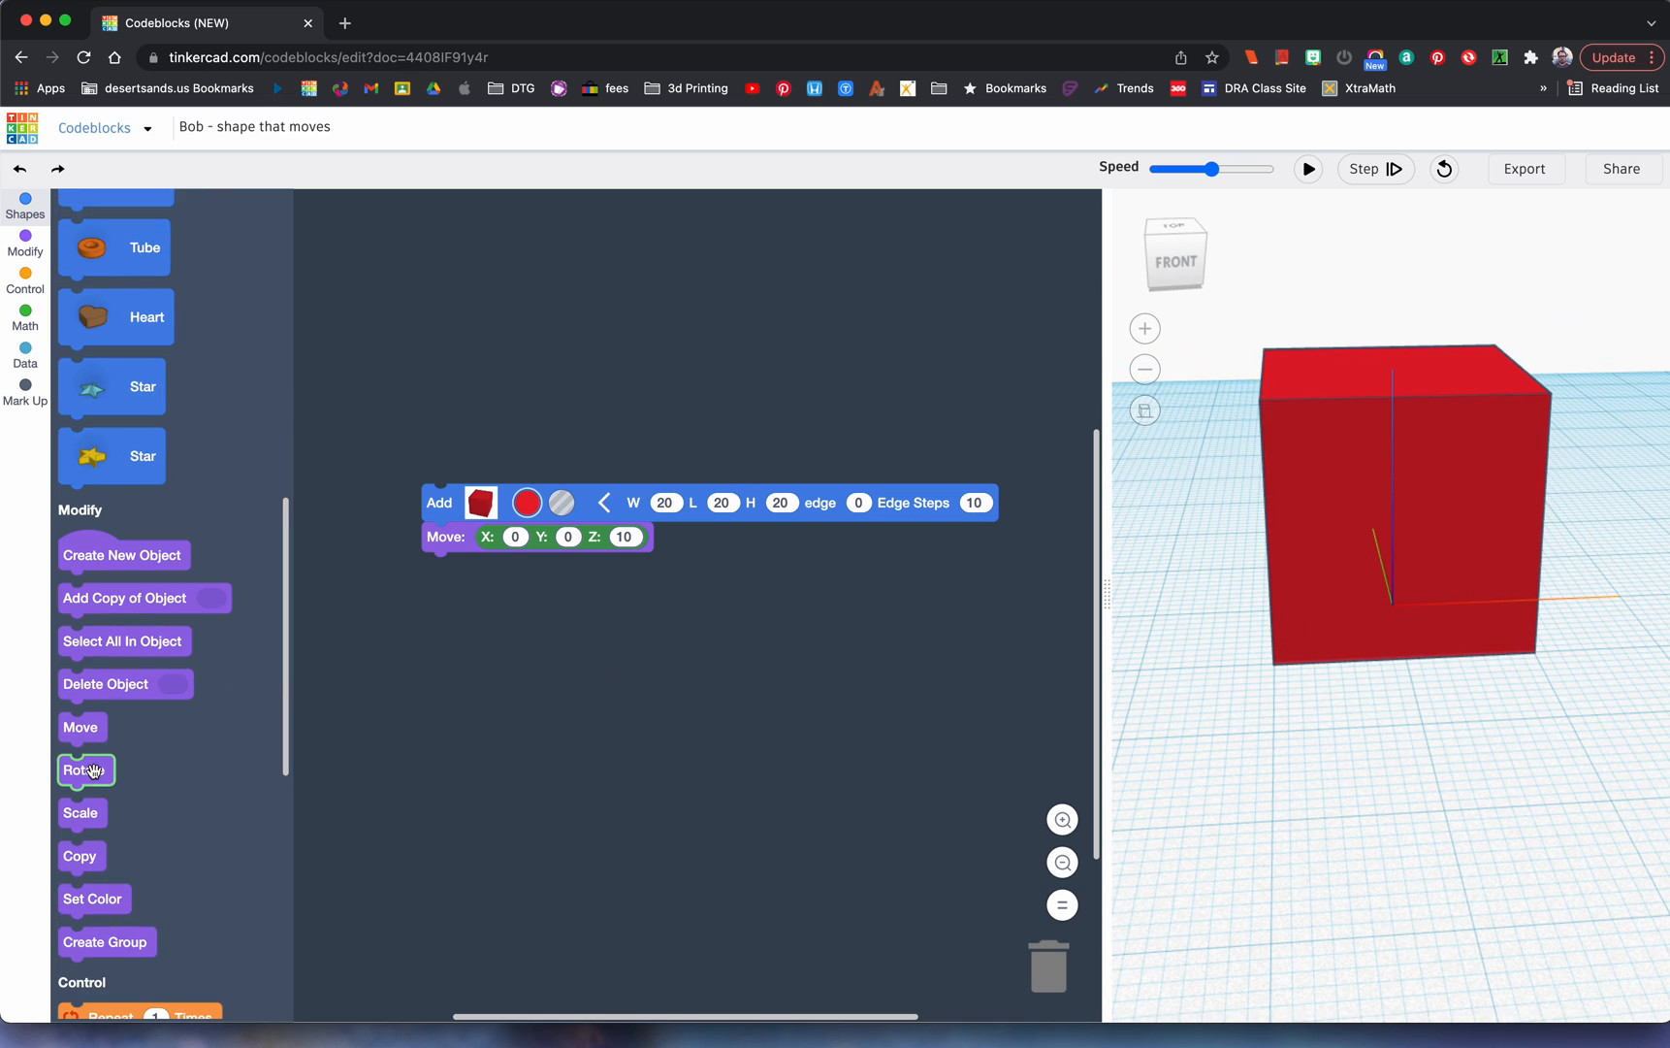
# Add a Rotate block after the Move step, keeping axis x.
pyautogui.moveTo(88, 768); pyautogui.dragTo(454, 580)
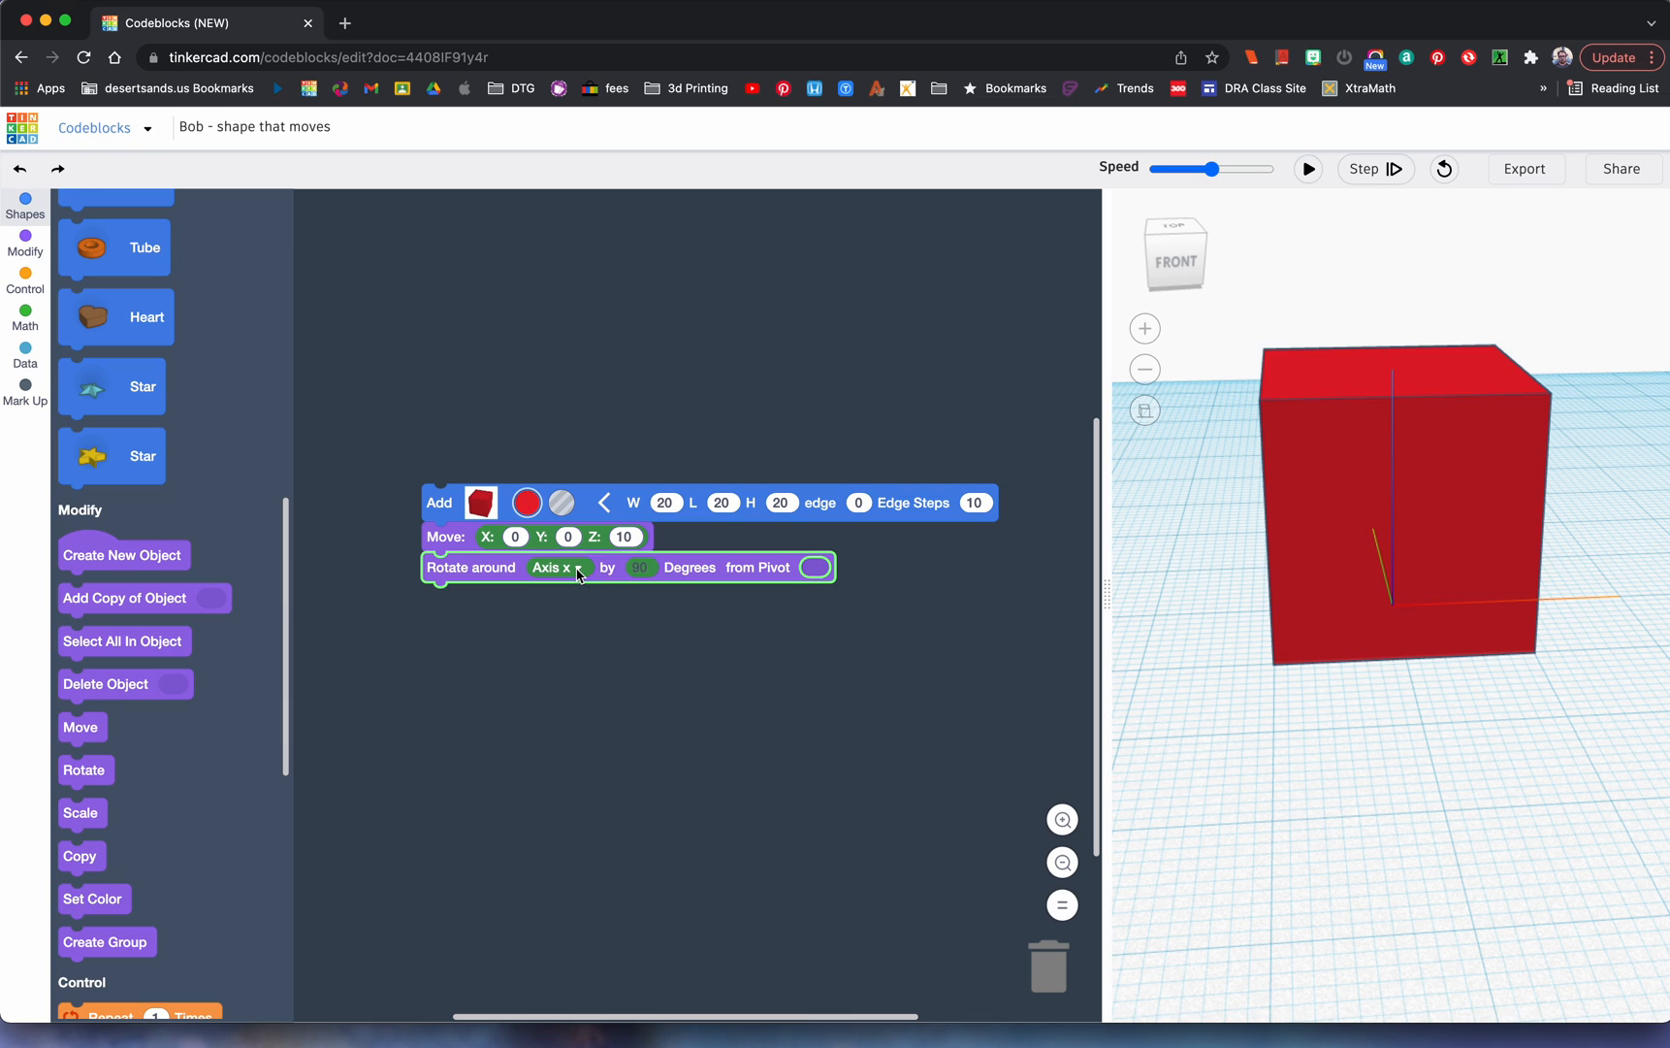
pyautogui.click(559, 568)
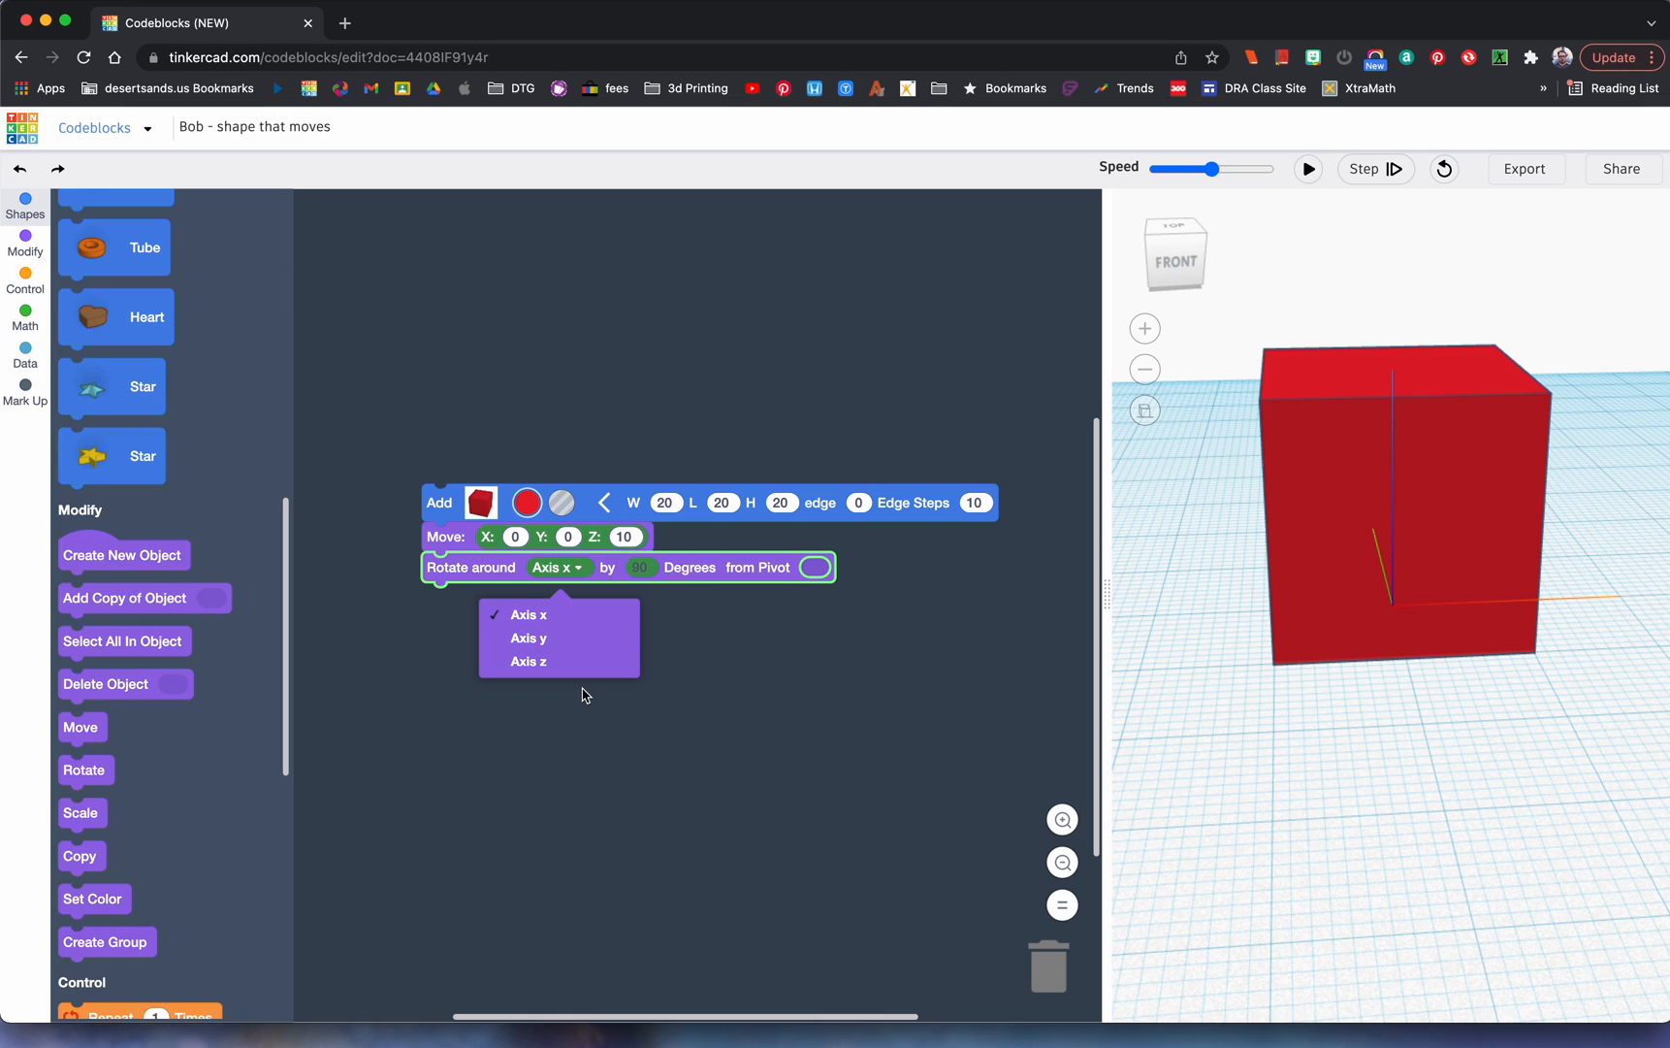
pyautogui.click(733, 611)
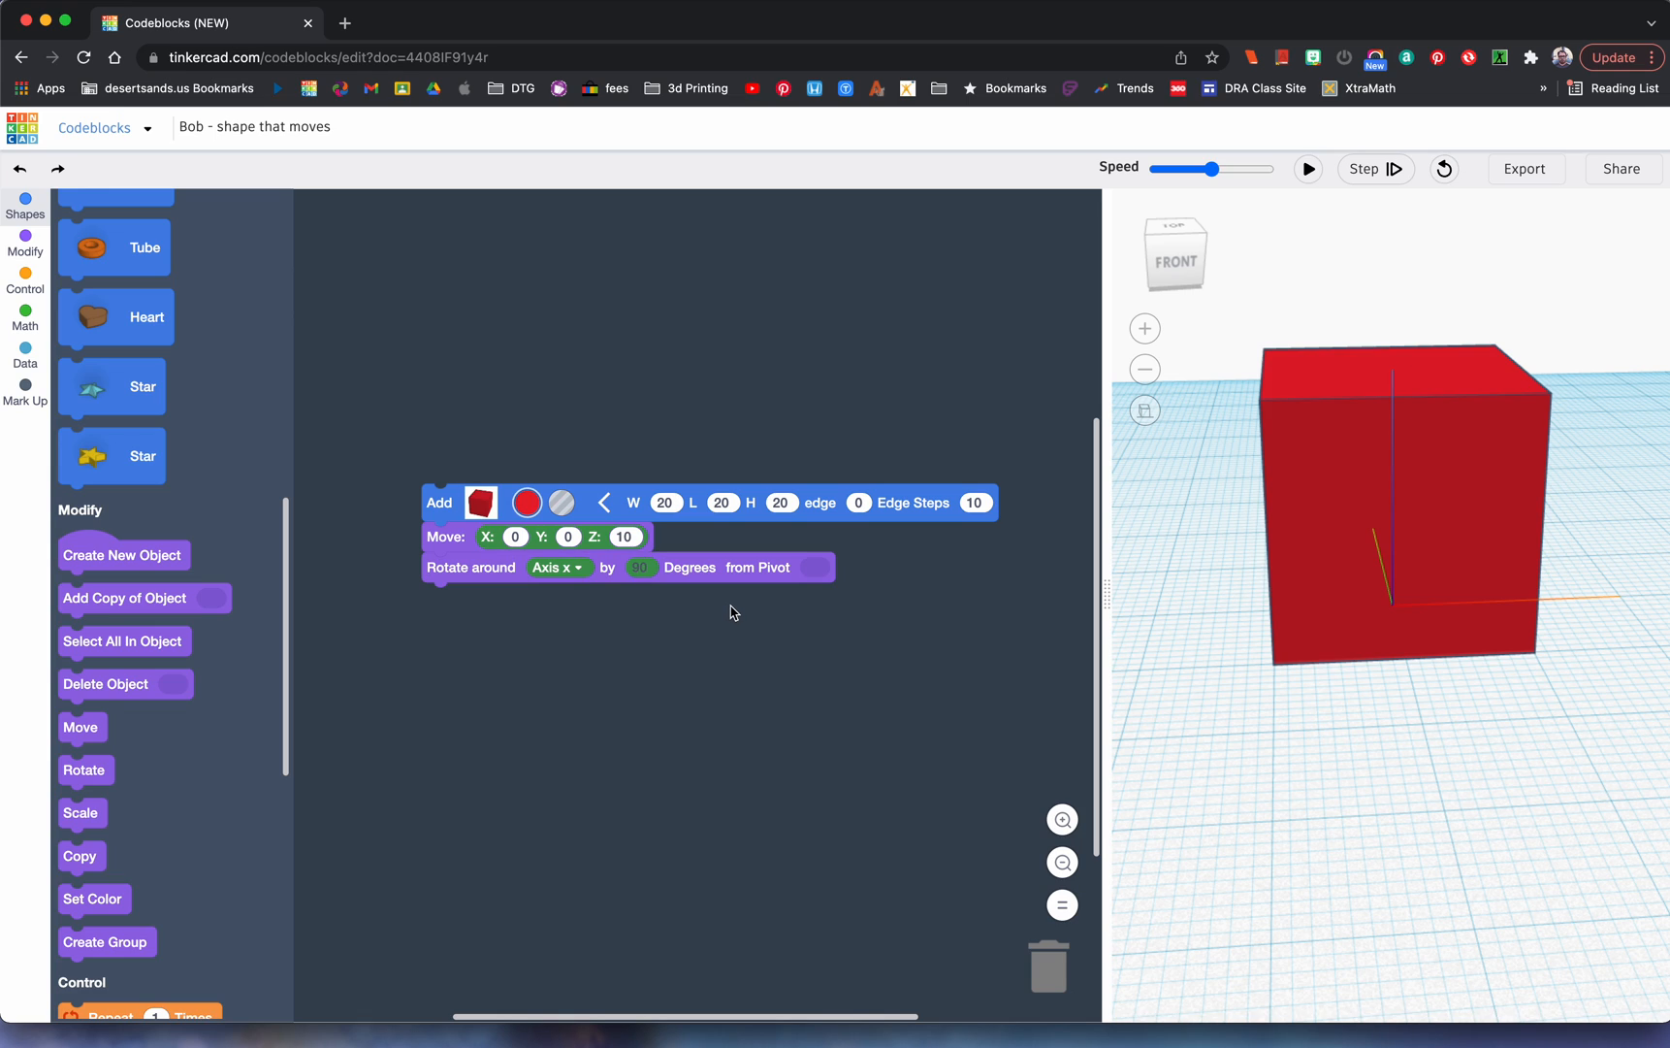
# Set the rotation angle to 90 degrees on the dial.
pyautogui.click(640, 567)
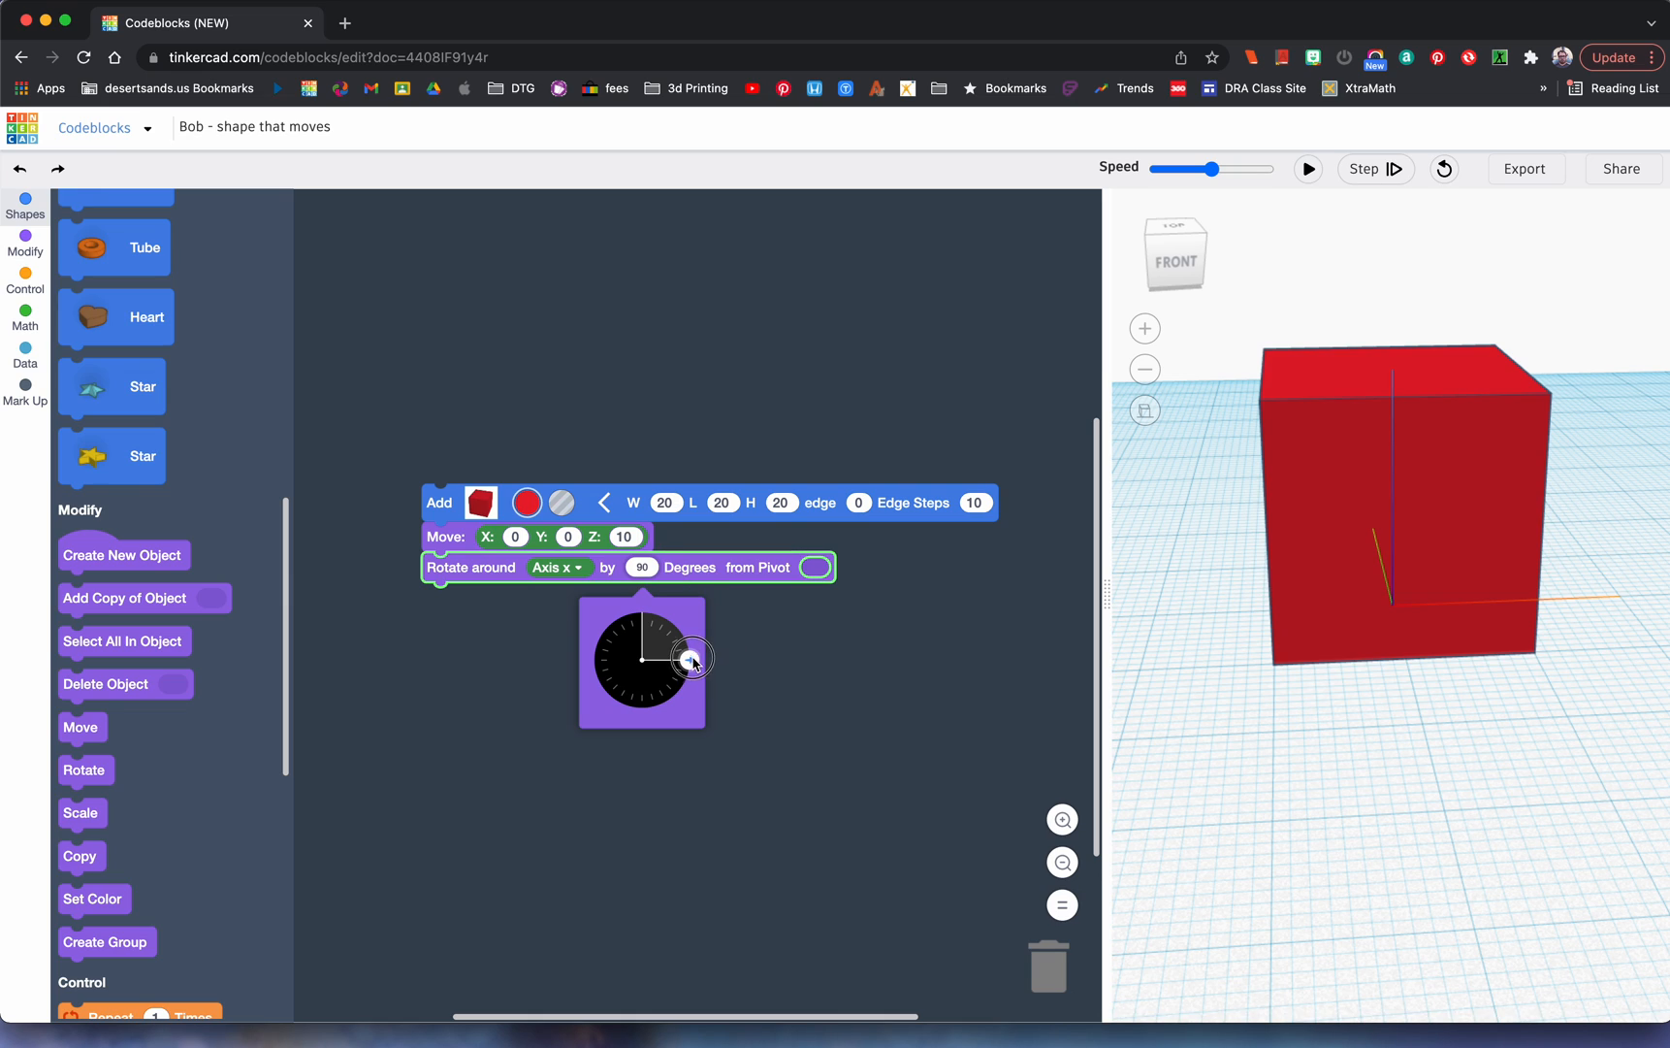
pyautogui.moveTo(690, 655); pyautogui.dragTo(657, 615)
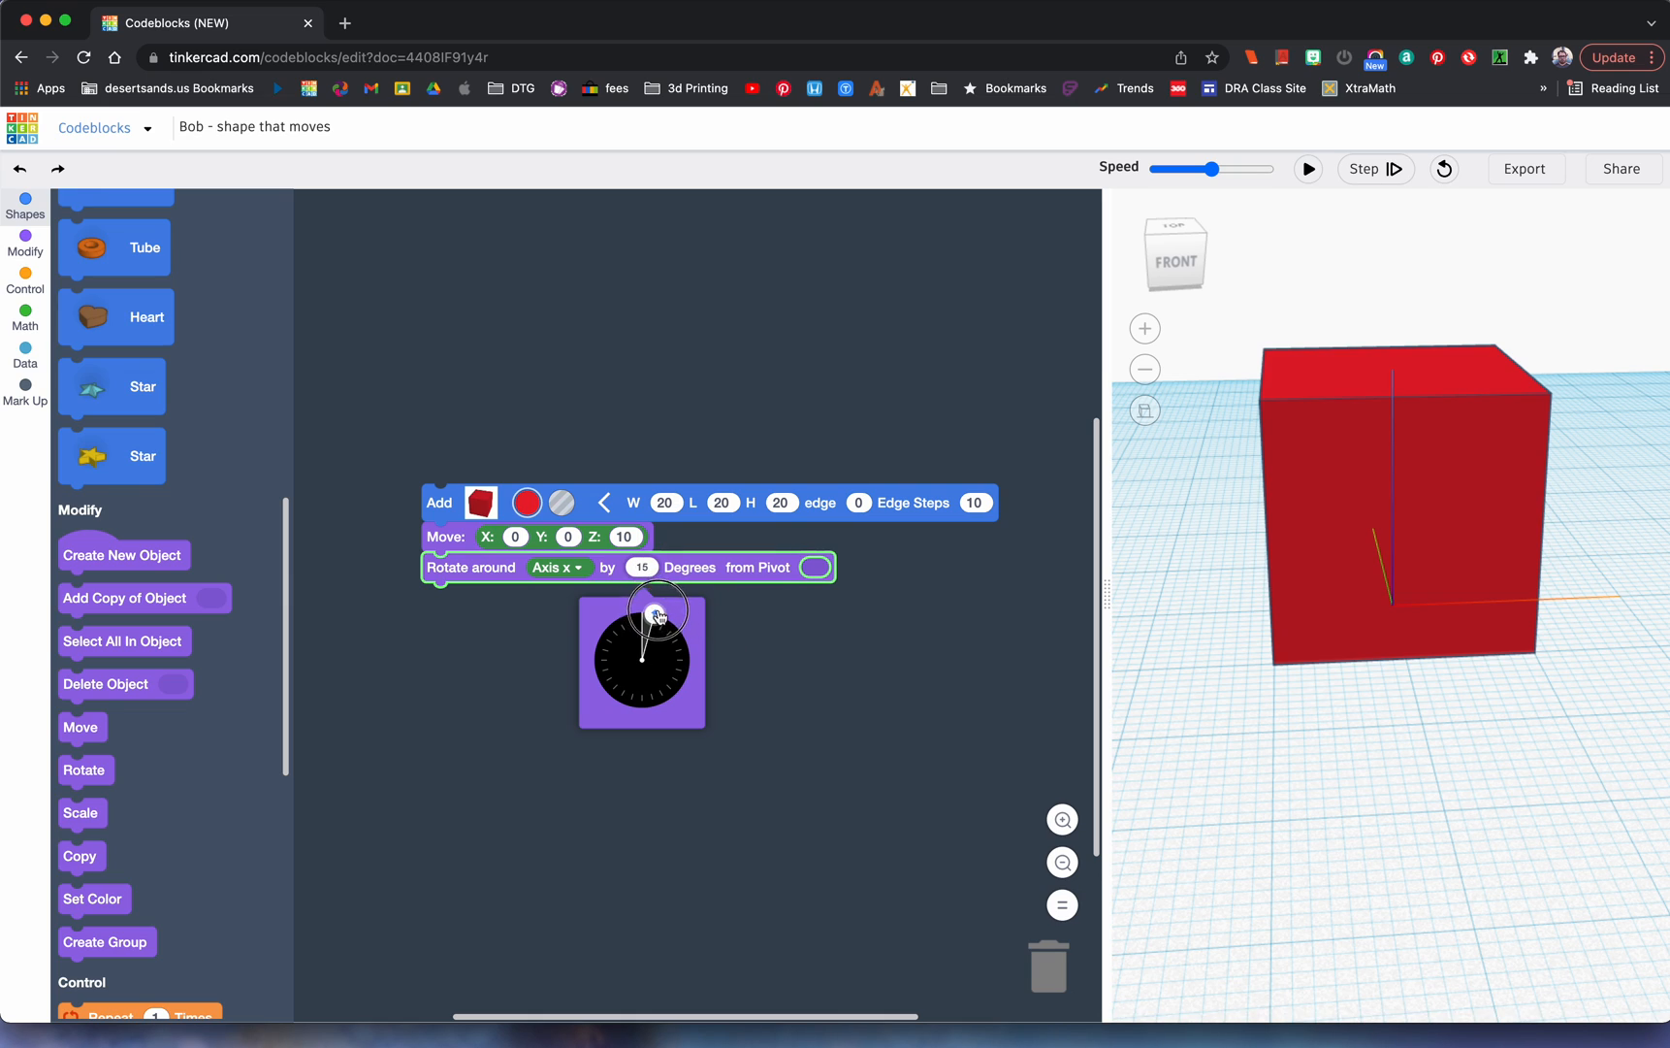
pyautogui.moveTo(649, 613); pyautogui.dragTo(691, 658)
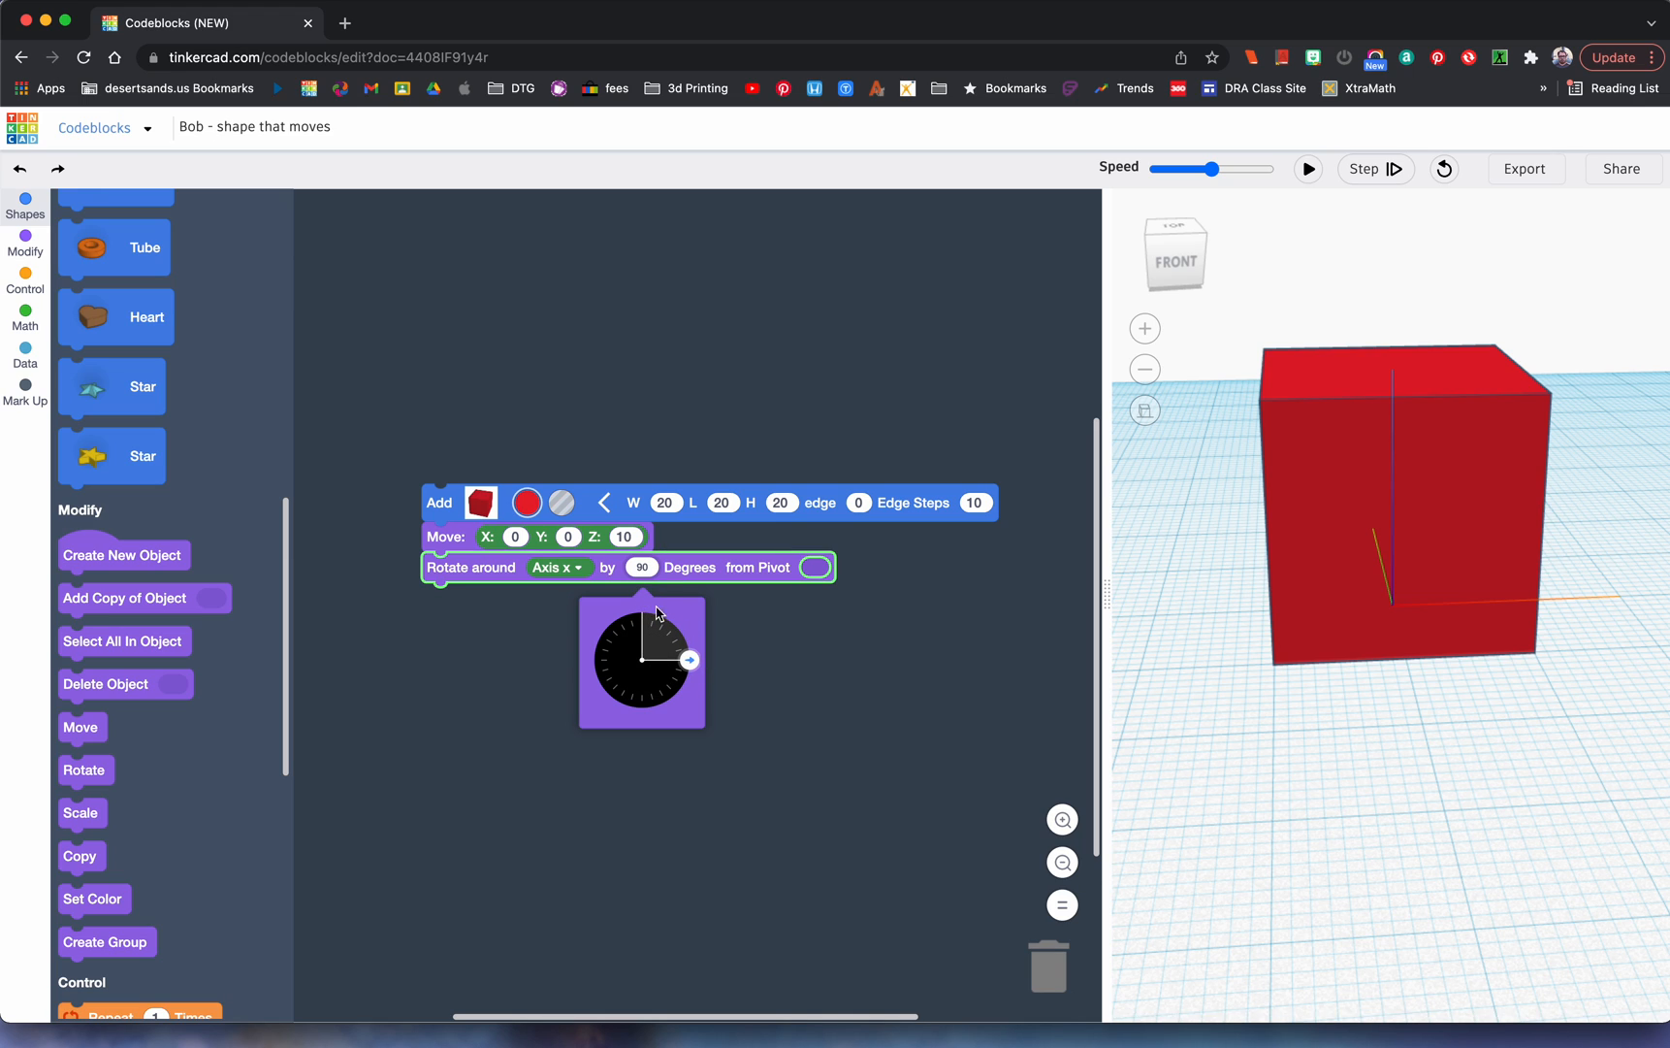
pyautogui.moveTo(1185, 630)
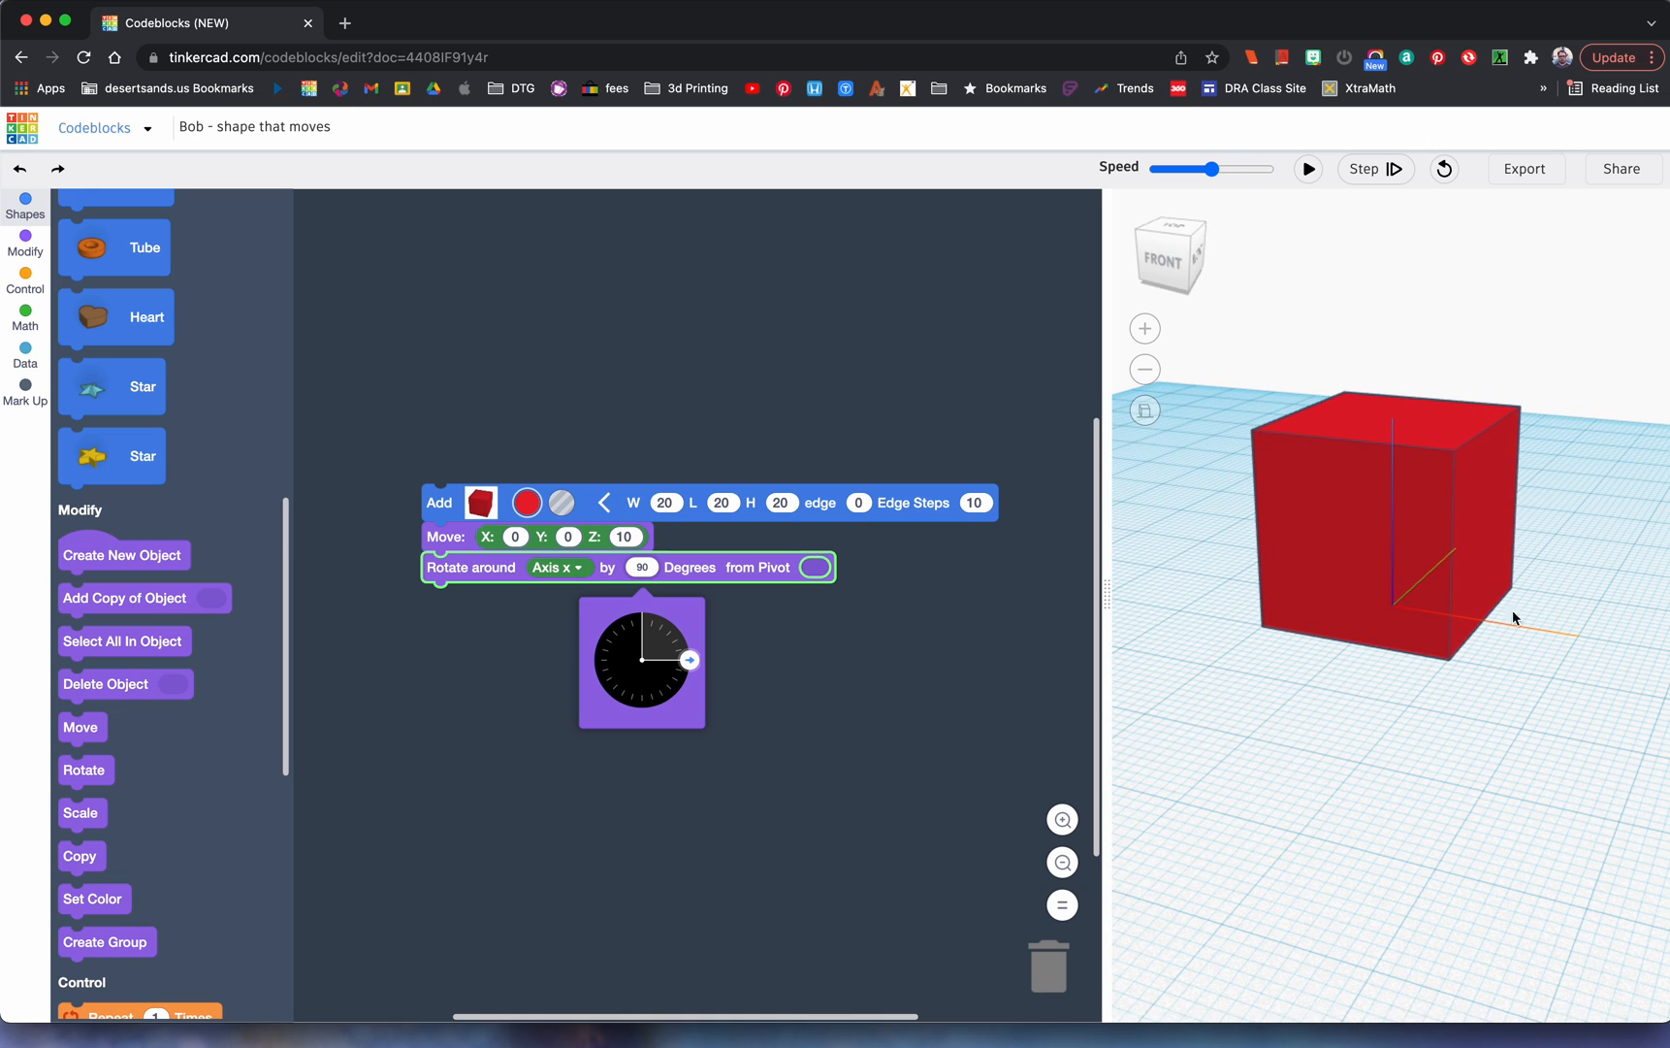
pyautogui.moveTo(1342, 623)
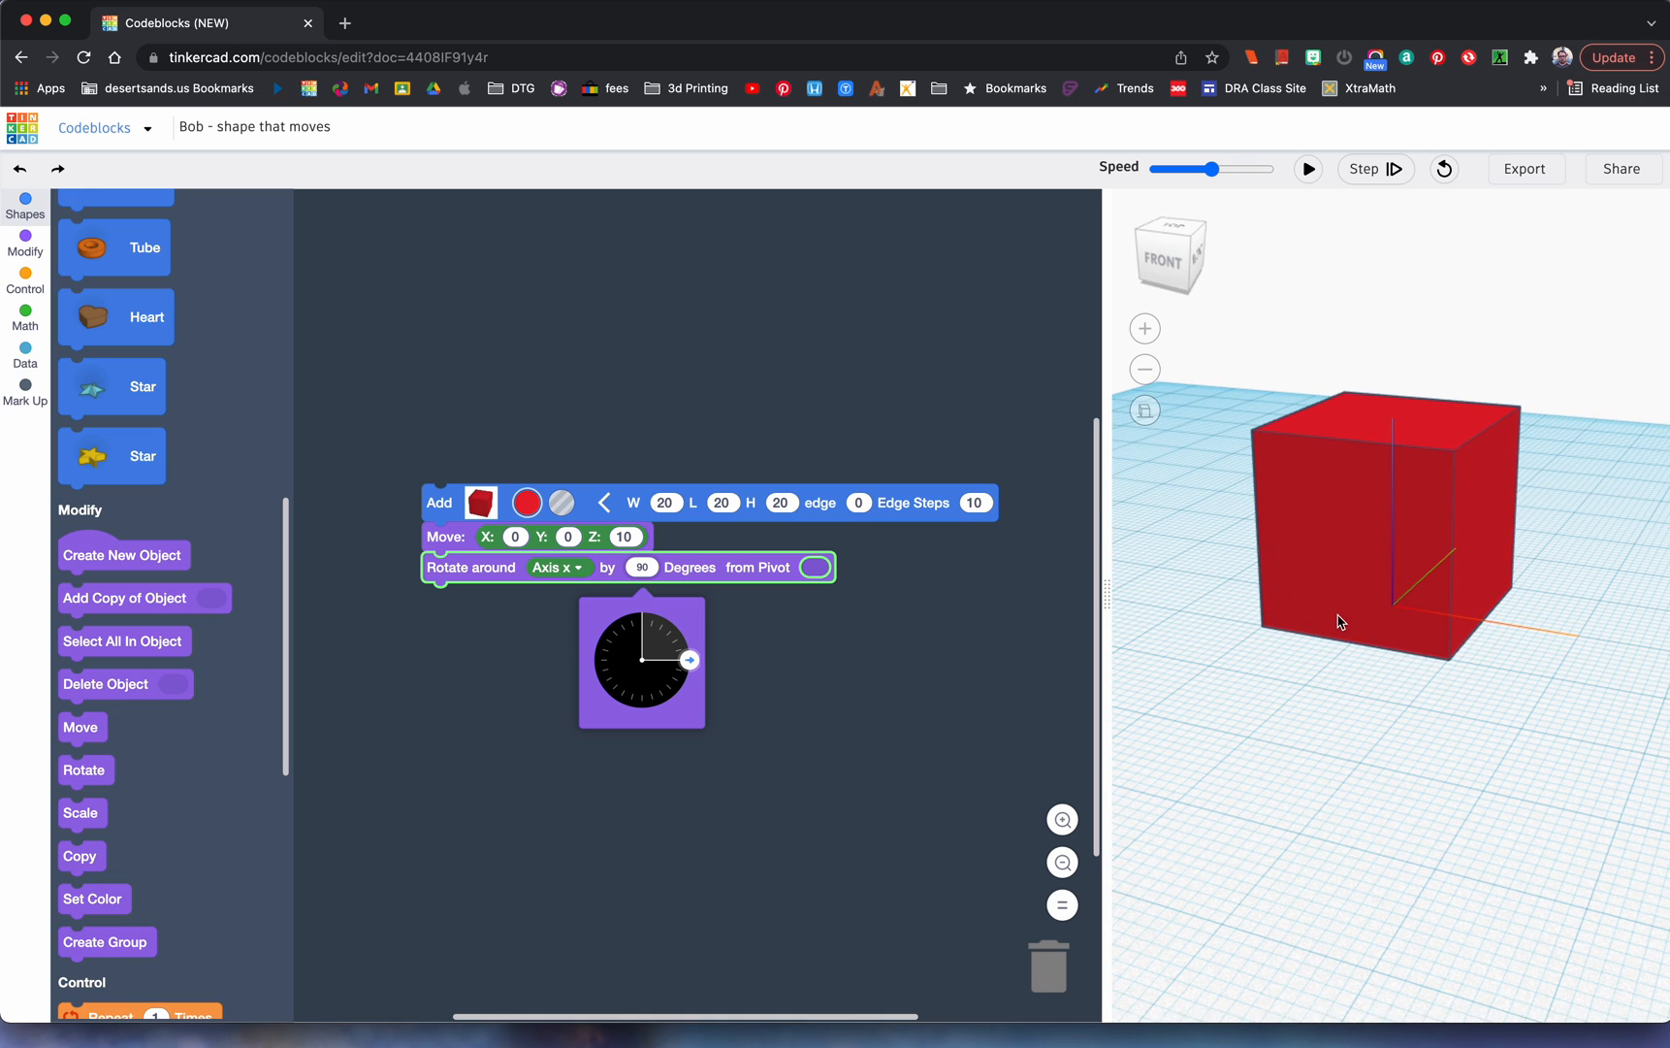
pyautogui.moveTo(1604, 638)
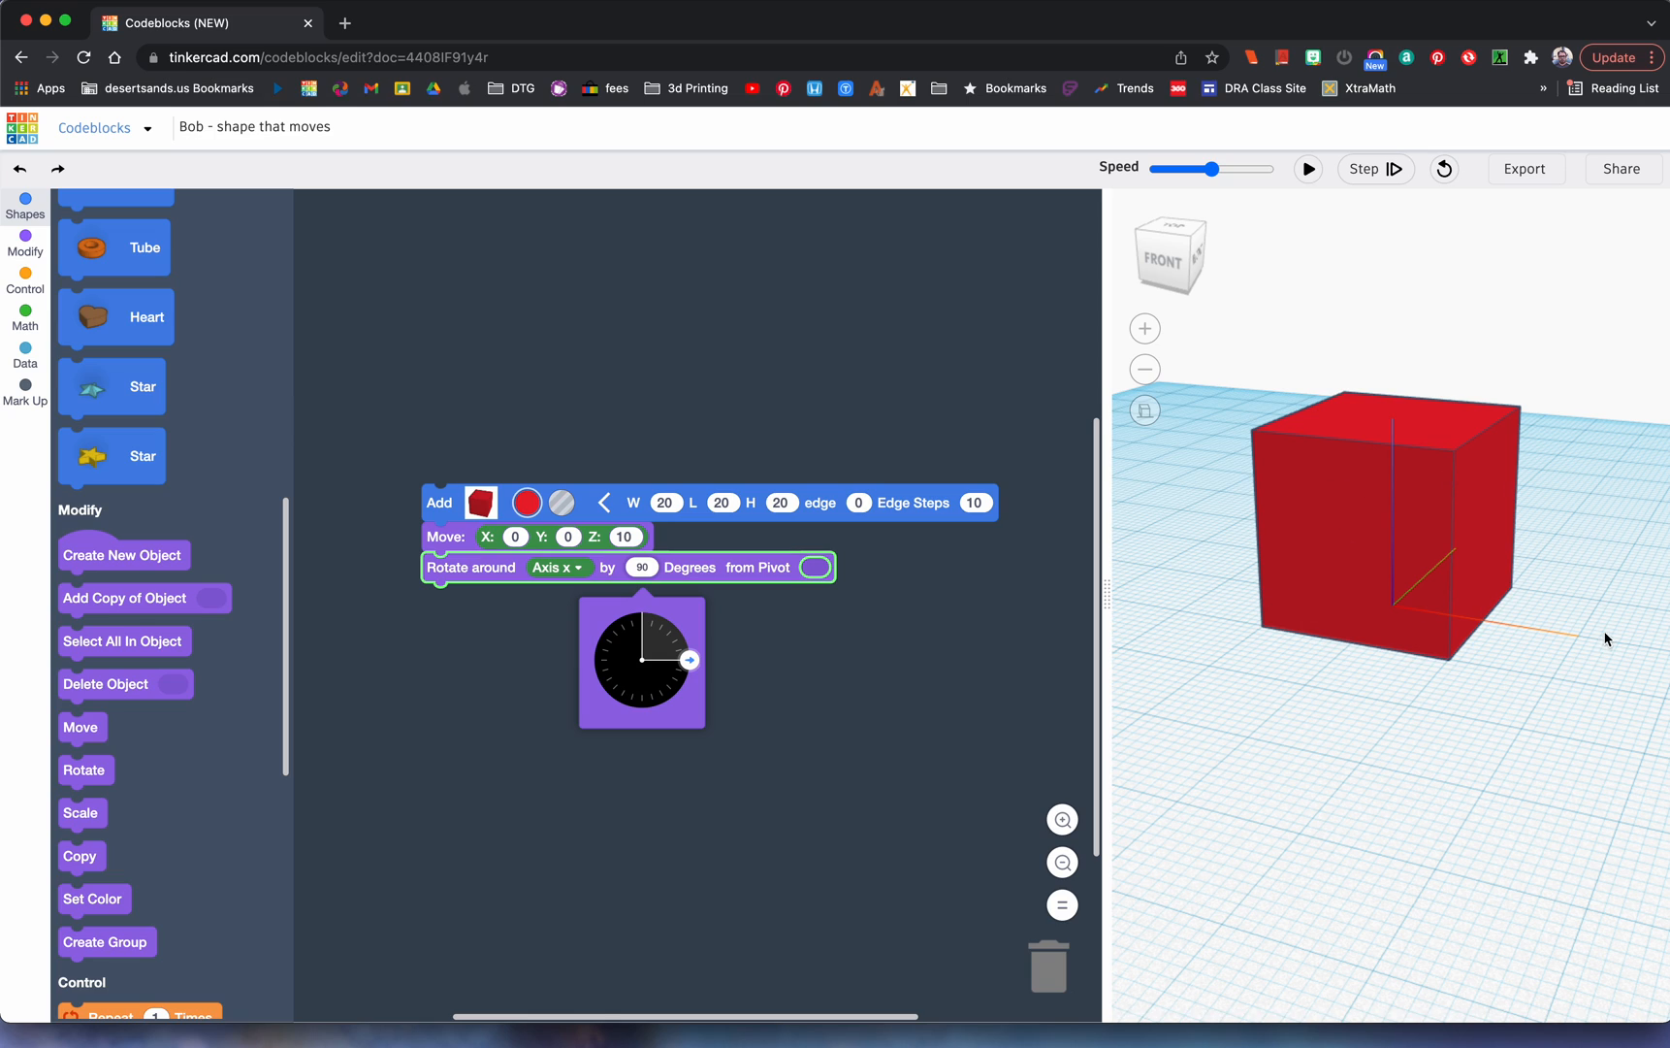
pyautogui.moveTo(1412, 508)
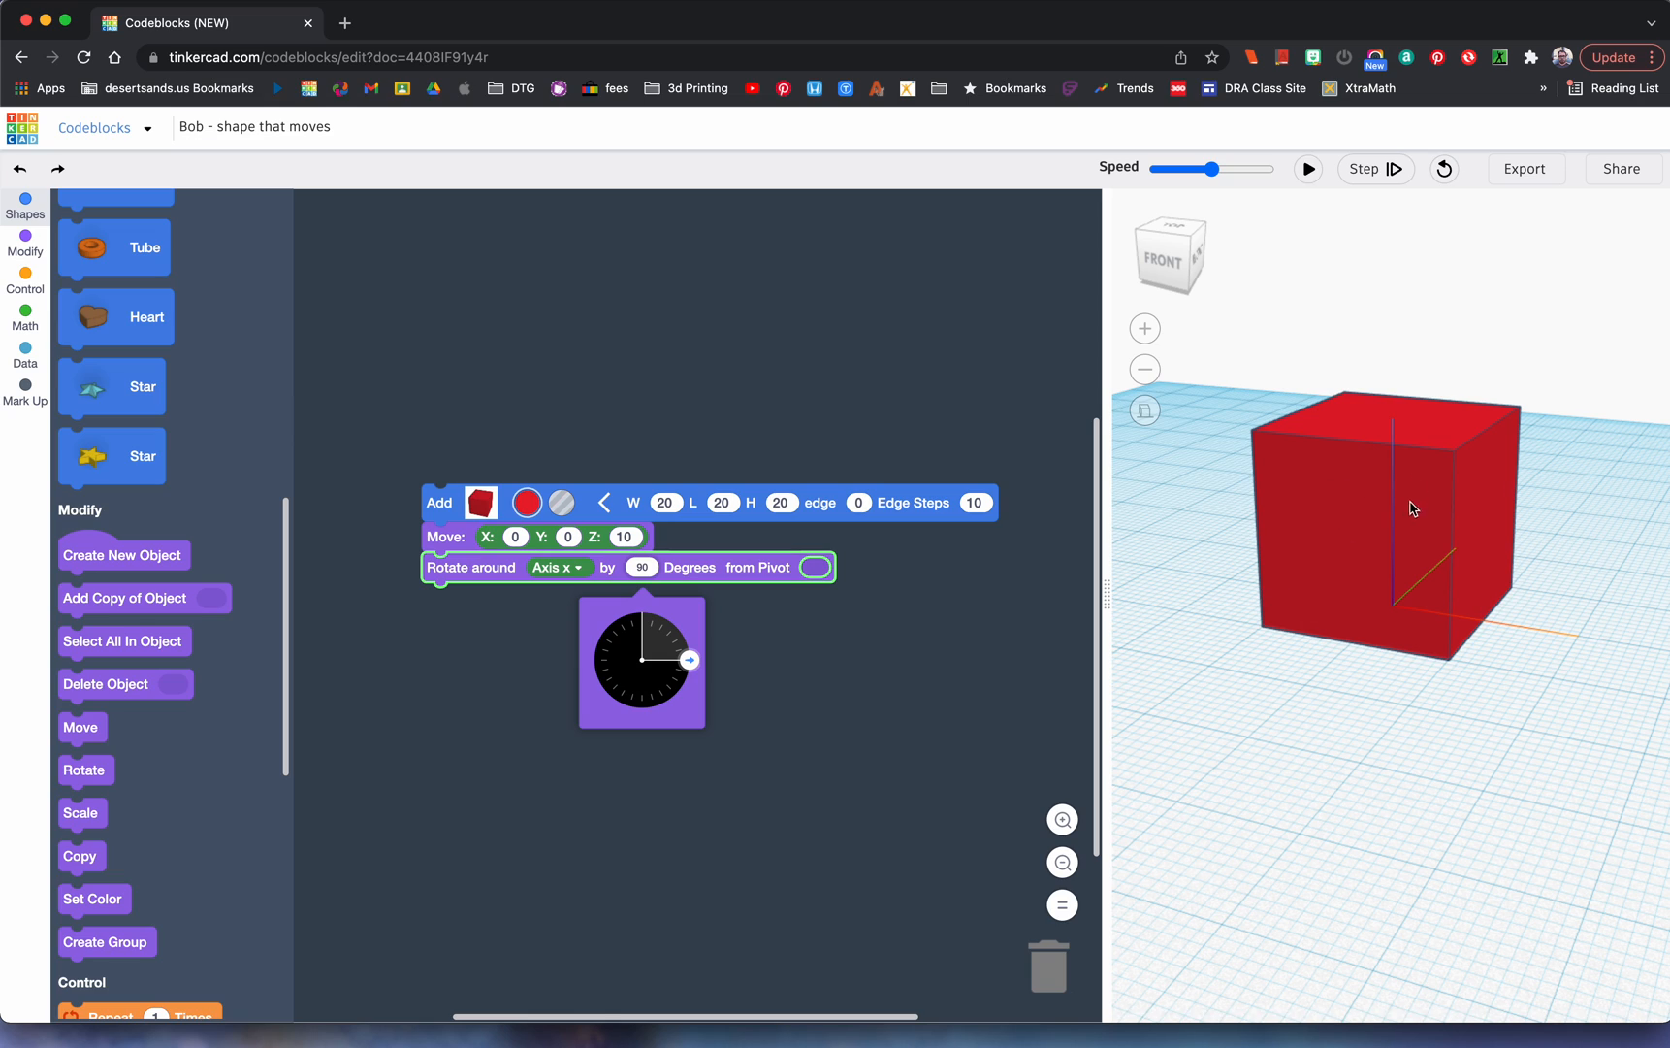
pyautogui.moveTo(1369, 470)
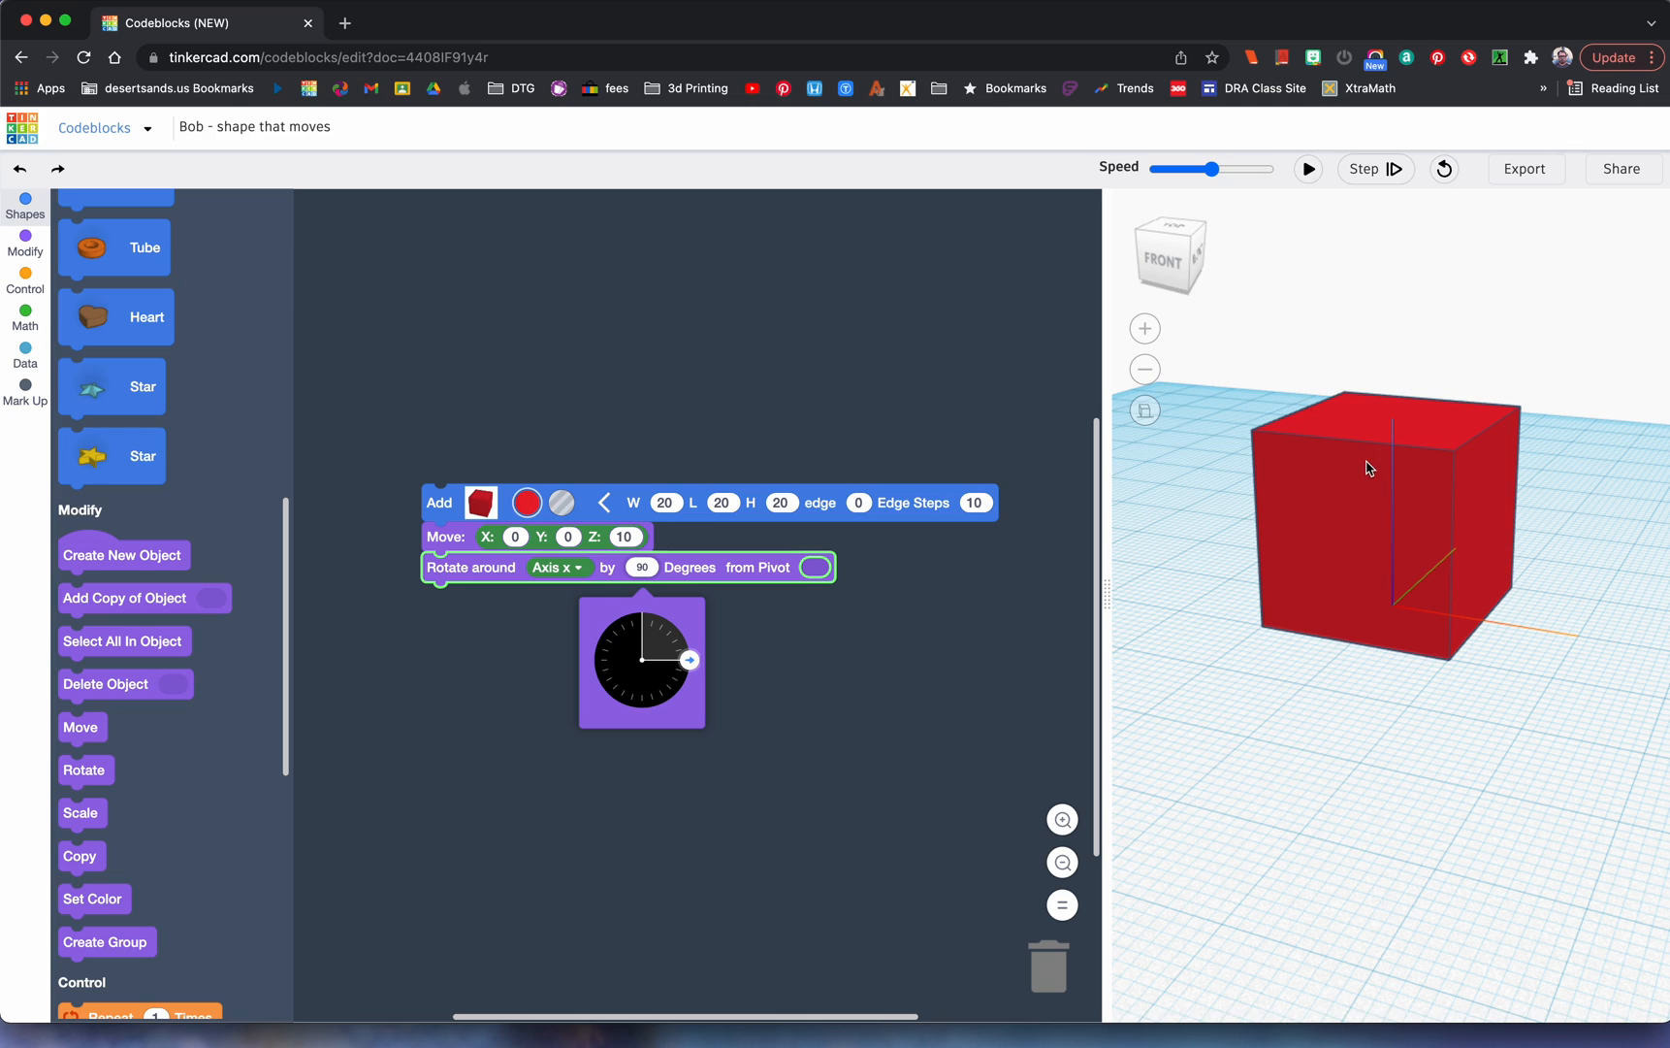
pyautogui.moveTo(1352, 390)
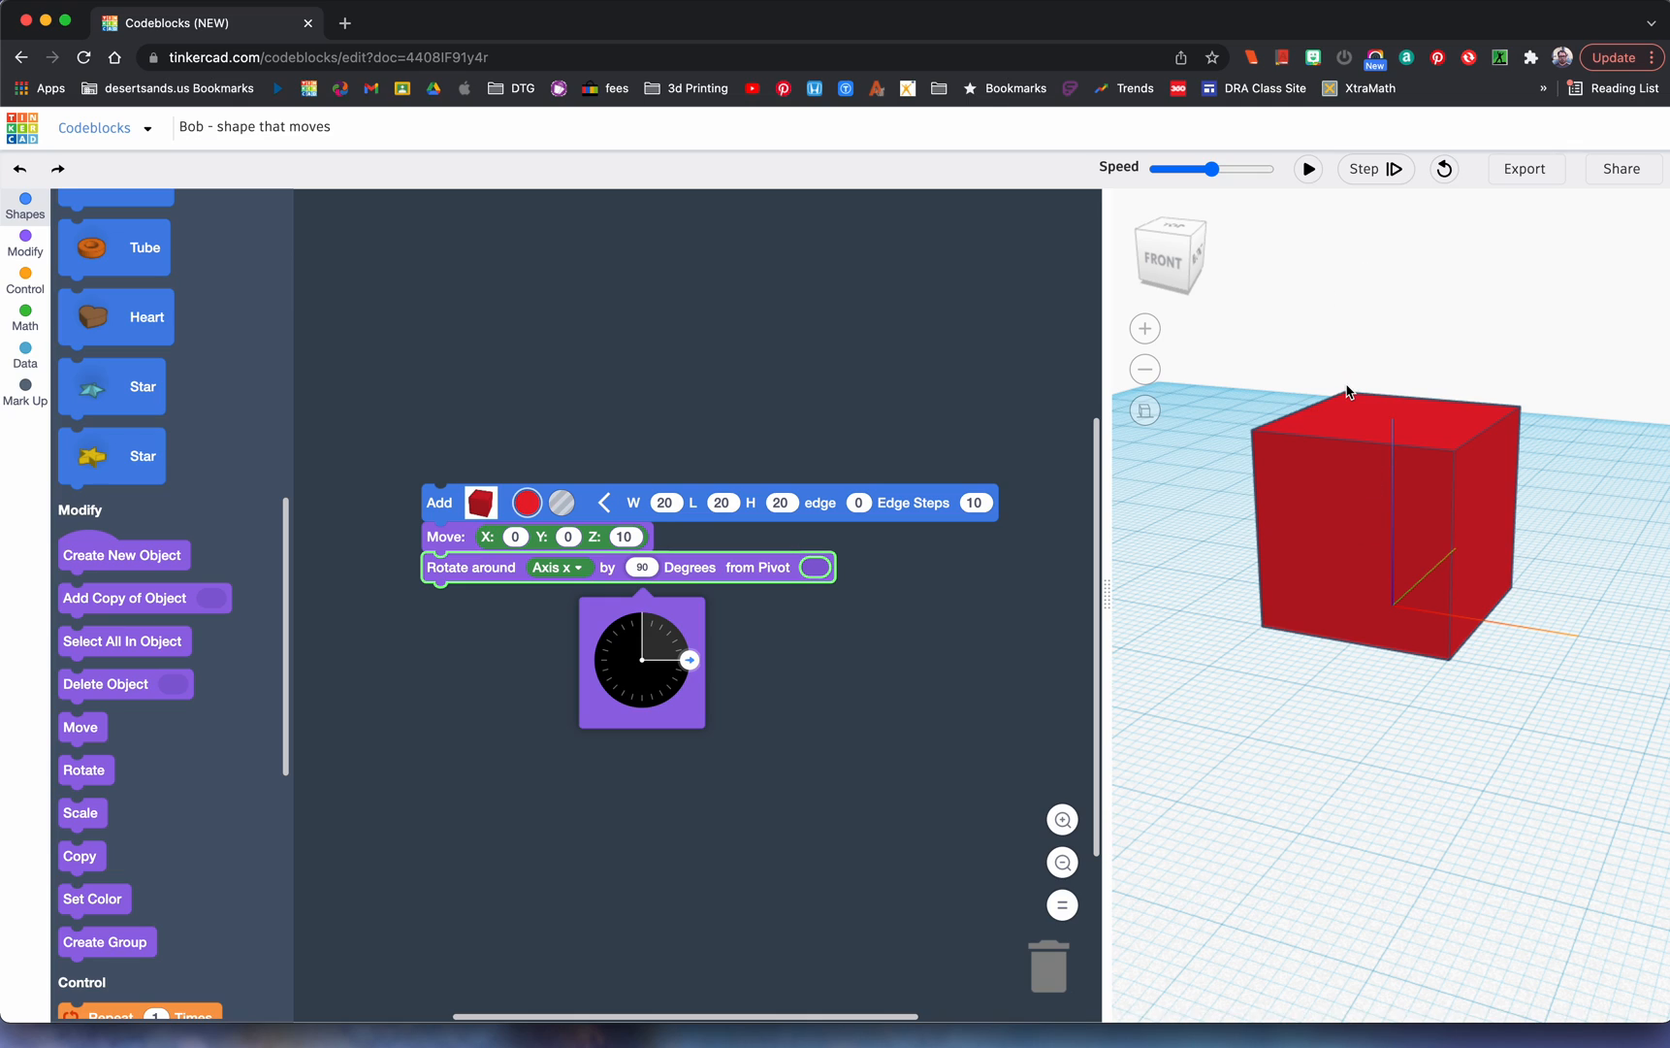
pyautogui.moveTo(1354, 271)
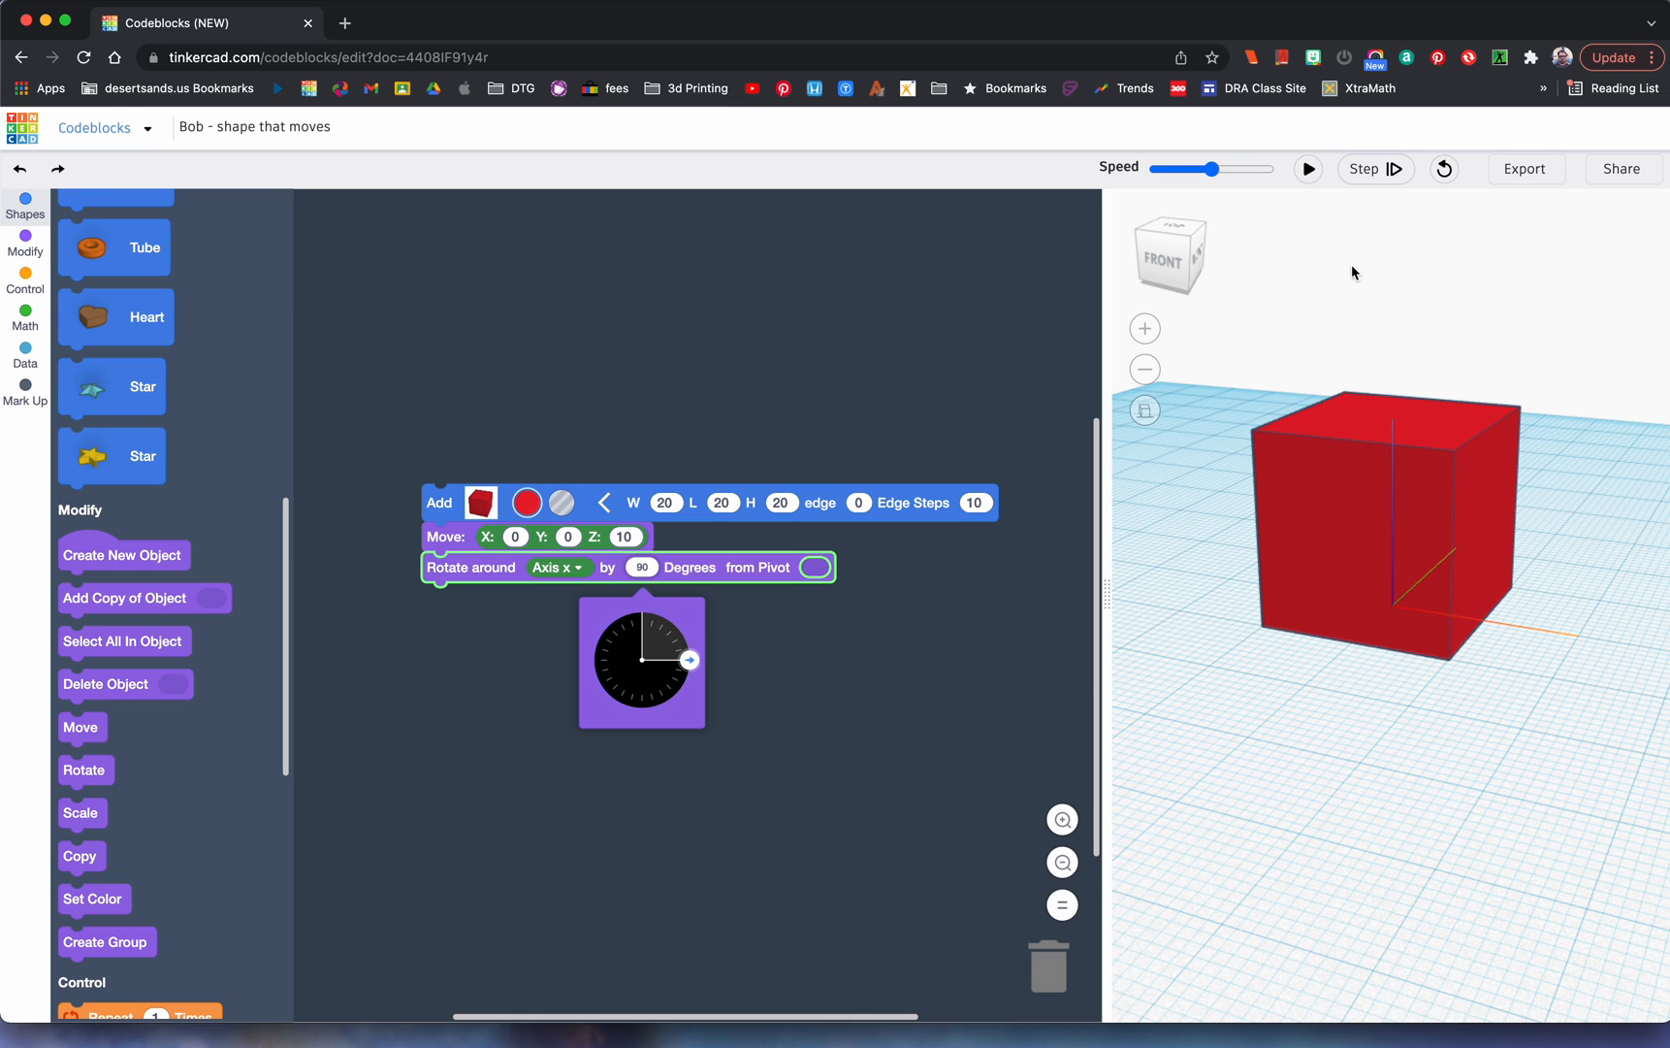
pyautogui.click(1308, 169)
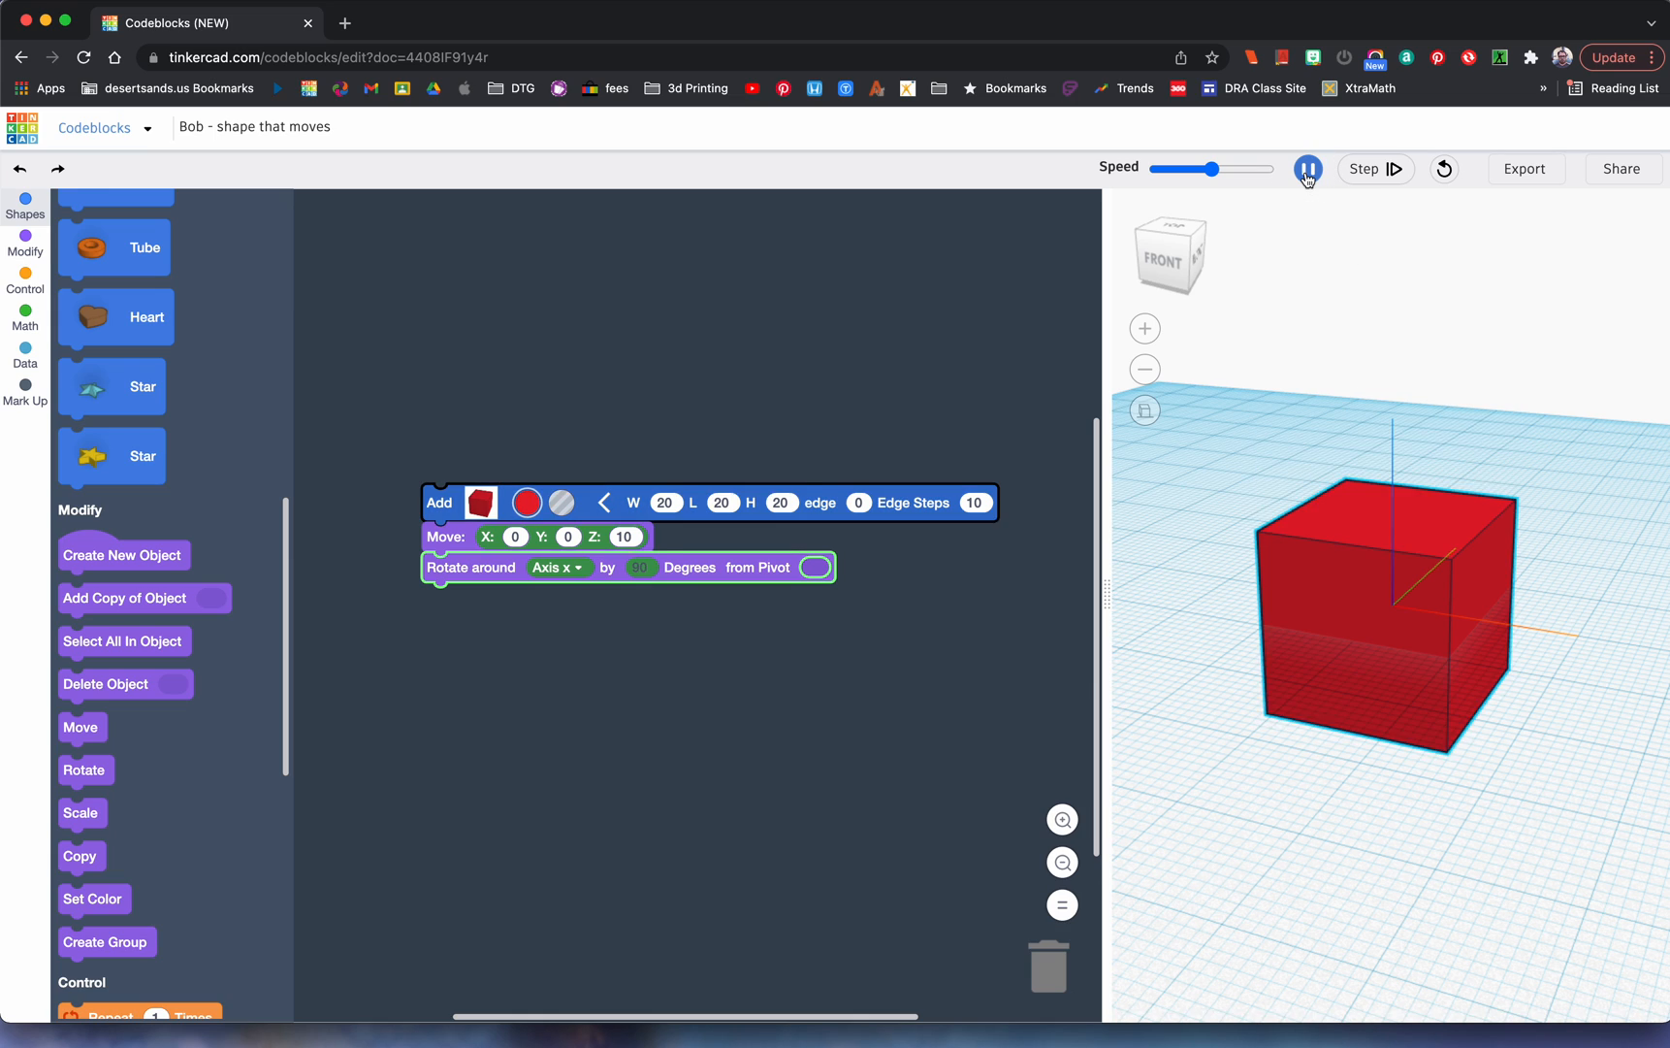
pyautogui.click(1308, 169)
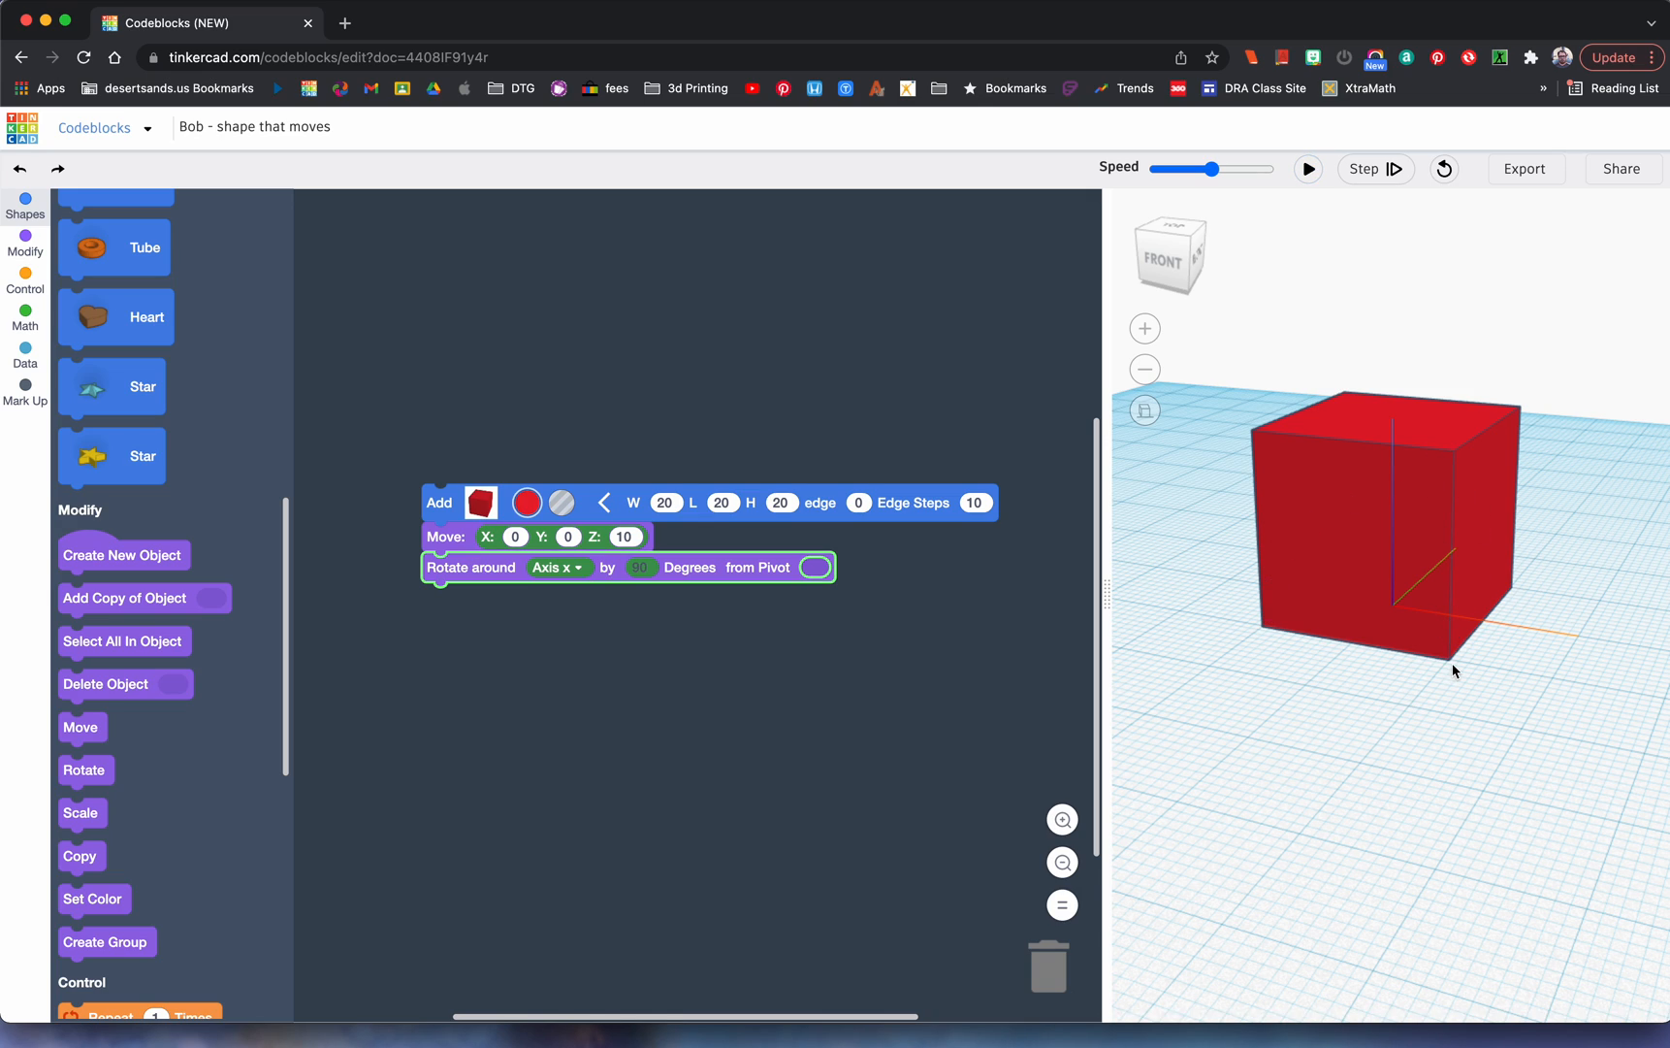
pyautogui.moveTo(1416, 677)
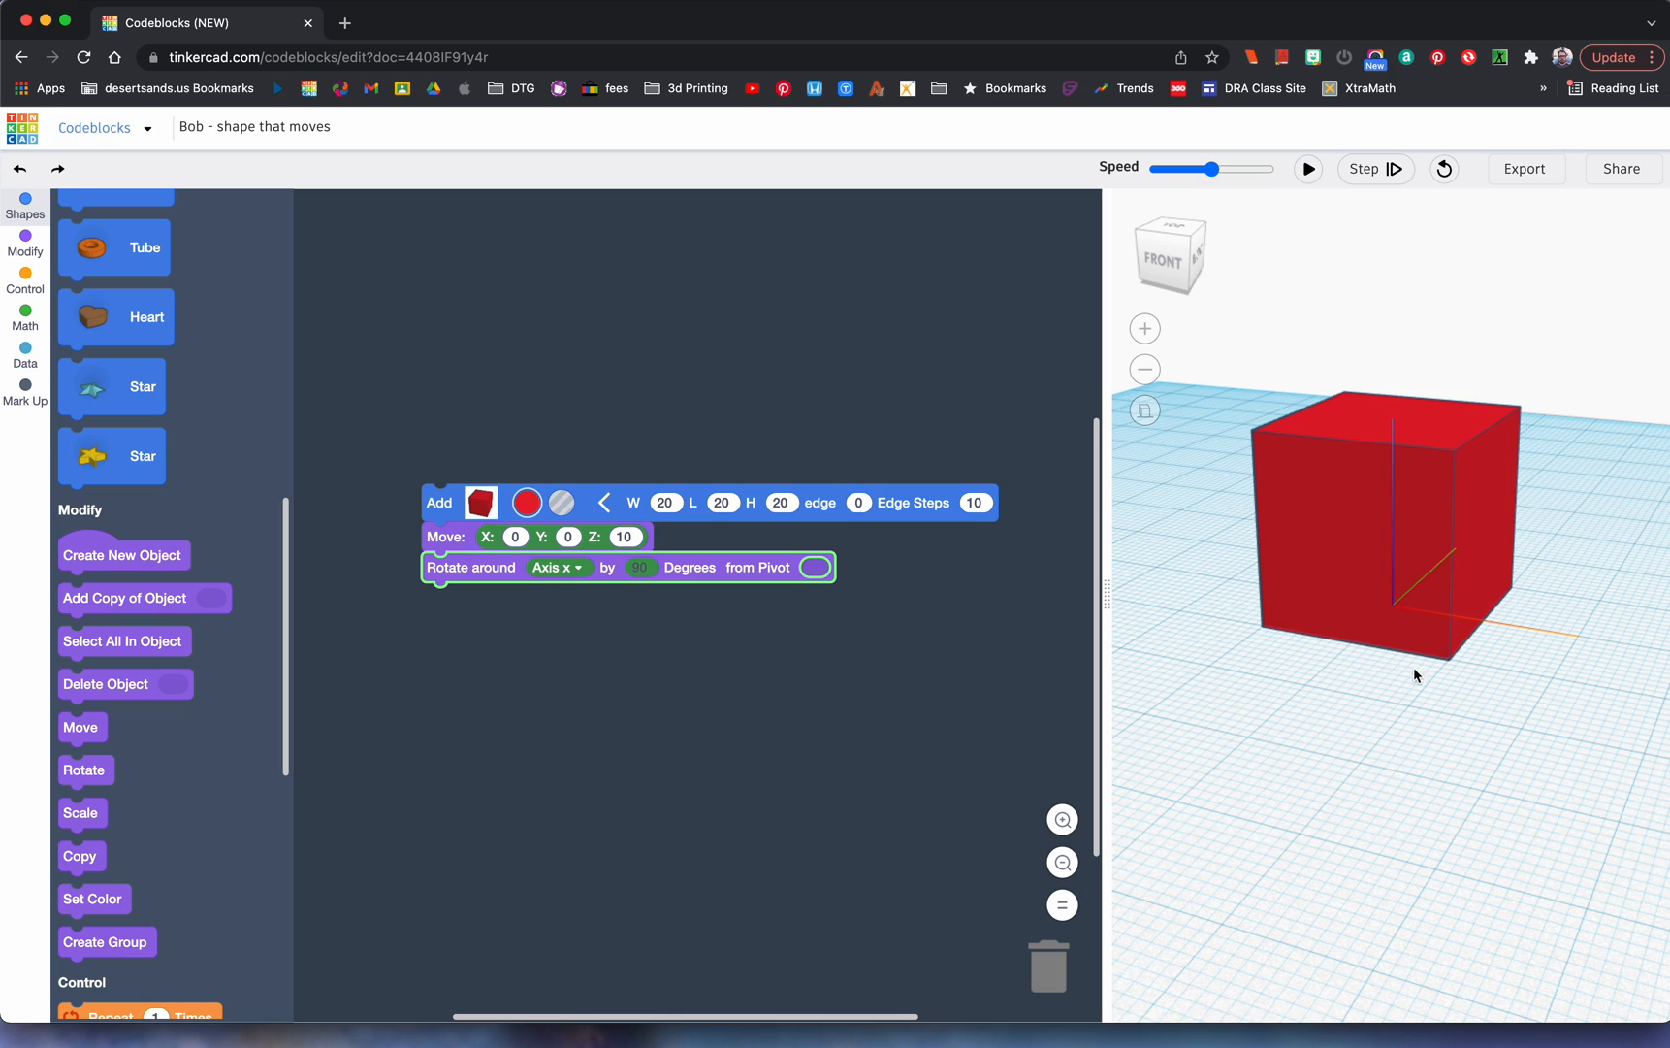
pyautogui.moveTo(1370, 526)
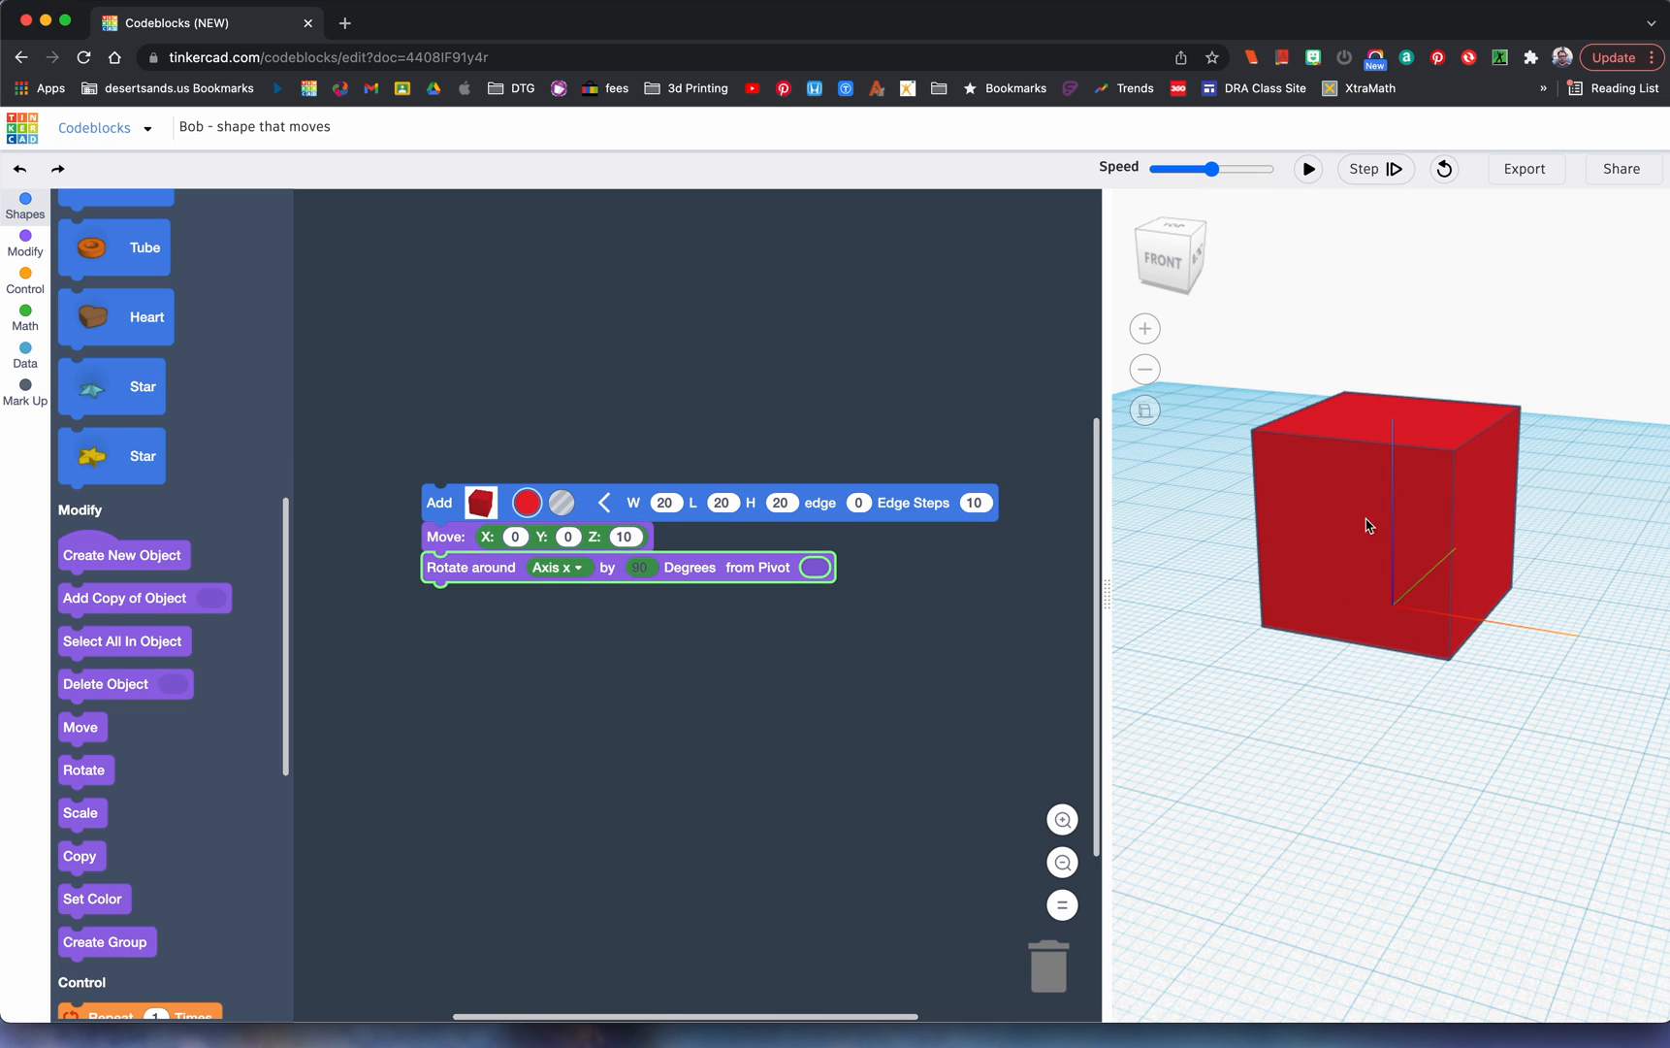
# Switch the Rotate block's axis from x to y.
pyautogui.click(559, 569)
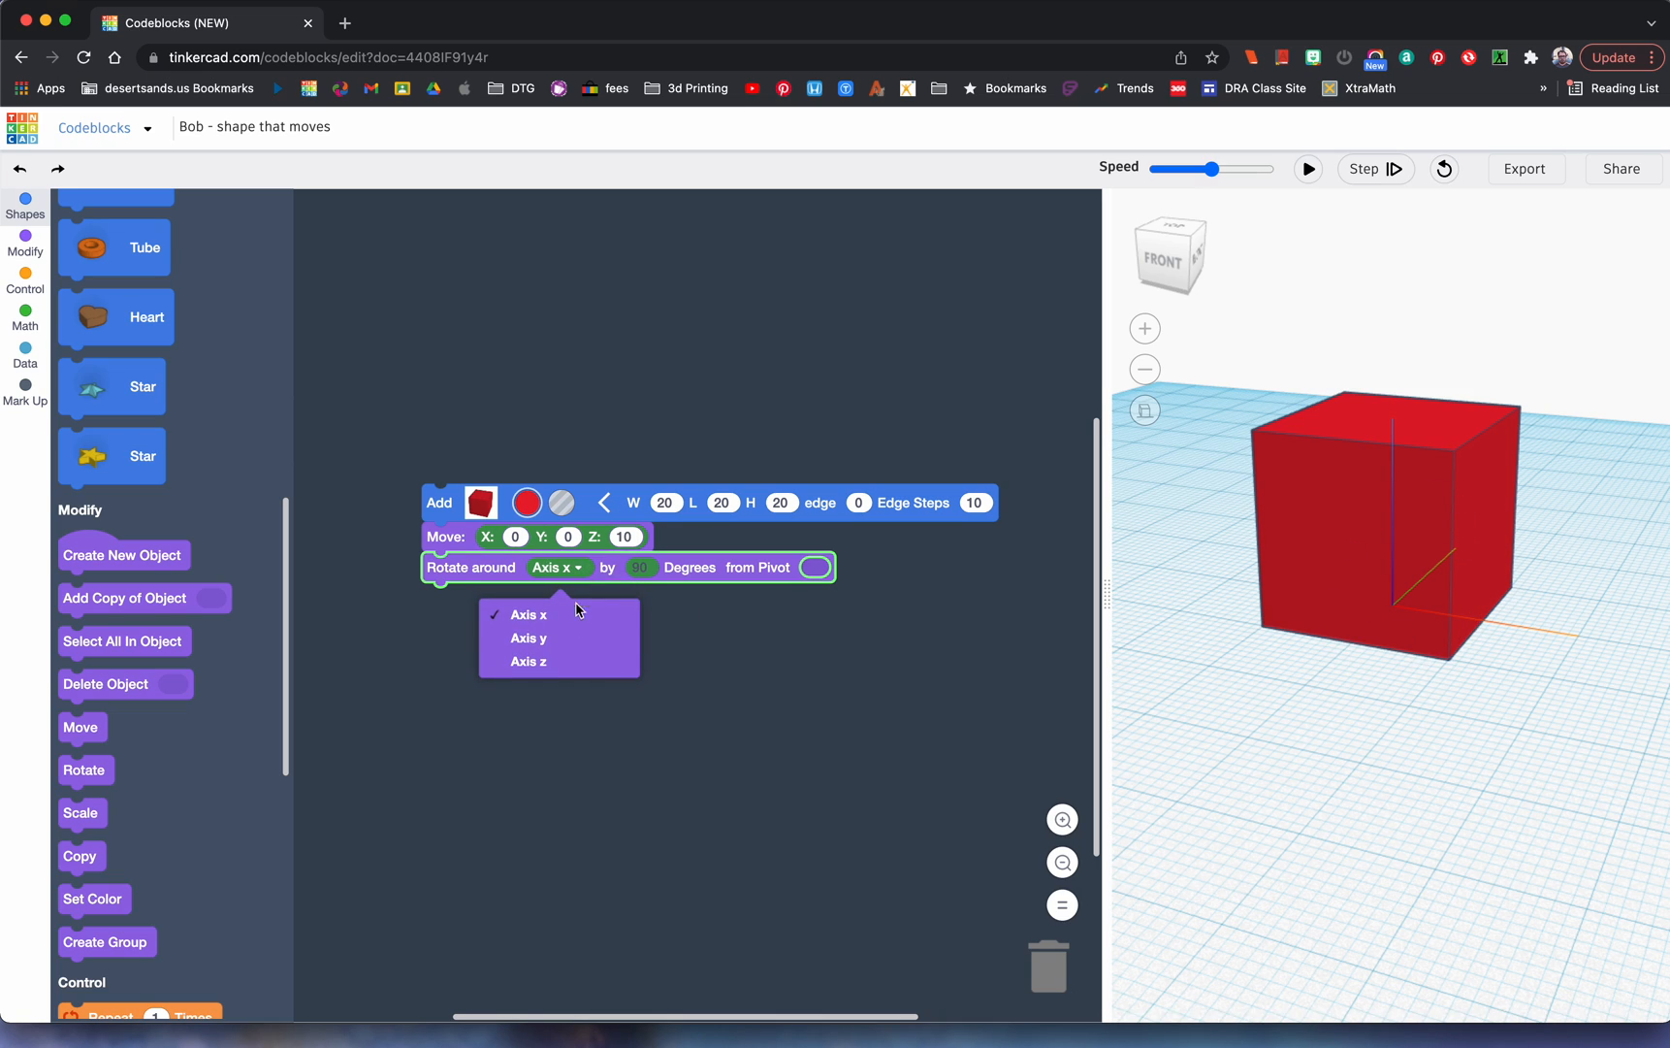
pyautogui.click(528, 638)
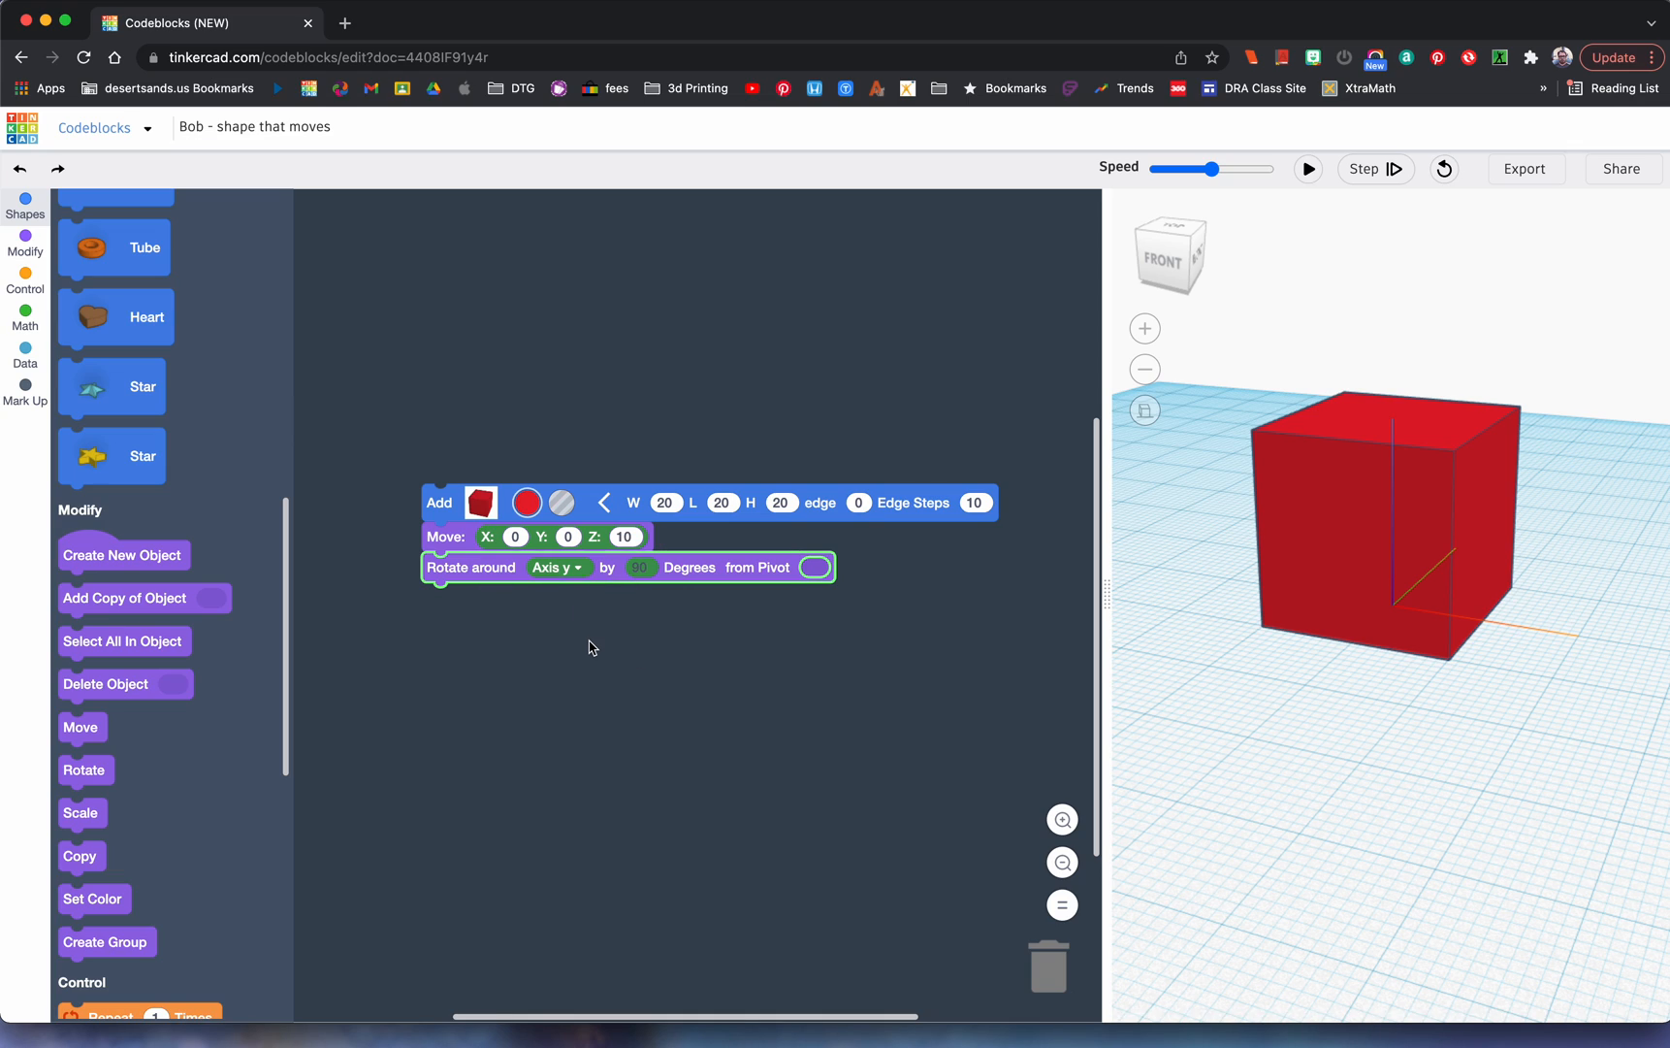
pyautogui.moveTo(1446, 485)
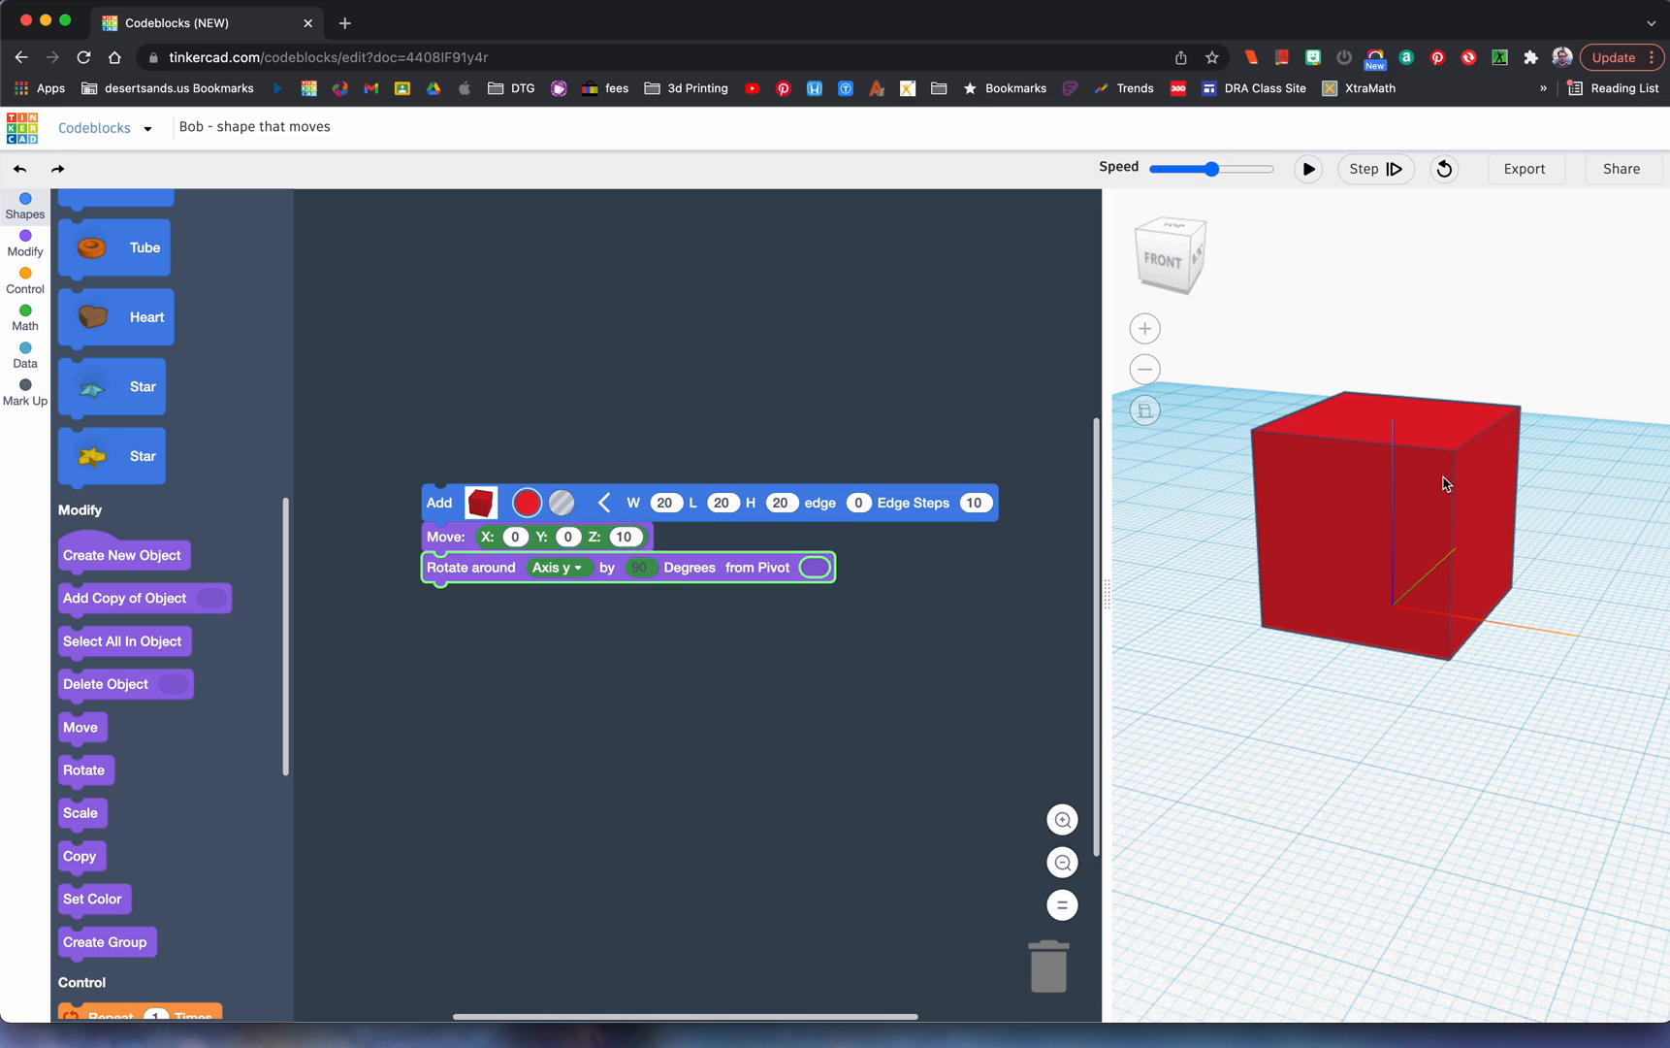
pyautogui.moveTo(1455, 607)
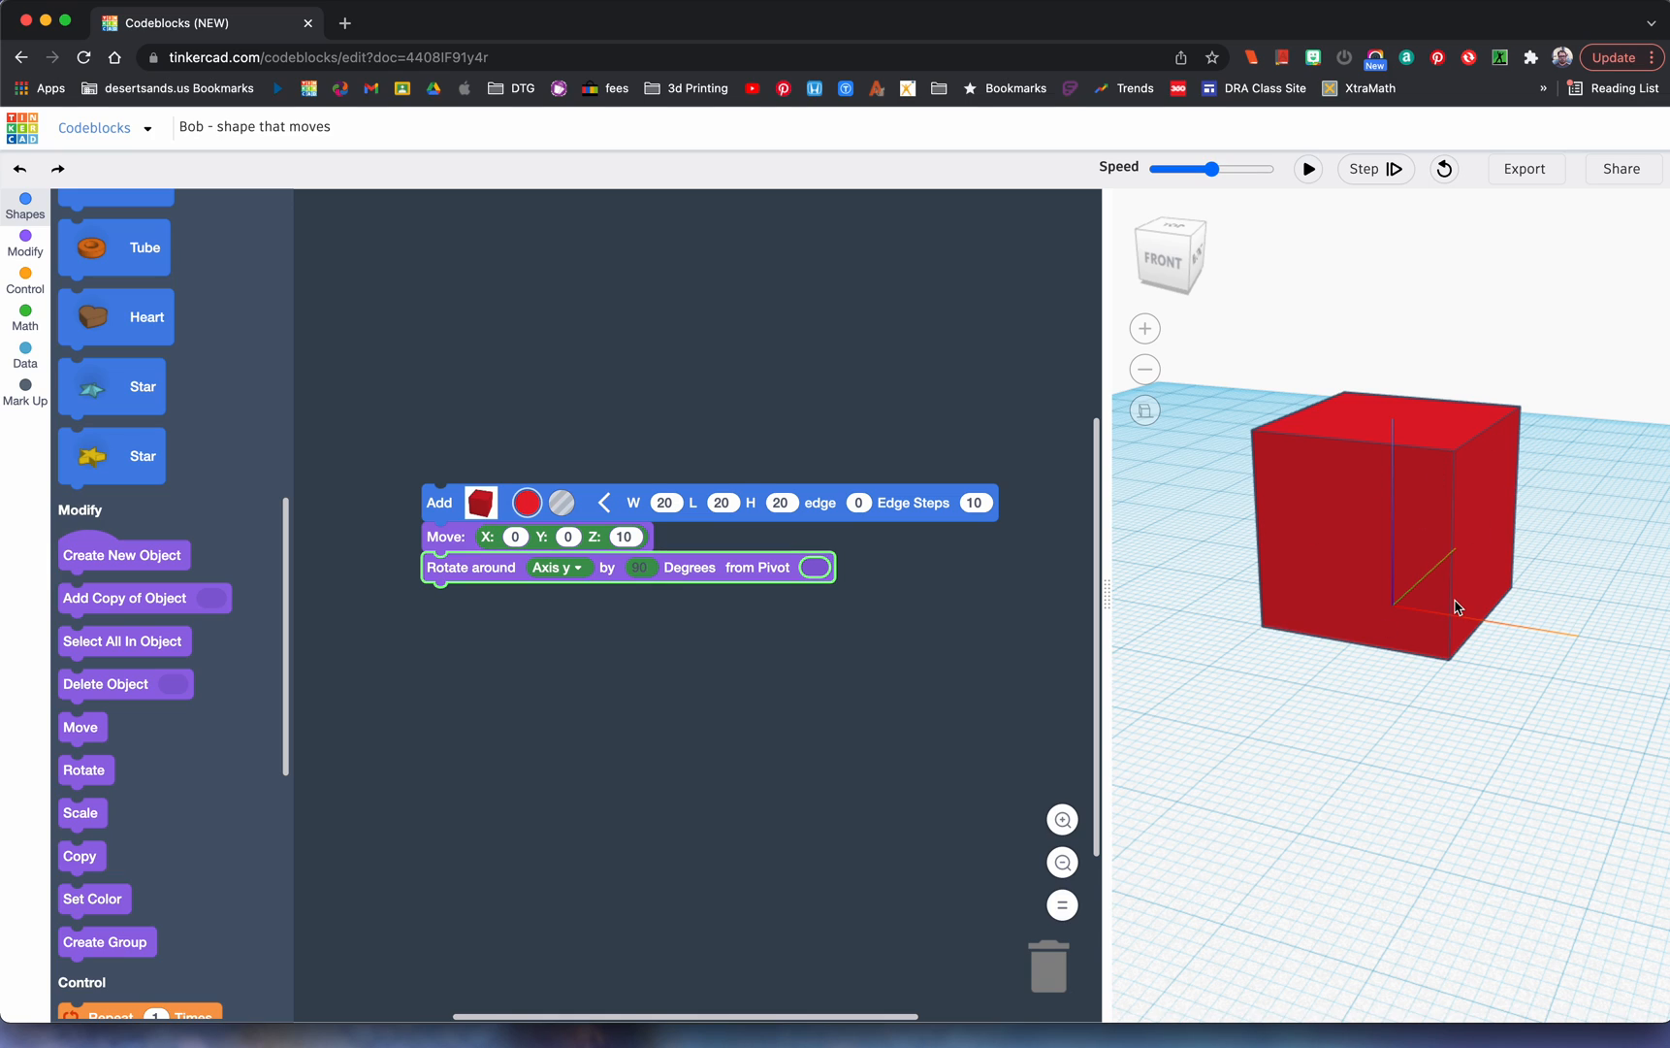
pyautogui.moveTo(1123, 588)
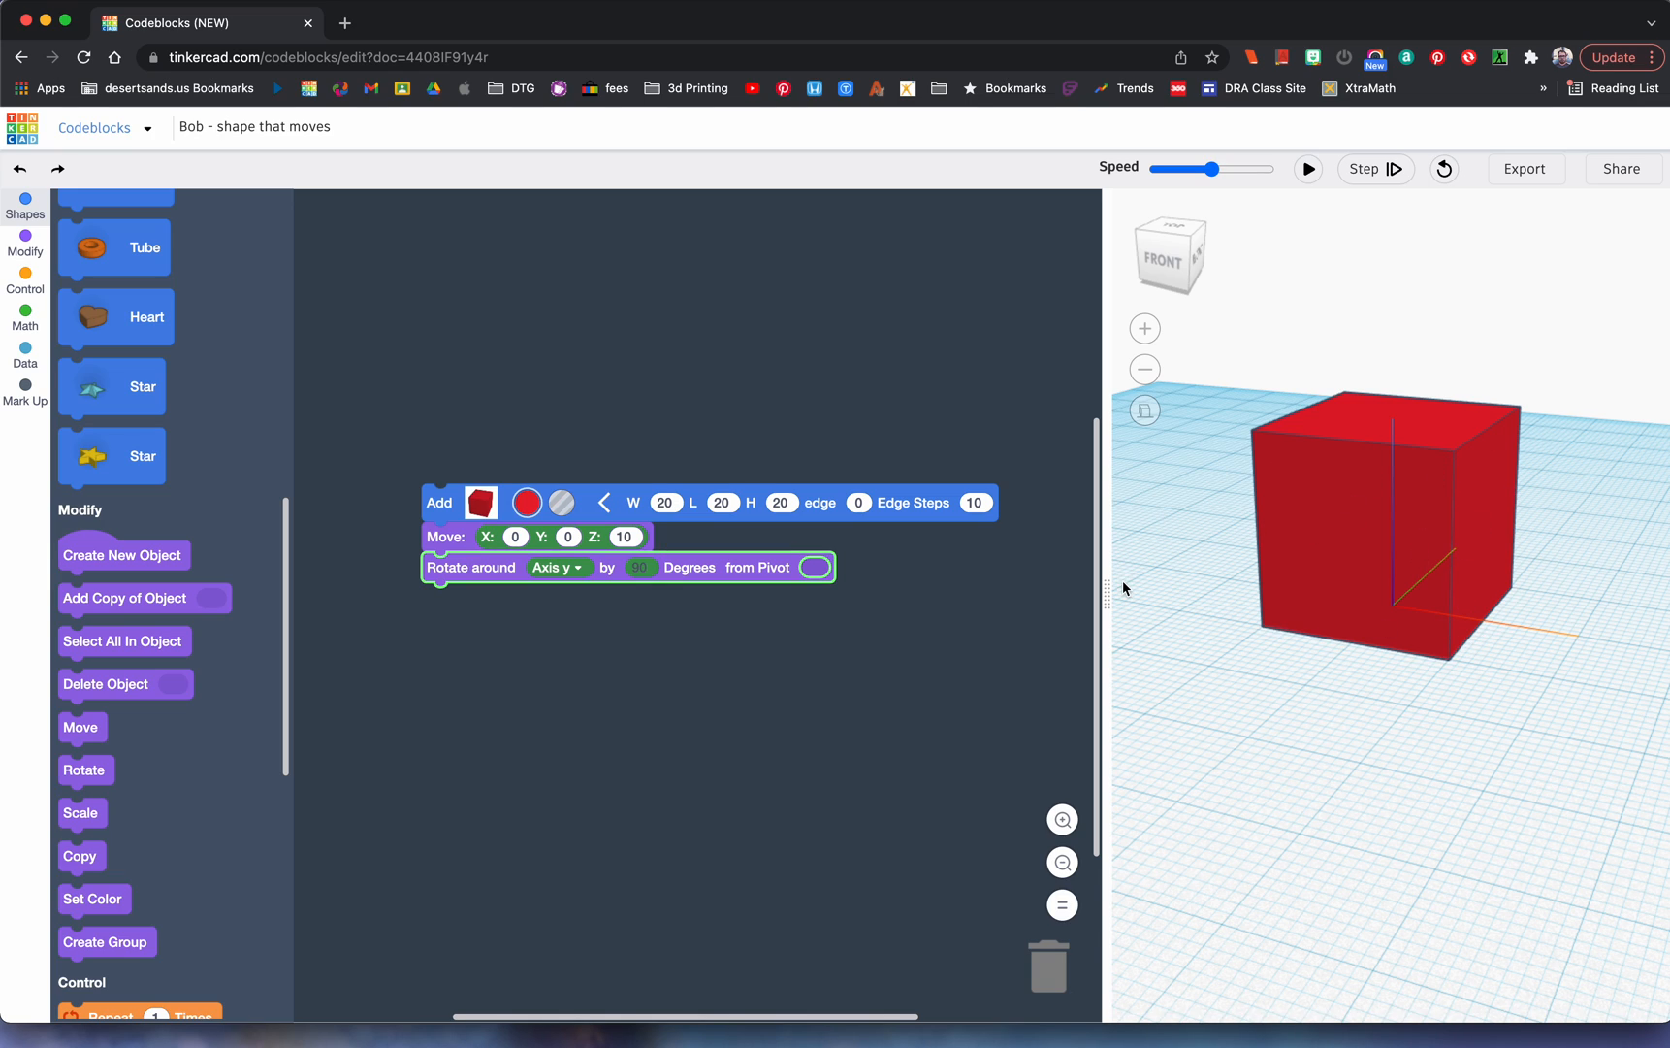
pyautogui.moveTo(1362, 276)
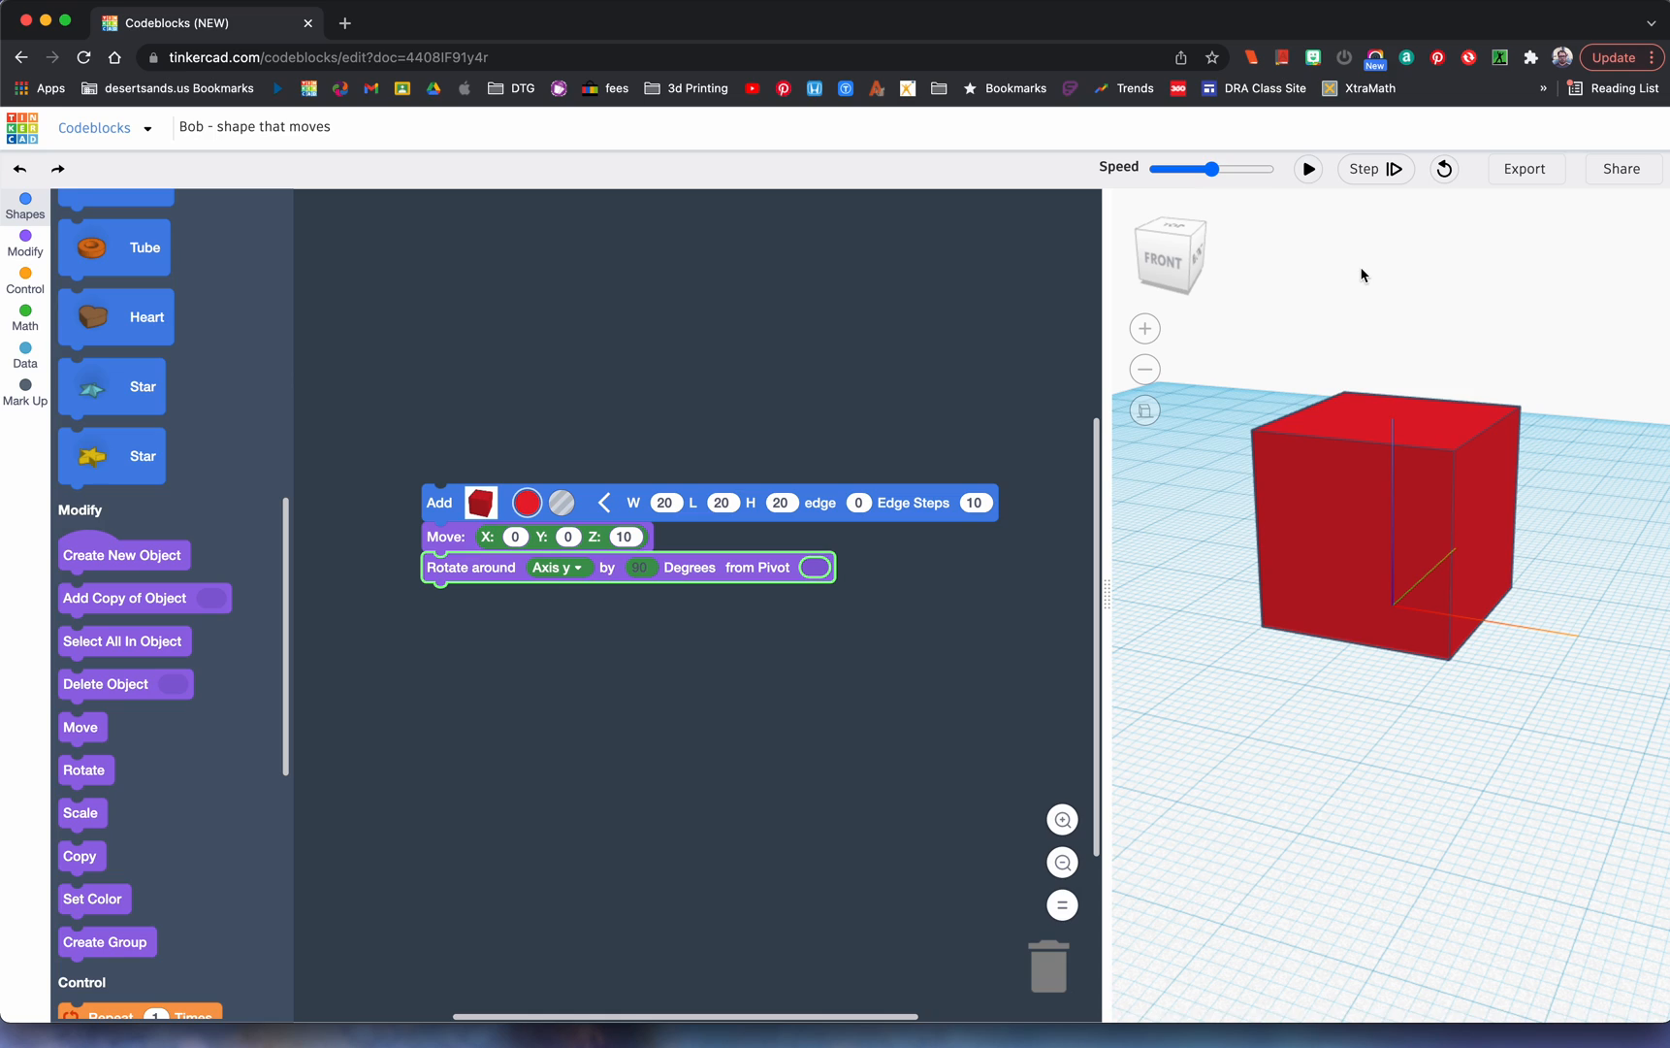
pyautogui.moveTo(1358, 281)
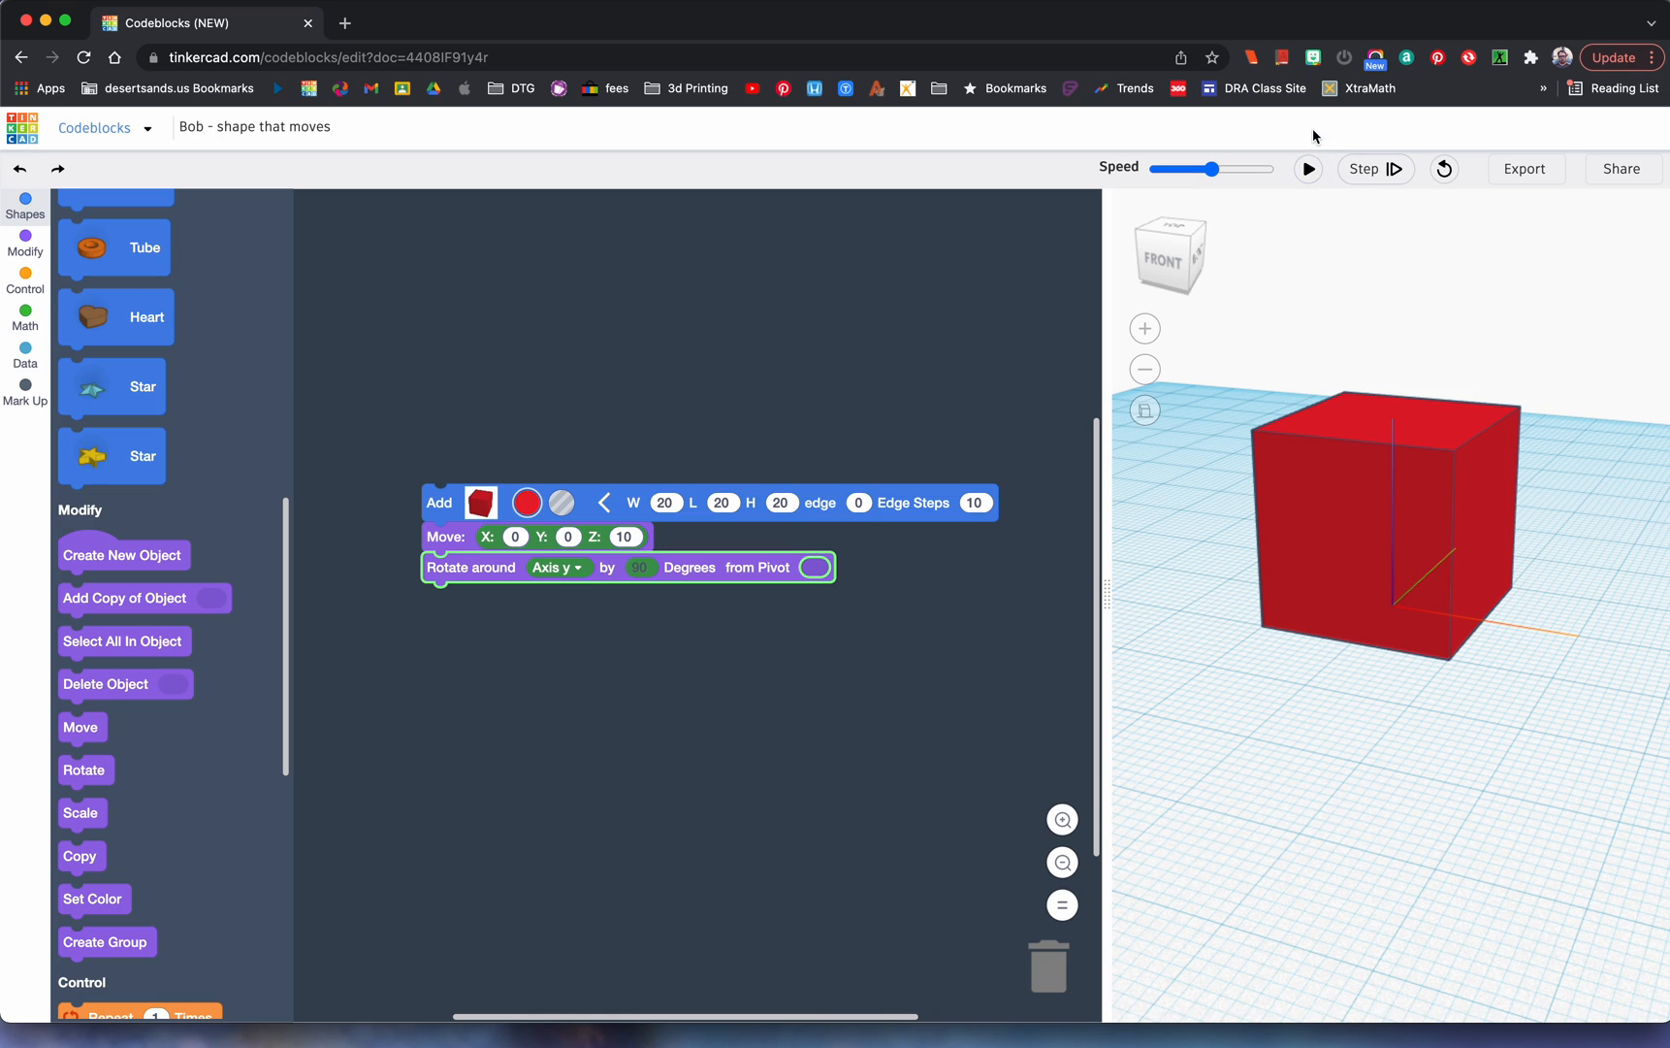
# Slow playback to its slowest speed and rerun the program on the cube.
pyautogui.click(1307, 168)
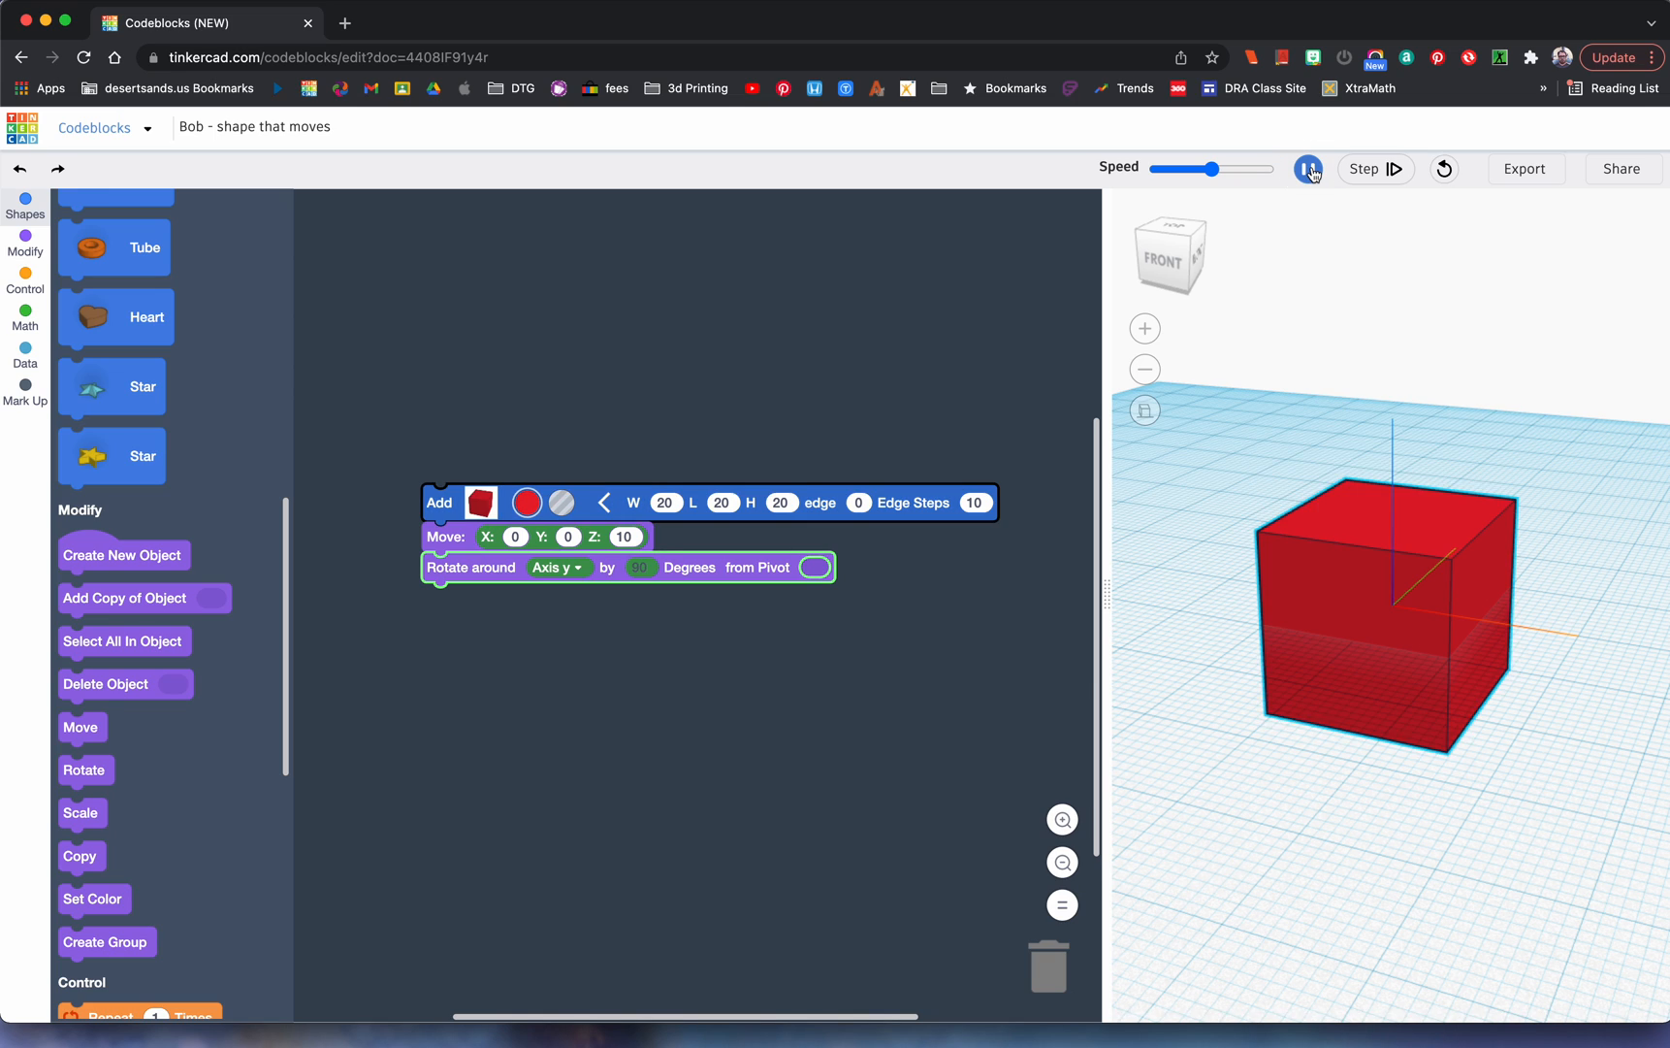
pyautogui.click(1308, 169)
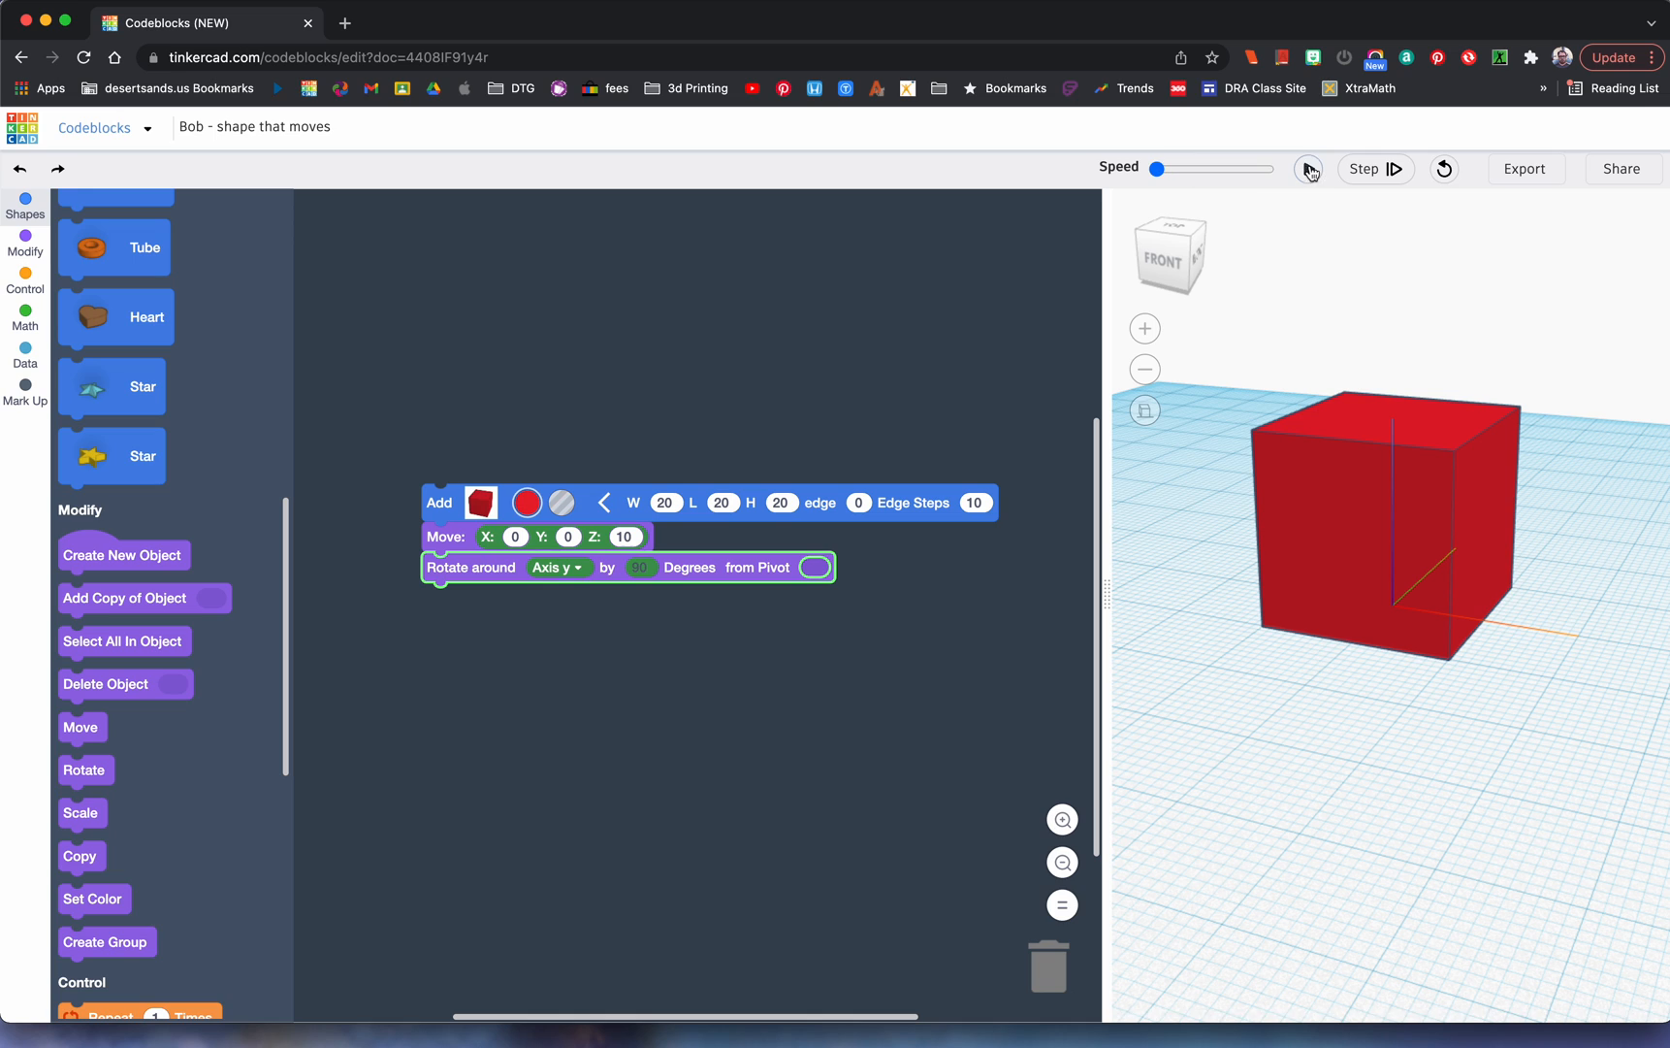
pyautogui.click(1307, 169)
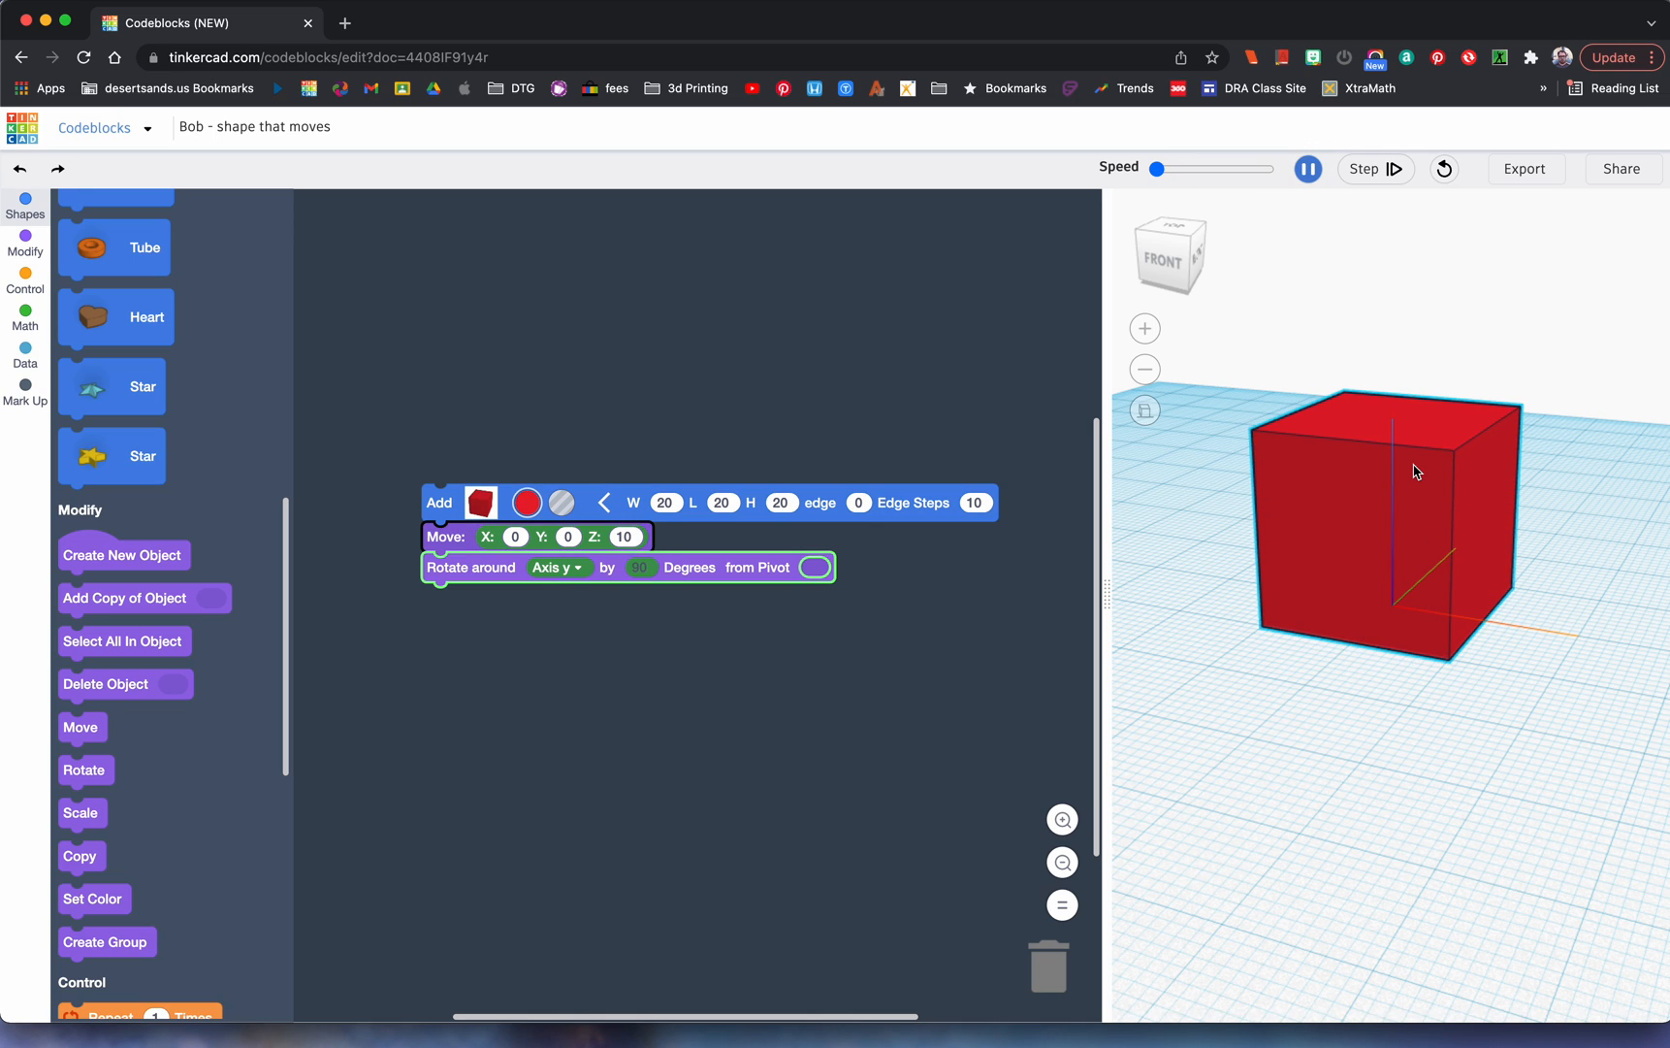
pyautogui.click(1308, 169)
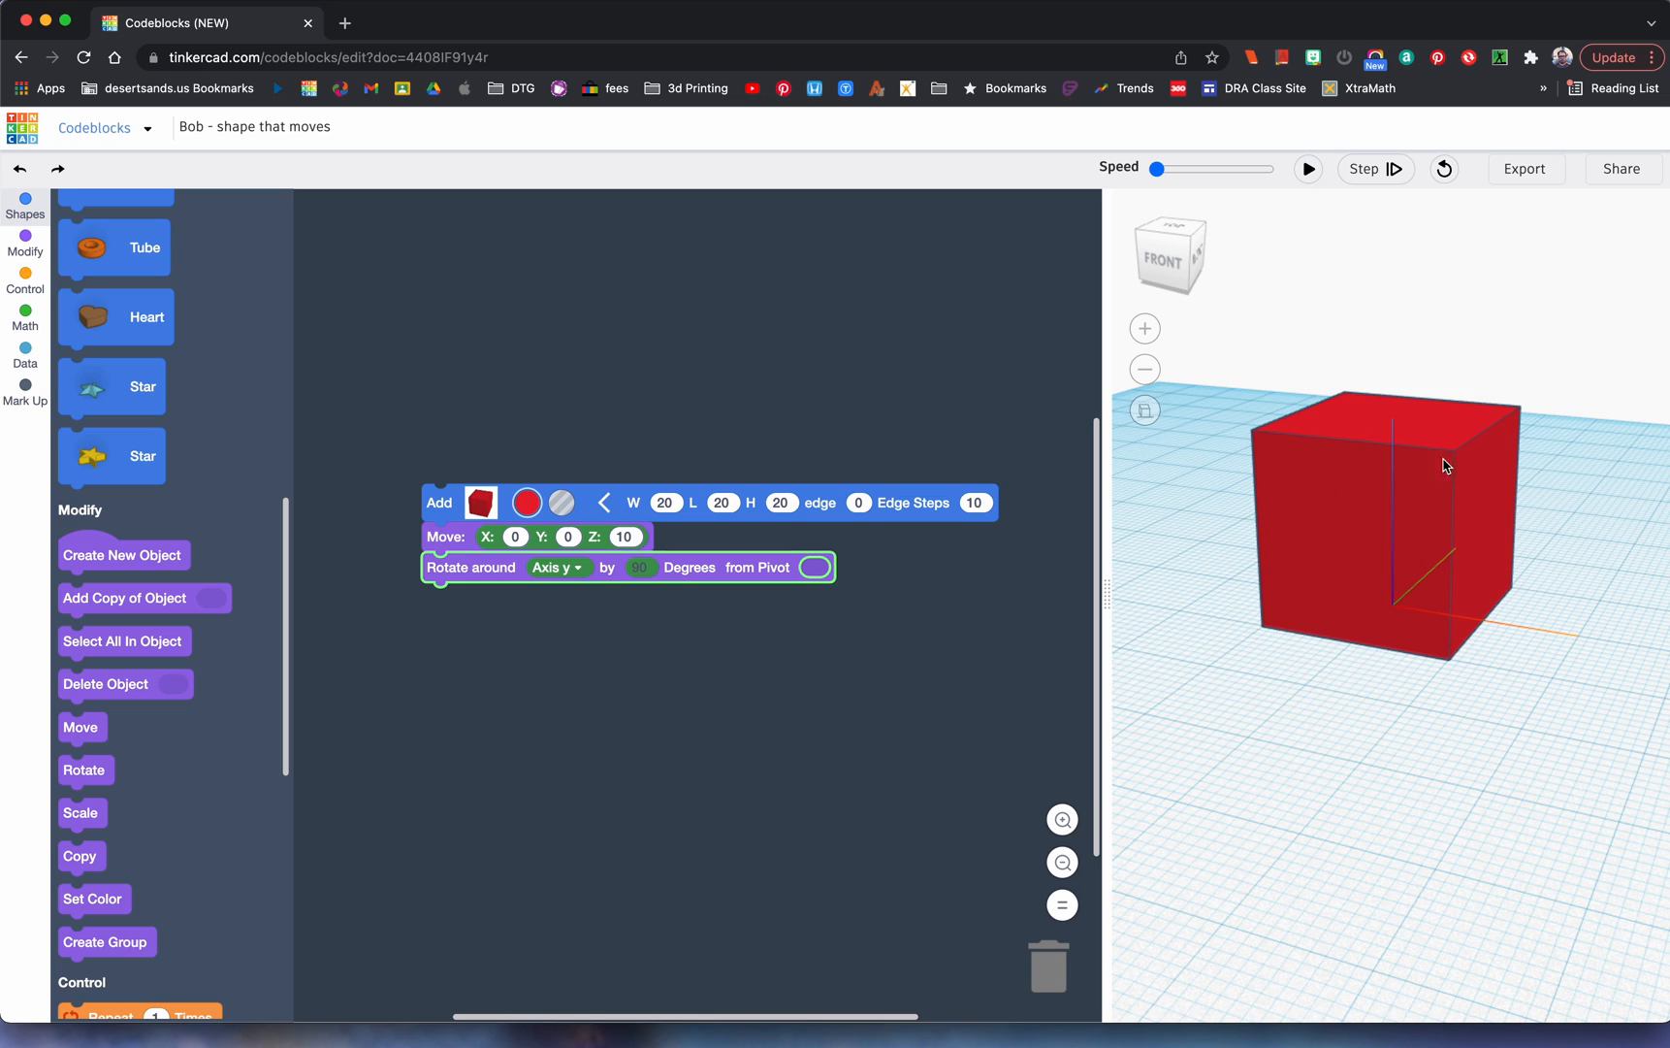
pyautogui.moveTo(1445, 510)
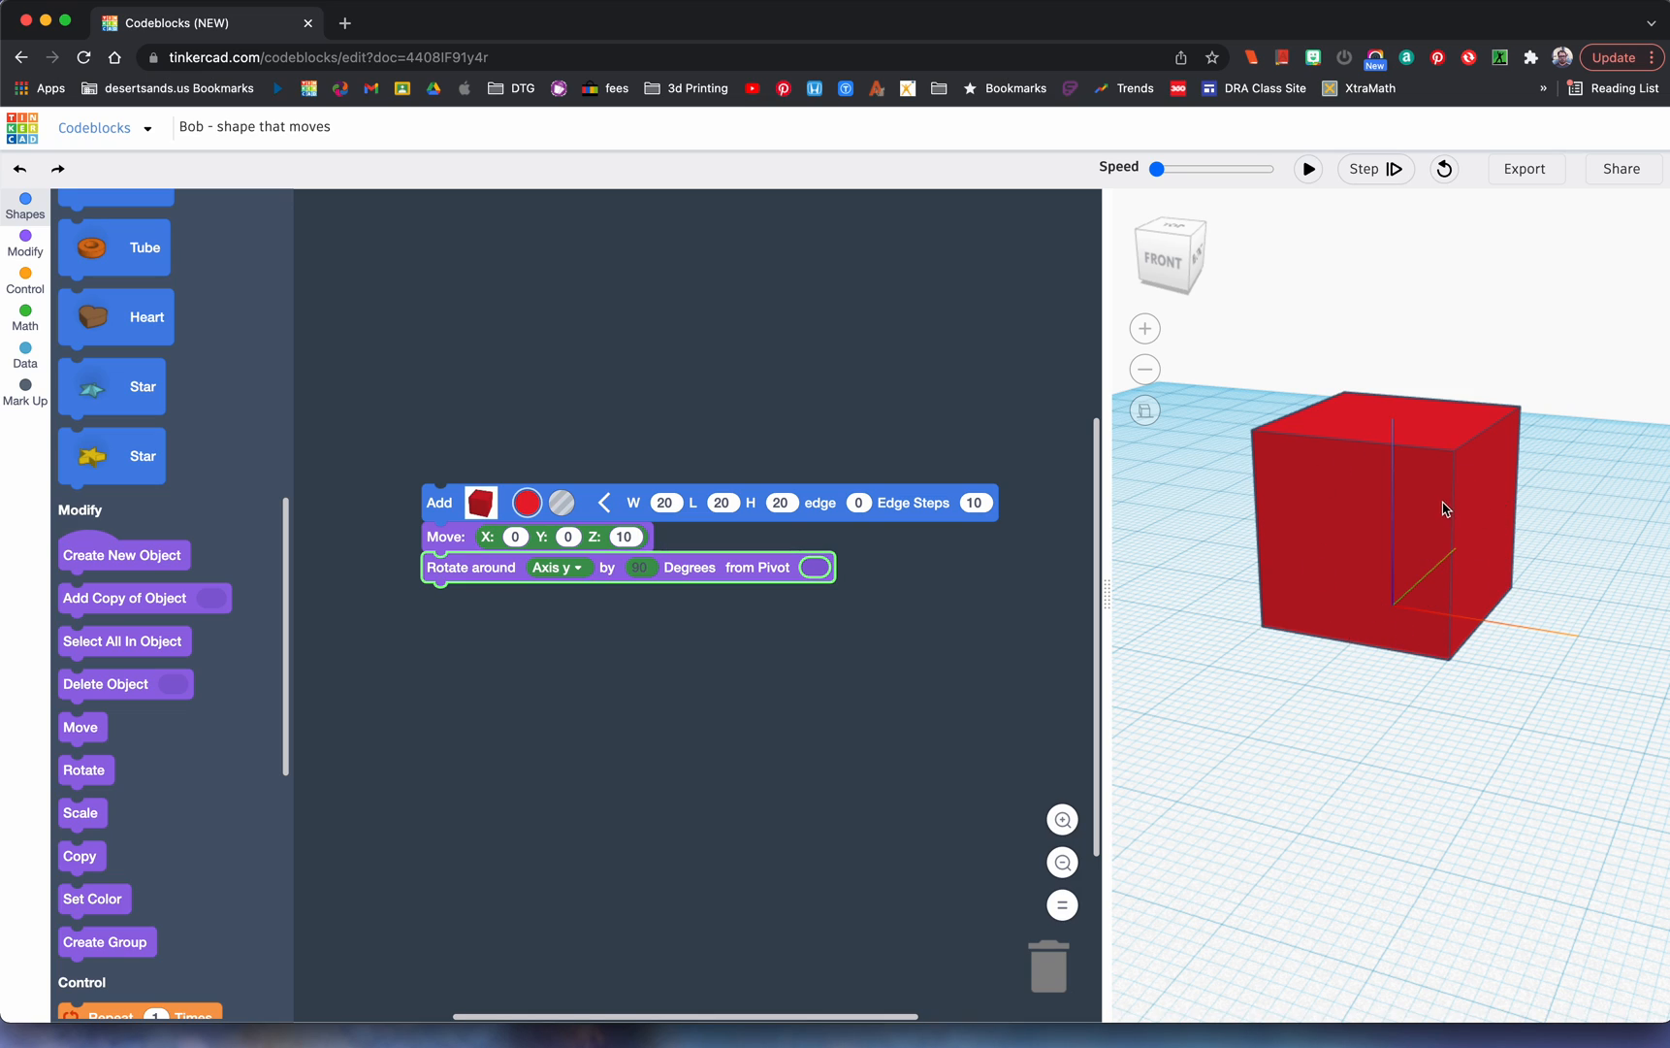
pyautogui.moveTo(785, 602)
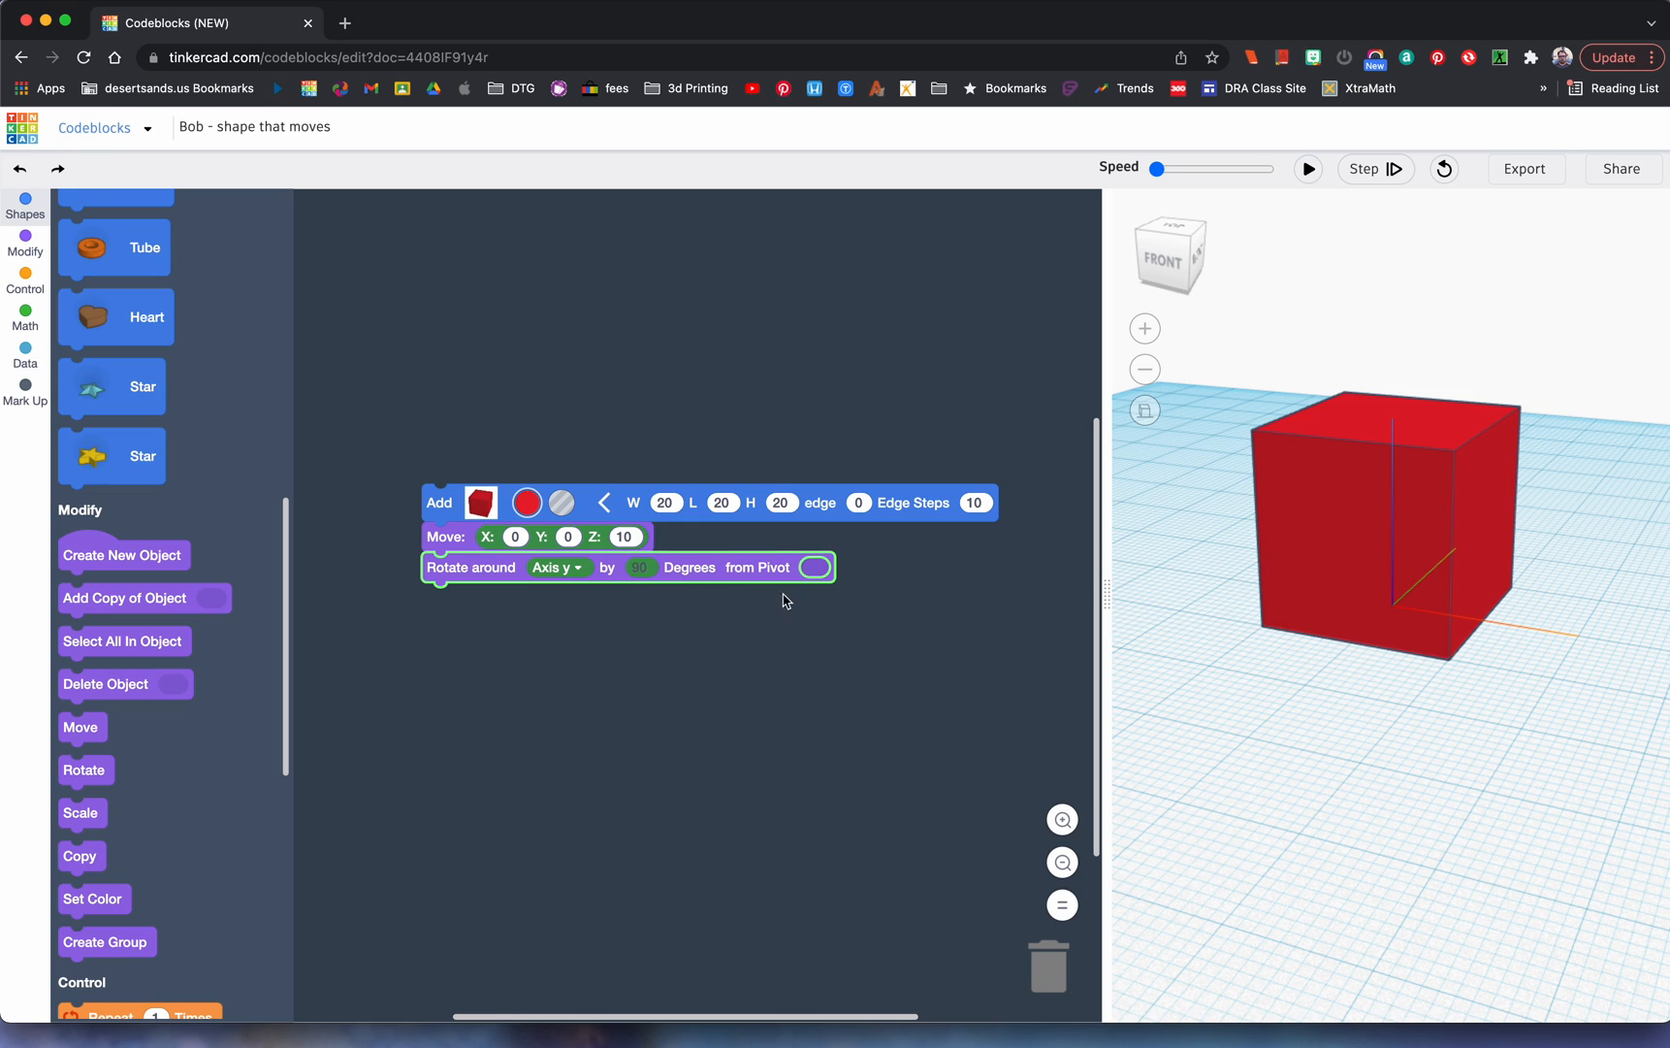
# Switch the Rotate block's axis to z and rerun the program.
pyautogui.click(557, 568)
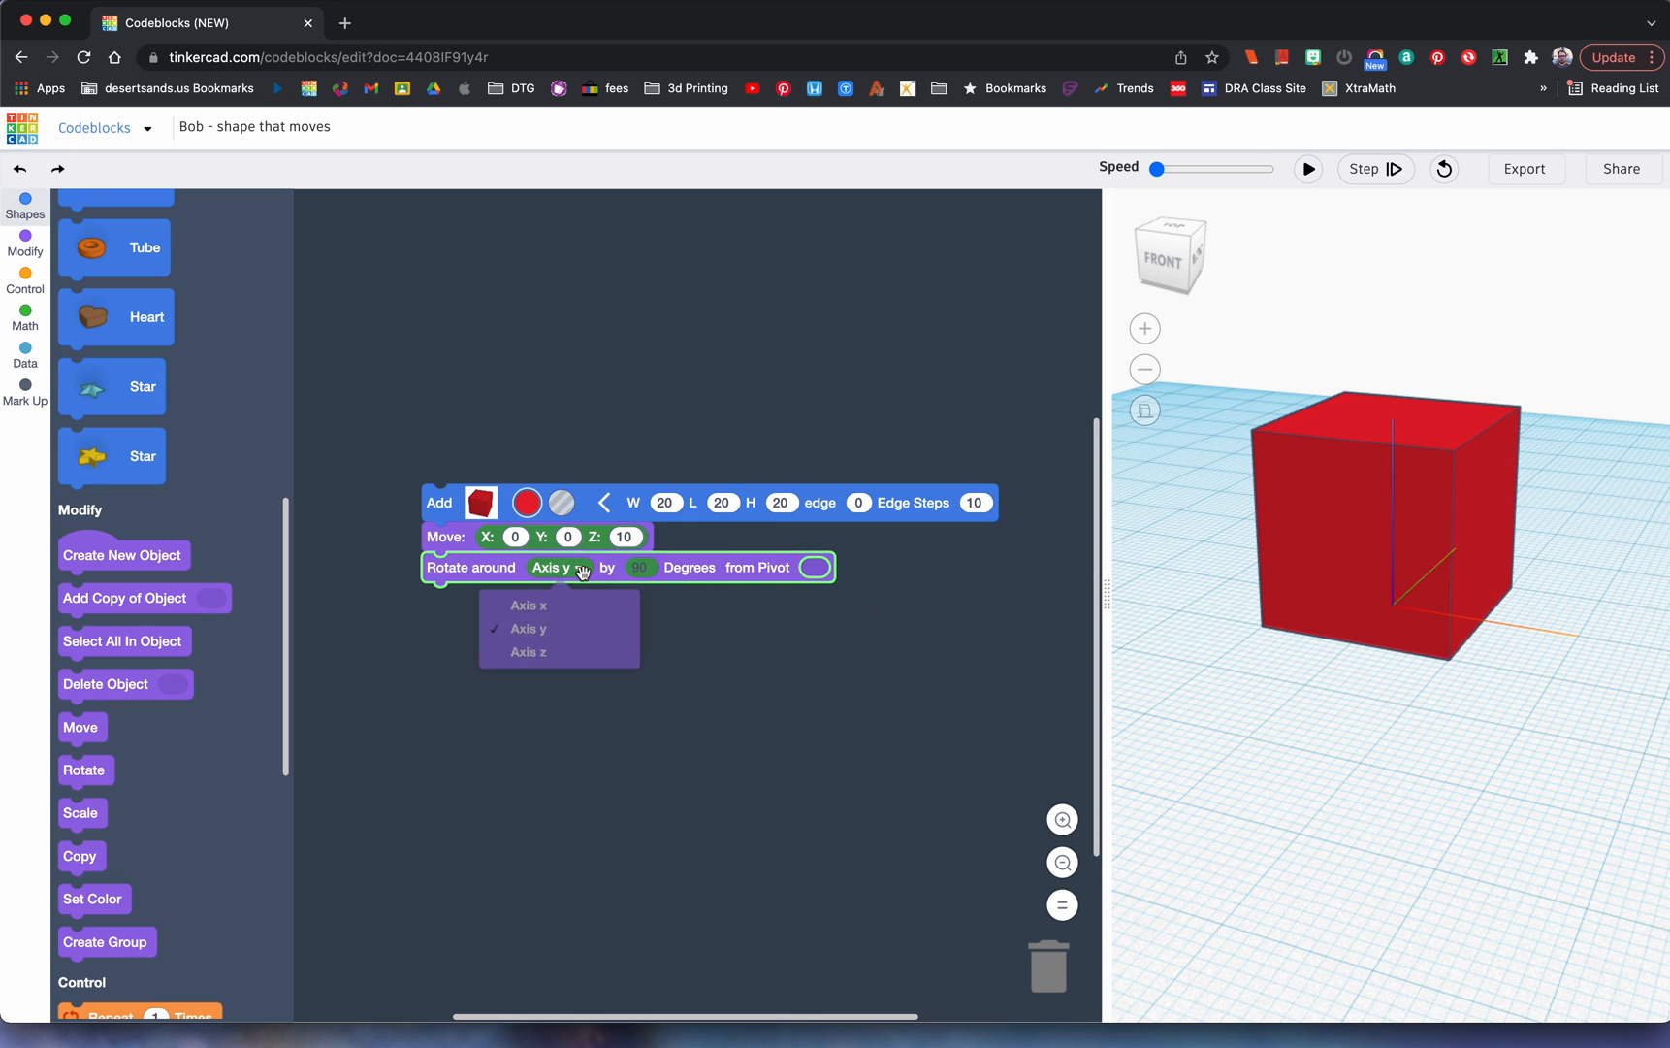
pyautogui.click(528, 652)
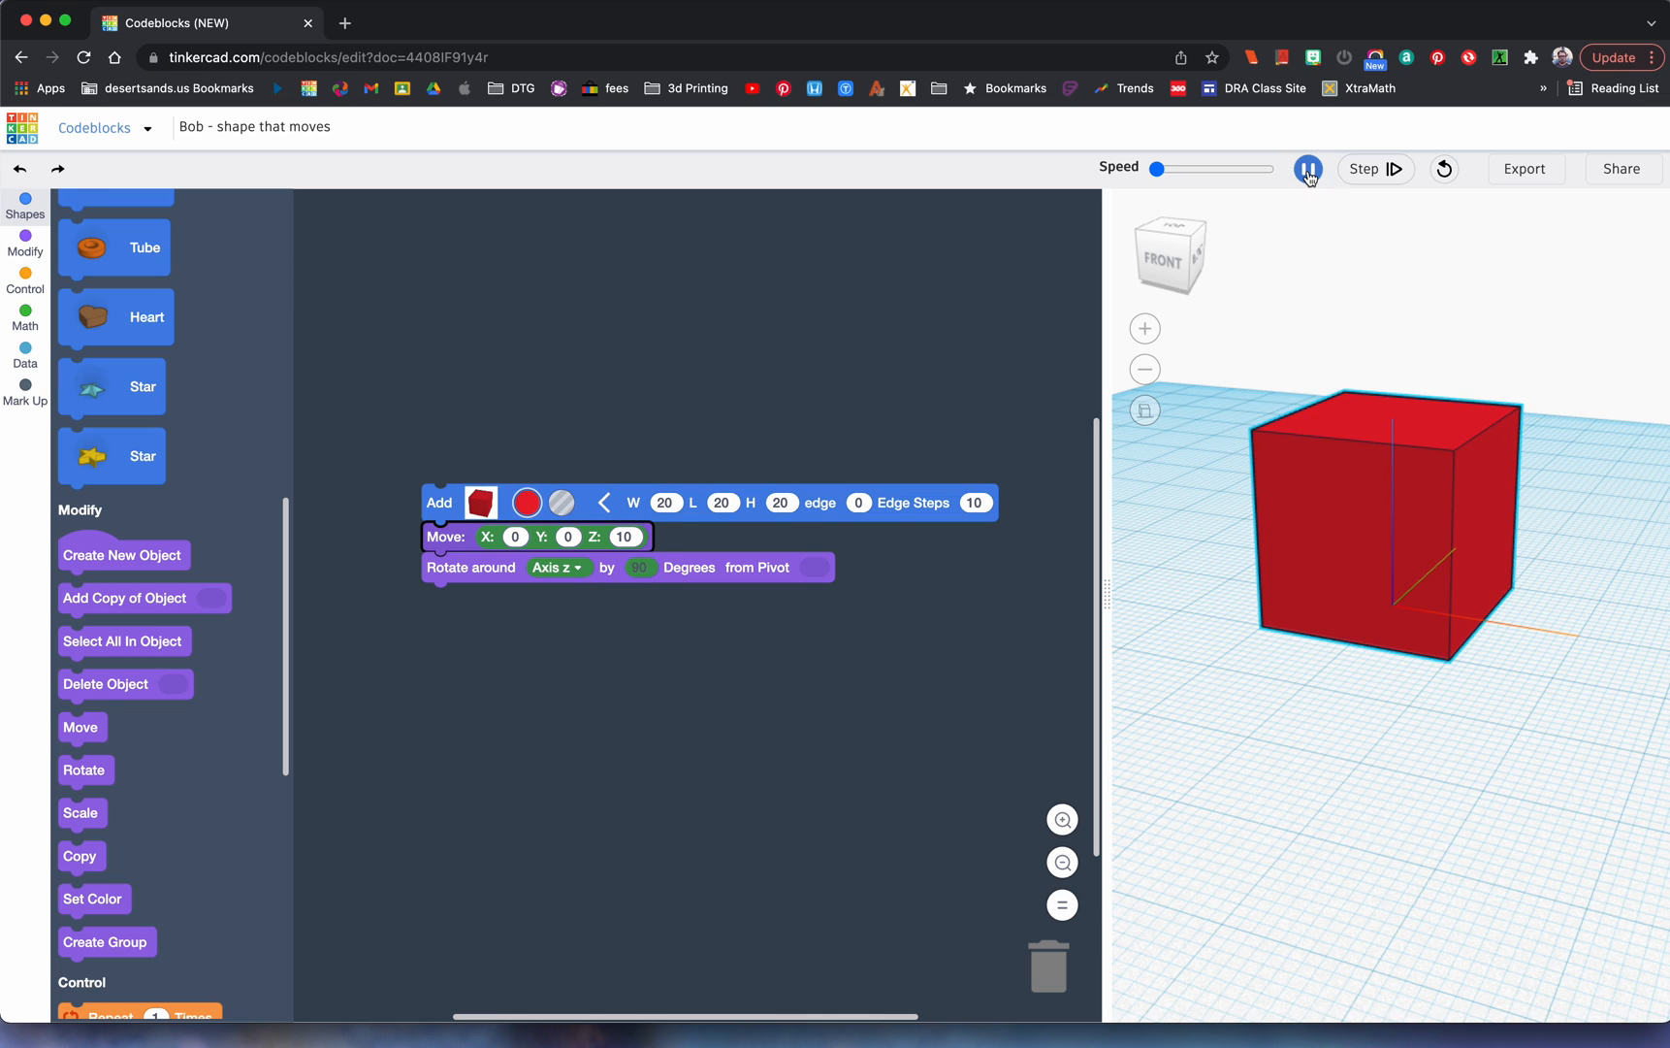
pyautogui.click(1307, 169)
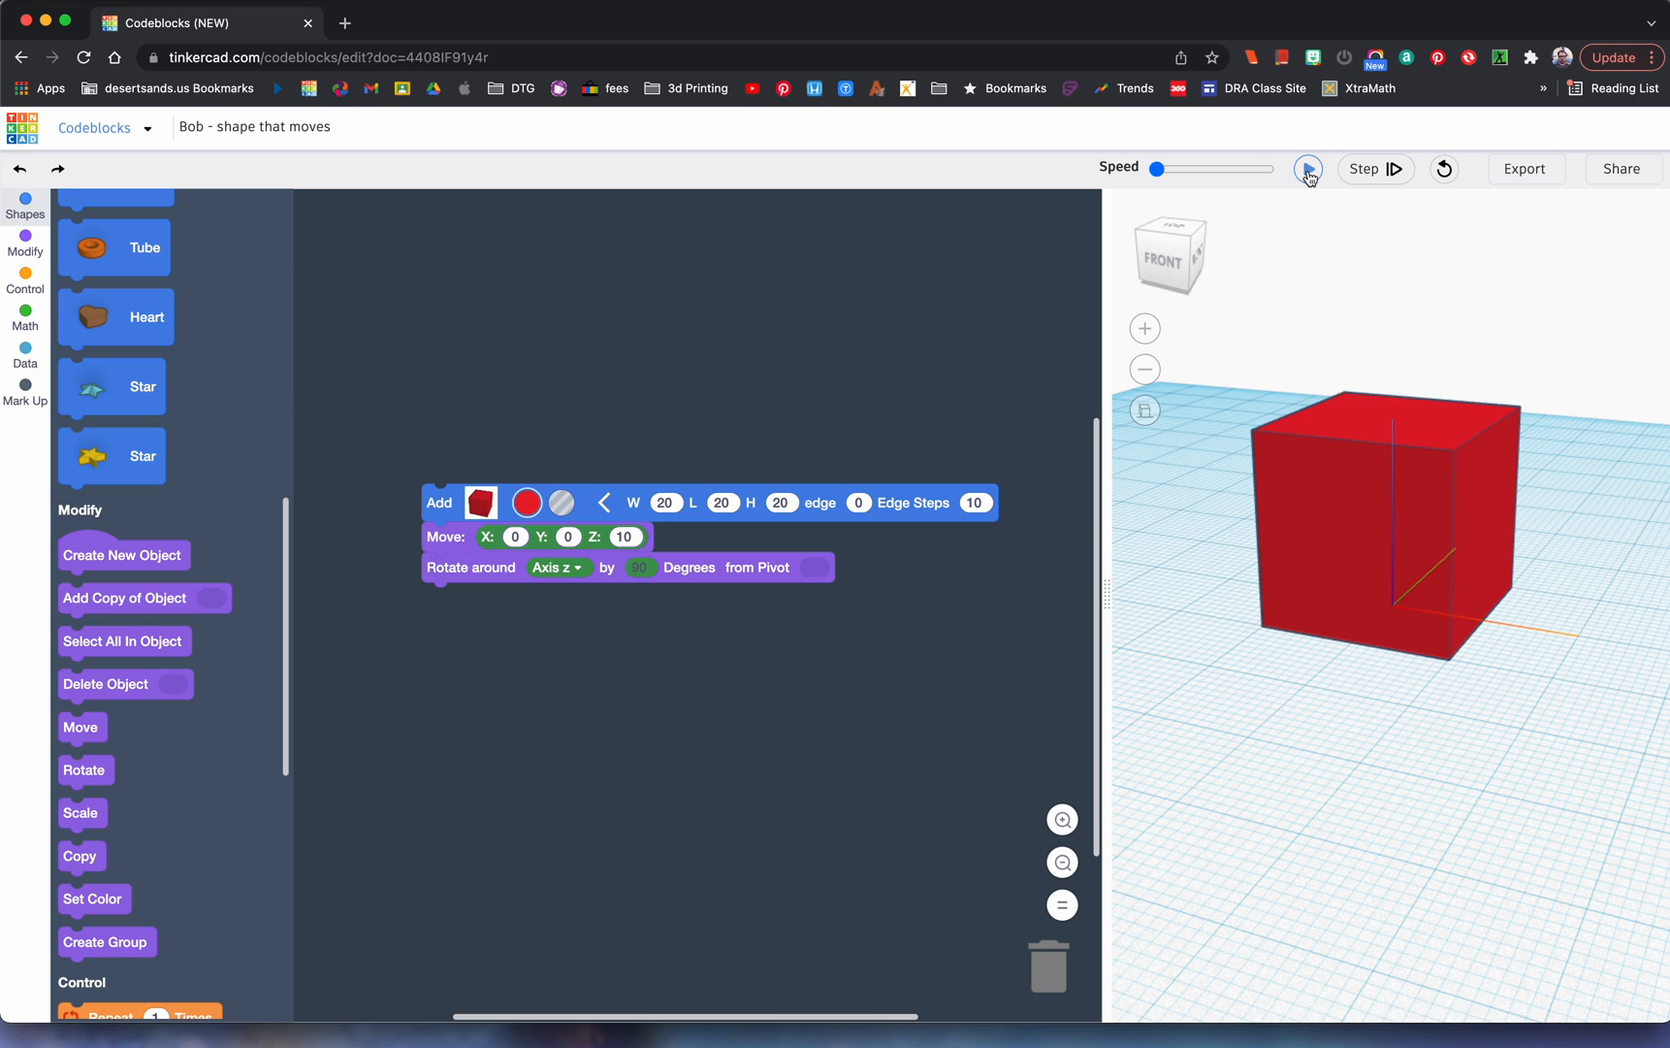
pyautogui.moveTo(1303, 582)
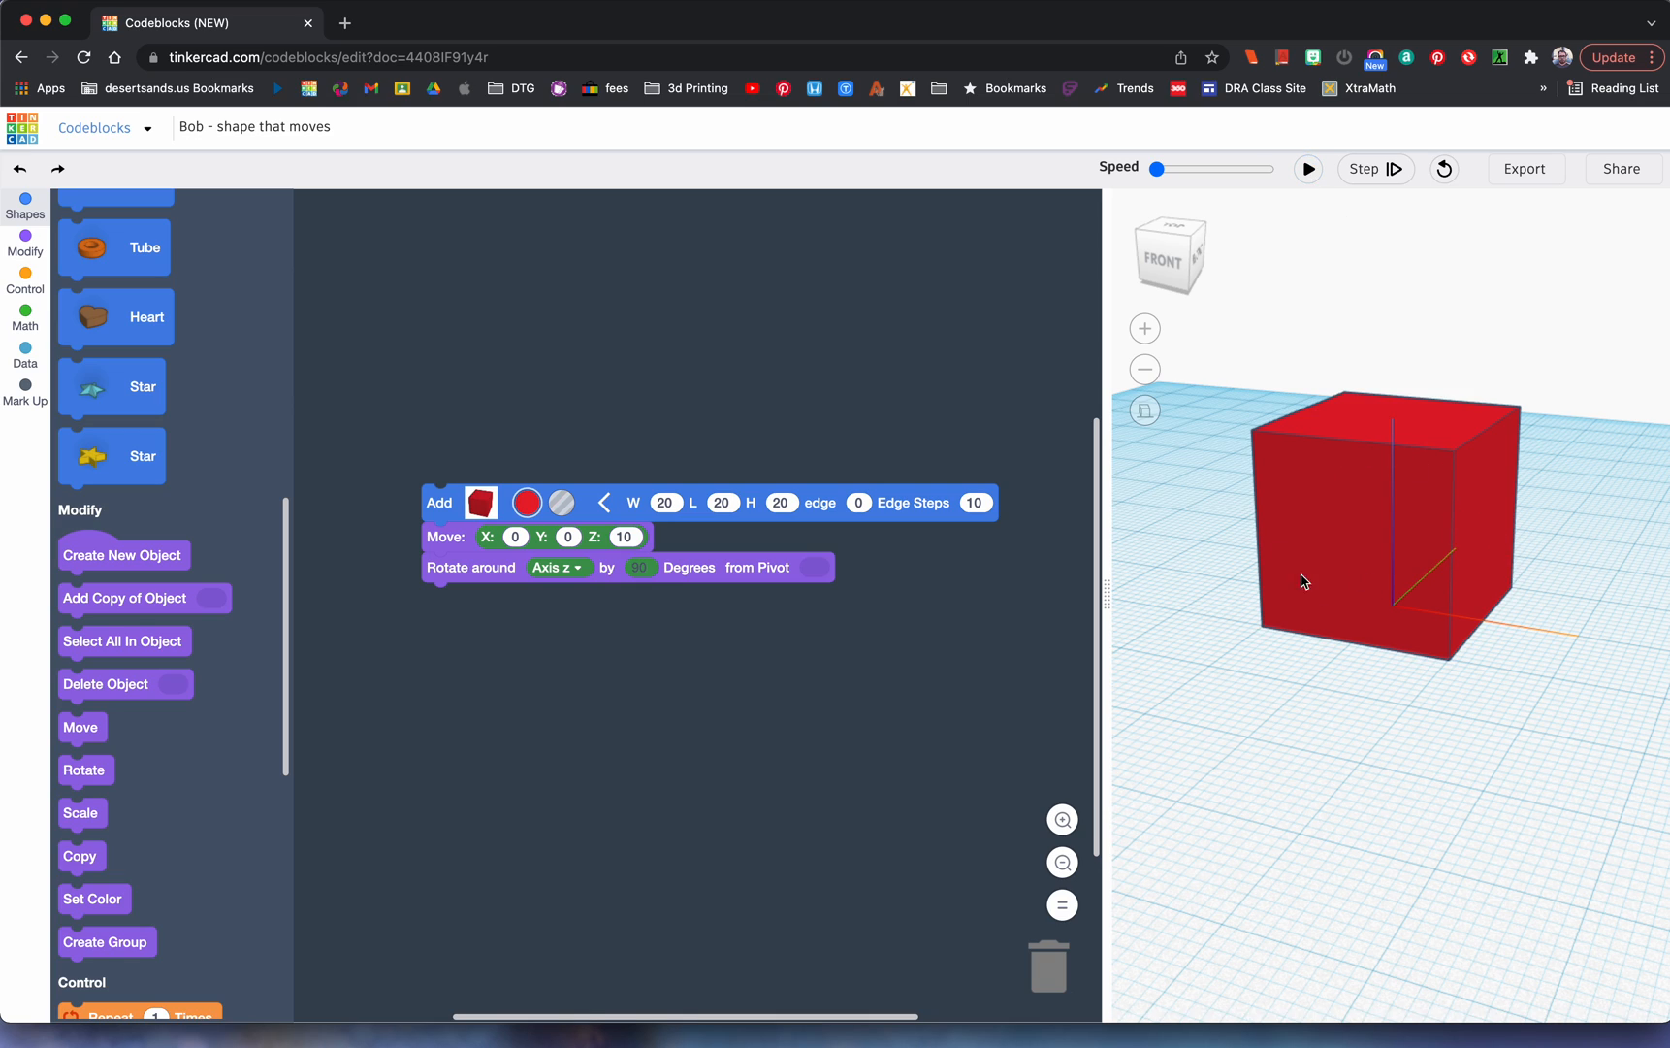
pyautogui.moveTo(1371, 593)
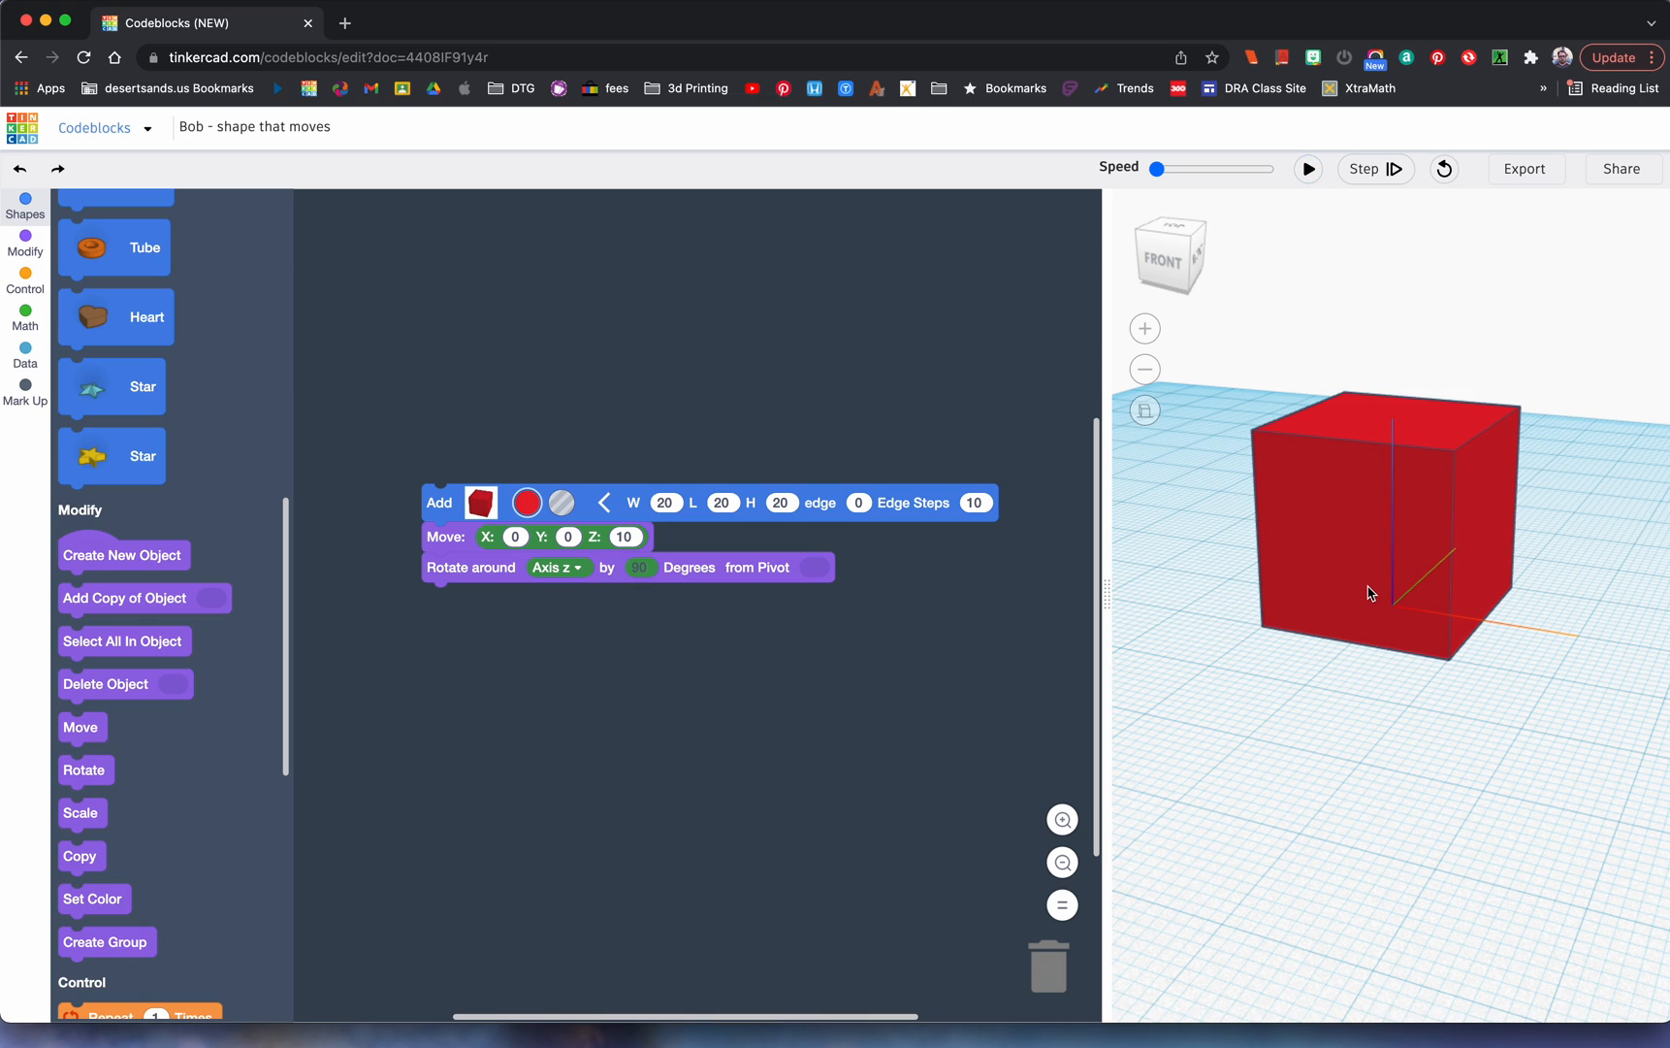
pyautogui.moveTo(1401, 547)
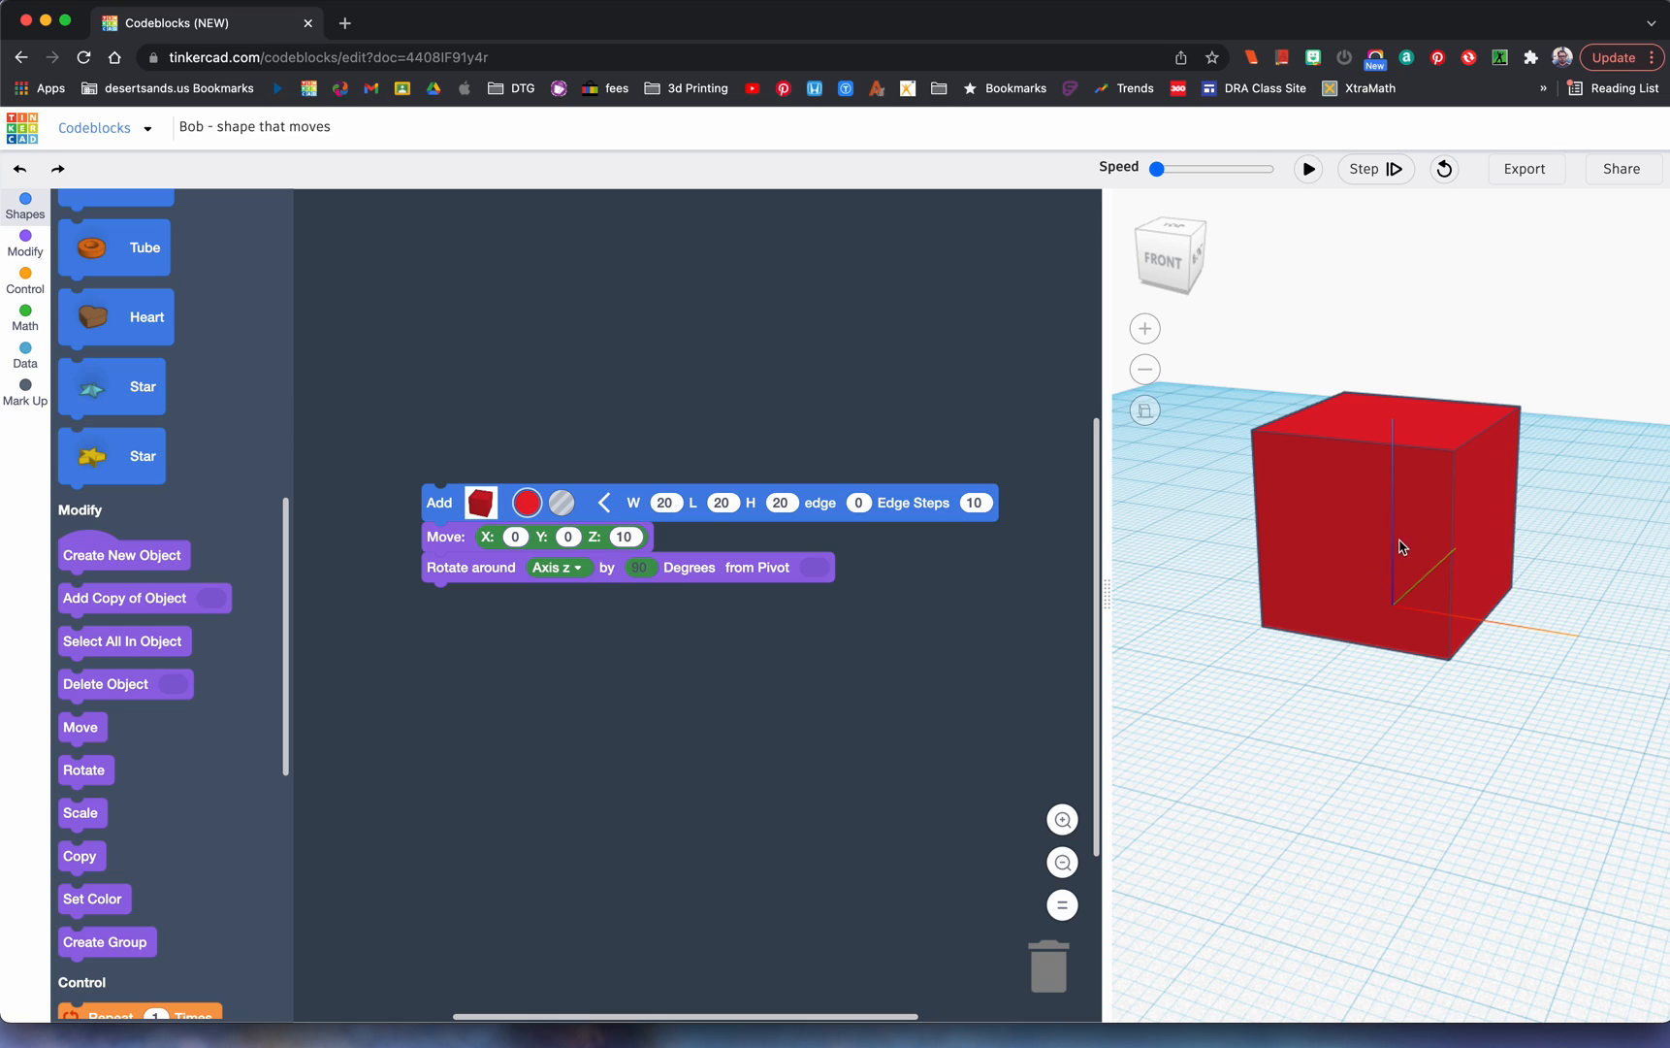
pyautogui.moveTo(1012, 654)
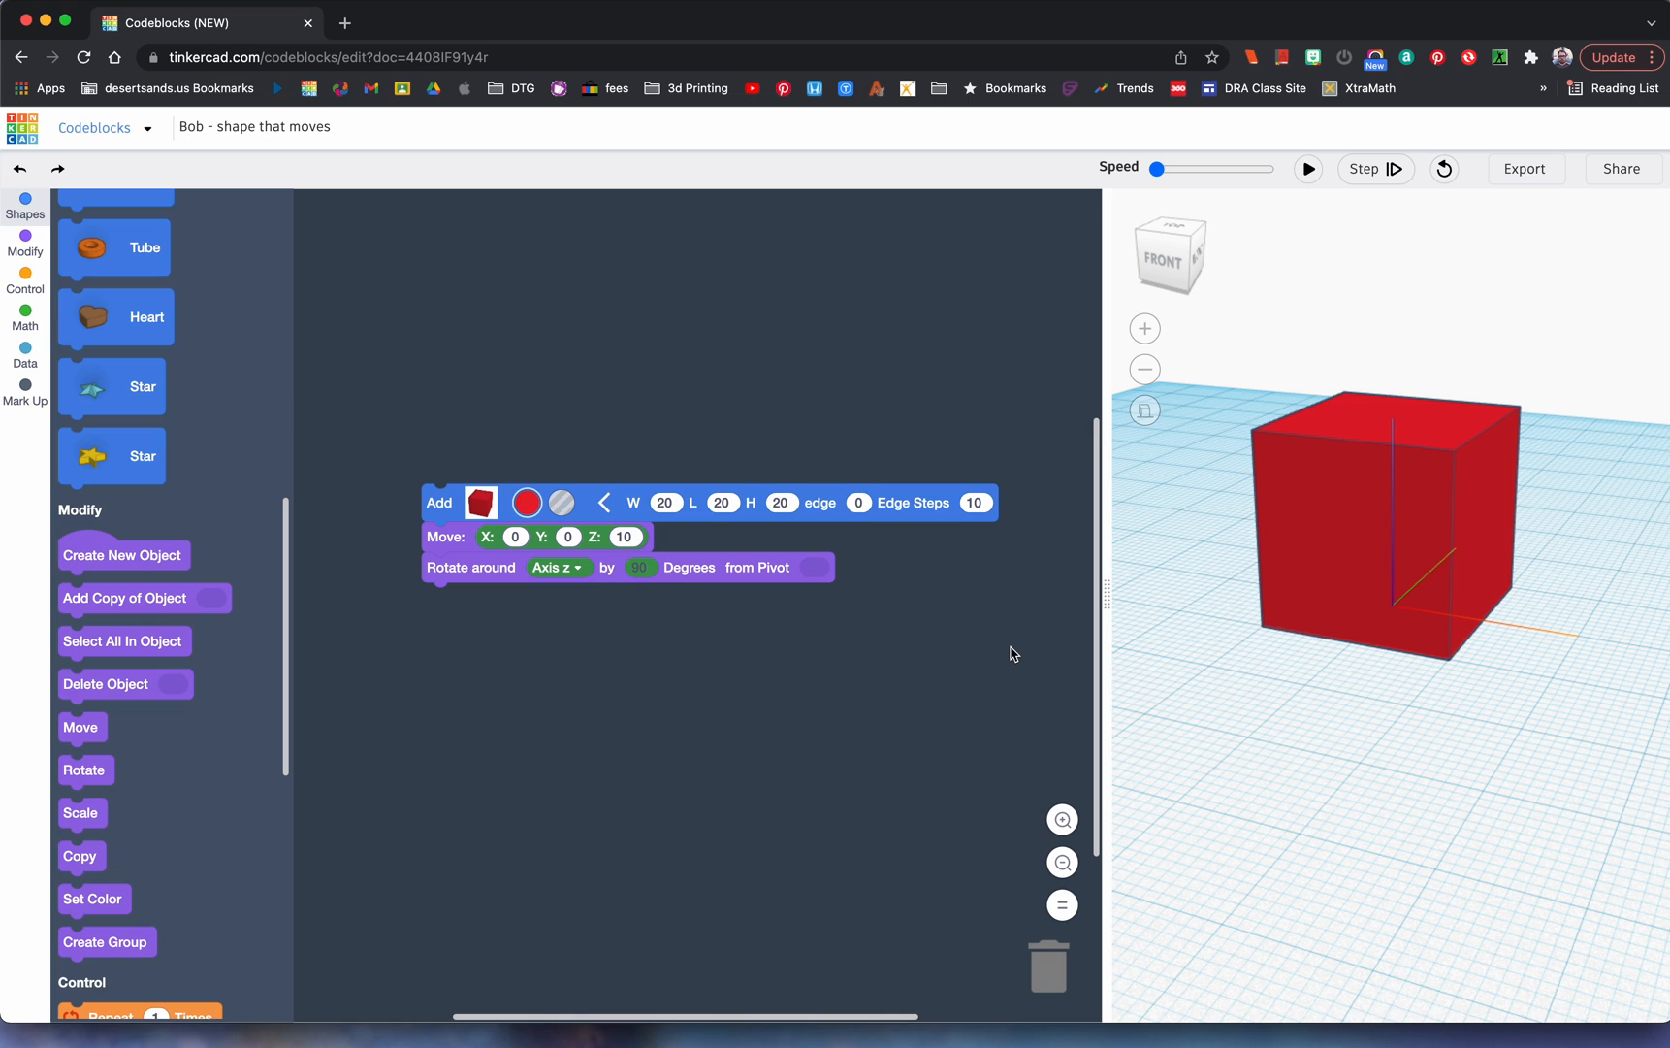
pyautogui.click(638, 569)
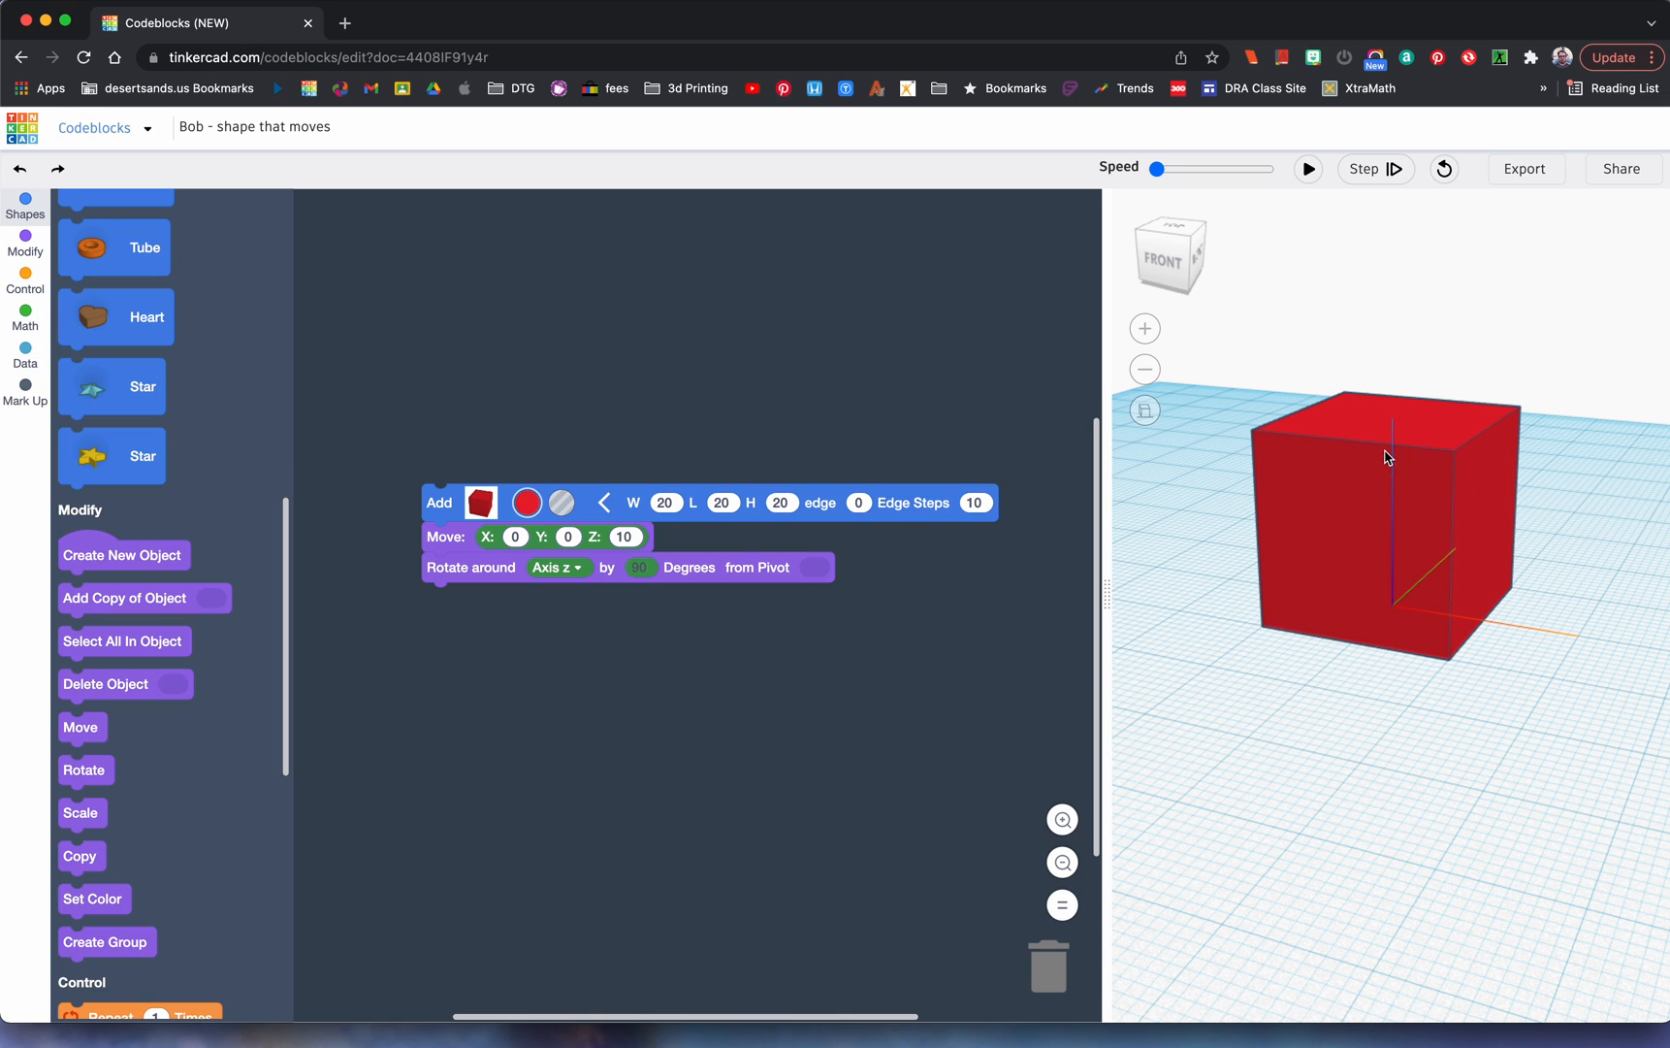
# Sweep the rotation dial through 0, 90, 135, 180, -150, -105 and back to 0 degrees.
pyautogui.click(641, 568)
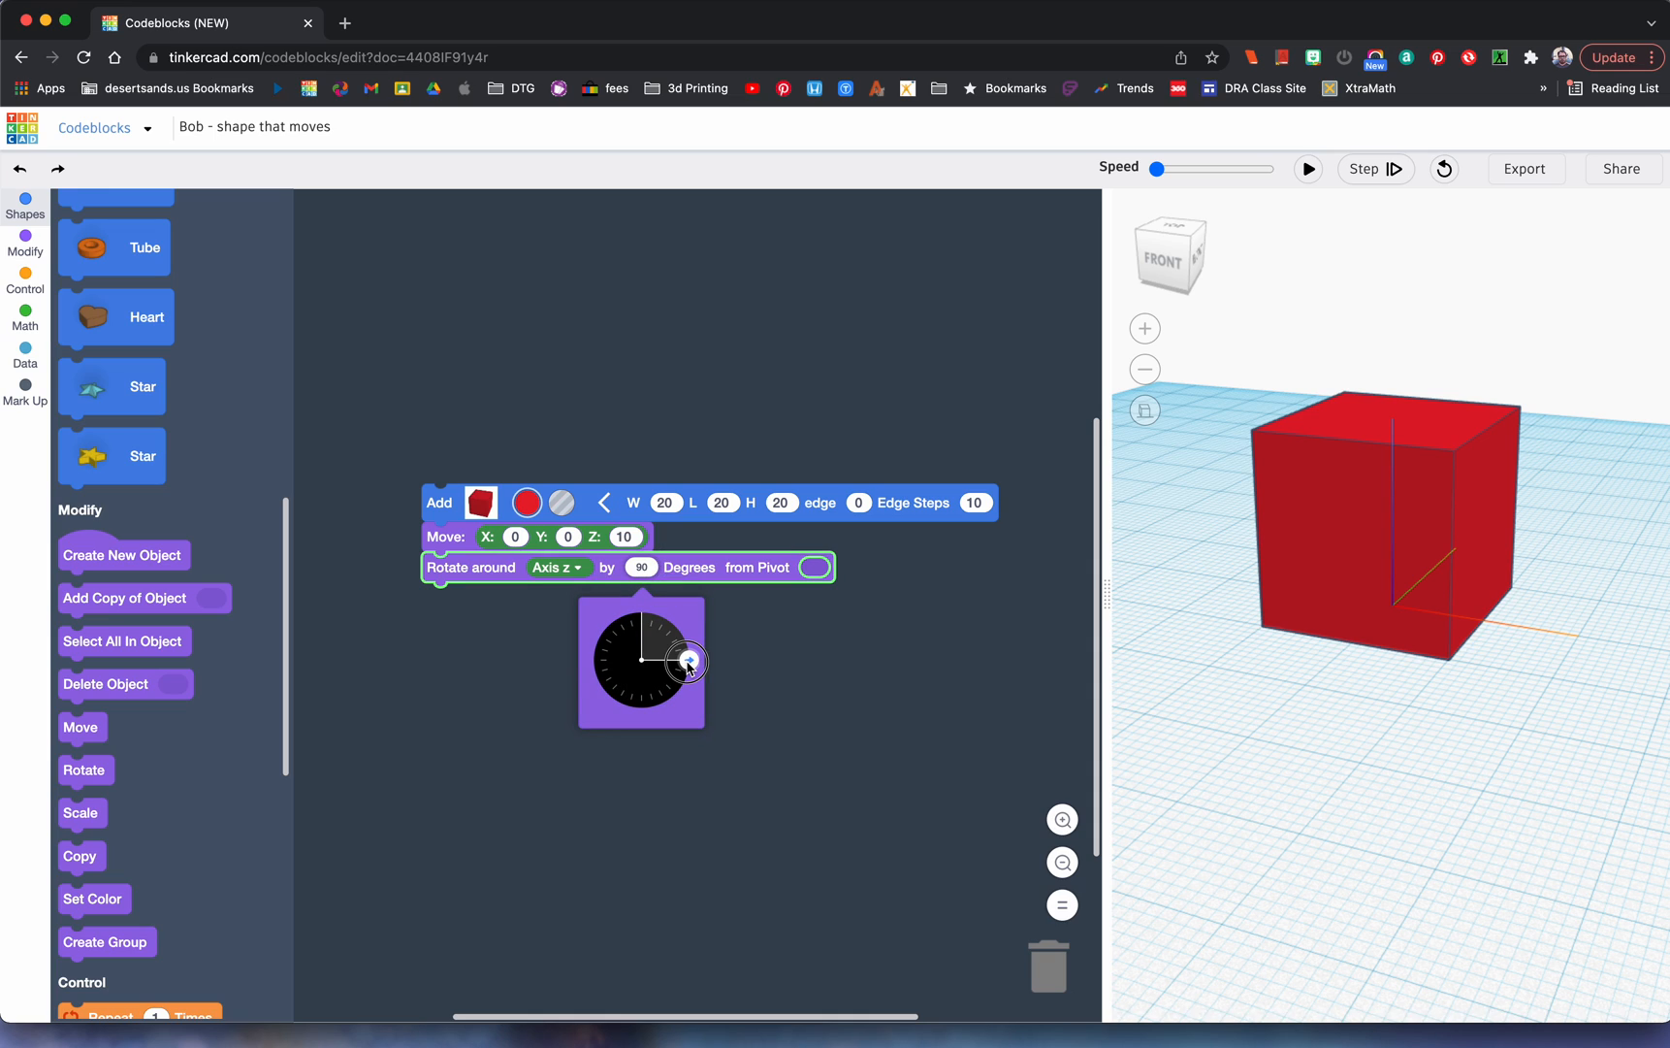
pyautogui.moveTo(690, 661); pyautogui.dragTo(651, 613)
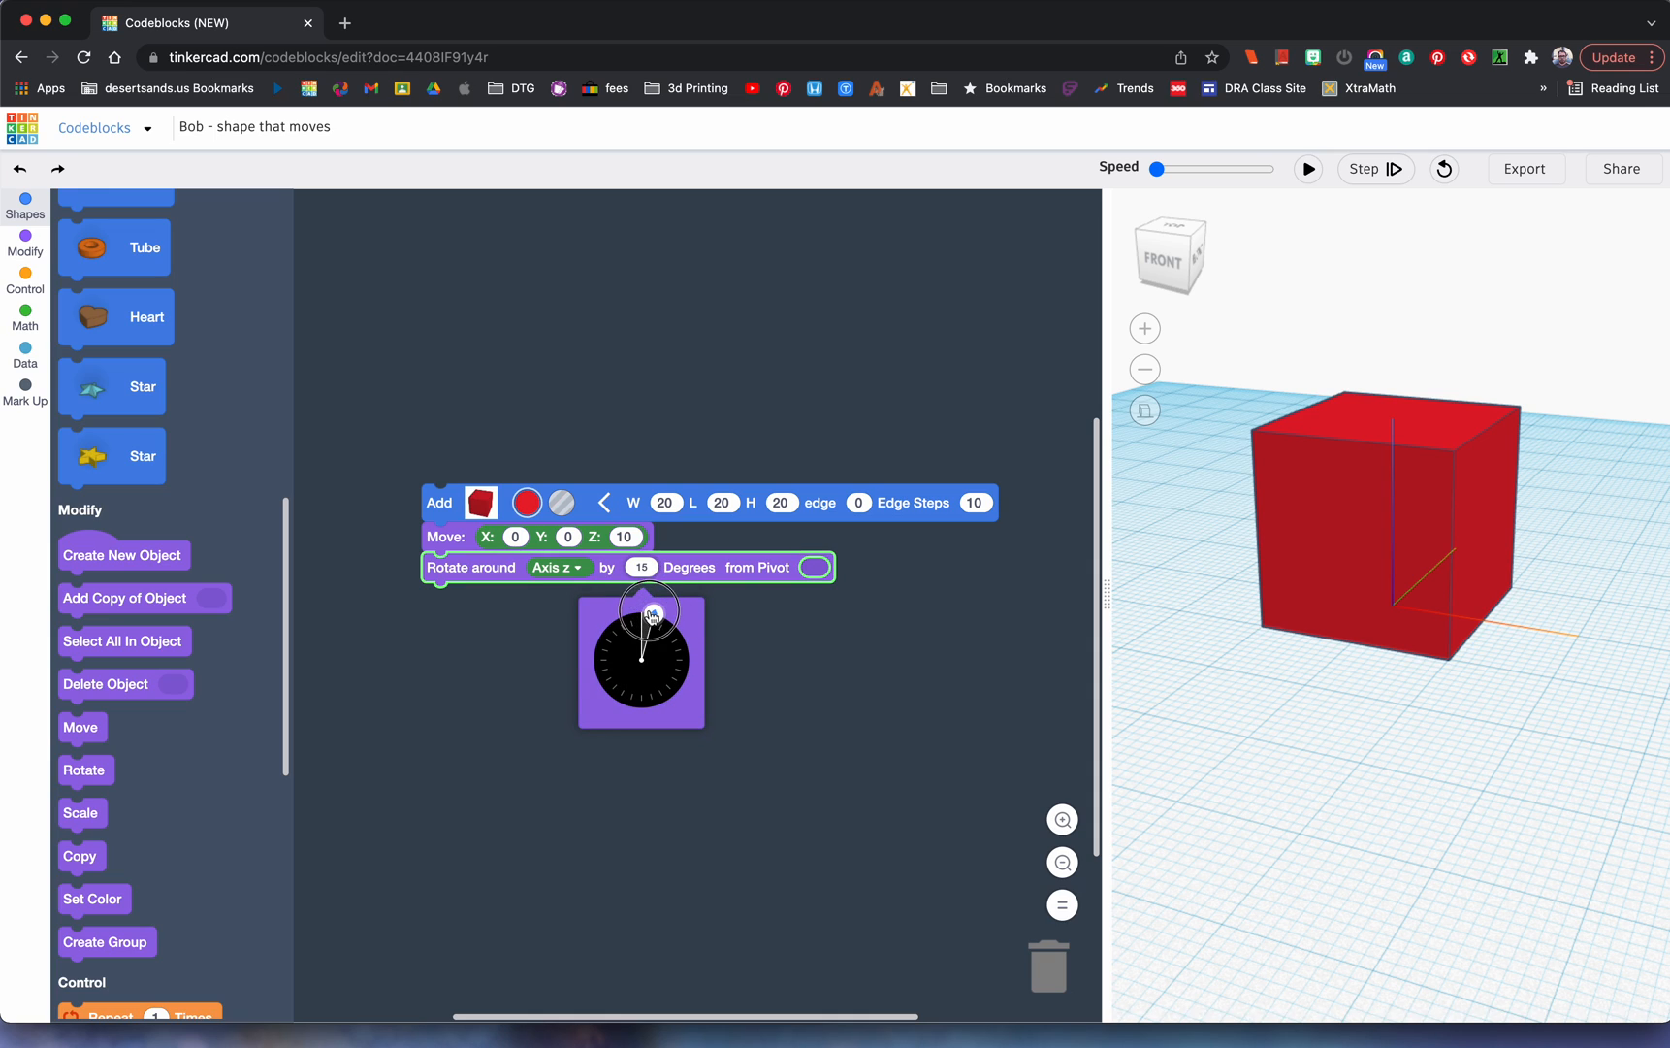
pyautogui.moveTo(657, 613); pyautogui.dragTo(640, 601)
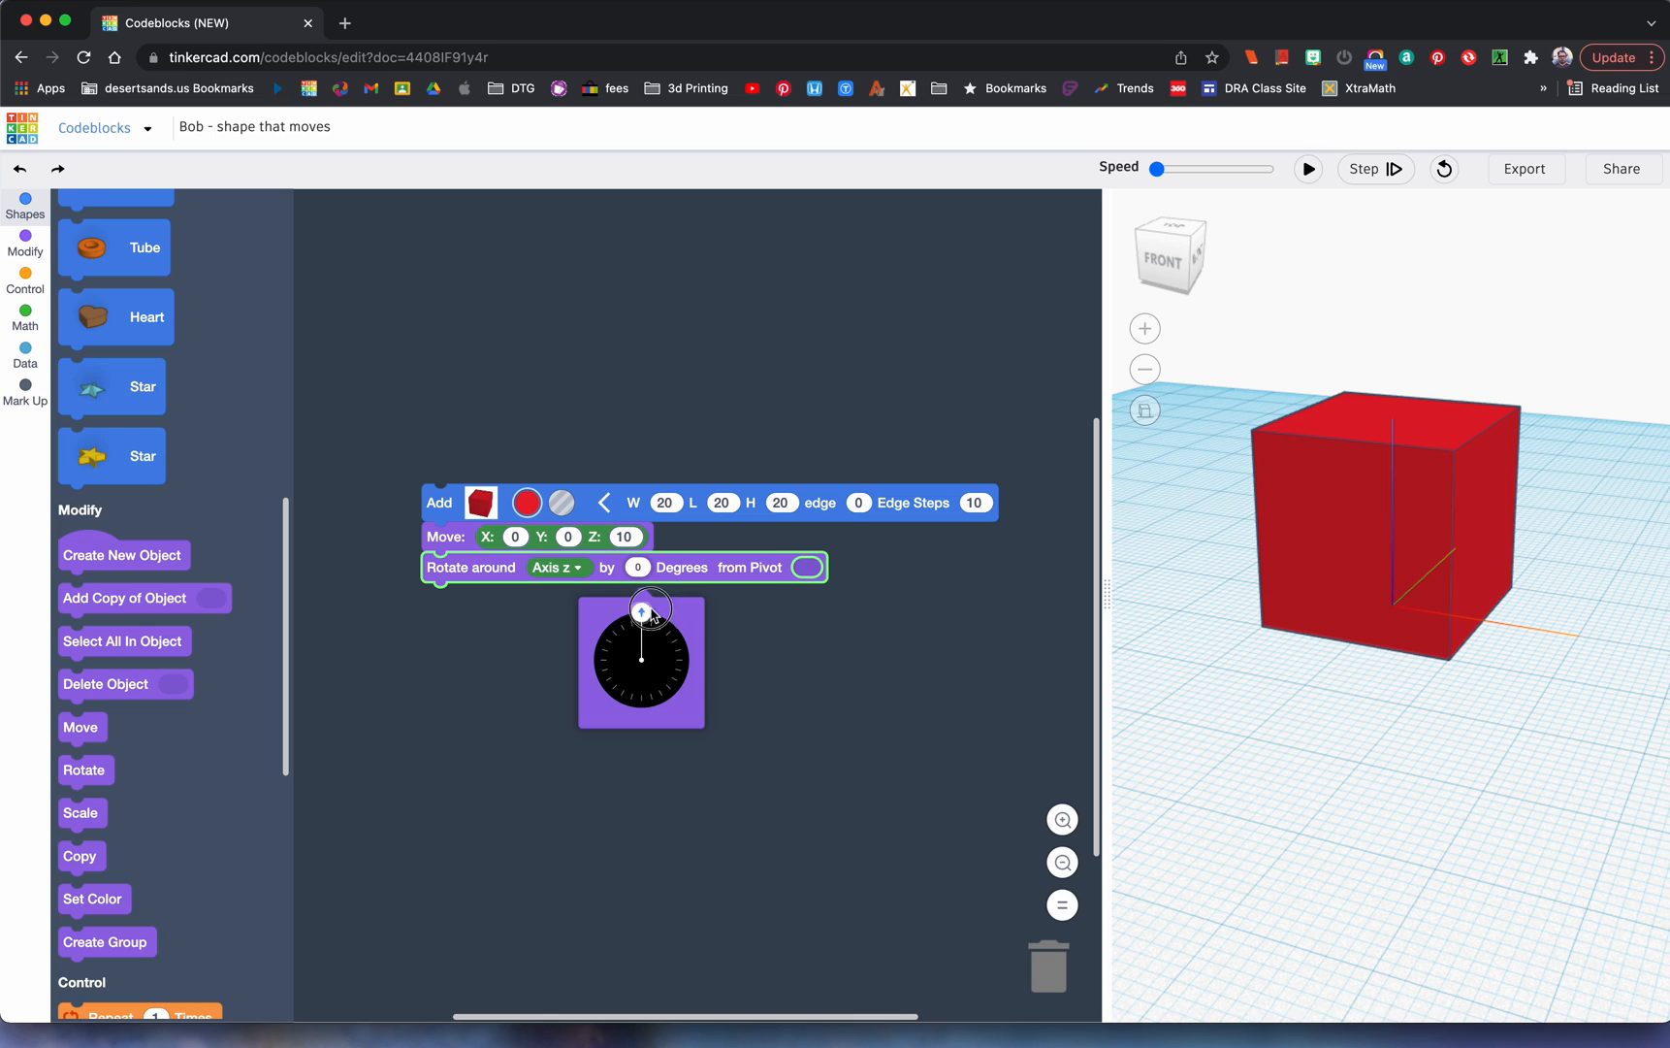
pyautogui.moveTo(642, 609); pyautogui.dragTo(681, 662)
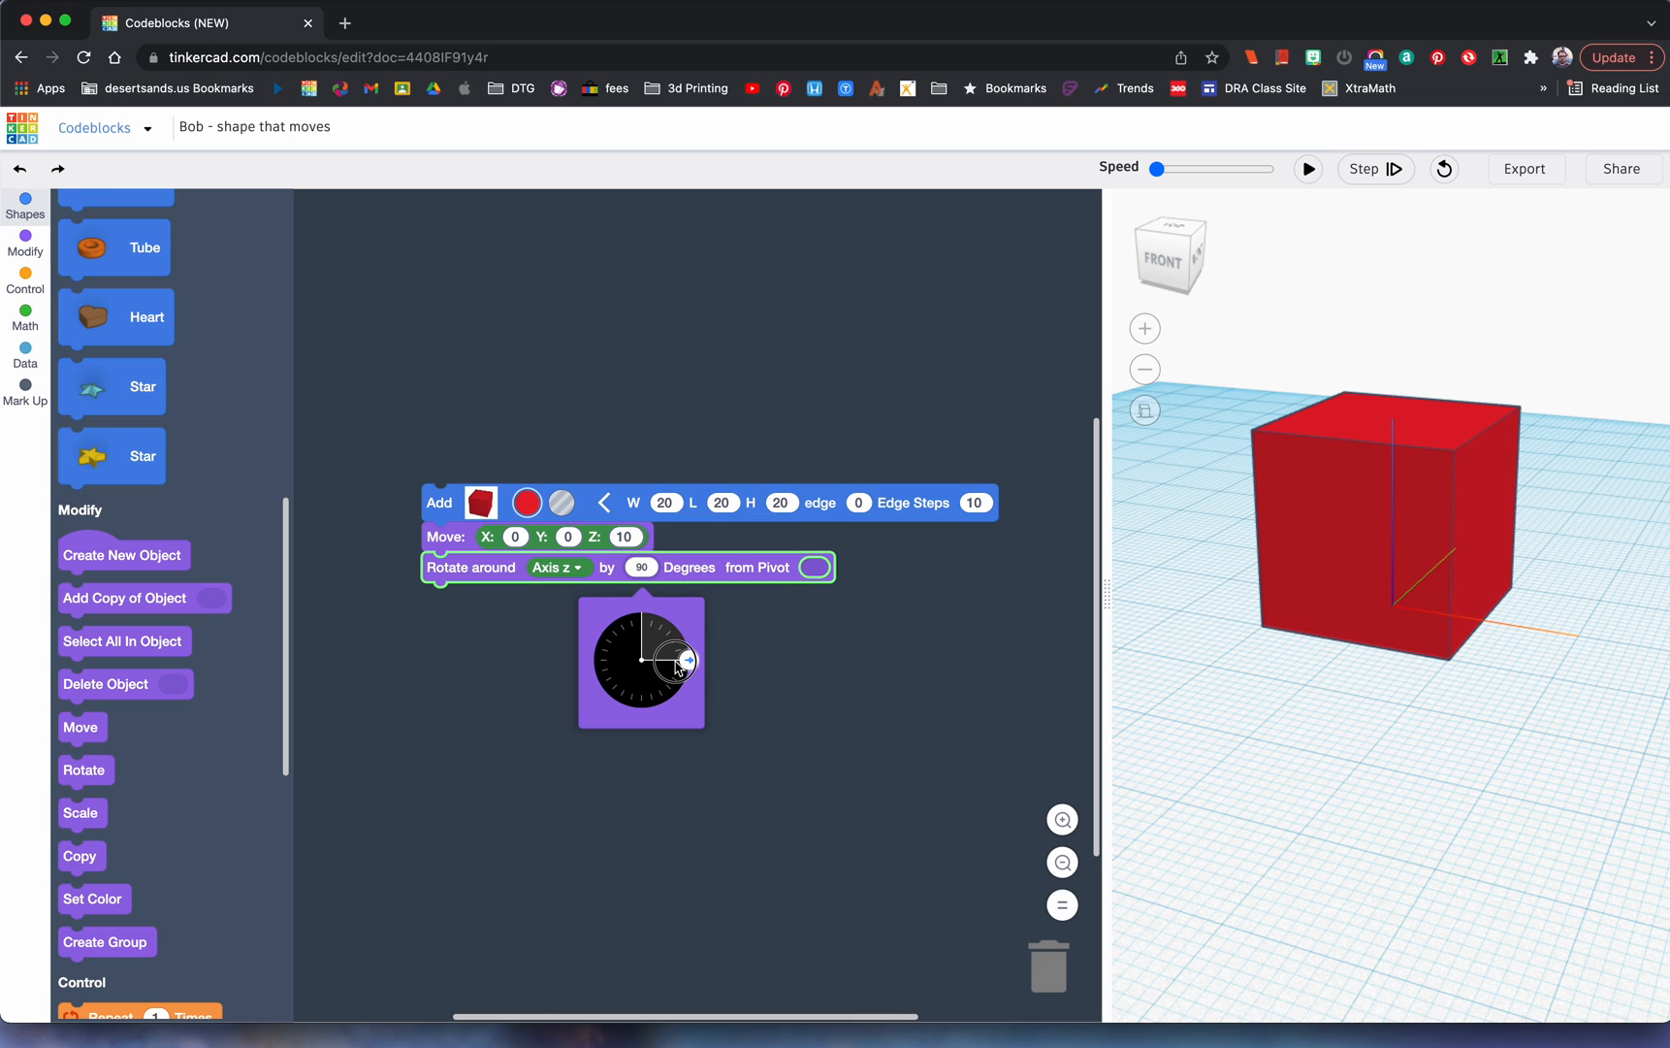
pyautogui.moveTo(677, 657); pyautogui.dragTo(677, 673)
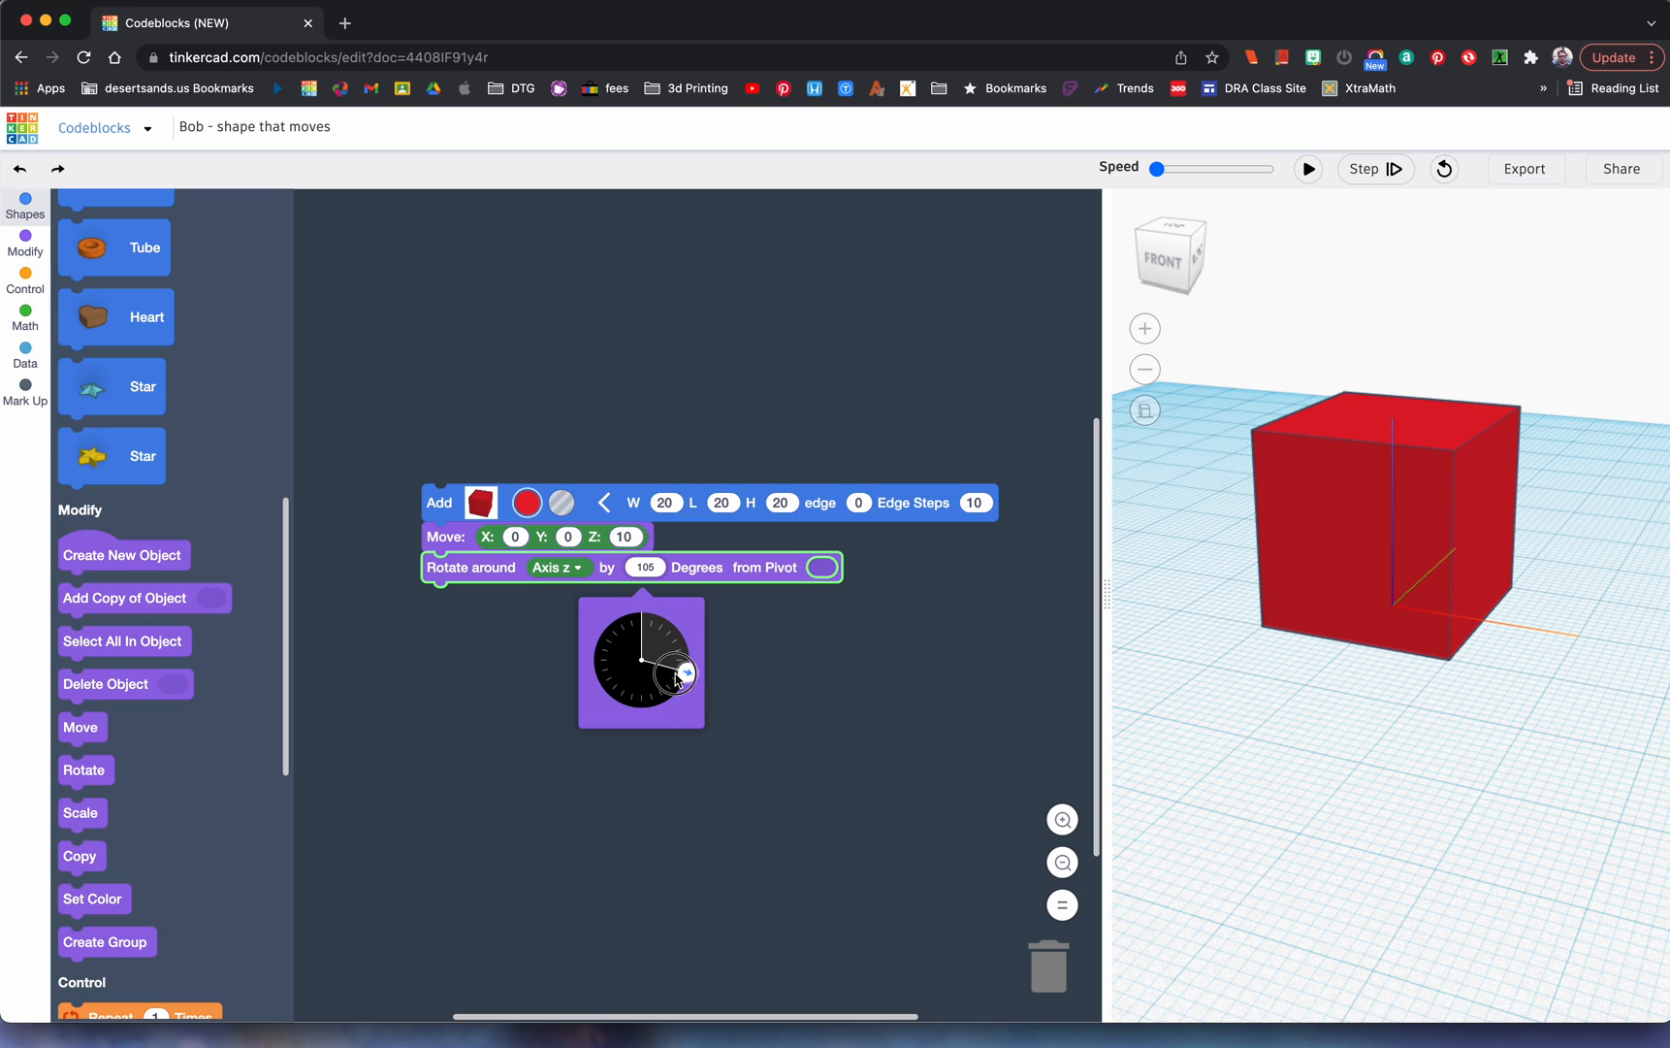
pyautogui.moveTo(677, 671); pyautogui.dragTo(642, 710)
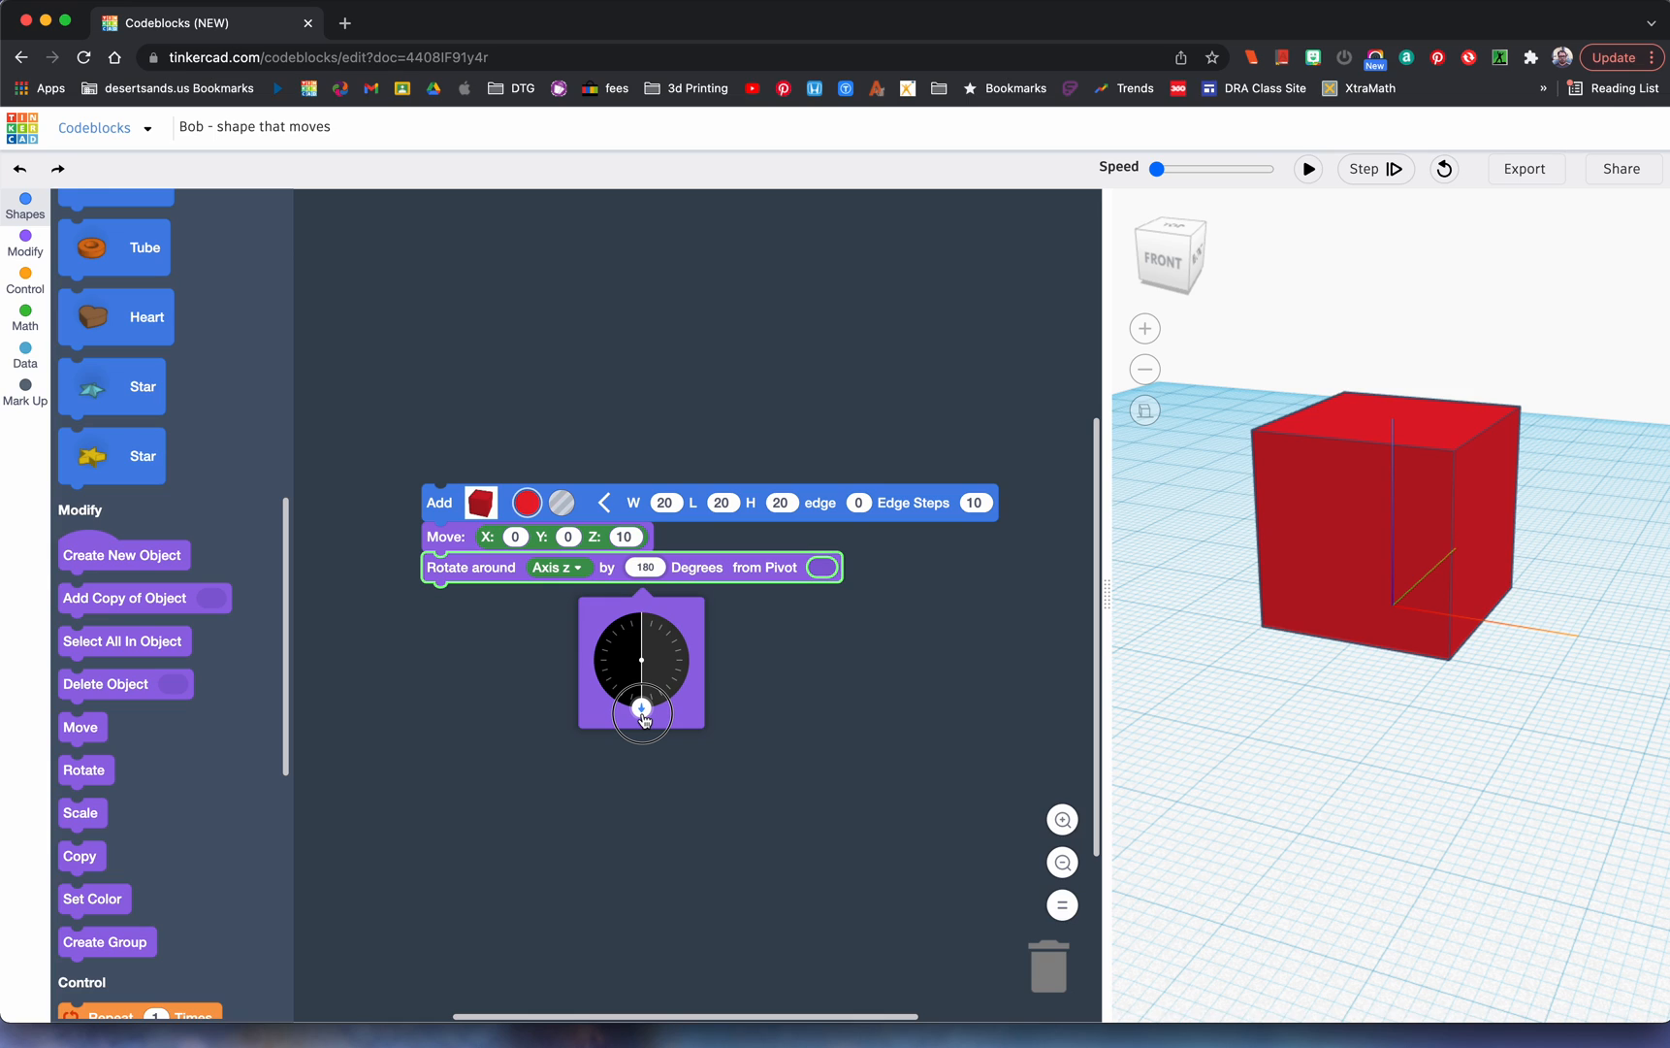
pyautogui.moveTo(642, 714); pyautogui.dragTo(615, 700)
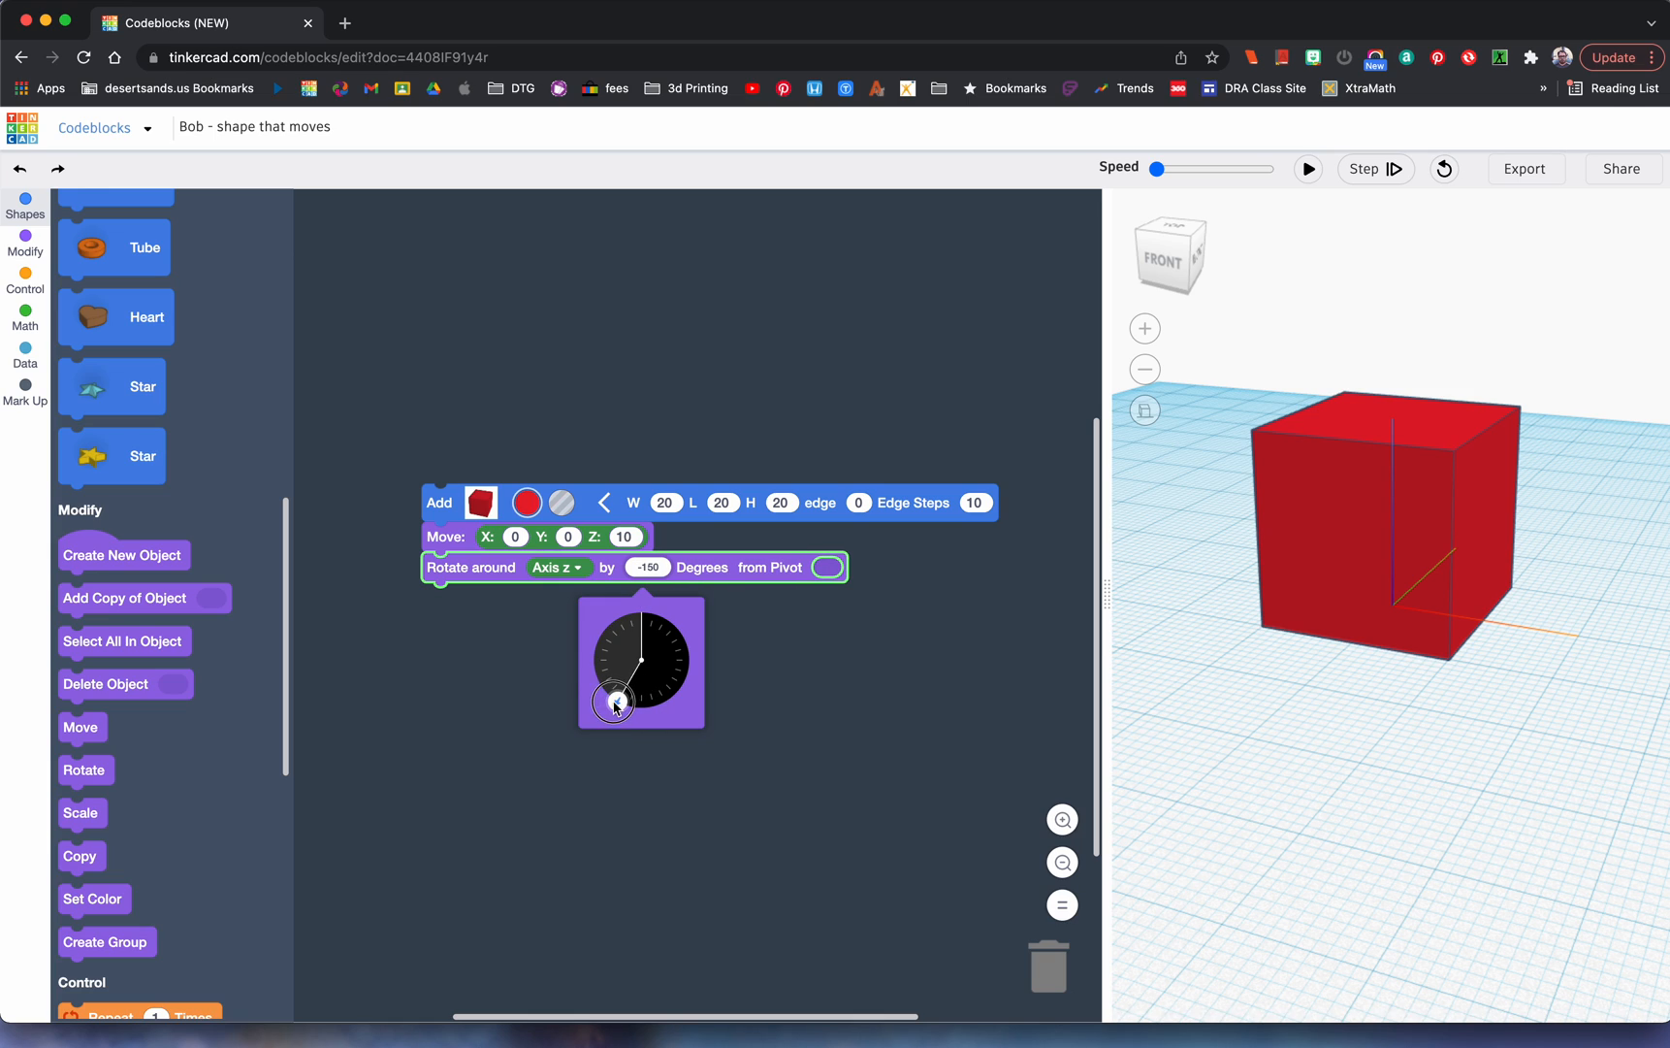
pyautogui.moveTo(614, 704); pyautogui.dragTo(598, 675)
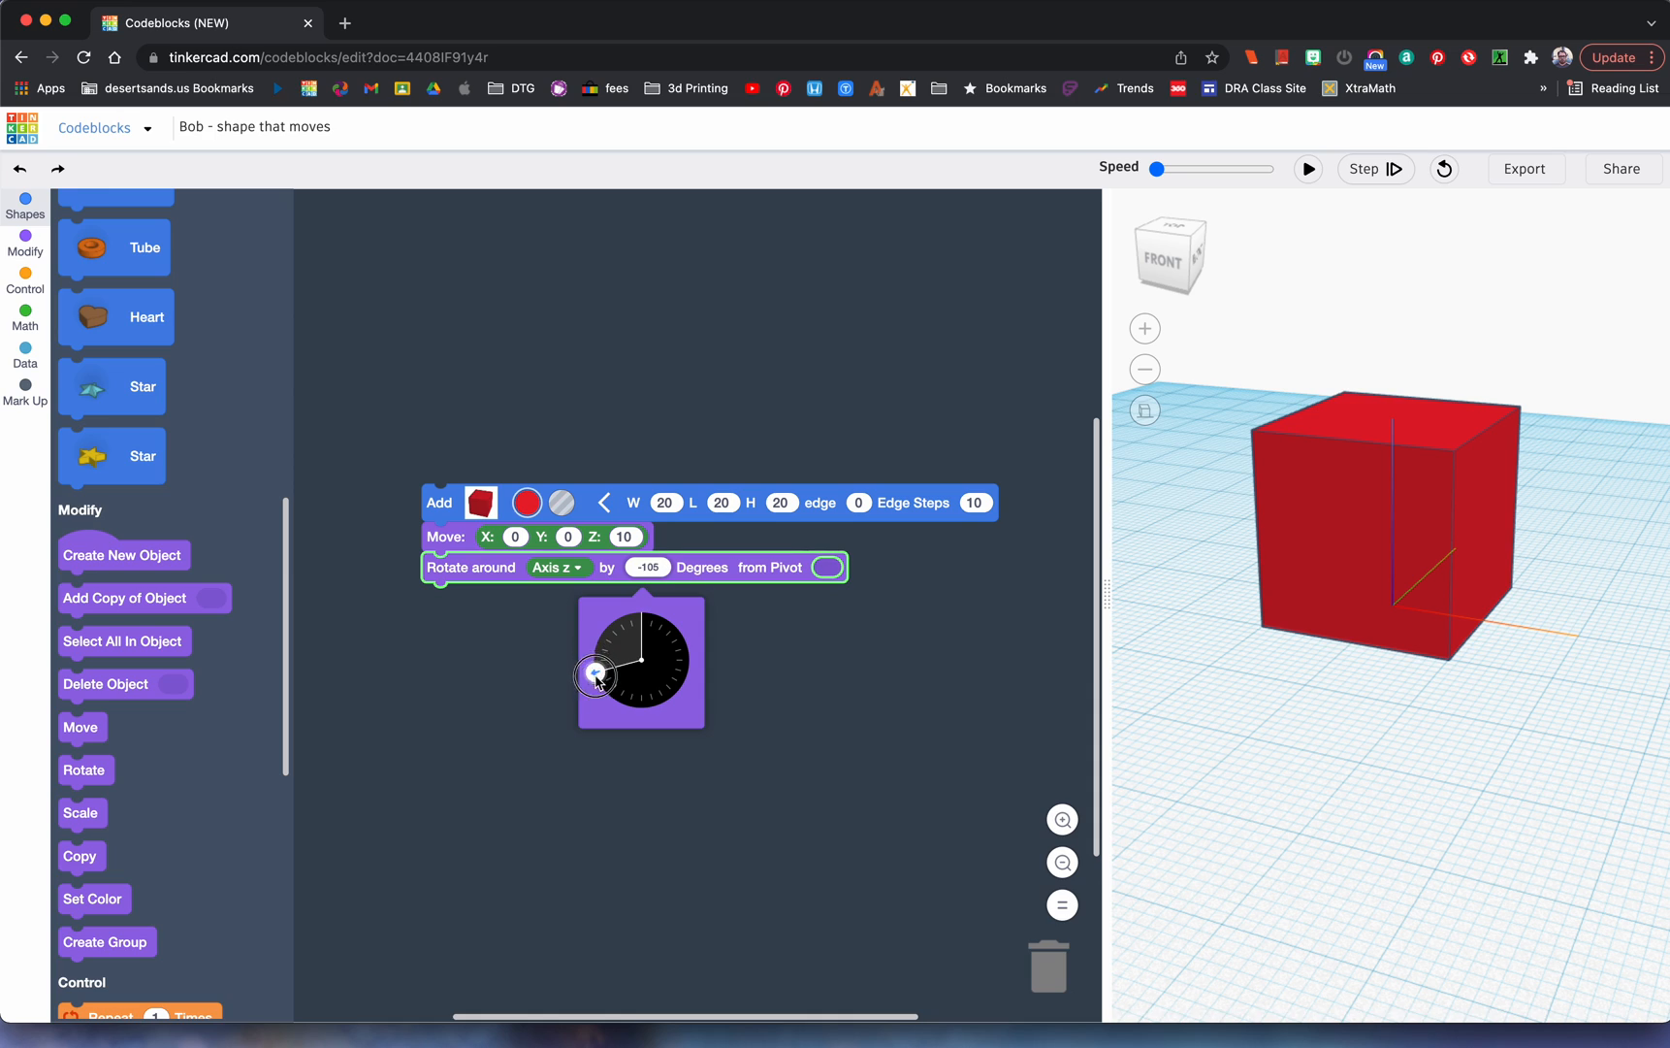
pyautogui.moveTo(594, 677); pyautogui.dragTo(642, 706)
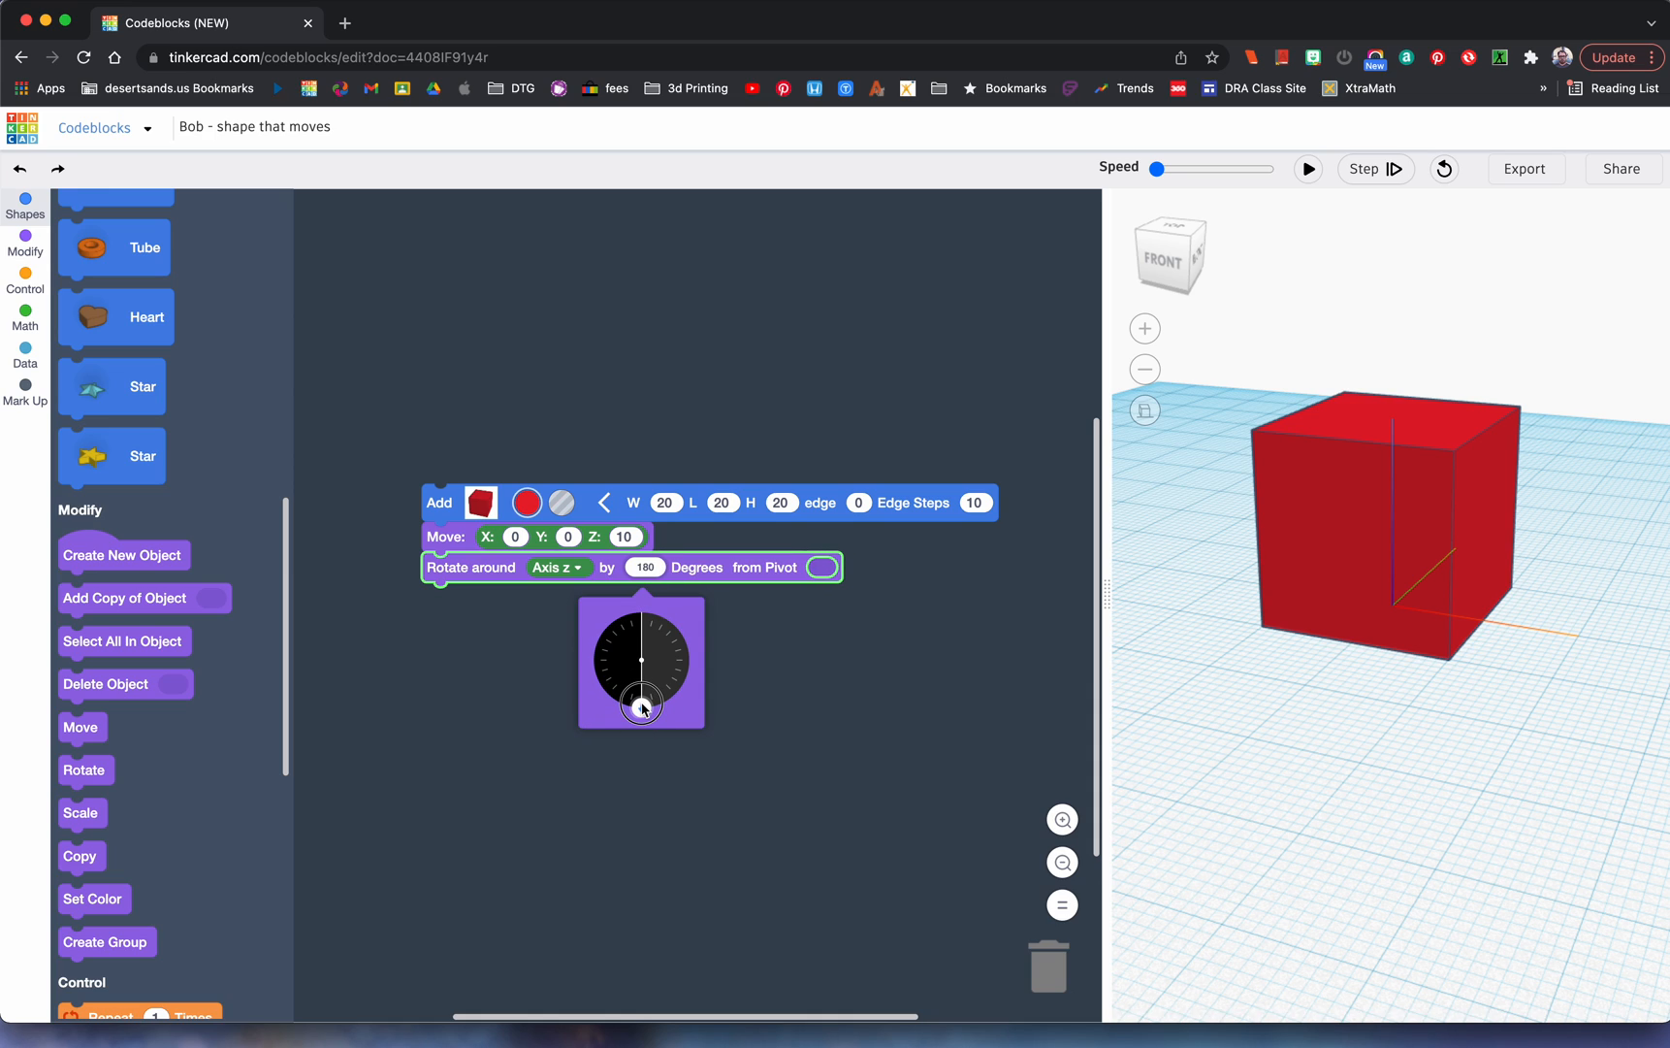
pyautogui.moveTo(642, 704); pyautogui.dragTo(598, 661)
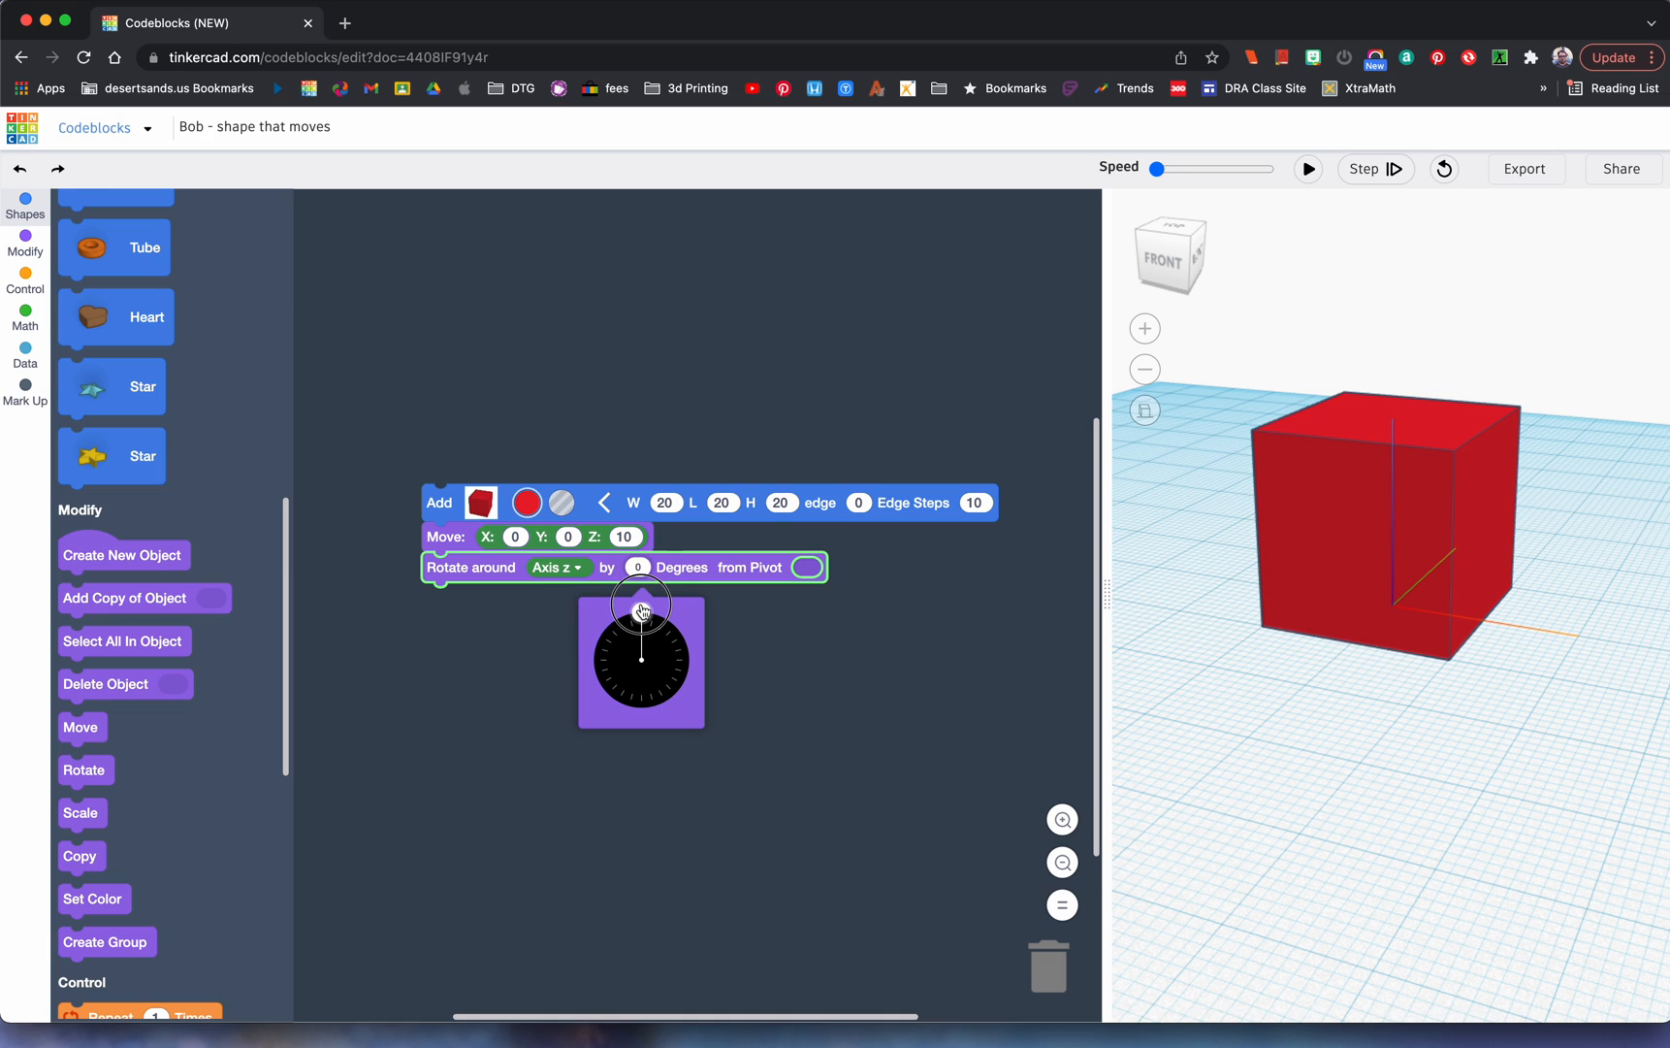
# Keep adjusting the dial and settle the rotation angle on 135 degrees.
pyautogui.moveTo(640, 609); pyautogui.dragTo(640, 708)
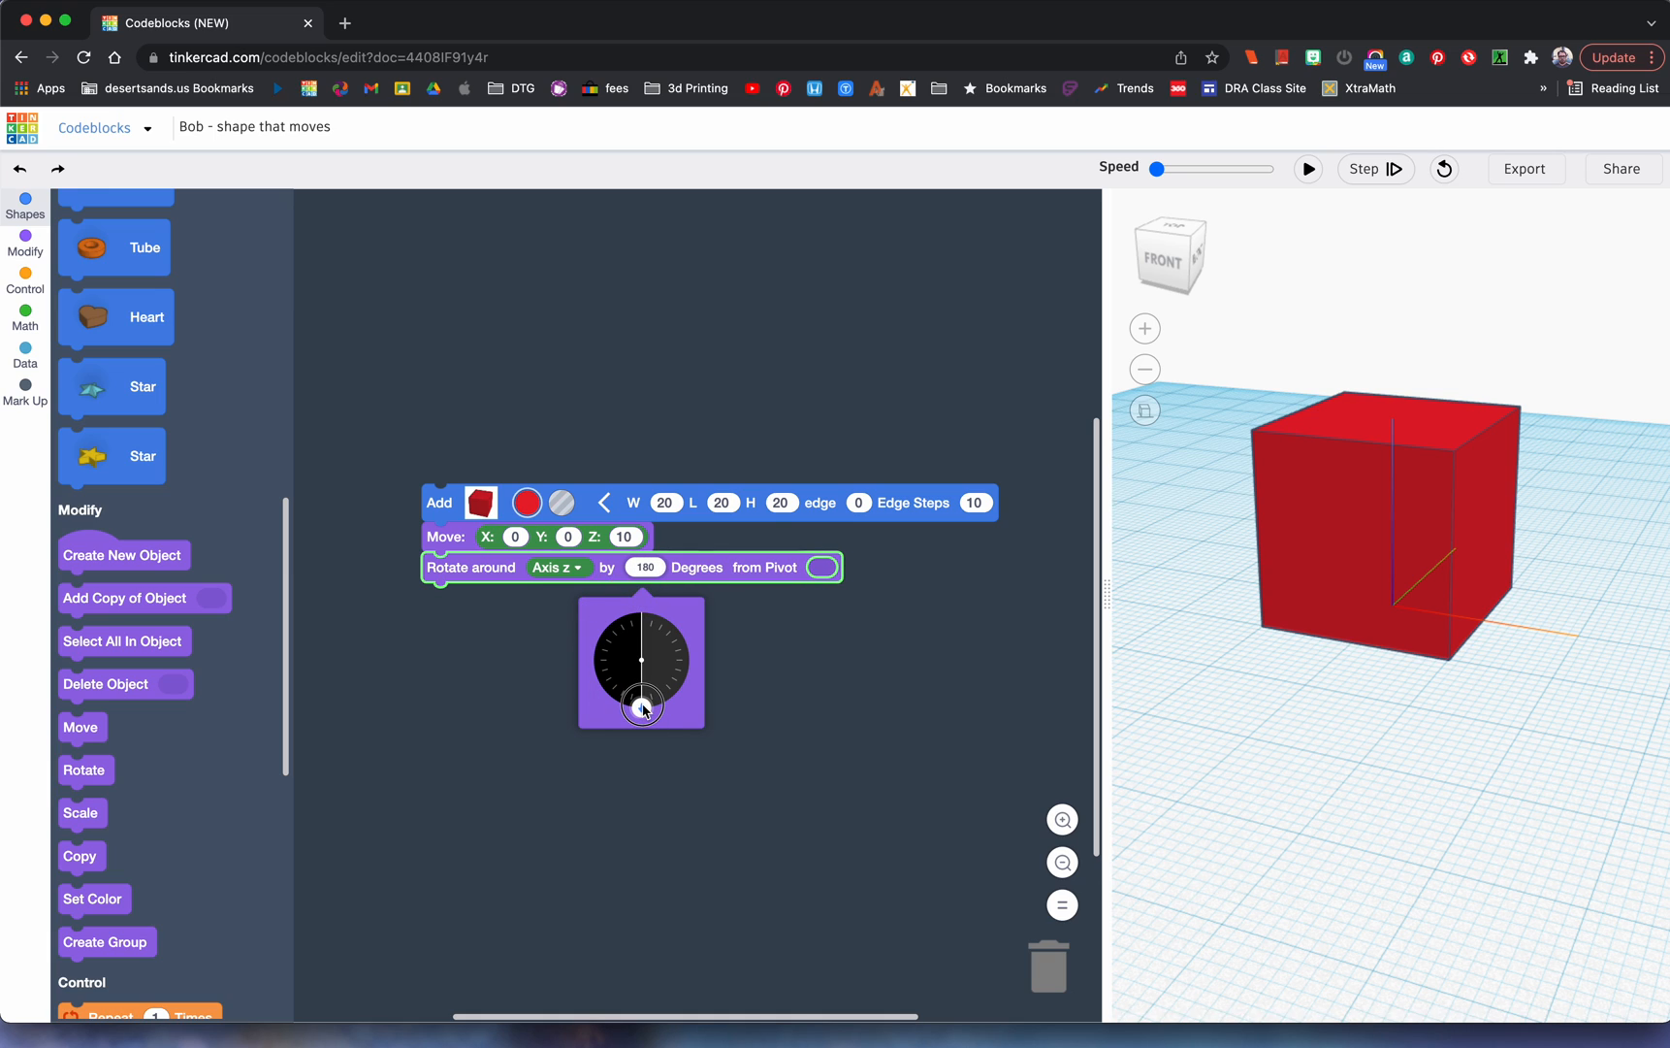
pyautogui.moveTo(642, 708); pyautogui.dragTo(679, 657)
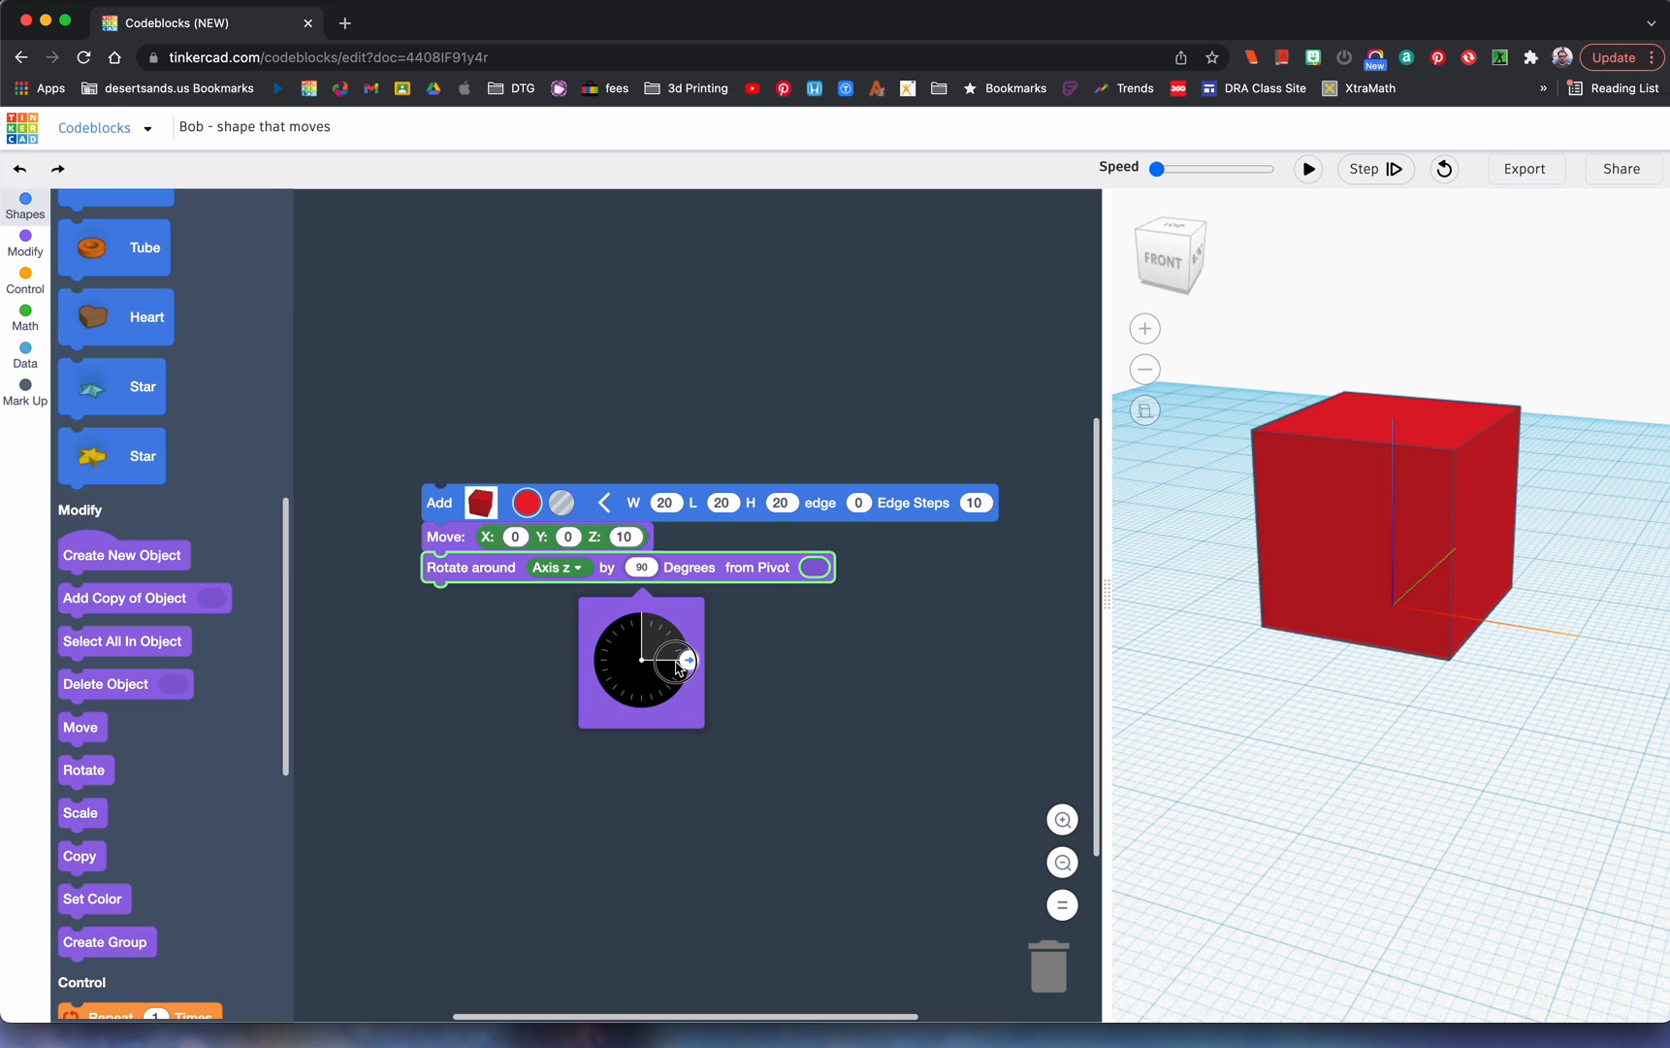
pyautogui.moveTo(675, 657); pyautogui.dragTo(642, 609)
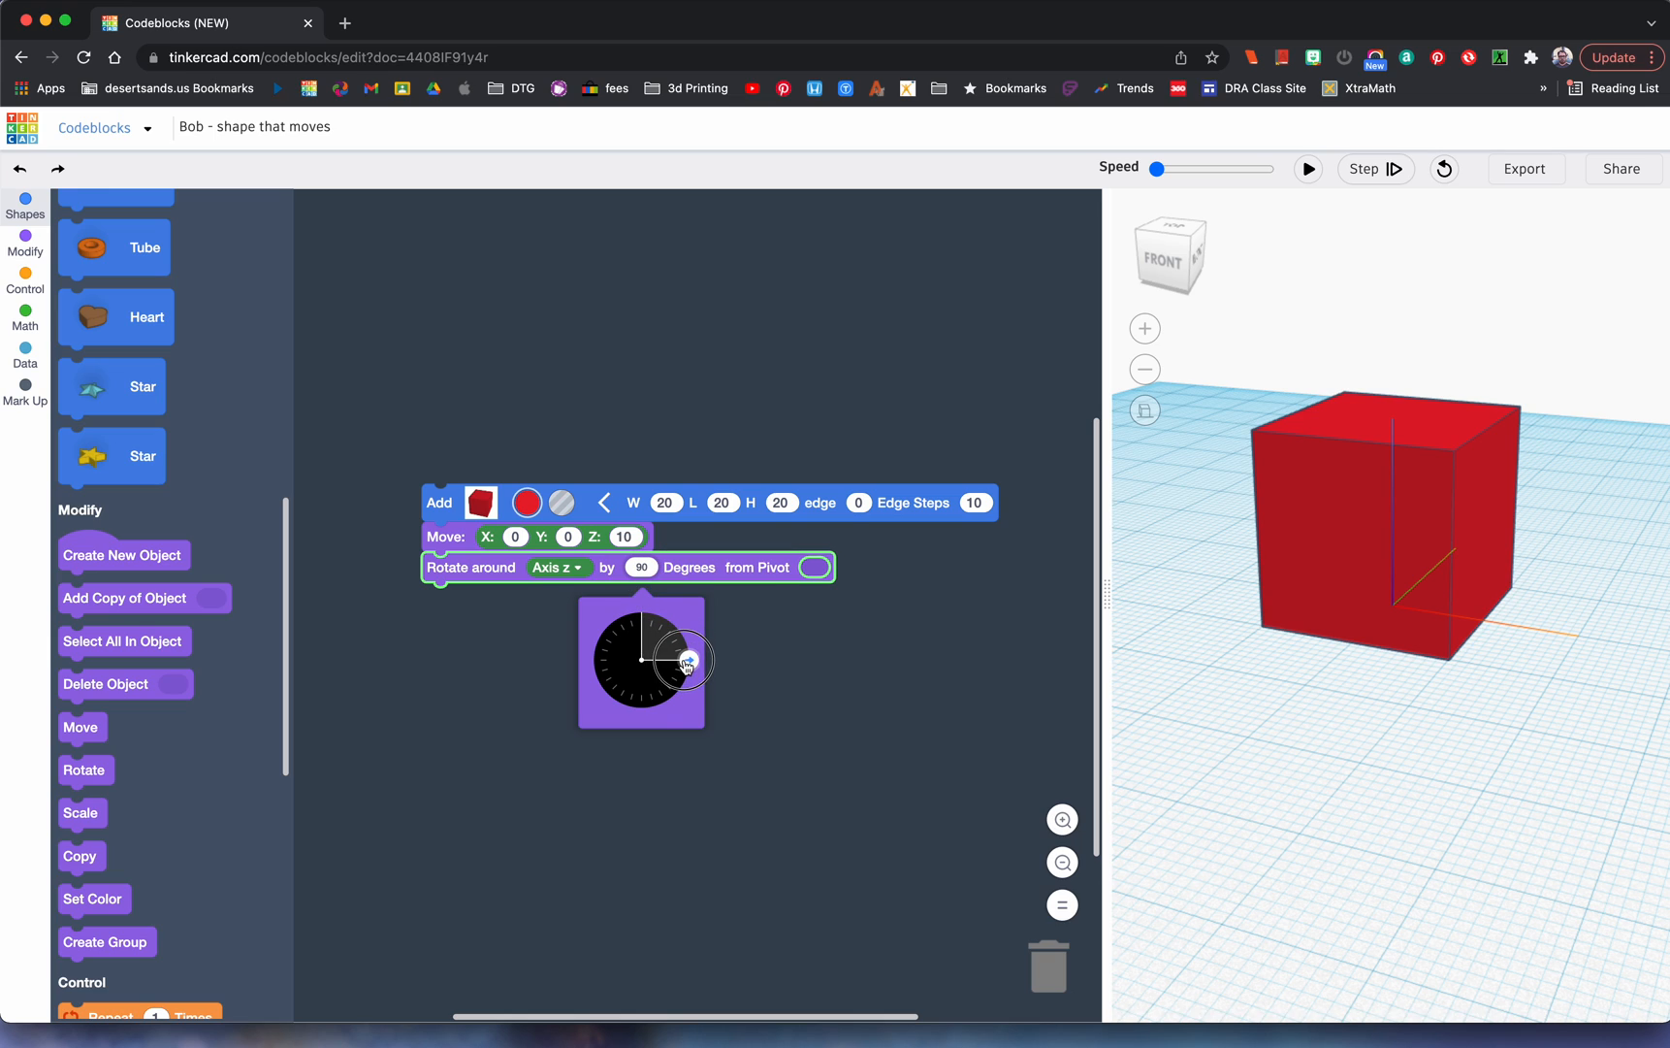
pyautogui.moveTo(685, 662); pyautogui.dragTo(679, 683)
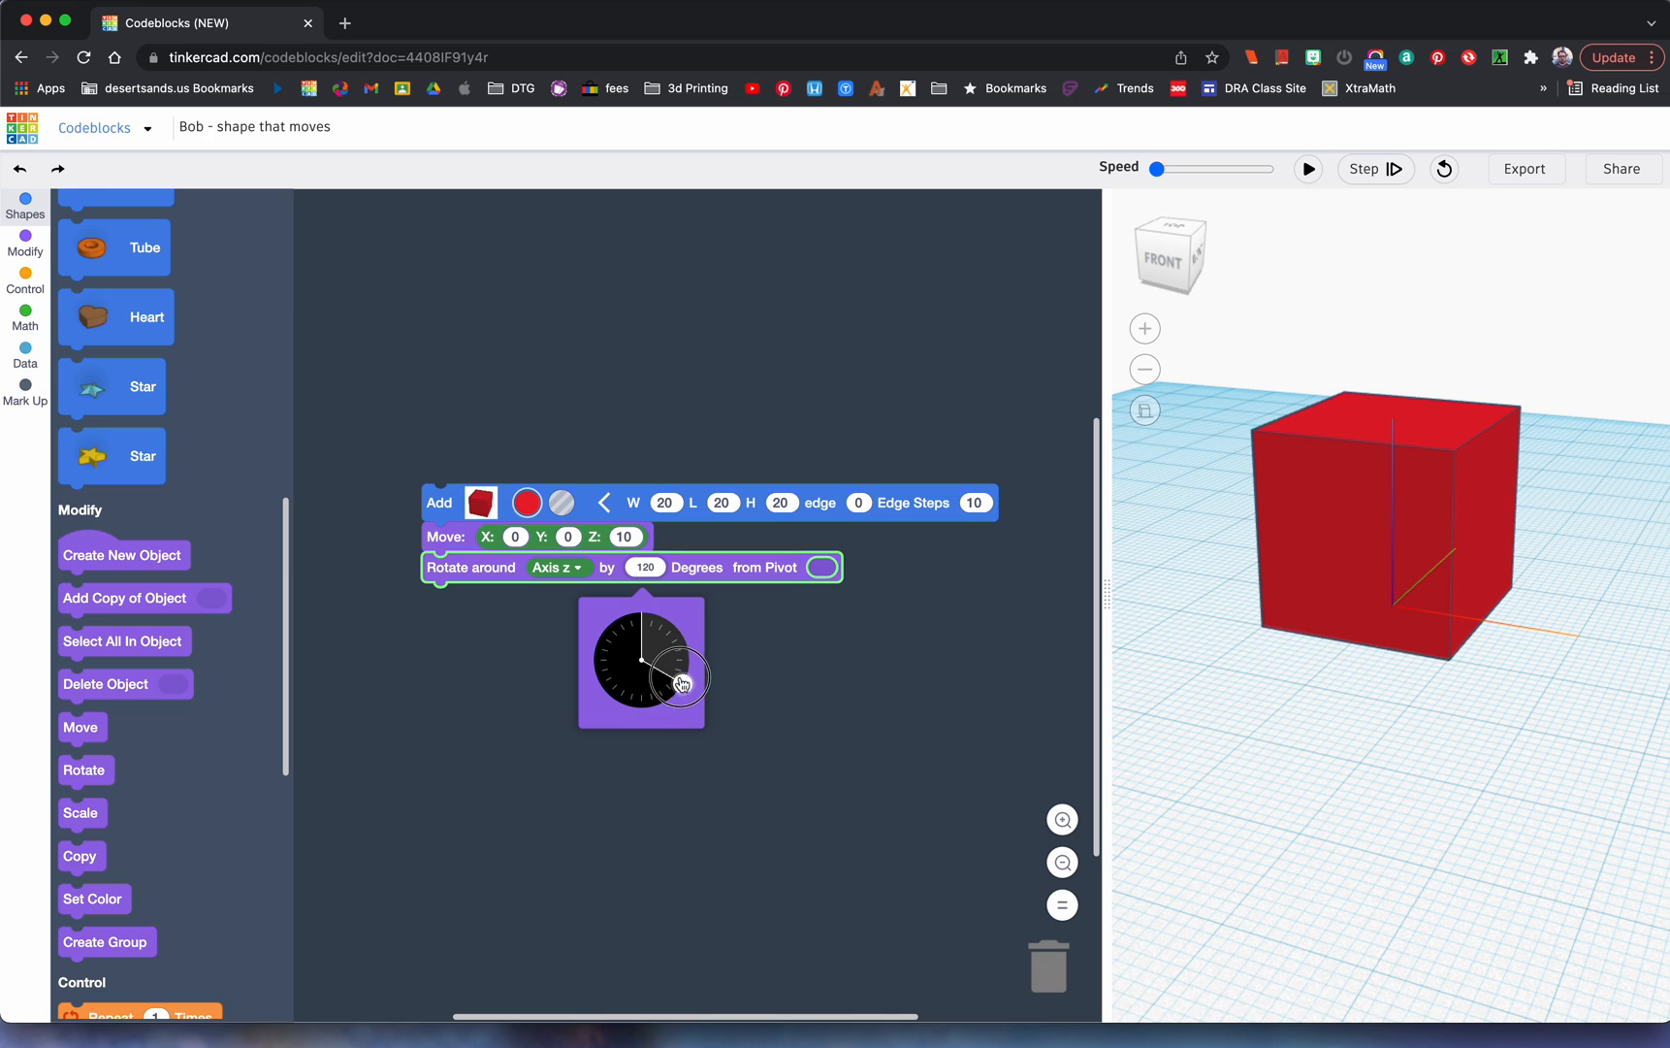
pyautogui.moveTo(679, 683); pyautogui.dragTo(601, 699)
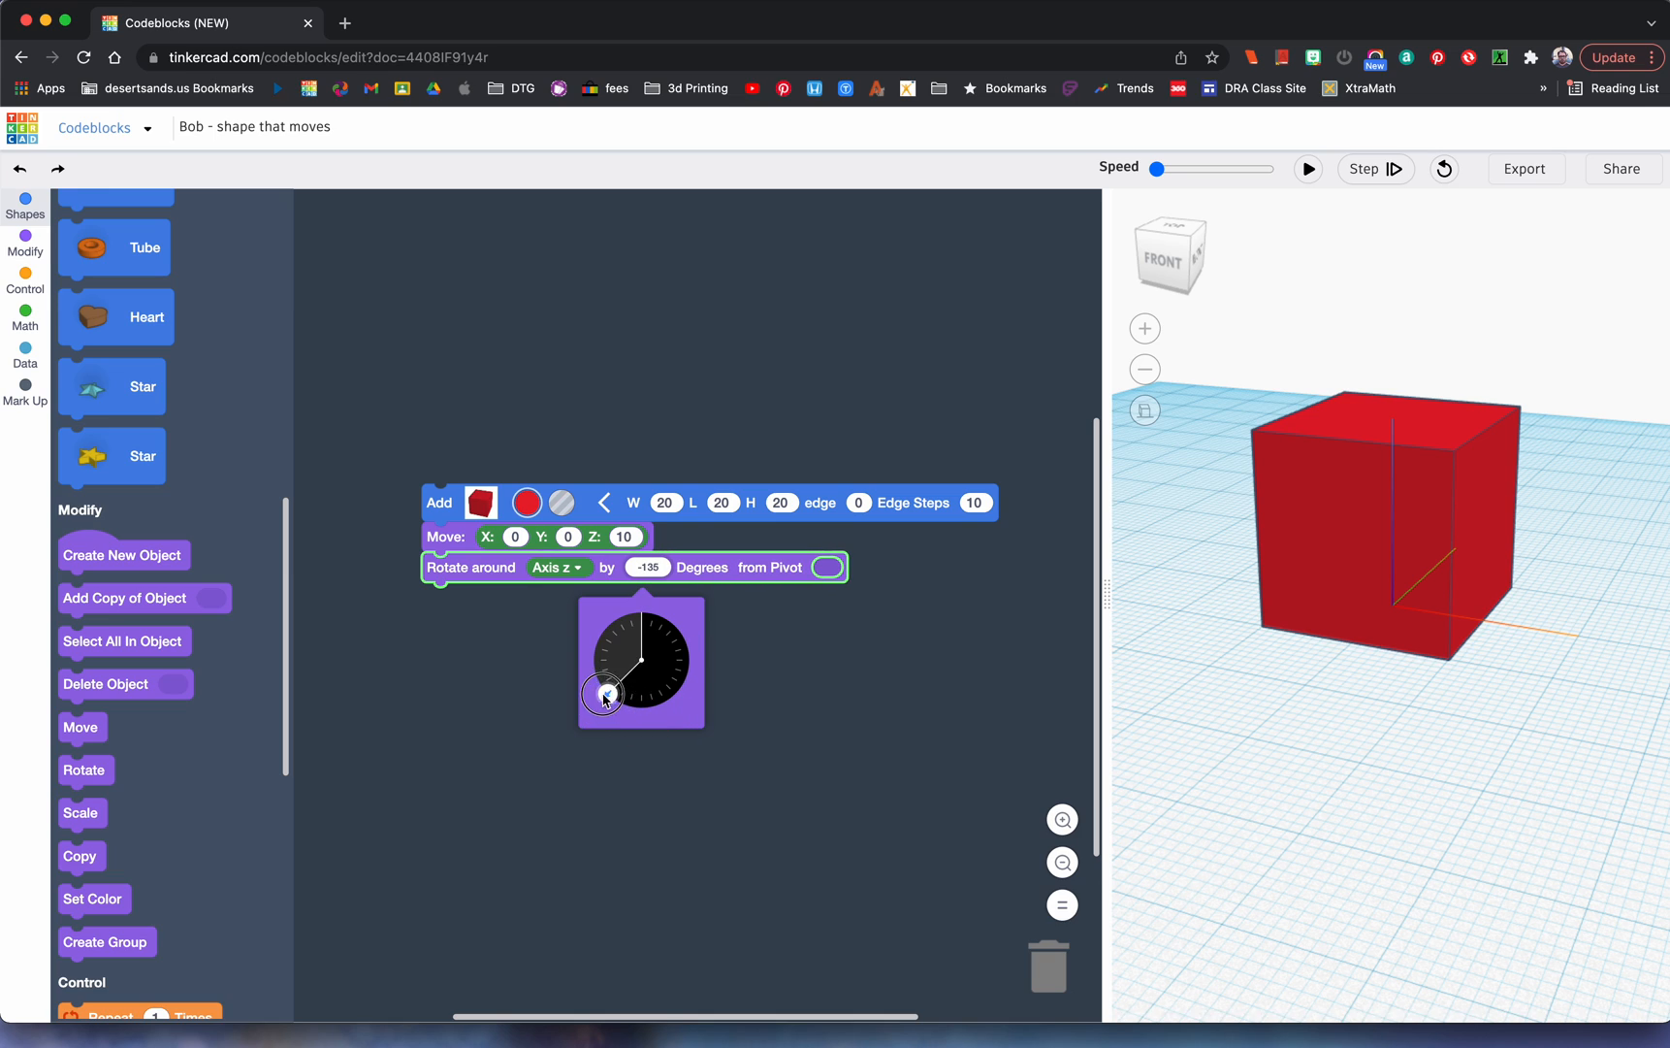
pyautogui.moveTo(603, 696); pyautogui.dragTo(686, 702)
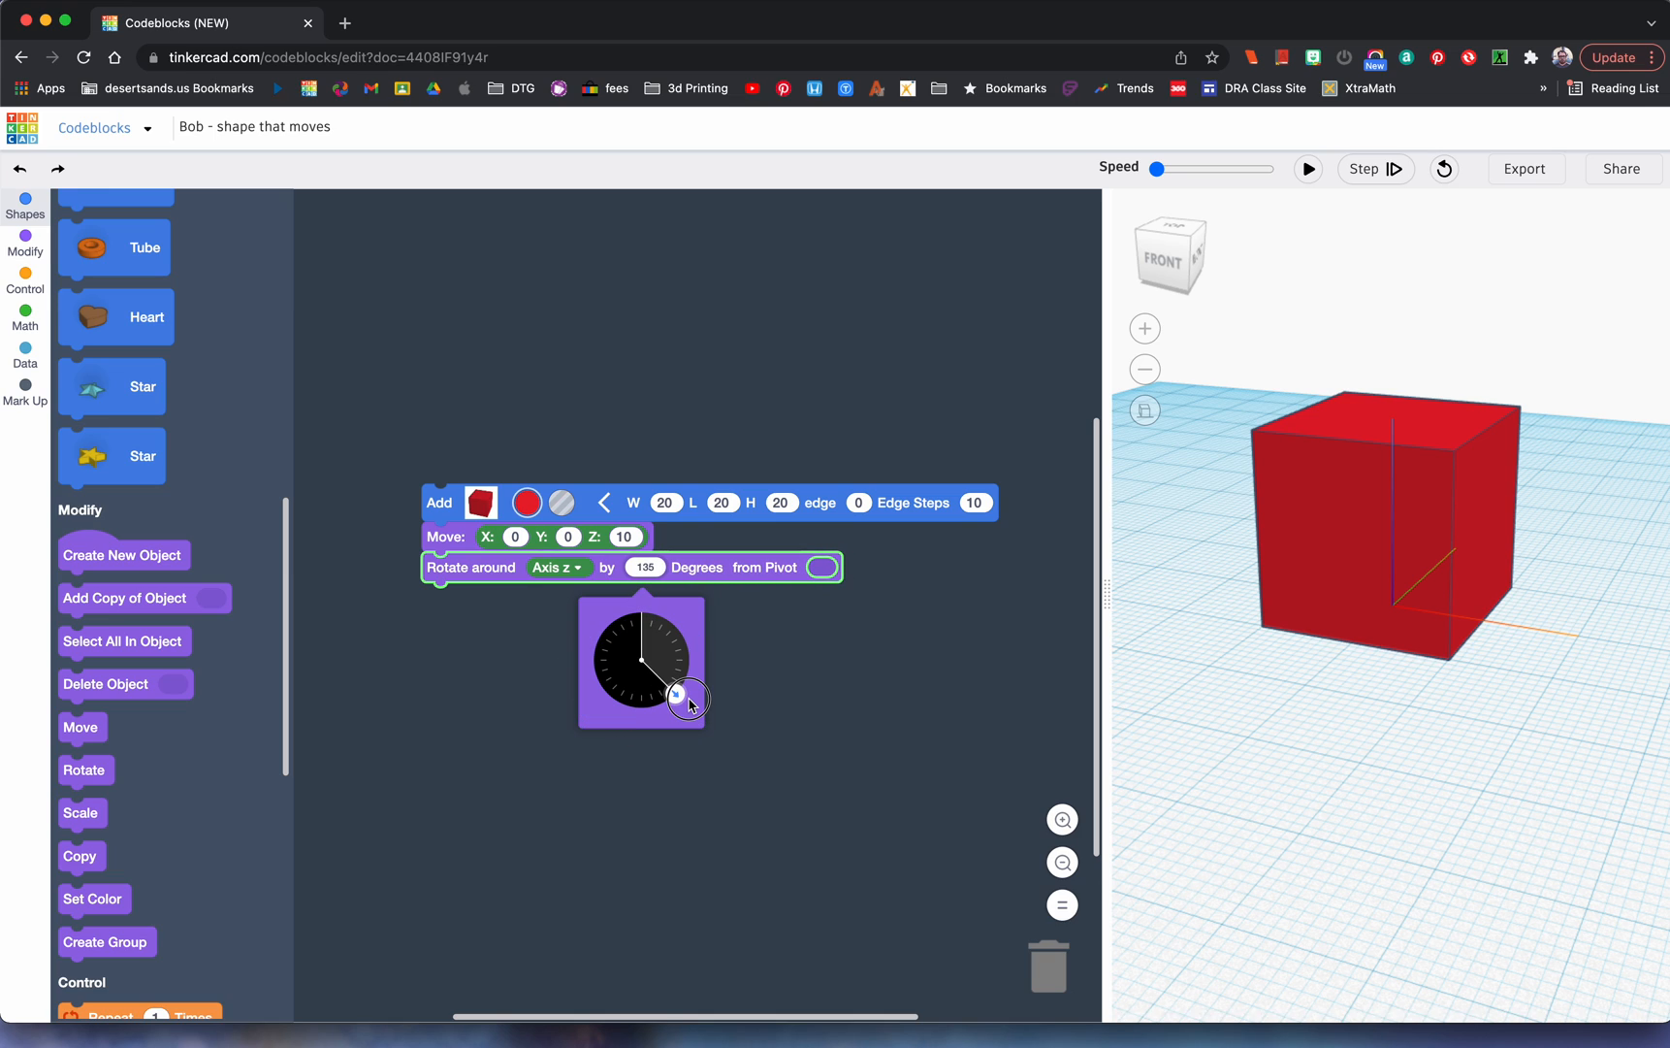
pyautogui.moveTo(687, 699); pyautogui.dragTo(678, 623)
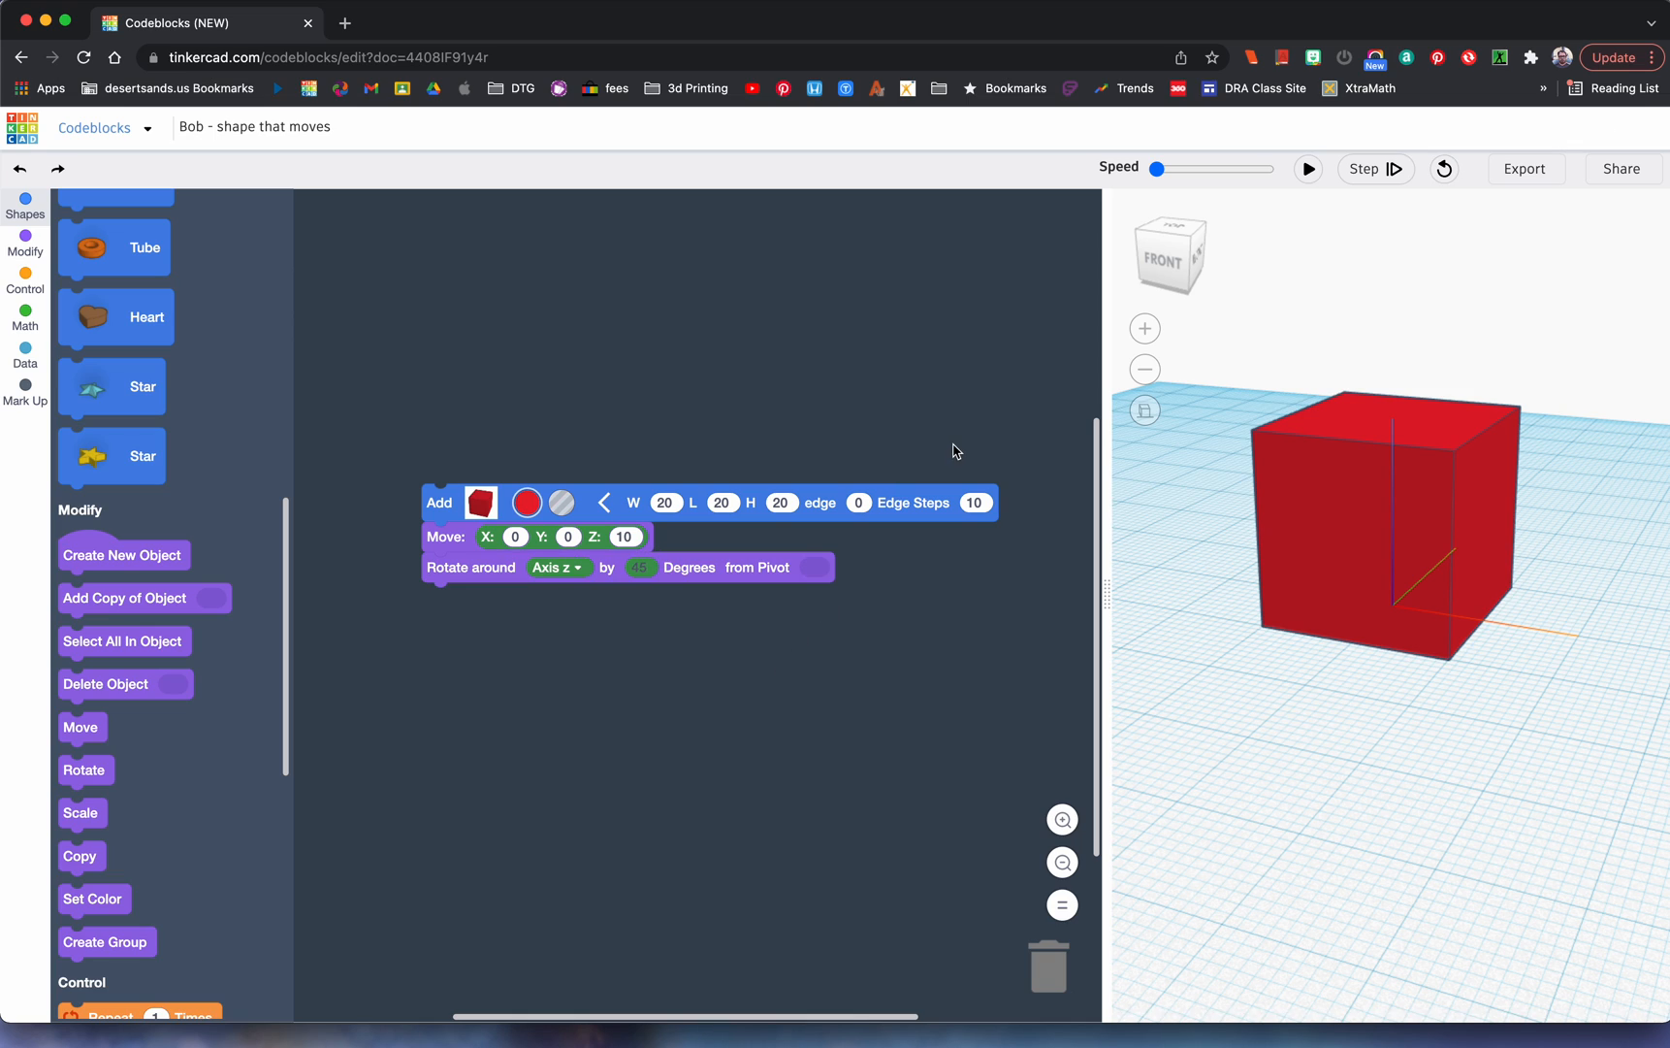
# Switch the rotation to axis x, rerun and orbit to view the tilted box.
pyautogui.click(554, 566)
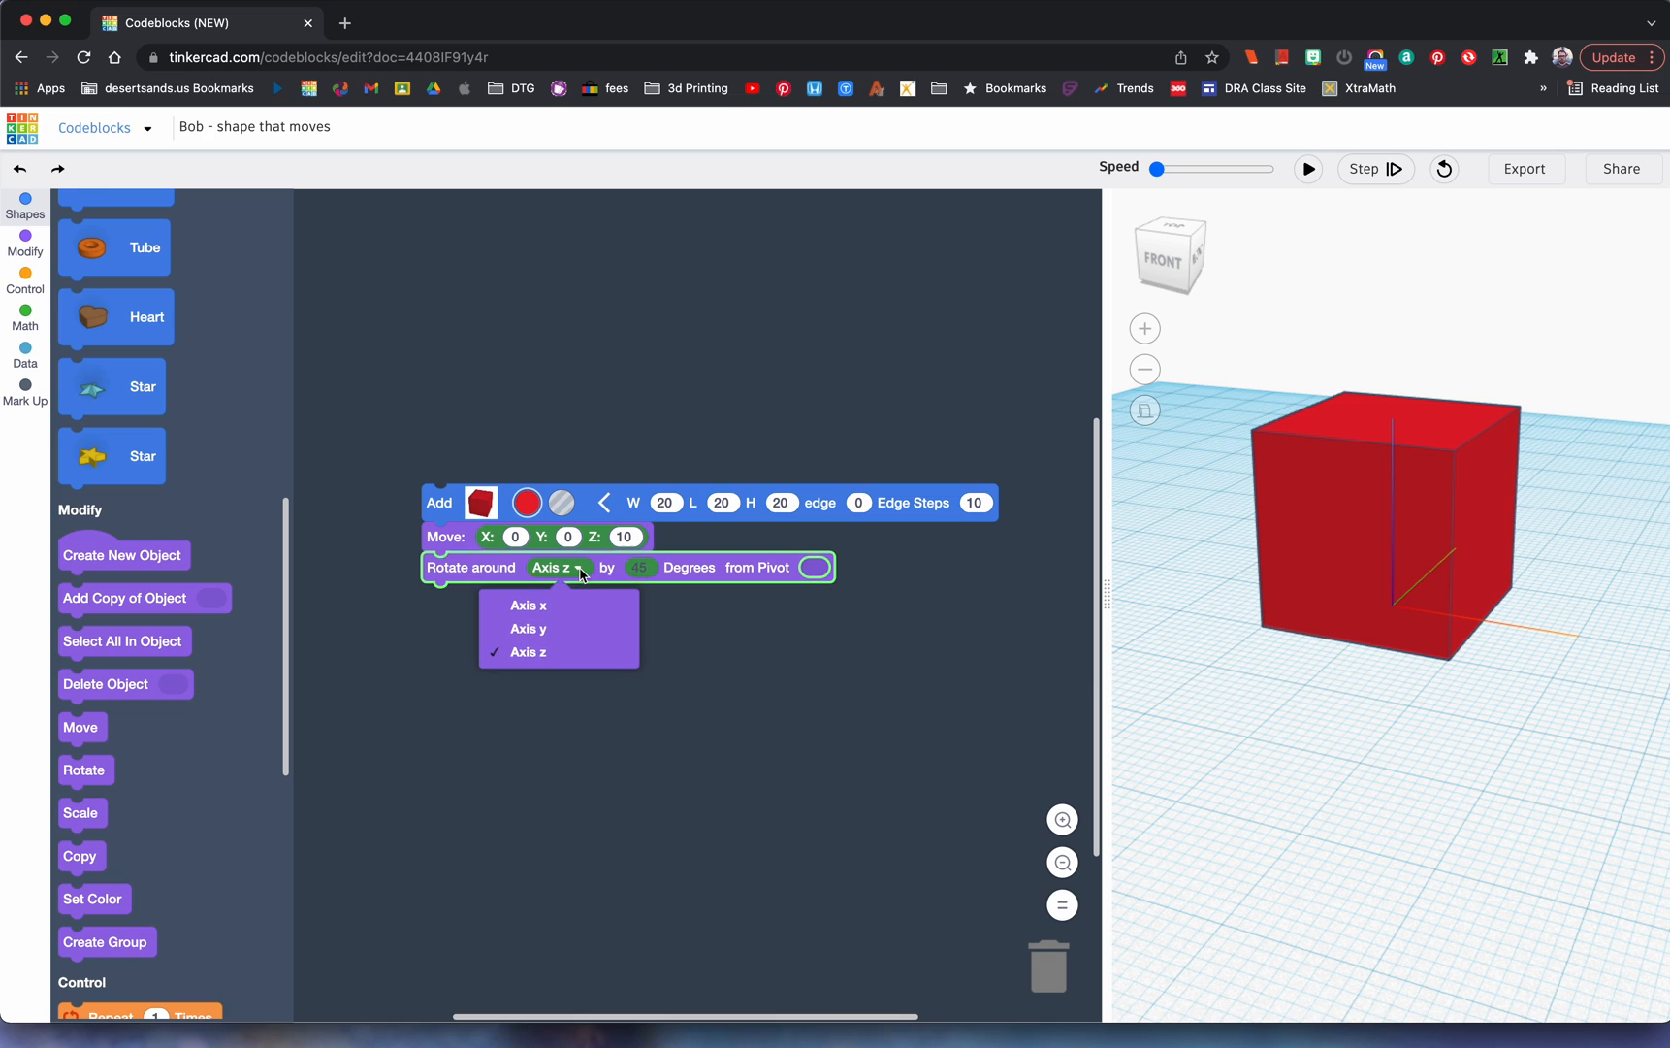
pyautogui.click(527, 606)
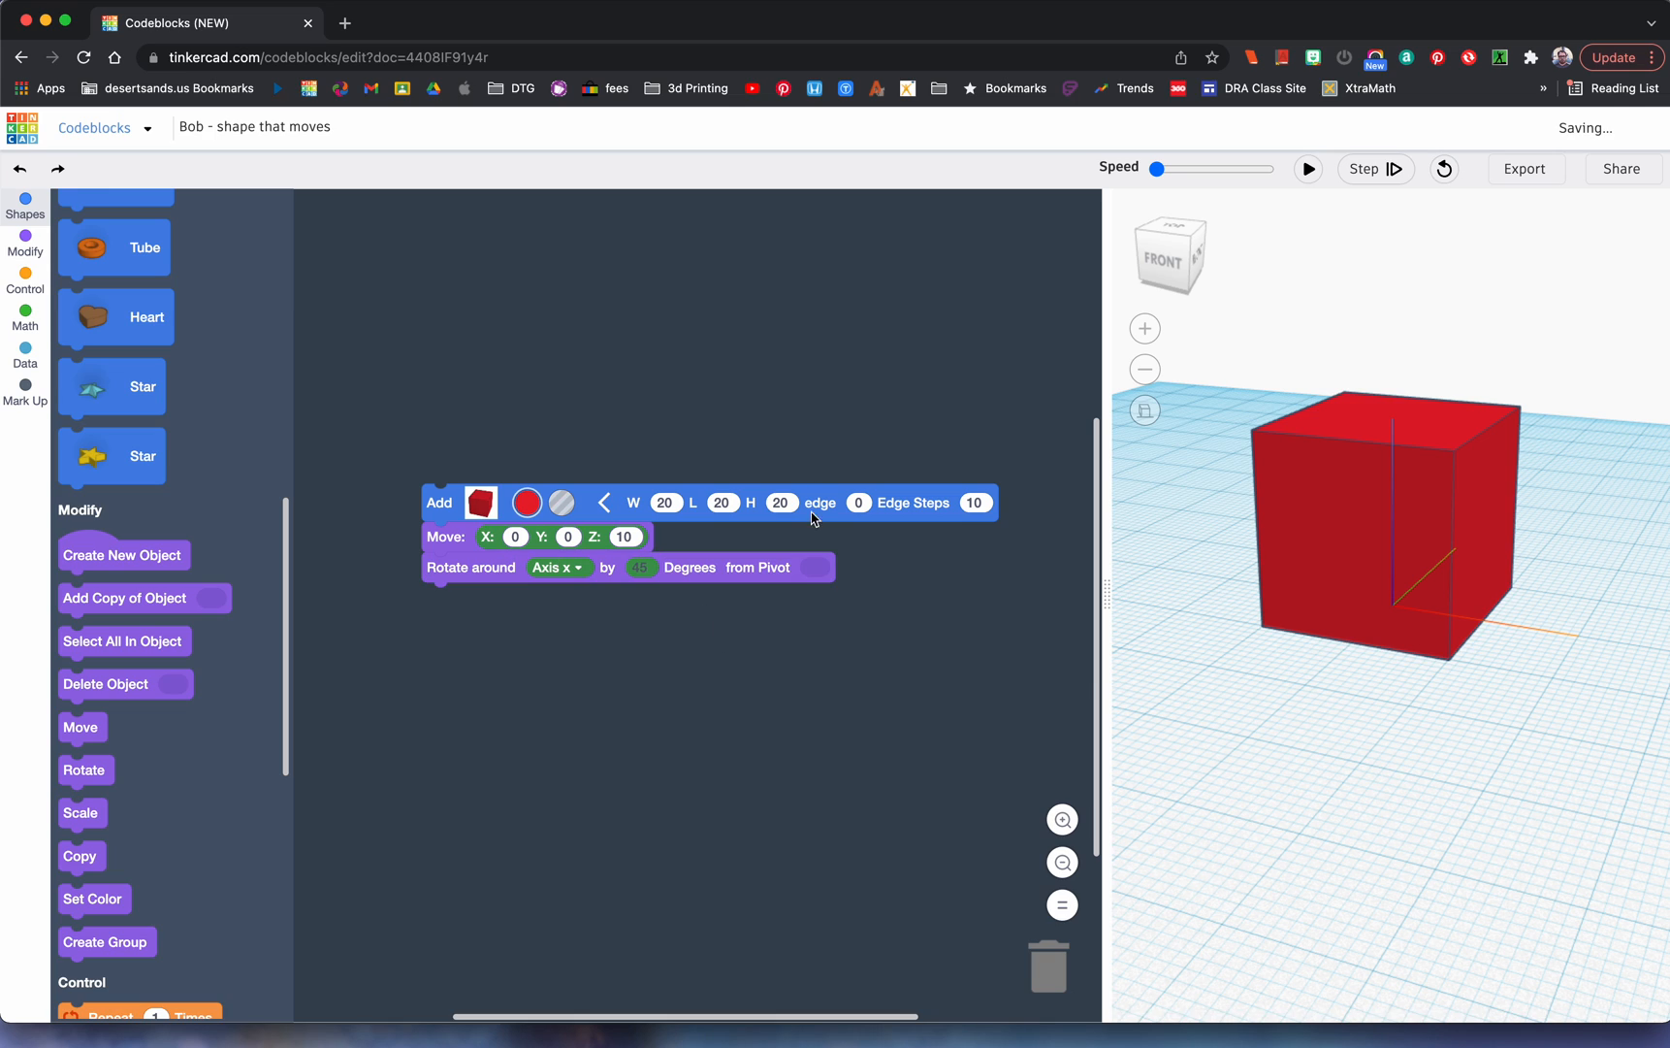
pyautogui.click(1303, 169)
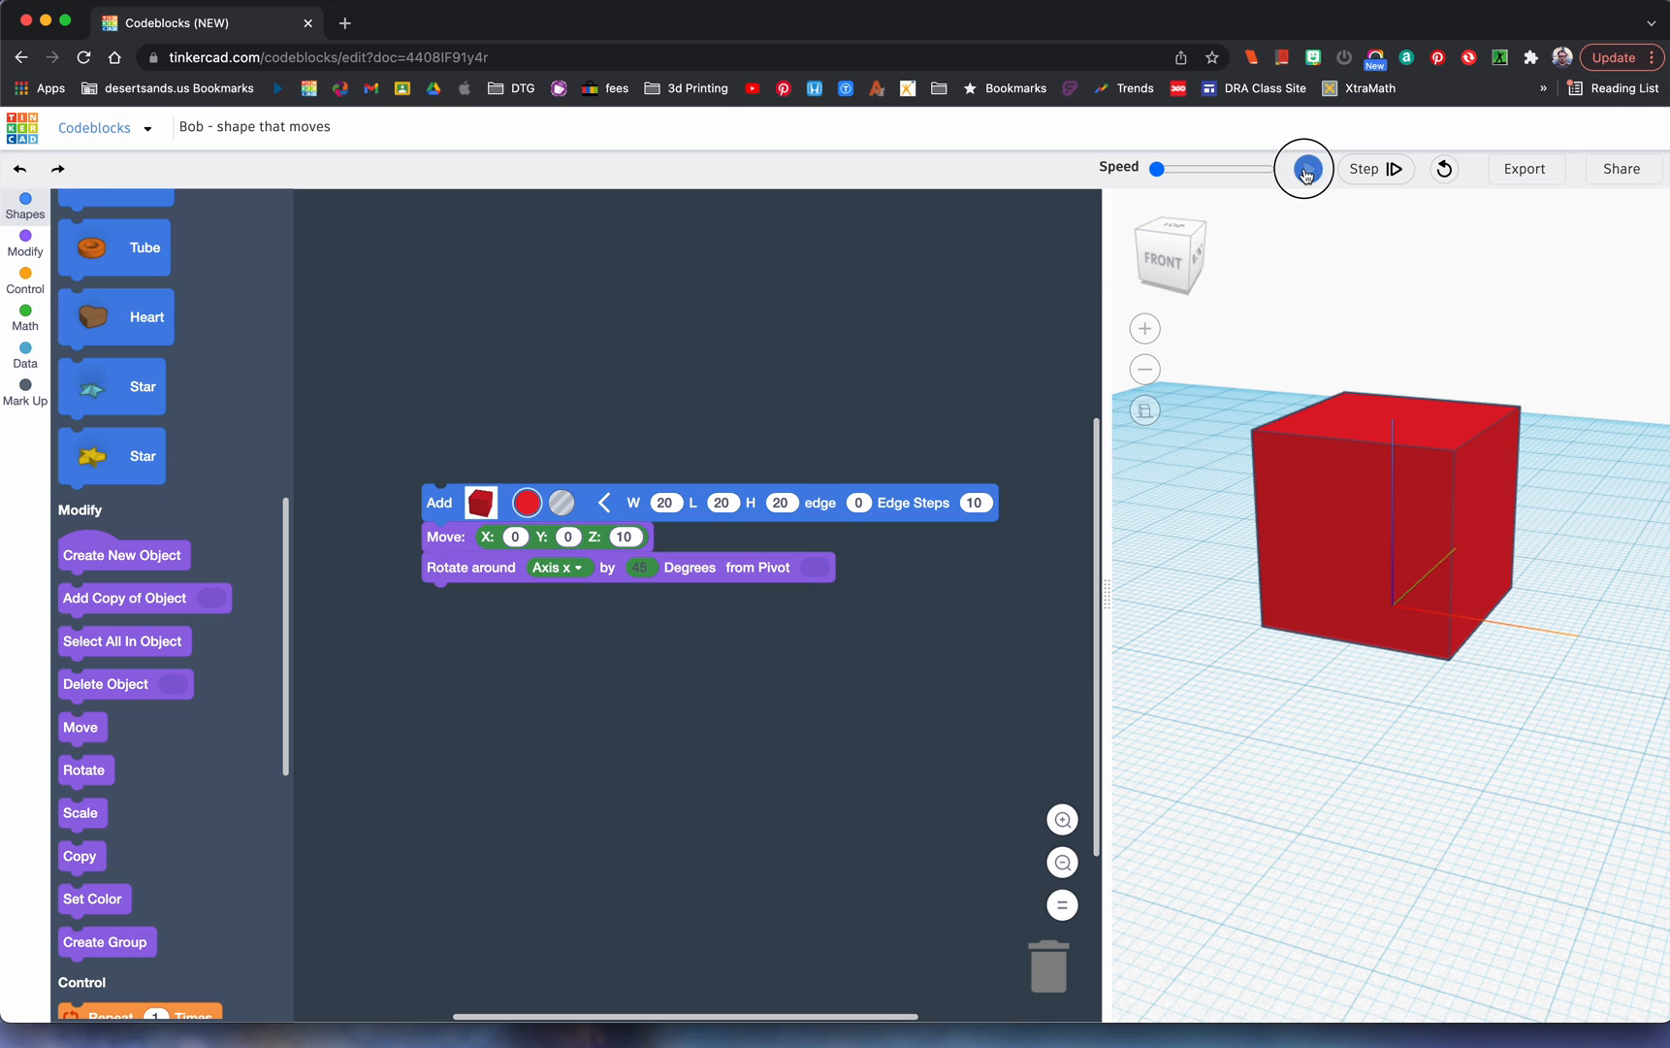
pyautogui.click(1306, 169)
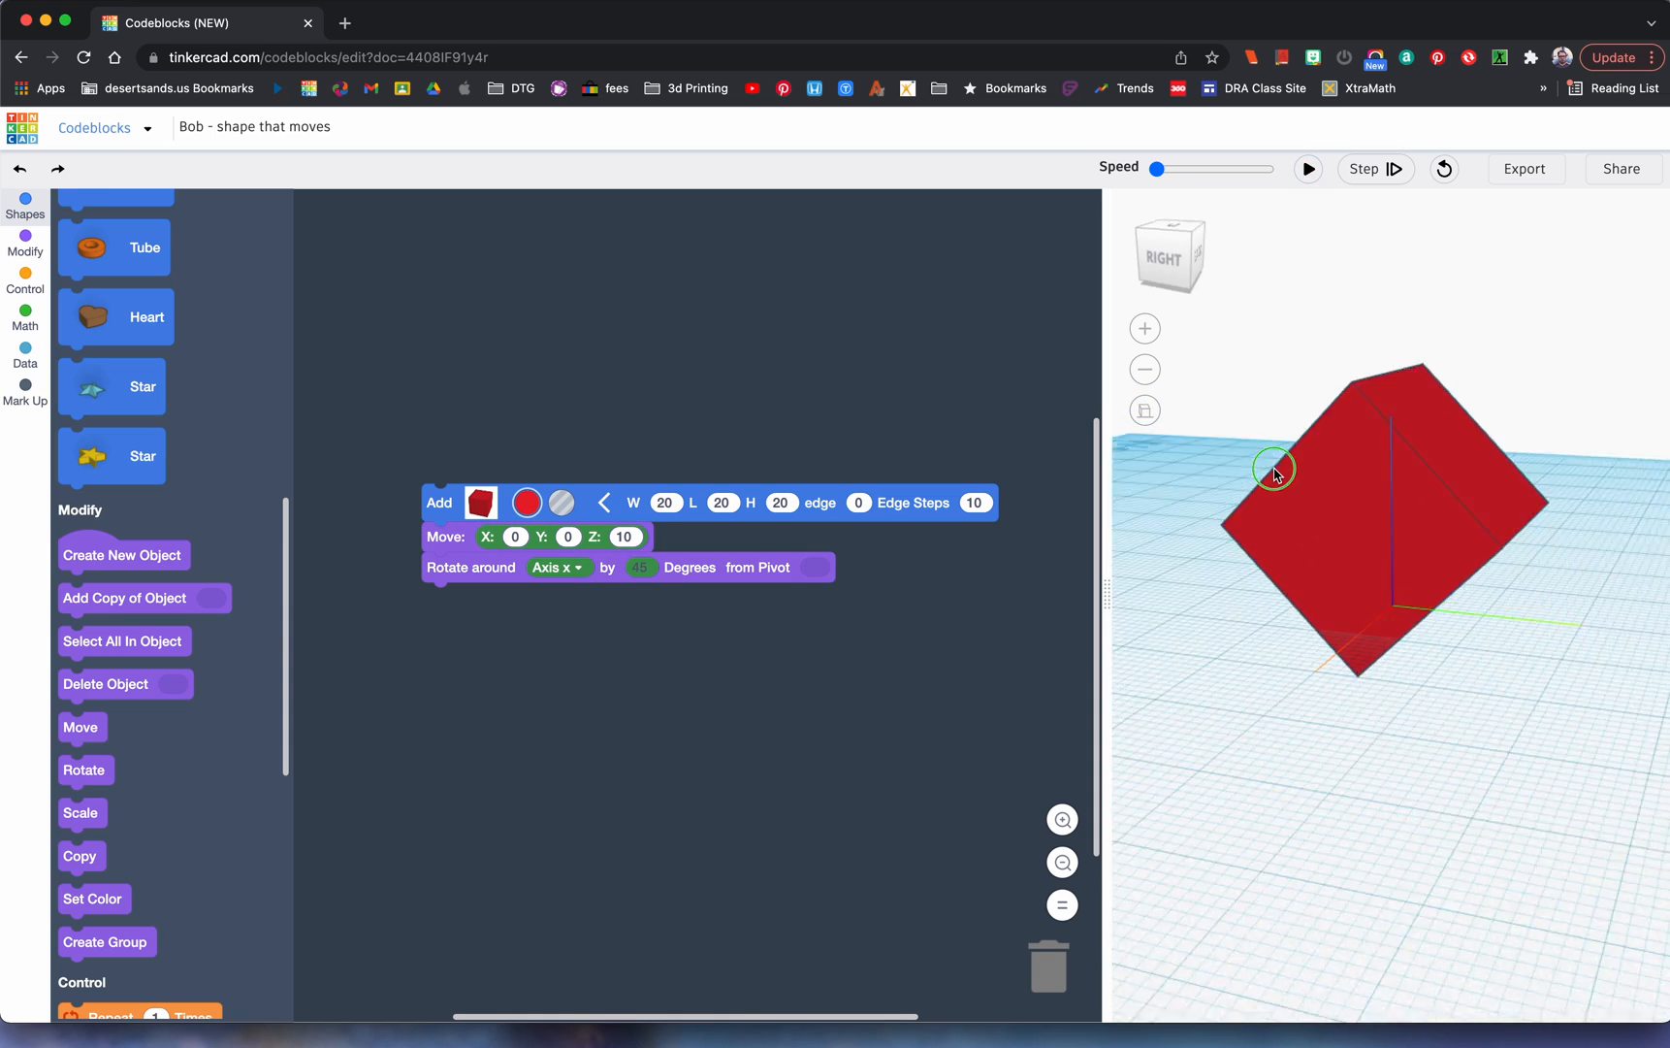
pyautogui.moveTo(1274, 468); pyautogui.dragTo(1395, 474)
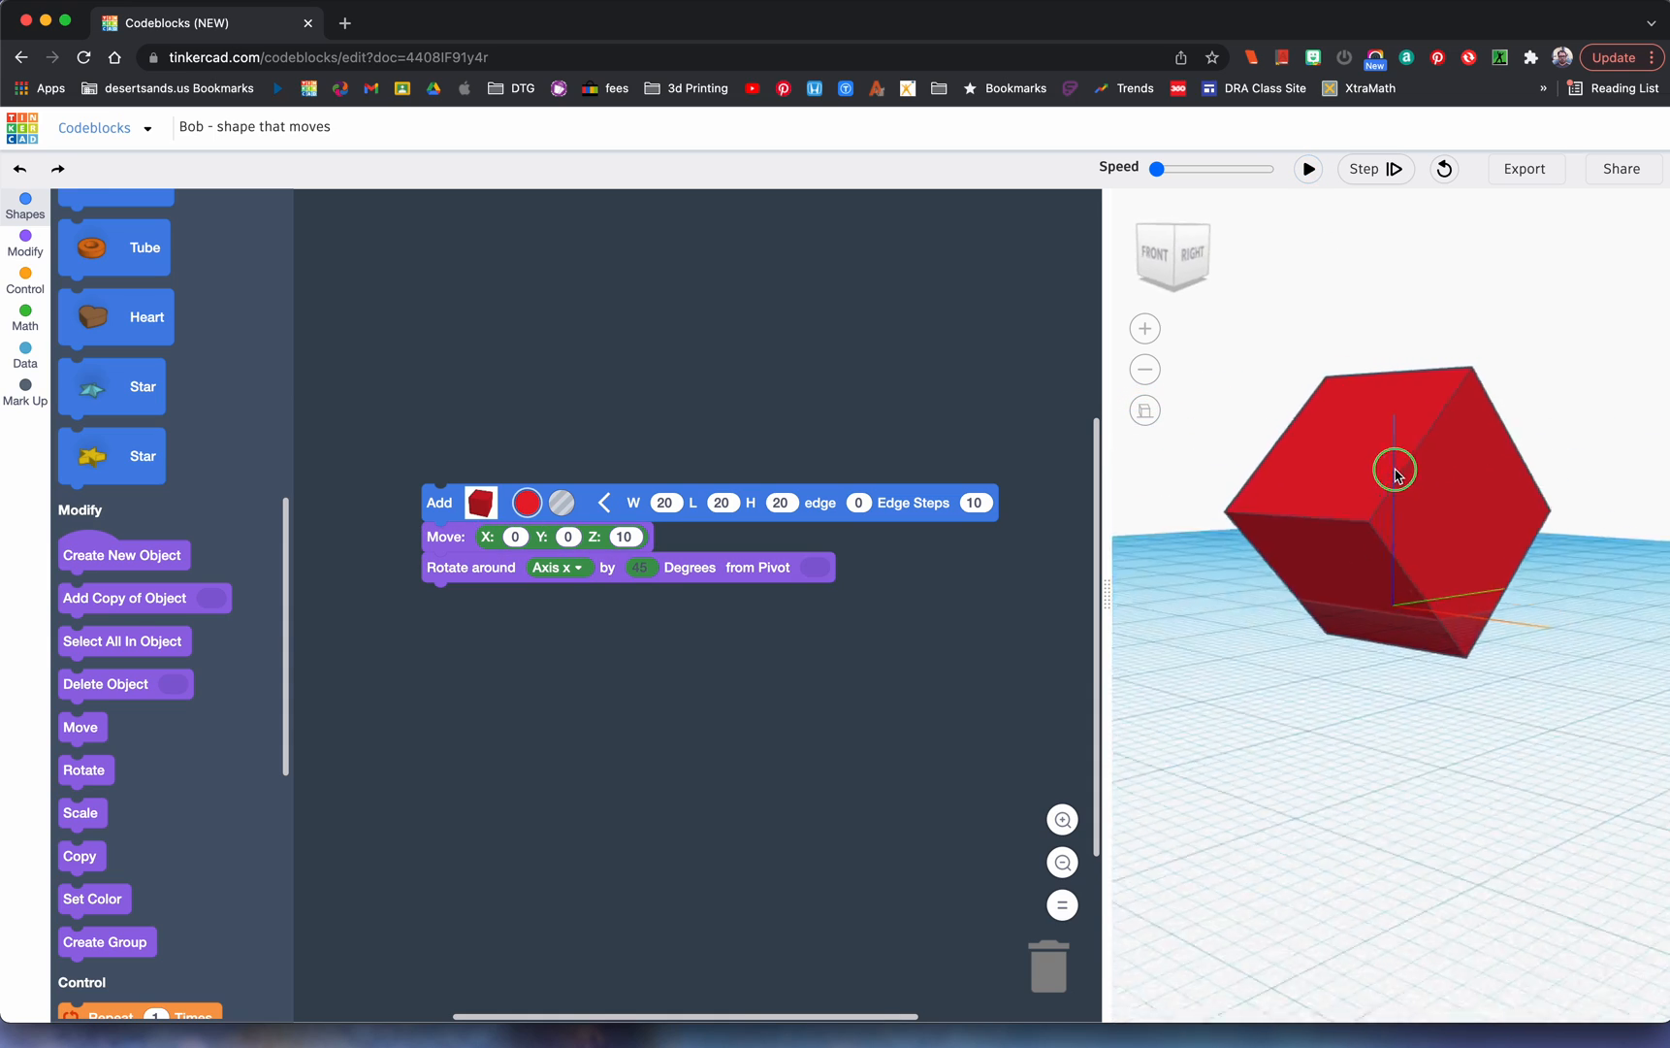
pyautogui.moveTo(1395, 474); pyautogui.dragTo(1315, 479)
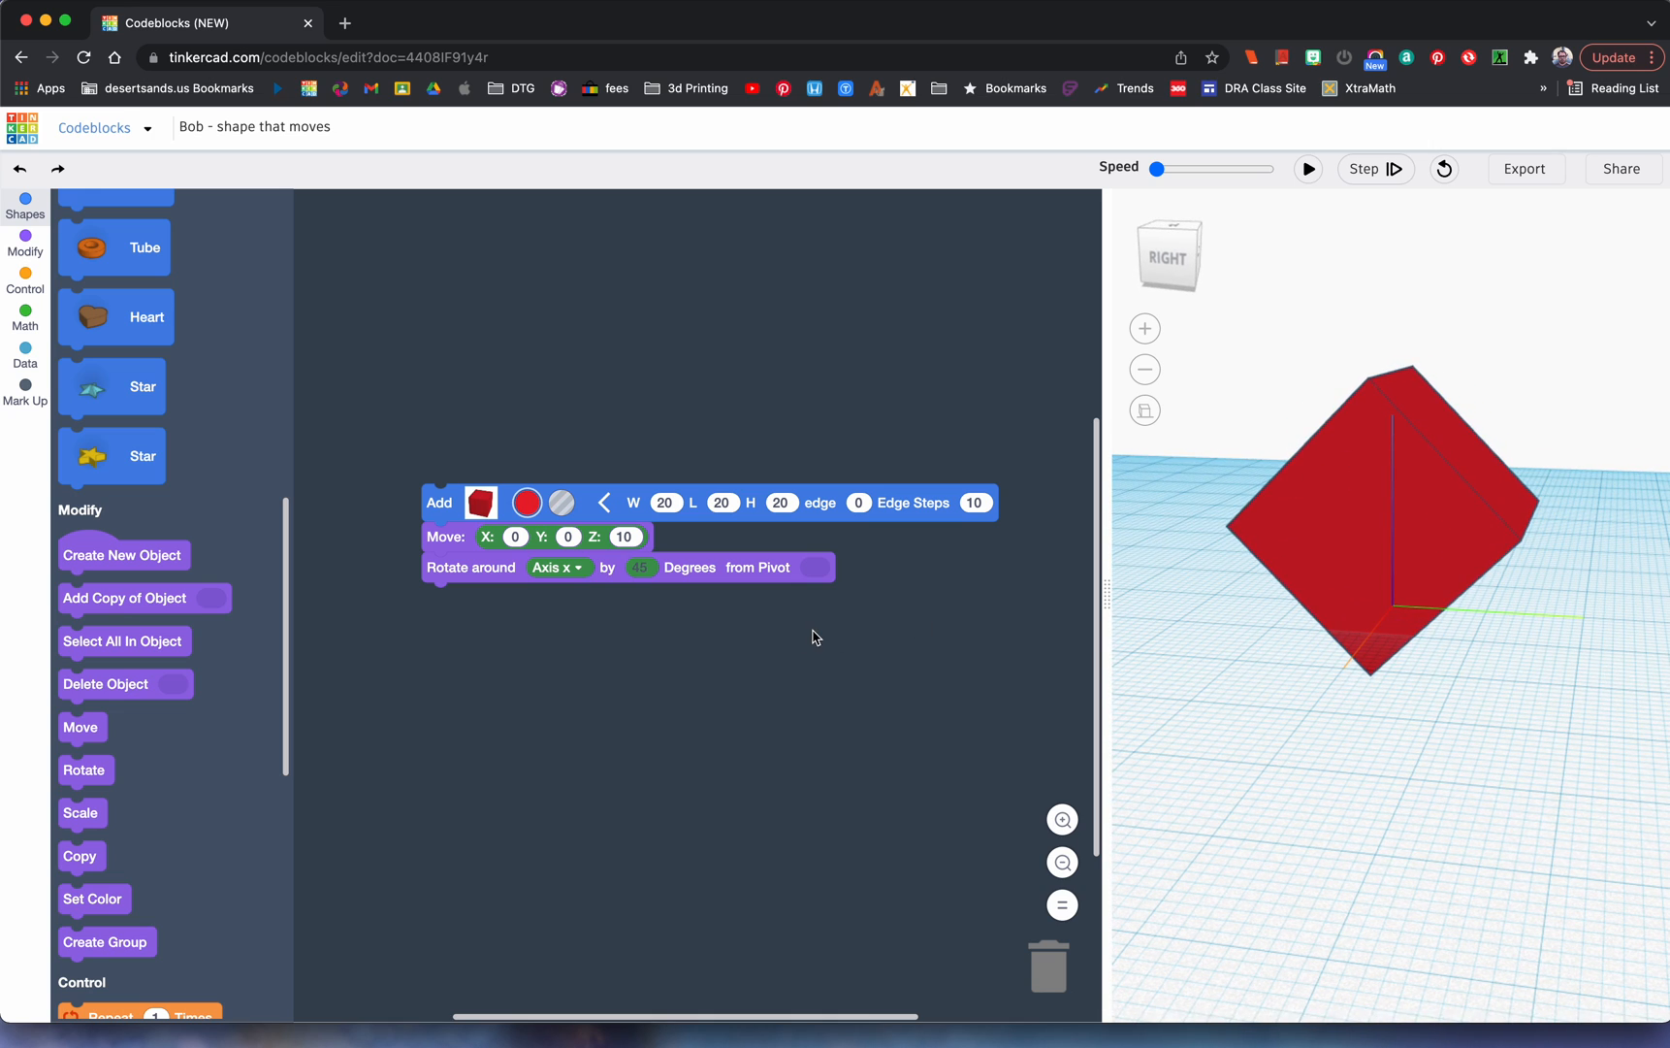
pyautogui.moveTo(463, 574)
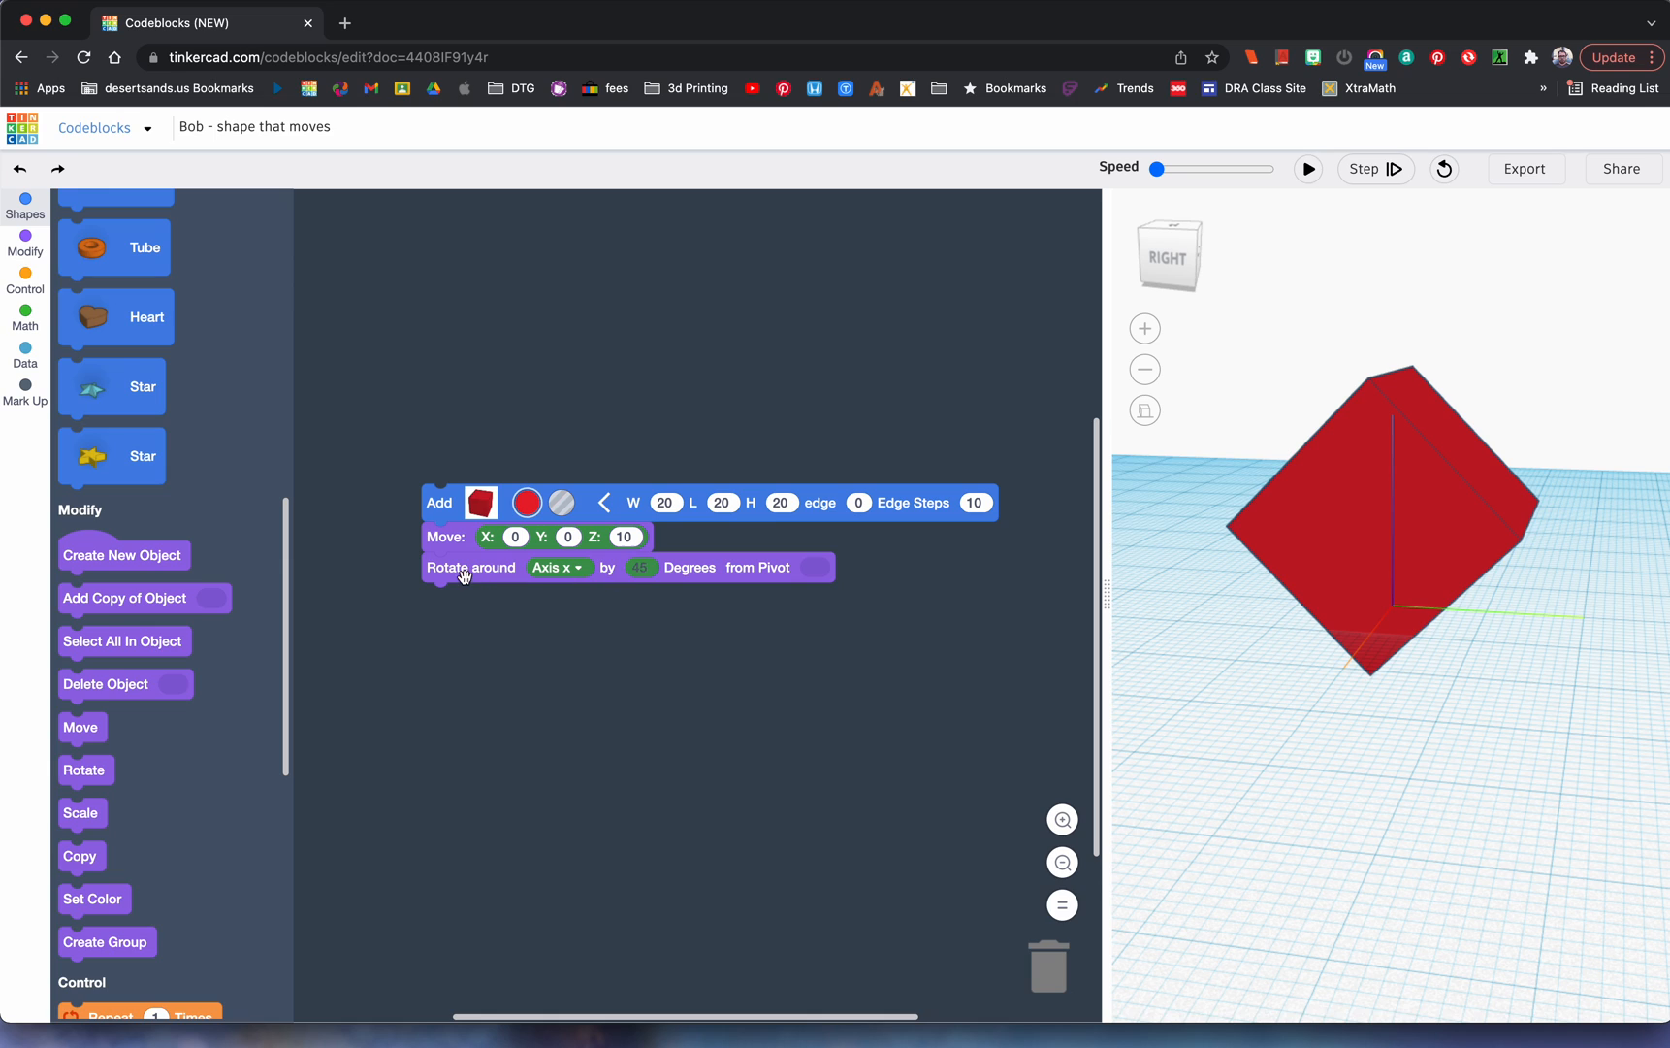
# Duplicate the Rotate block and set the copy to axis y at -135 degrees.
pyautogui.rightClick(467, 569)
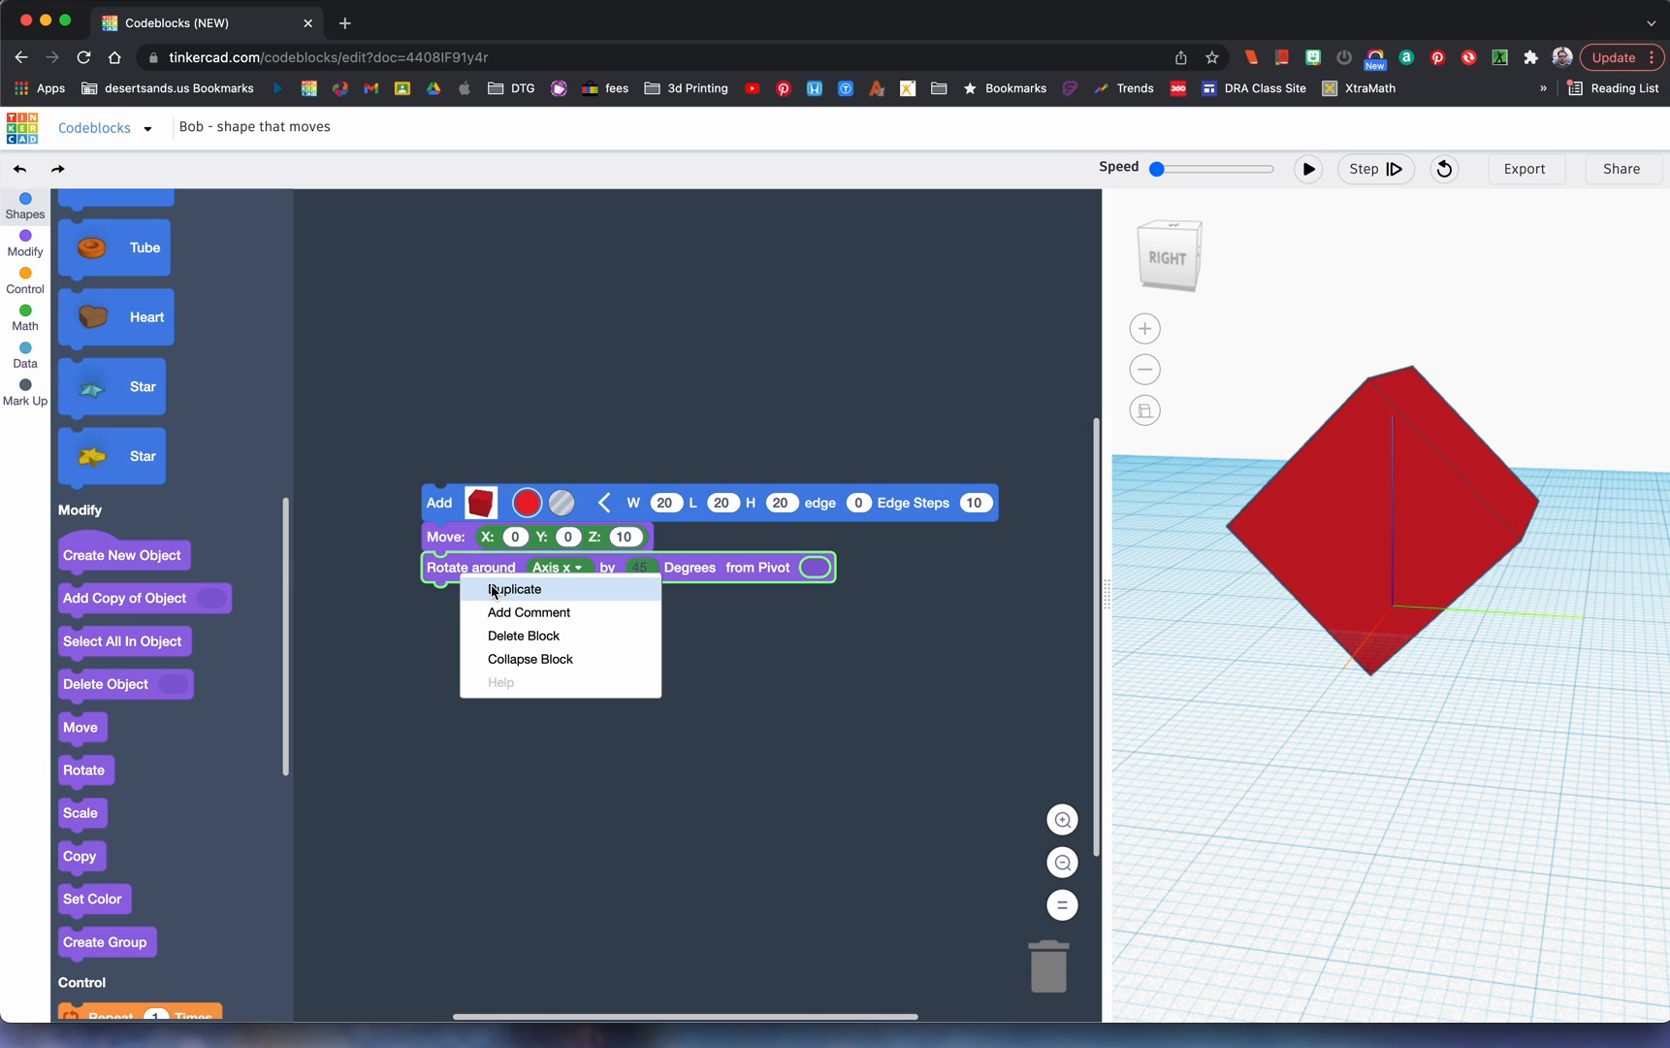
pyautogui.click(514, 590)
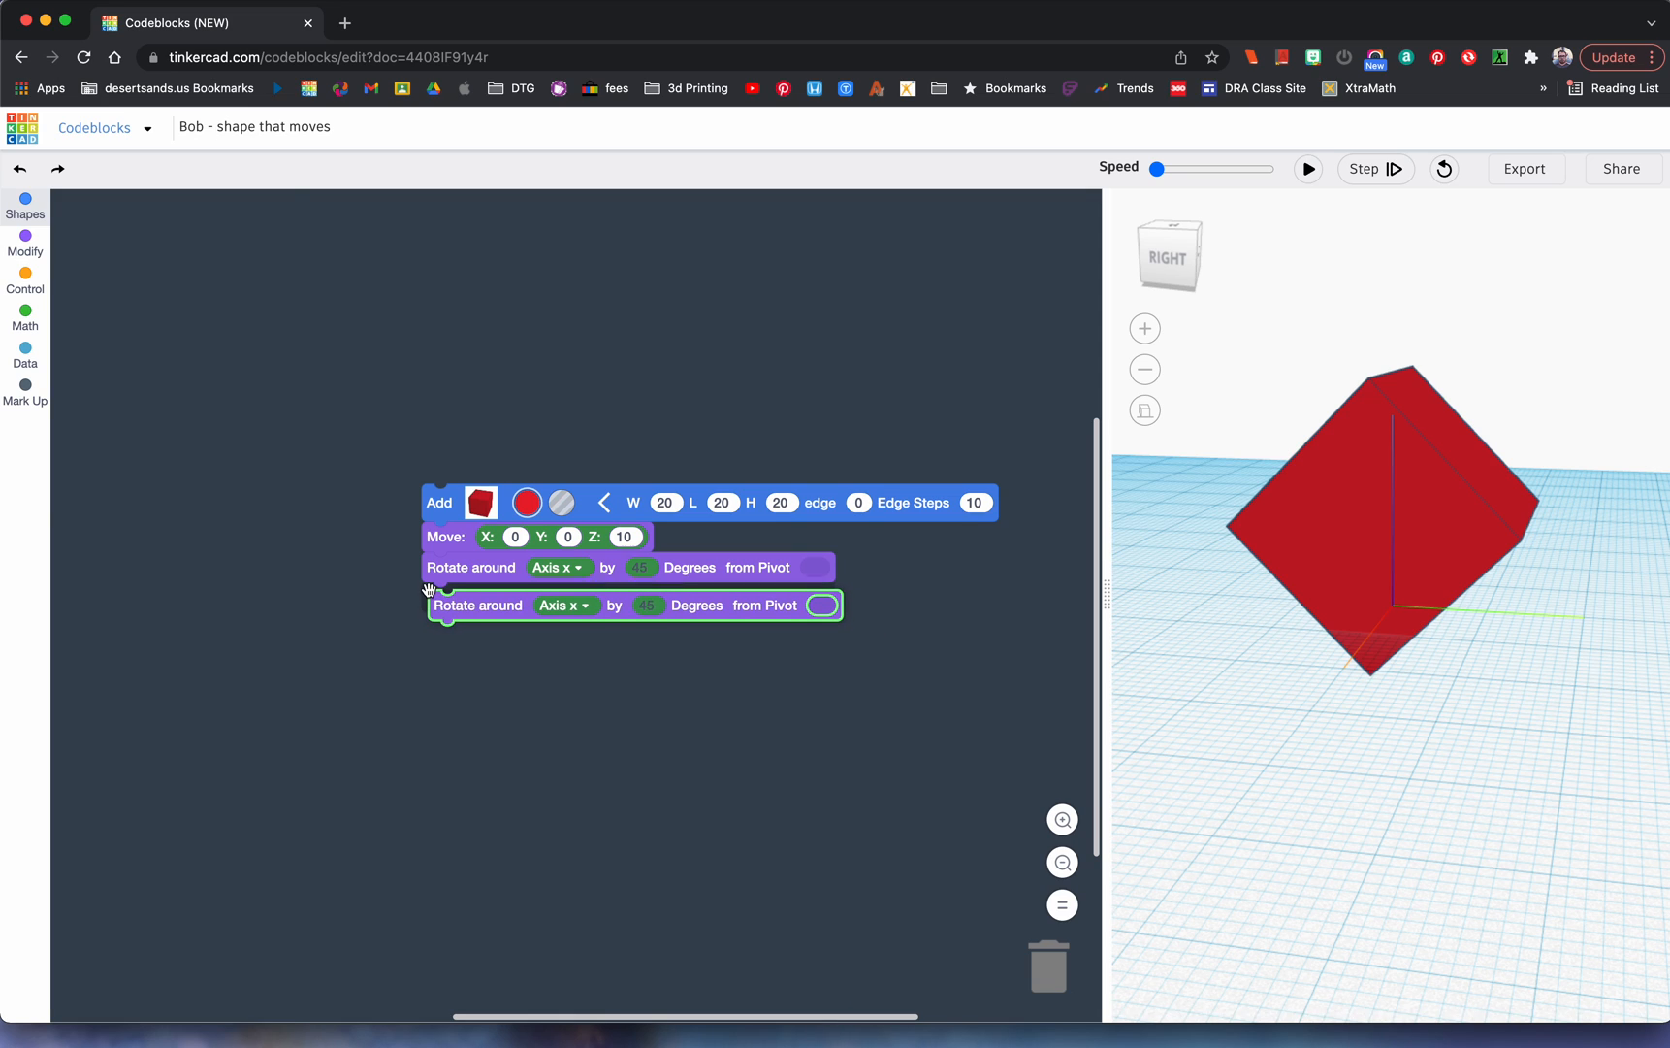
pyautogui.click(558, 598)
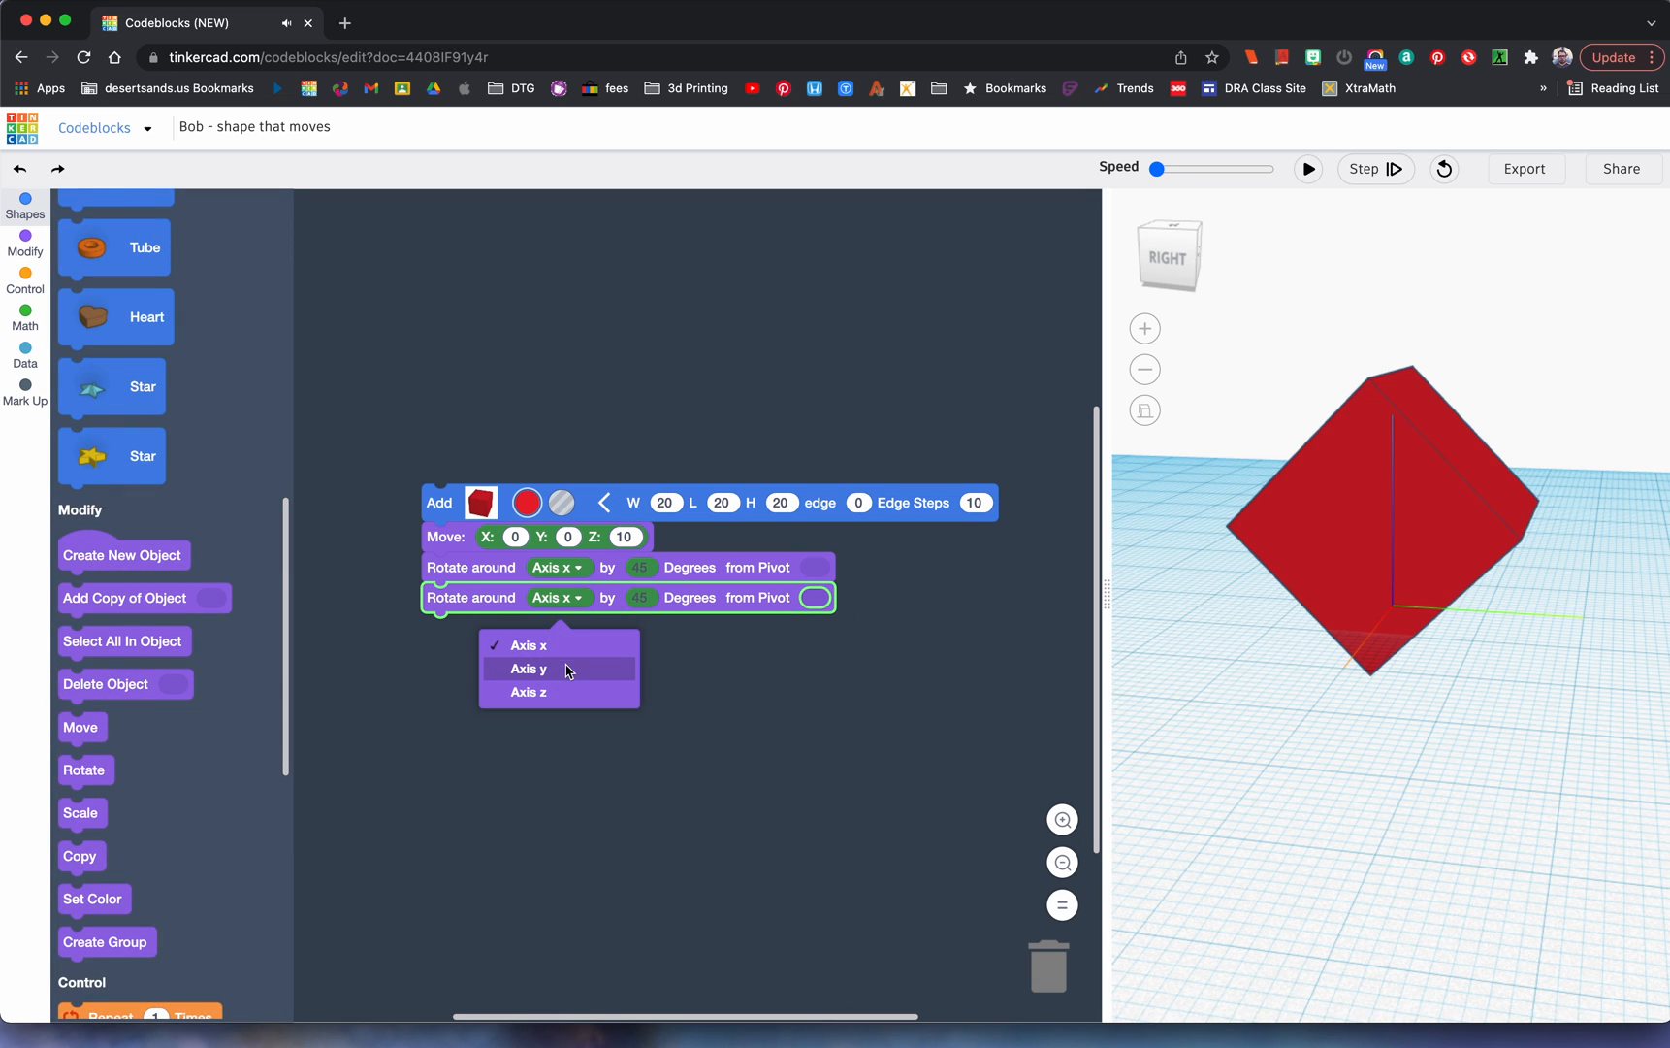
pyautogui.click(528, 669)
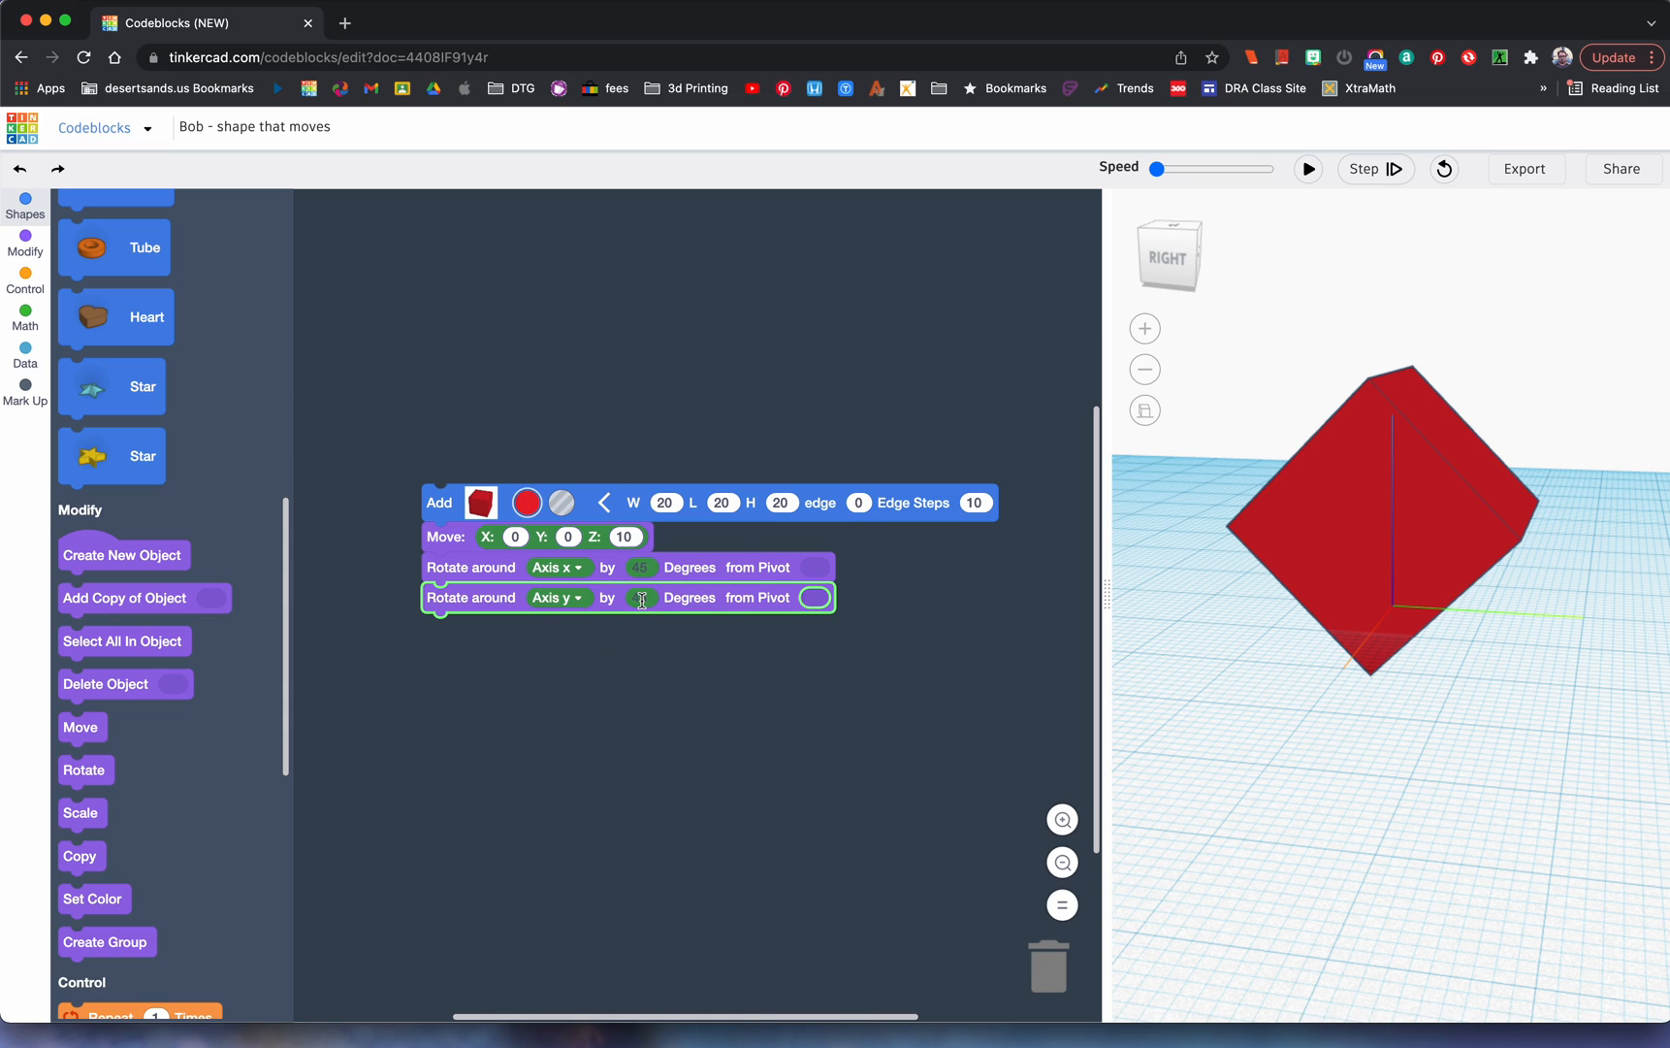
pyautogui.click(640, 598)
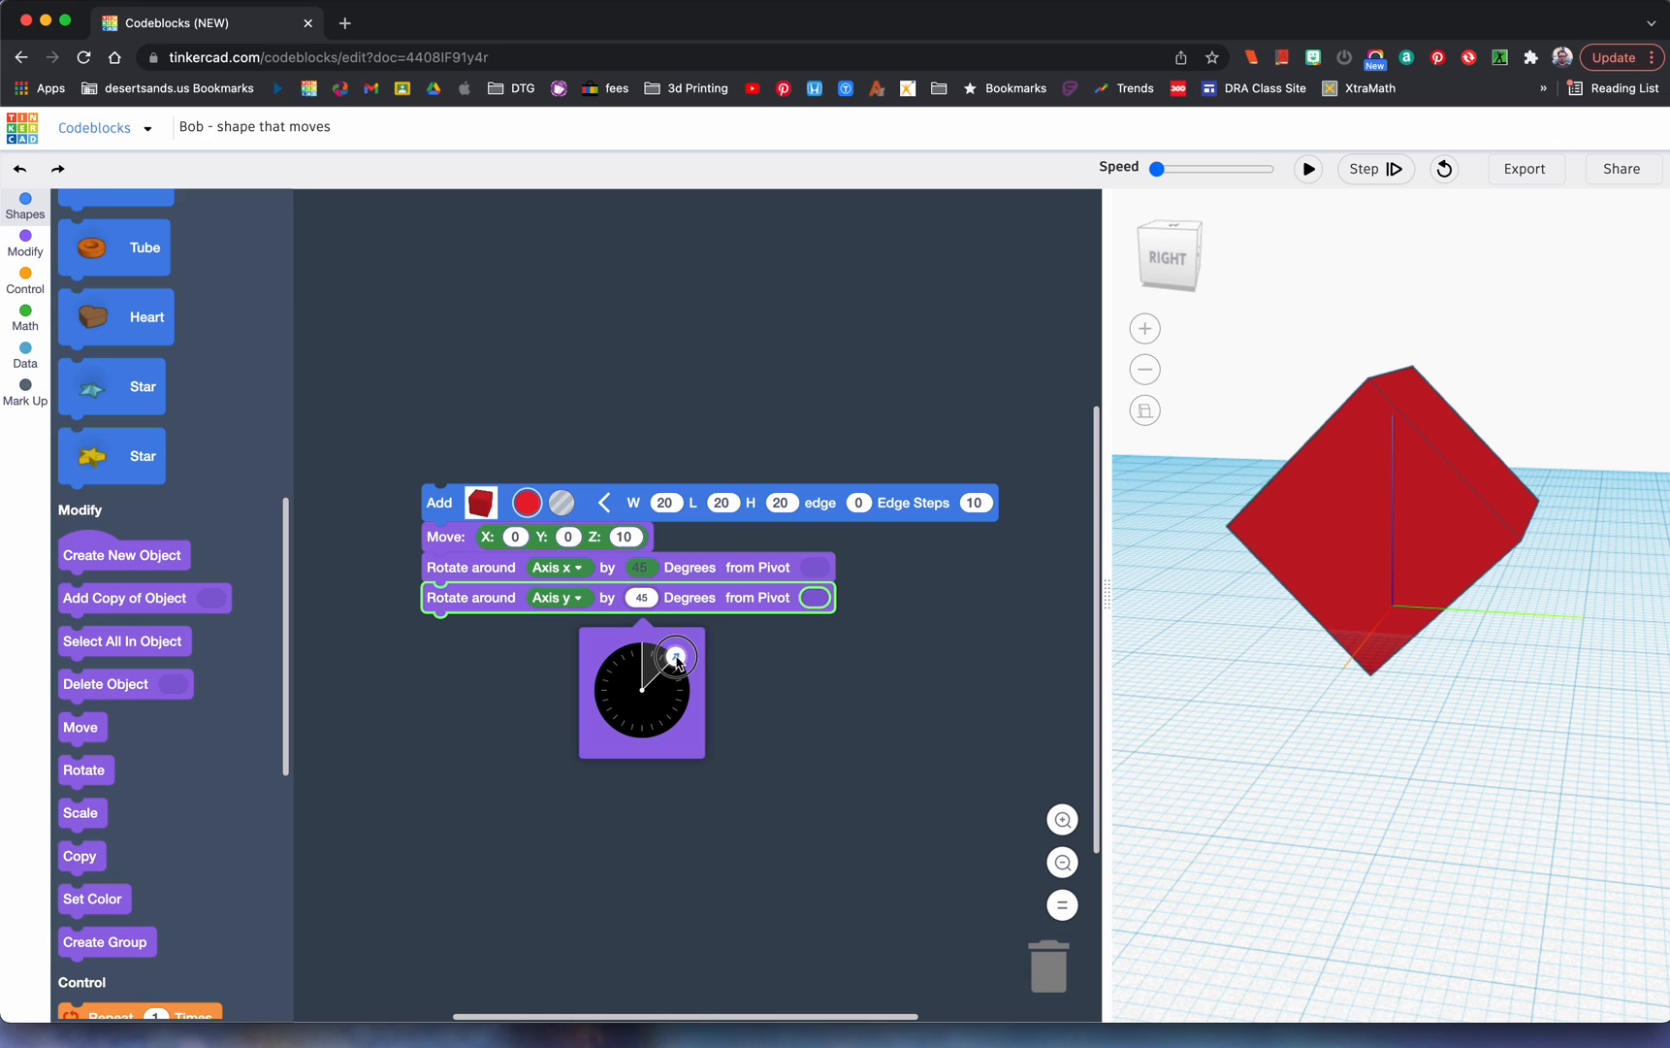
pyautogui.moveTo(677, 655); pyautogui.dragTo(687, 705)
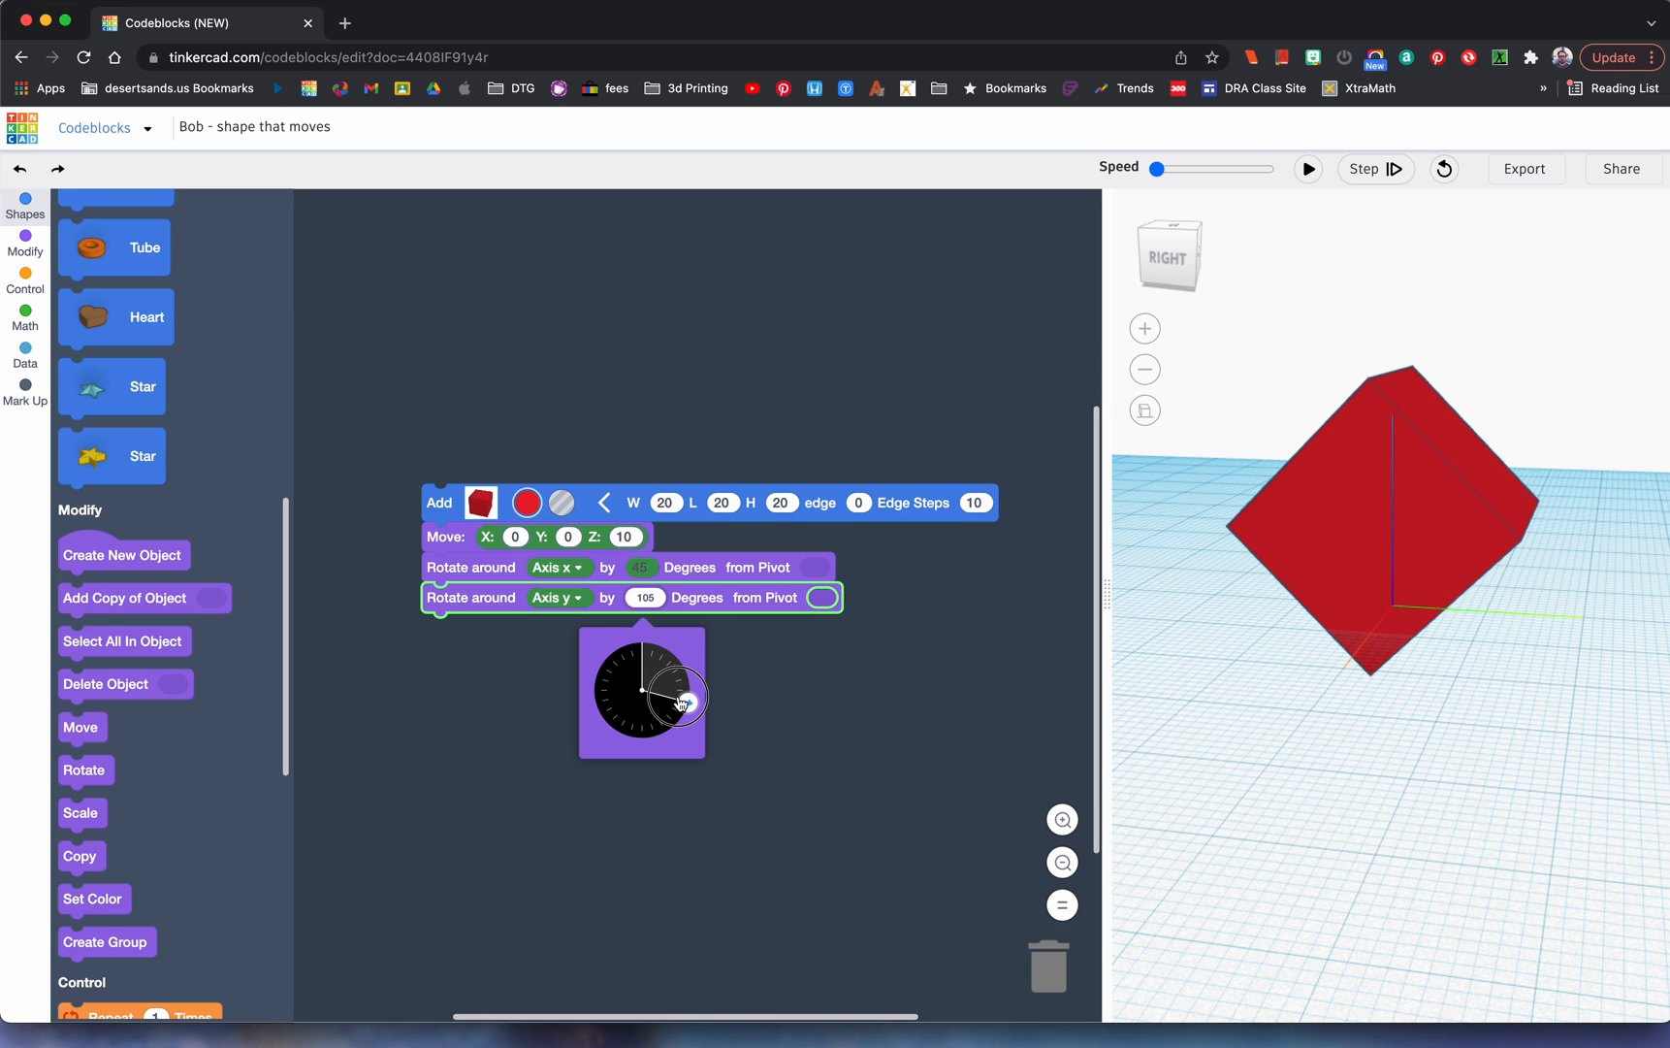
pyautogui.moveTo(679, 700); pyautogui.dragTo(636, 679)
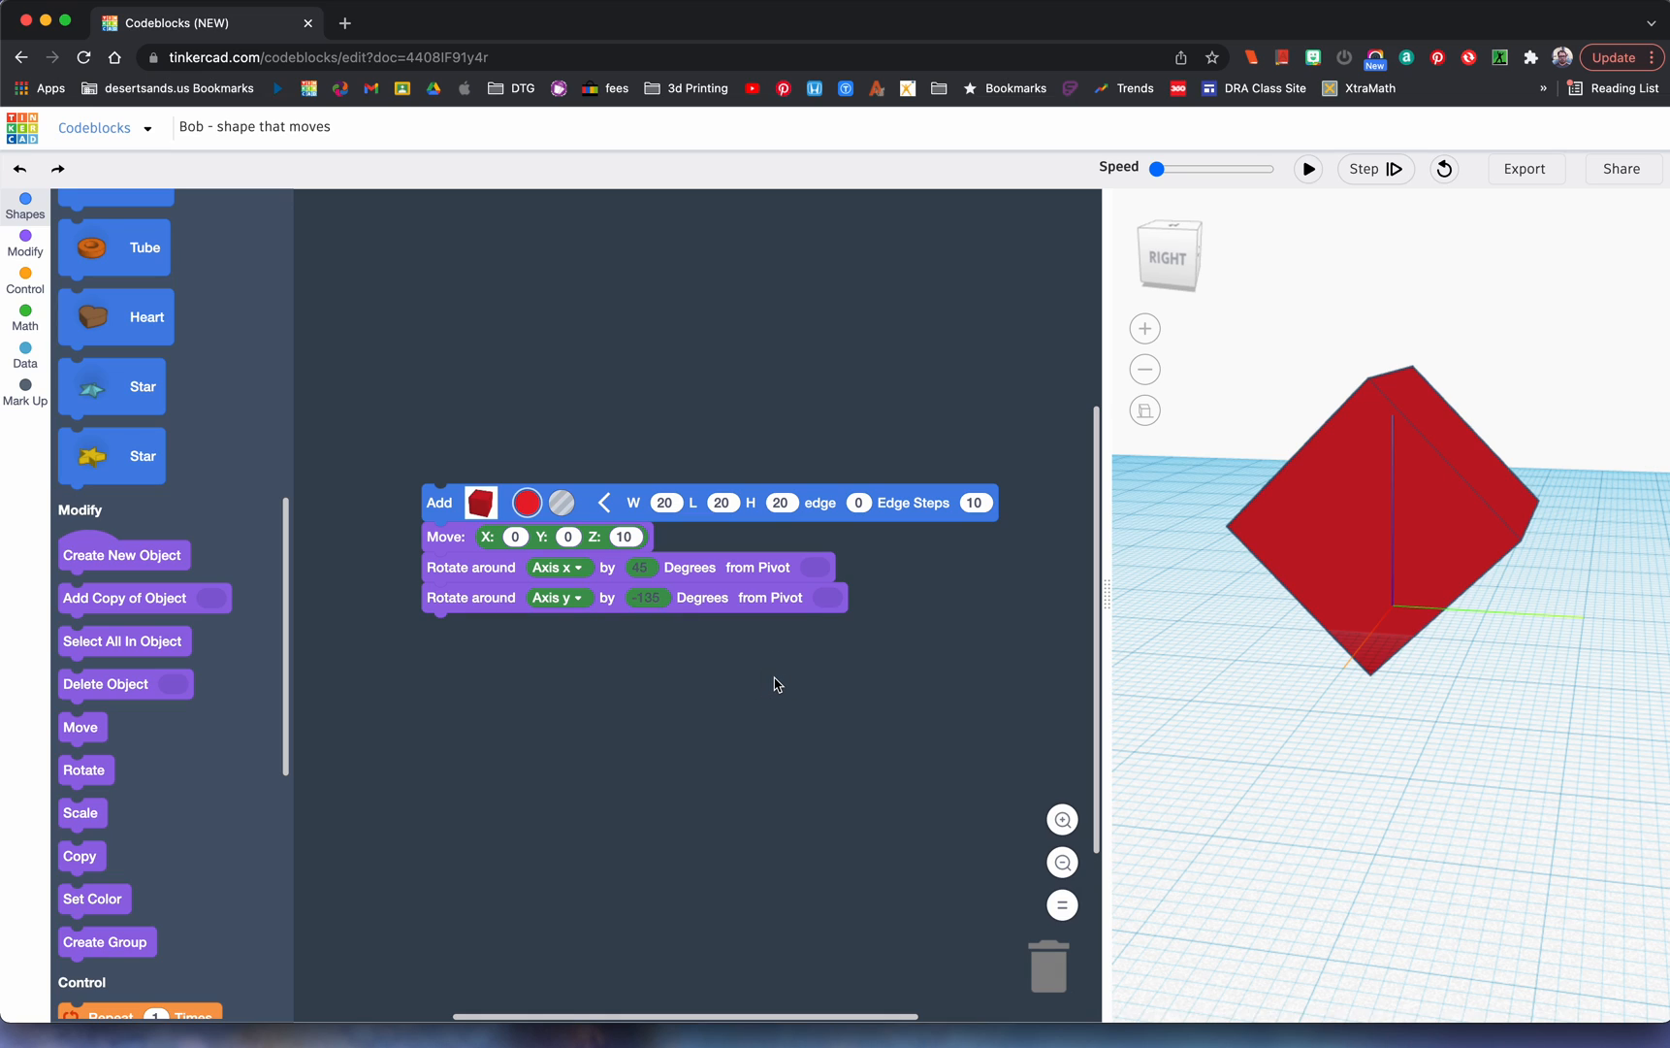
pyautogui.moveTo(497, 573)
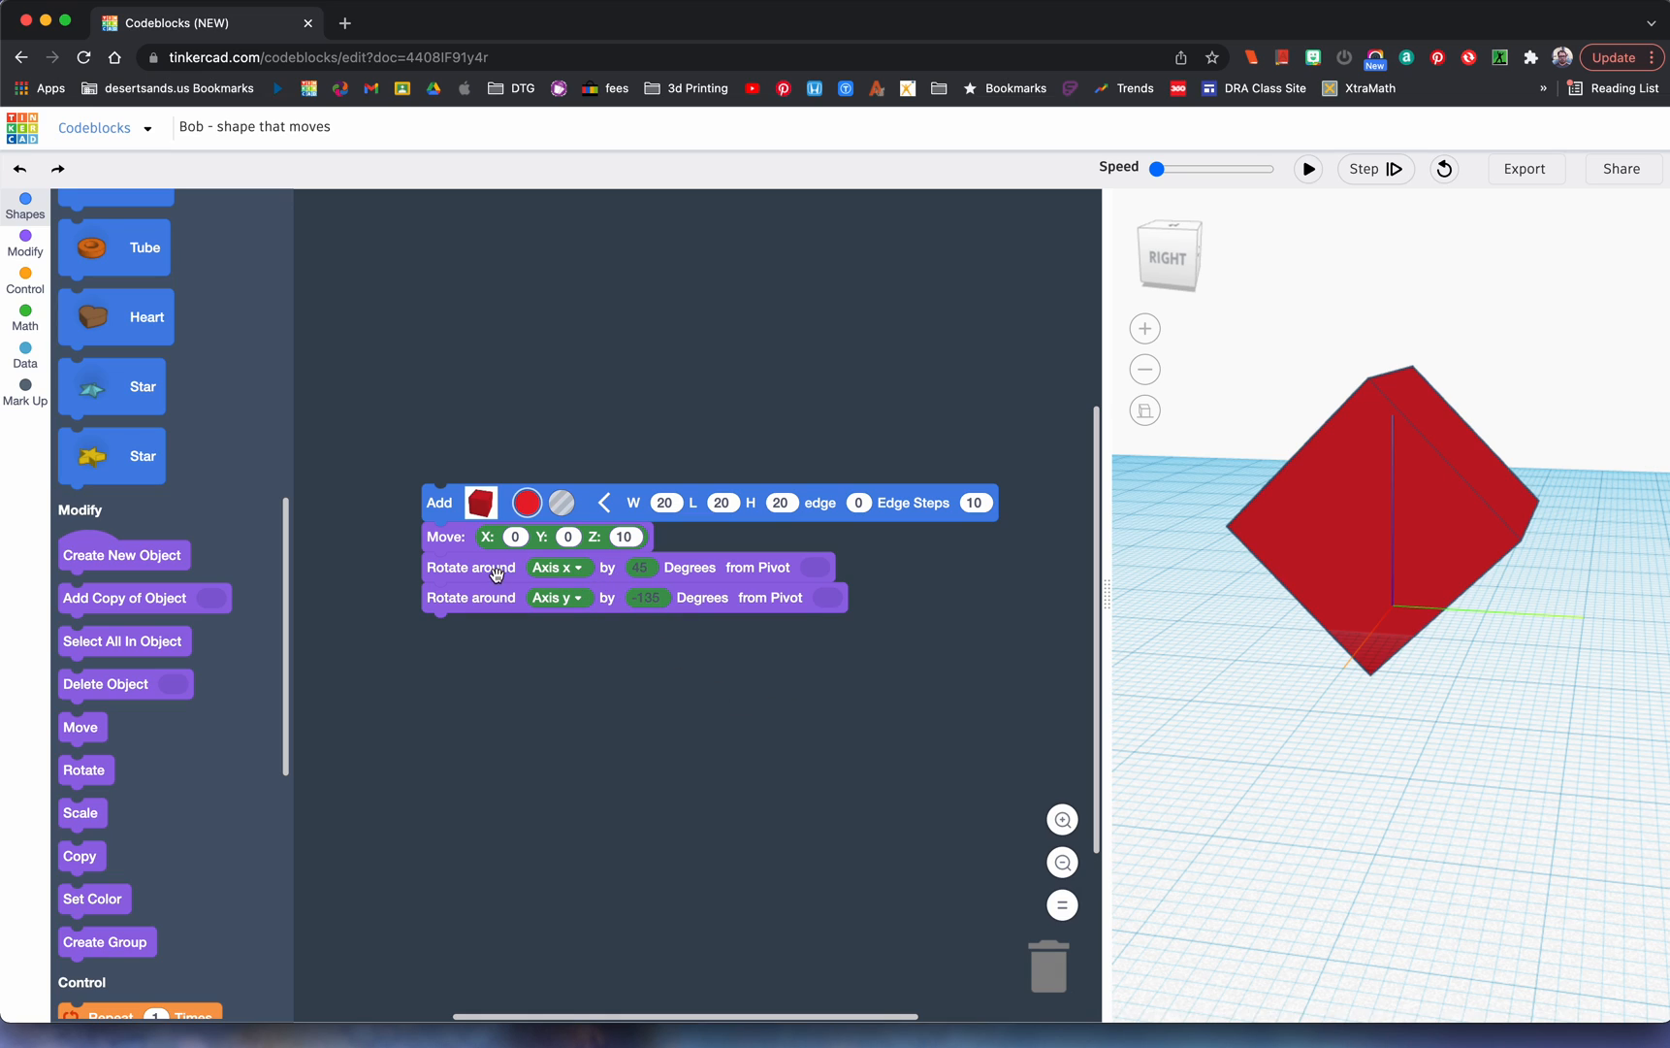
pyautogui.moveTo(1473, 501)
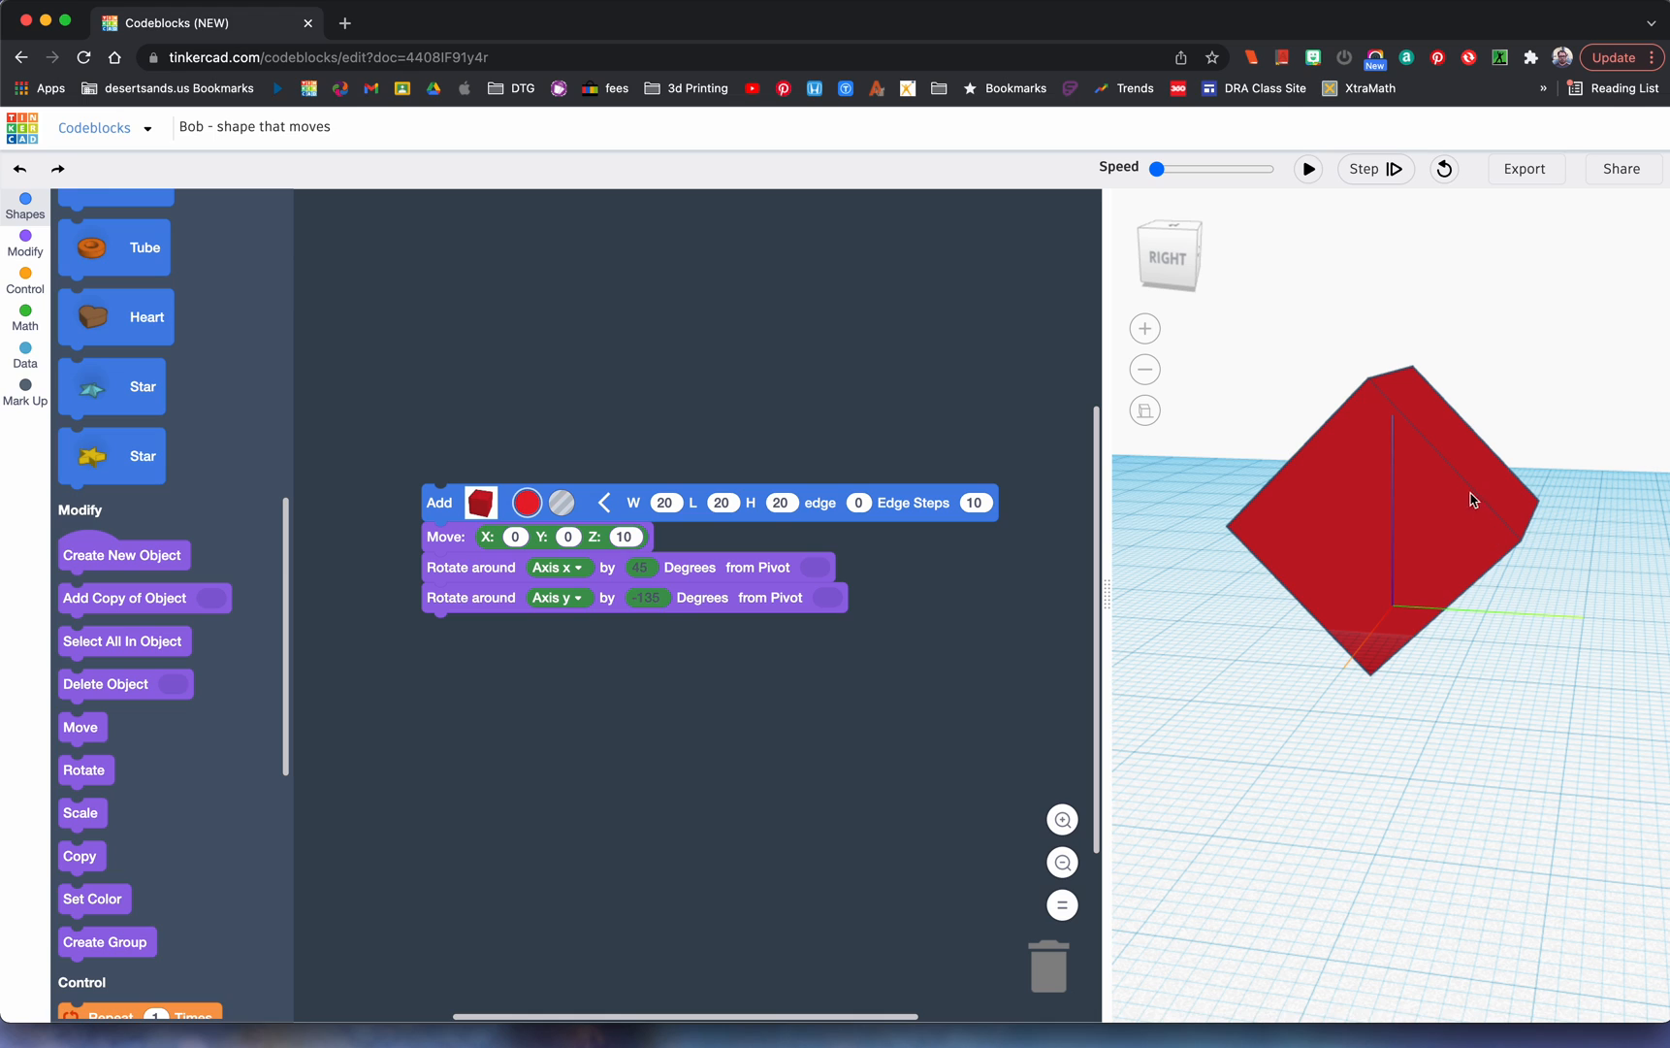
# Rerun the program to preview the box standing on its corner.
pyautogui.click(1308, 169)
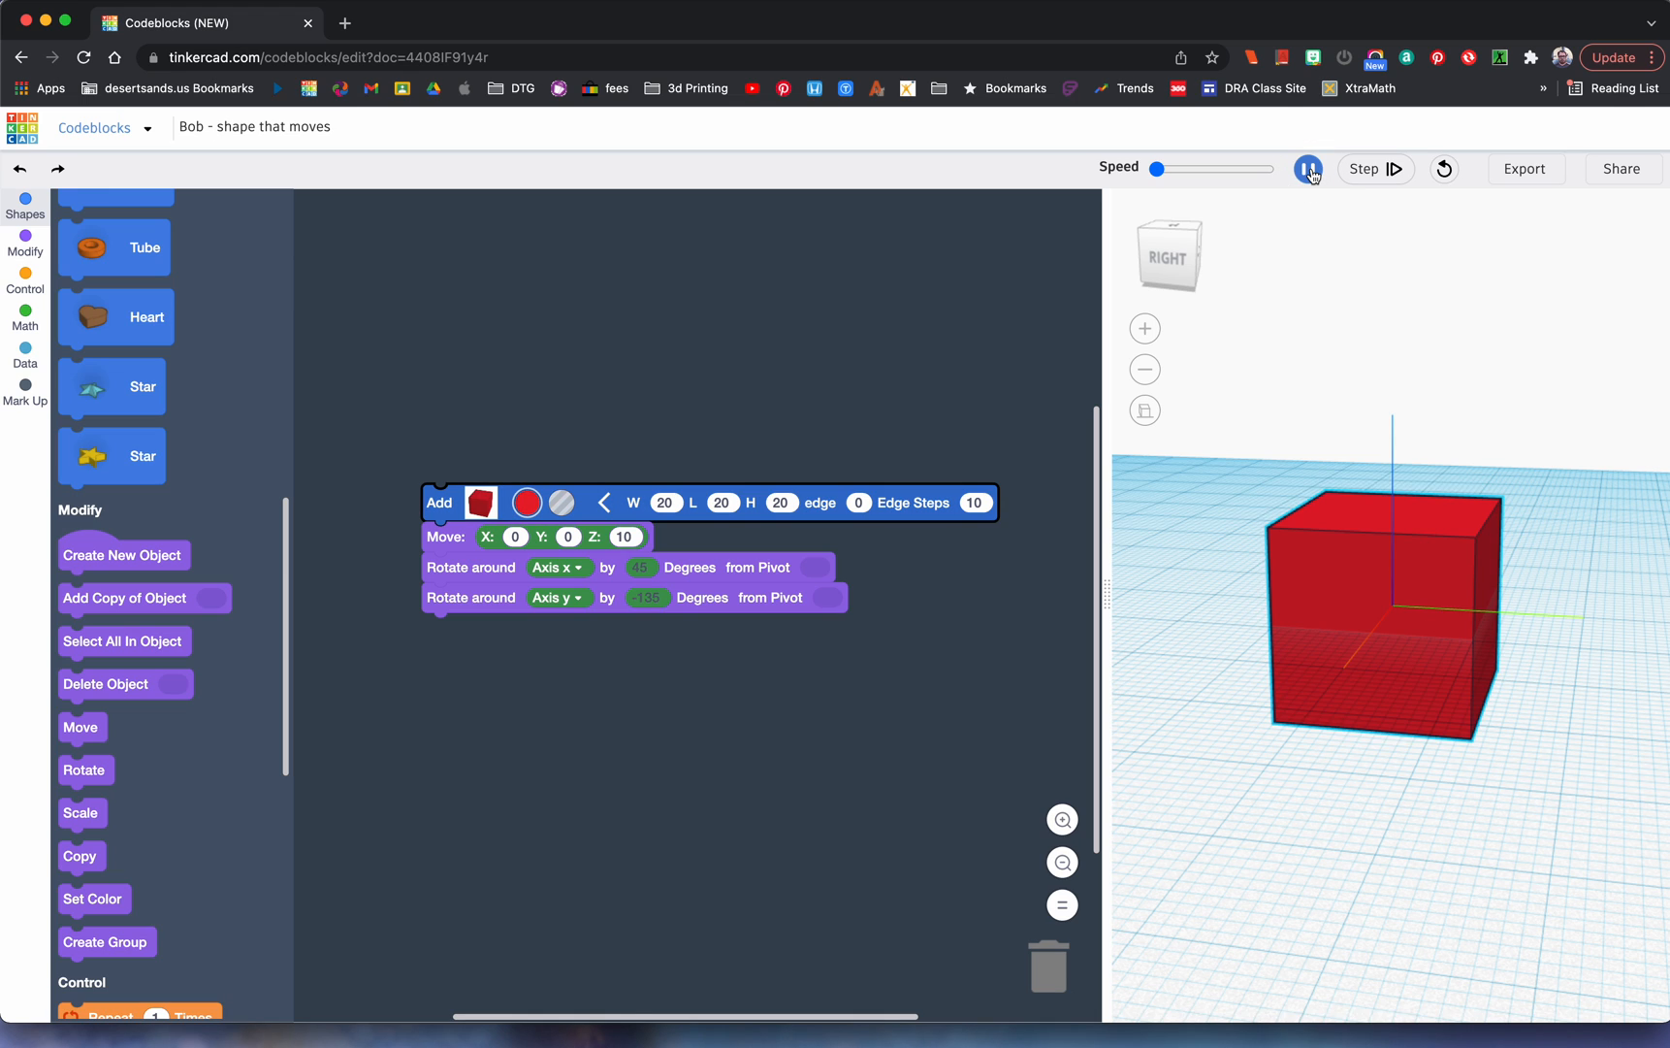
pyautogui.click(1307, 168)
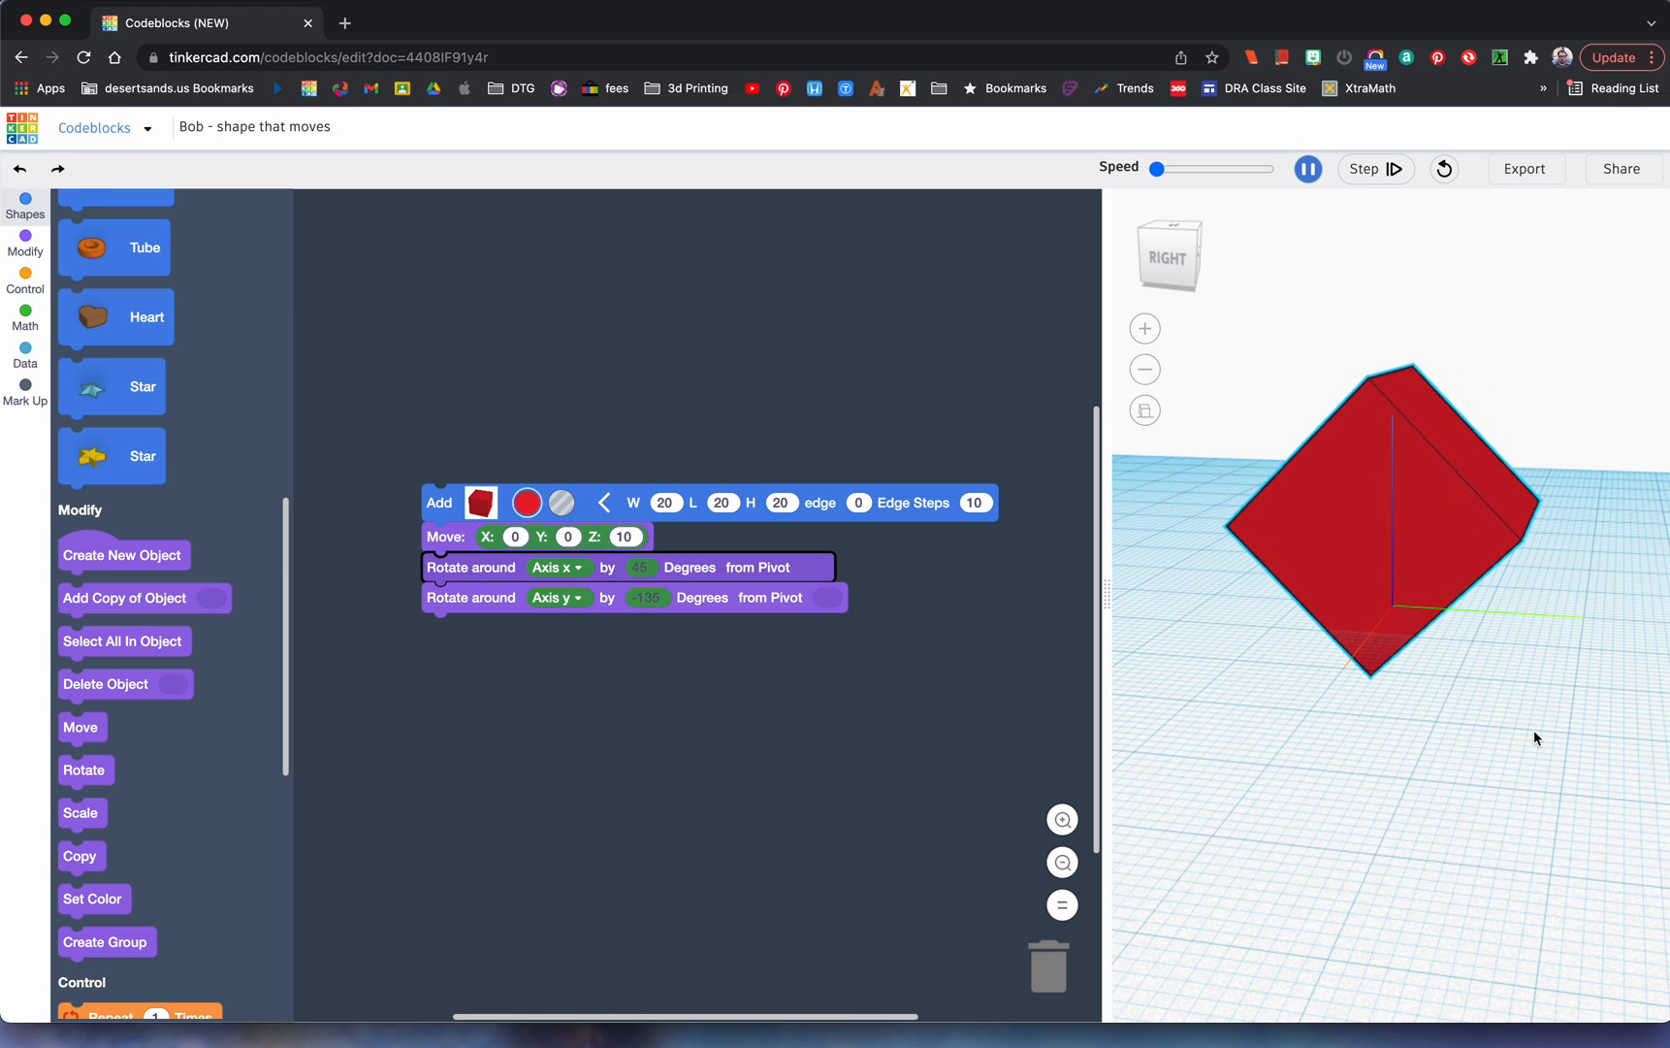
pyautogui.click(1308, 169)
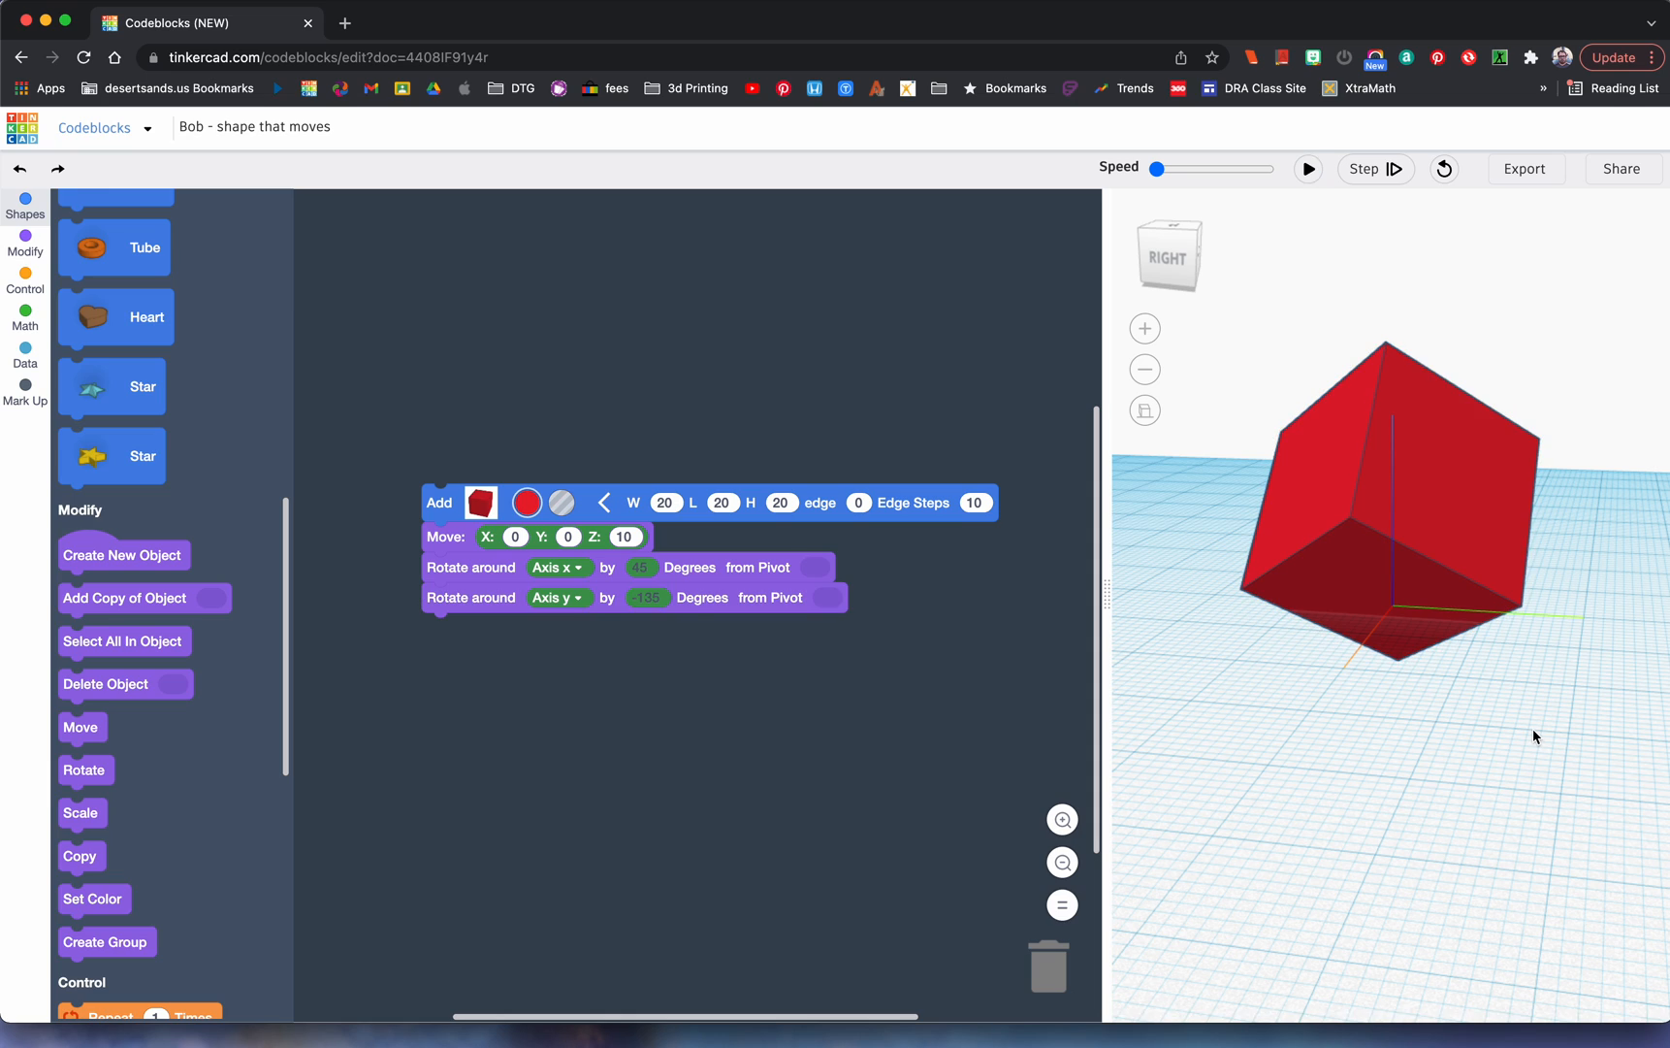
pyautogui.moveTo(1352, 299)
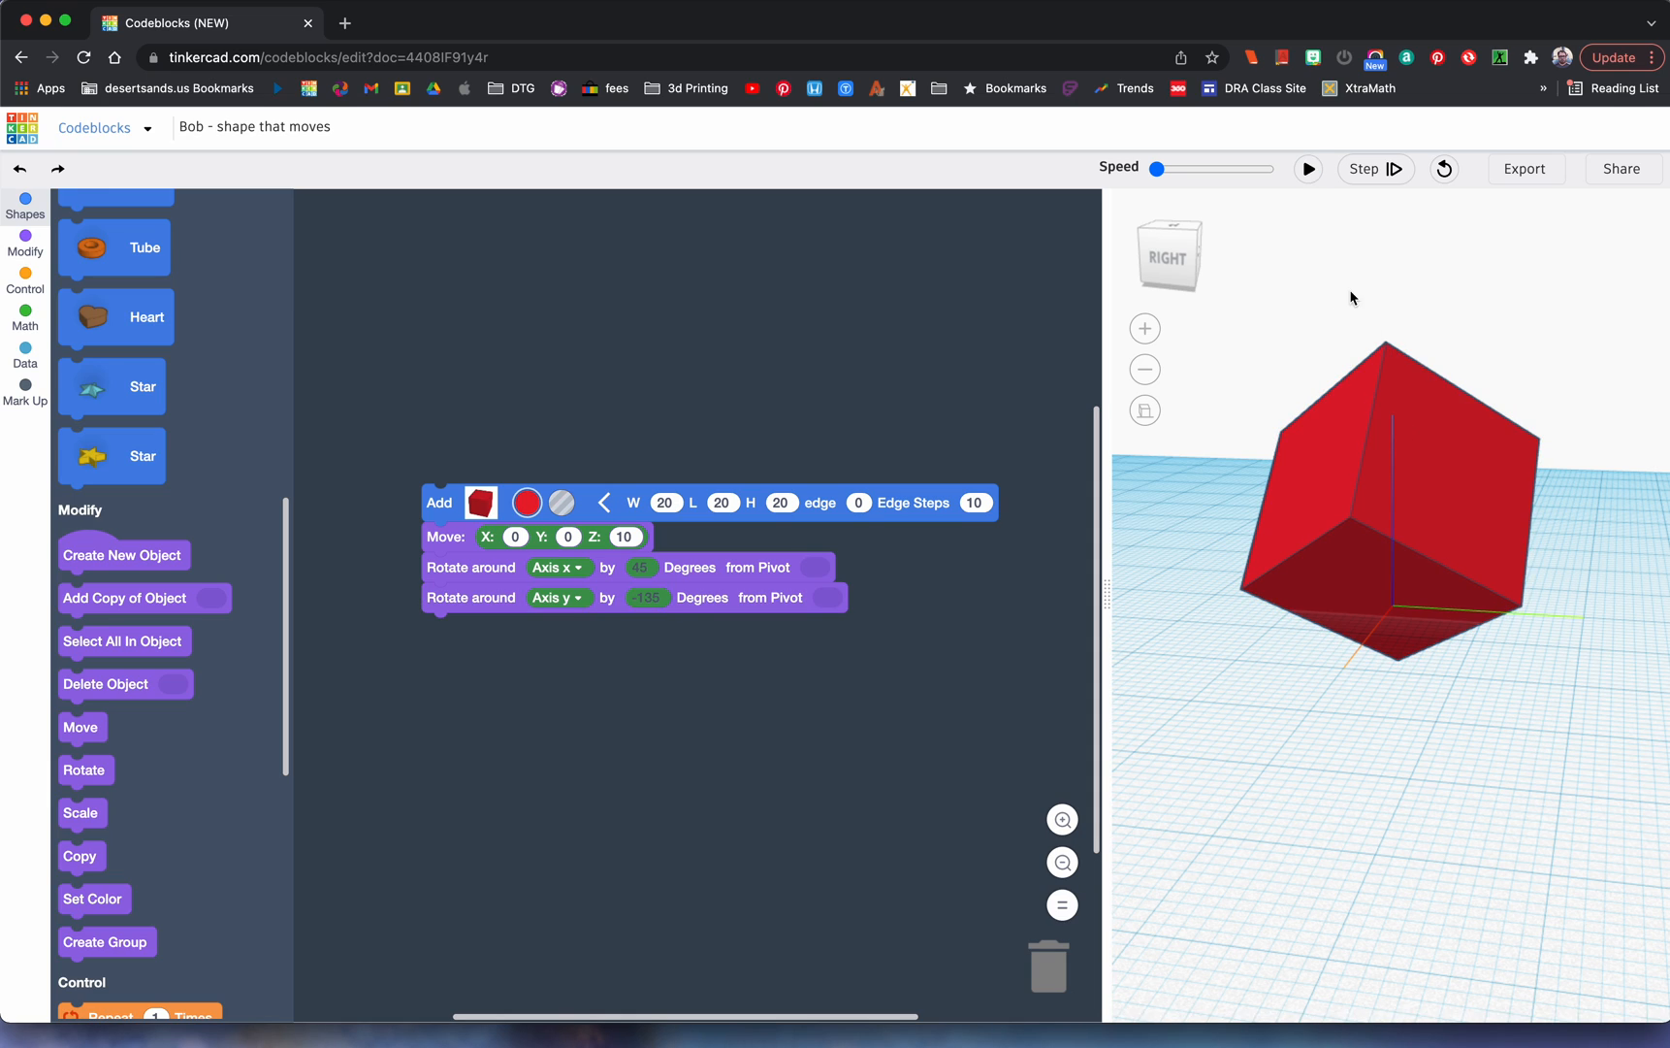
pyautogui.click(1307, 169)
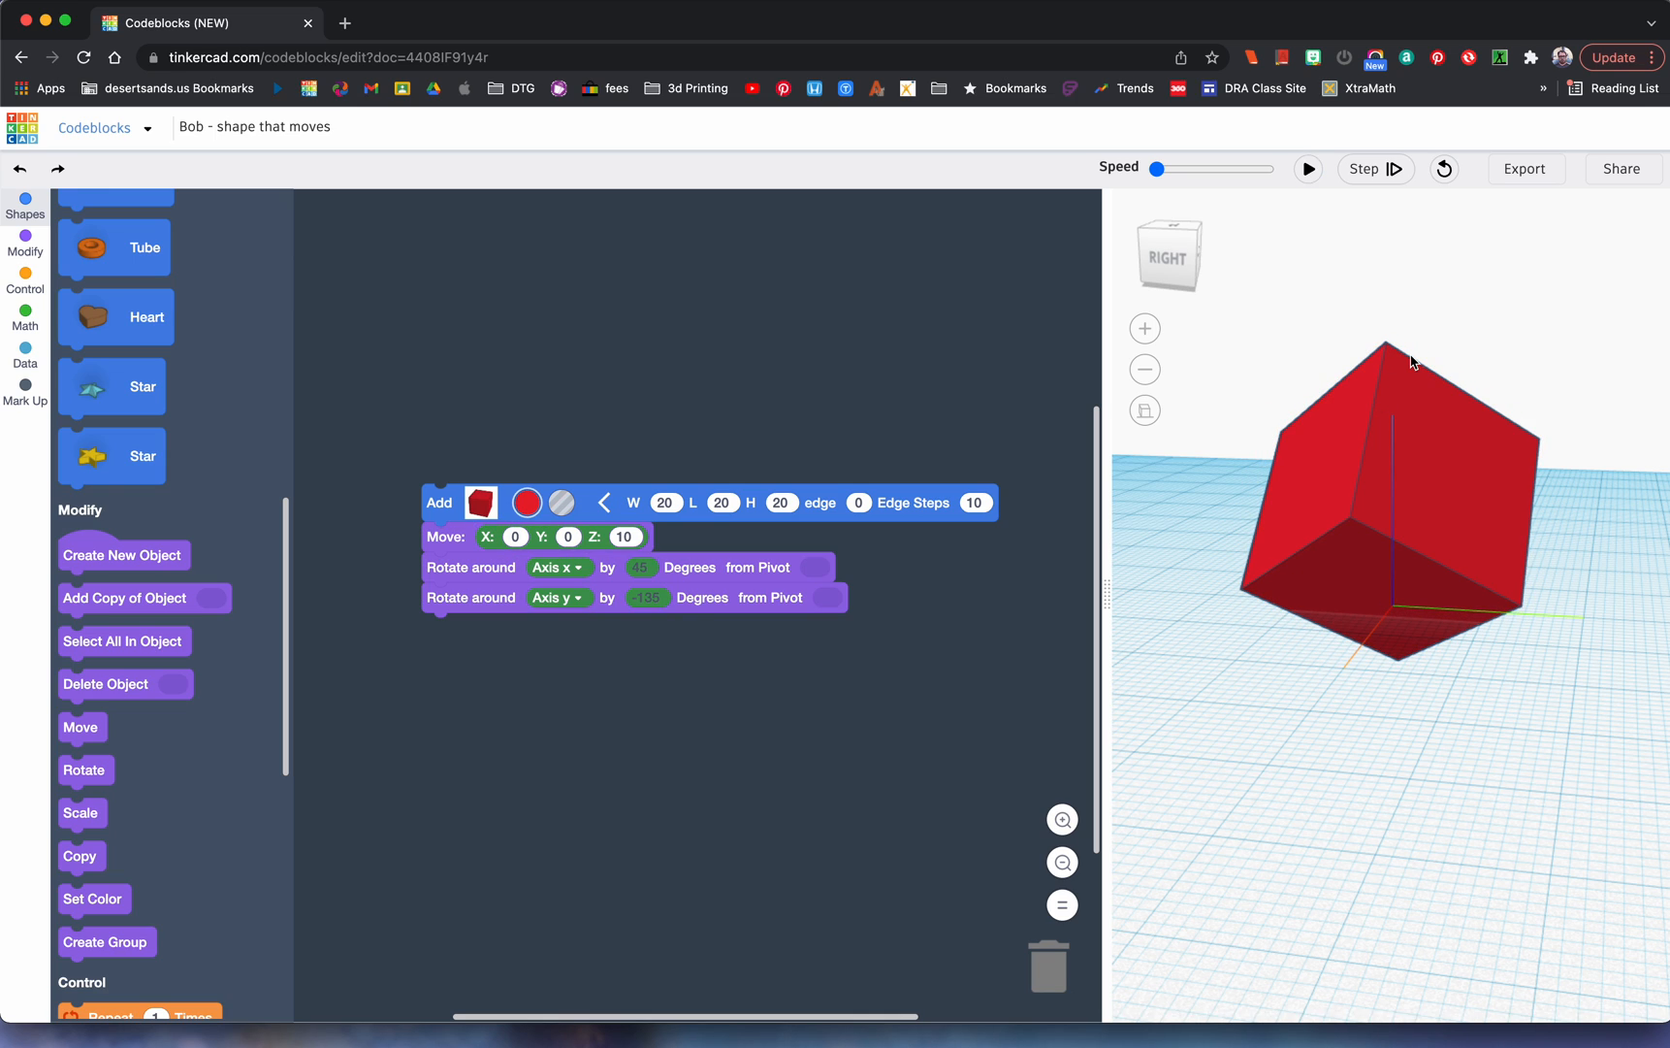
pyautogui.moveTo(852, 716)
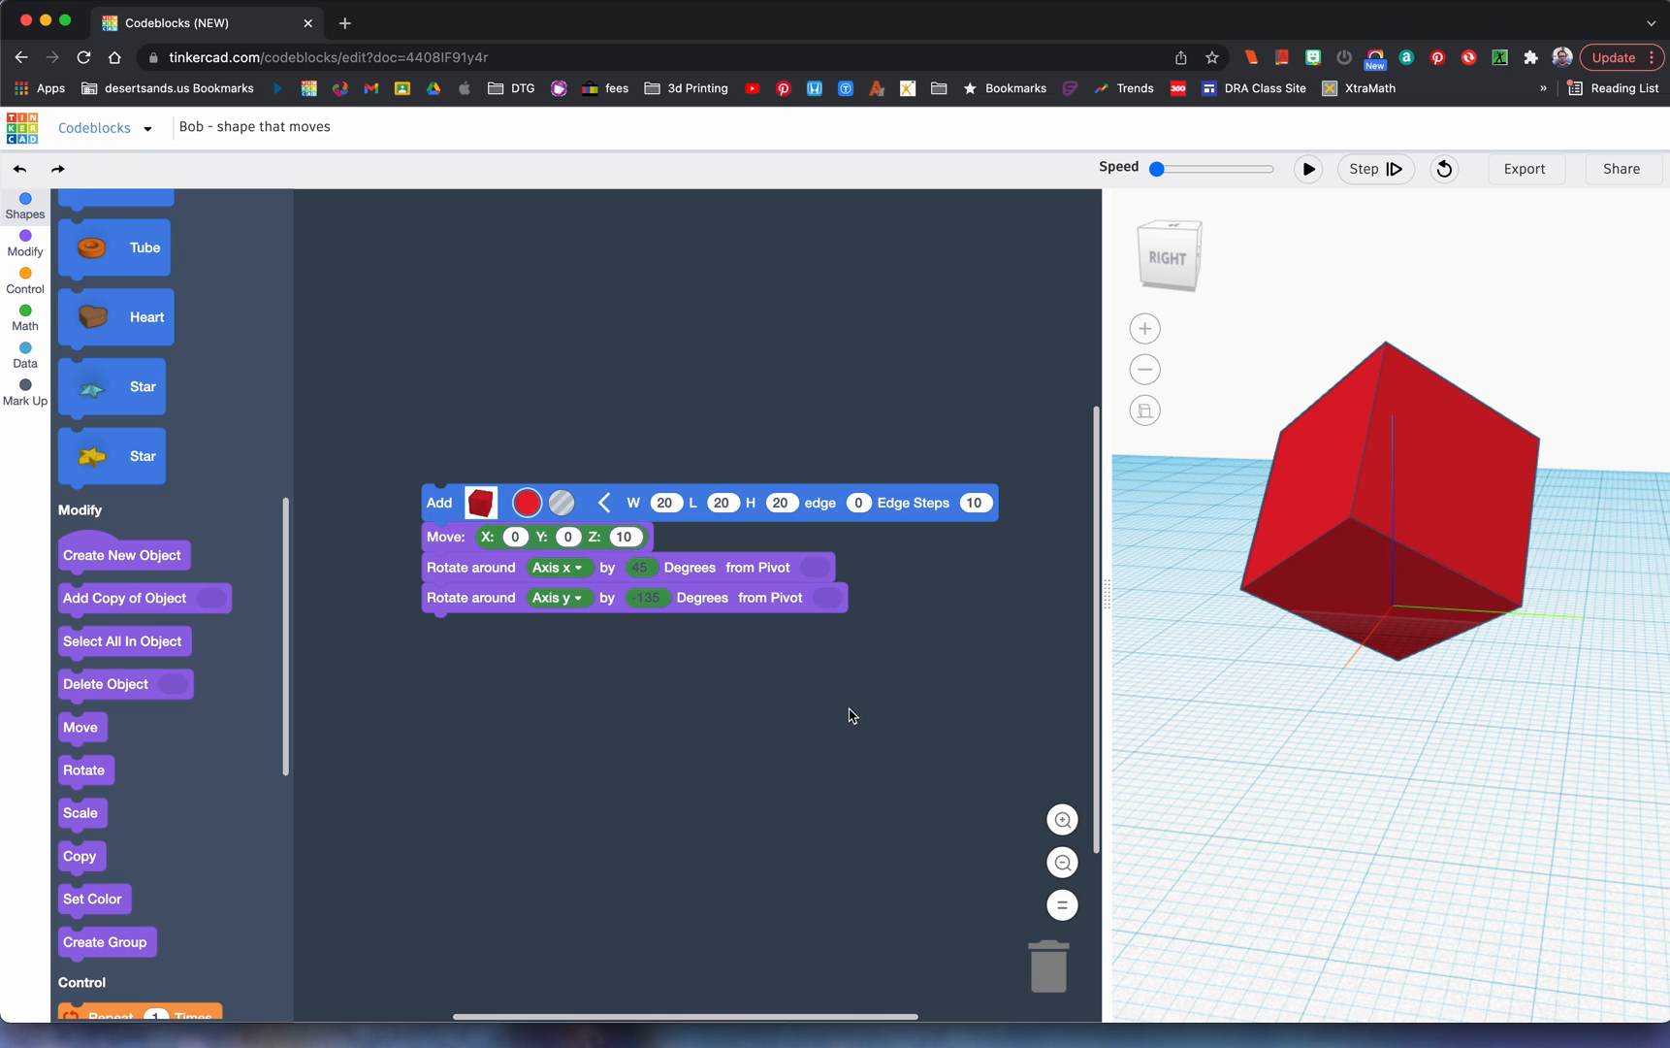
pyautogui.moveTo(472, 457)
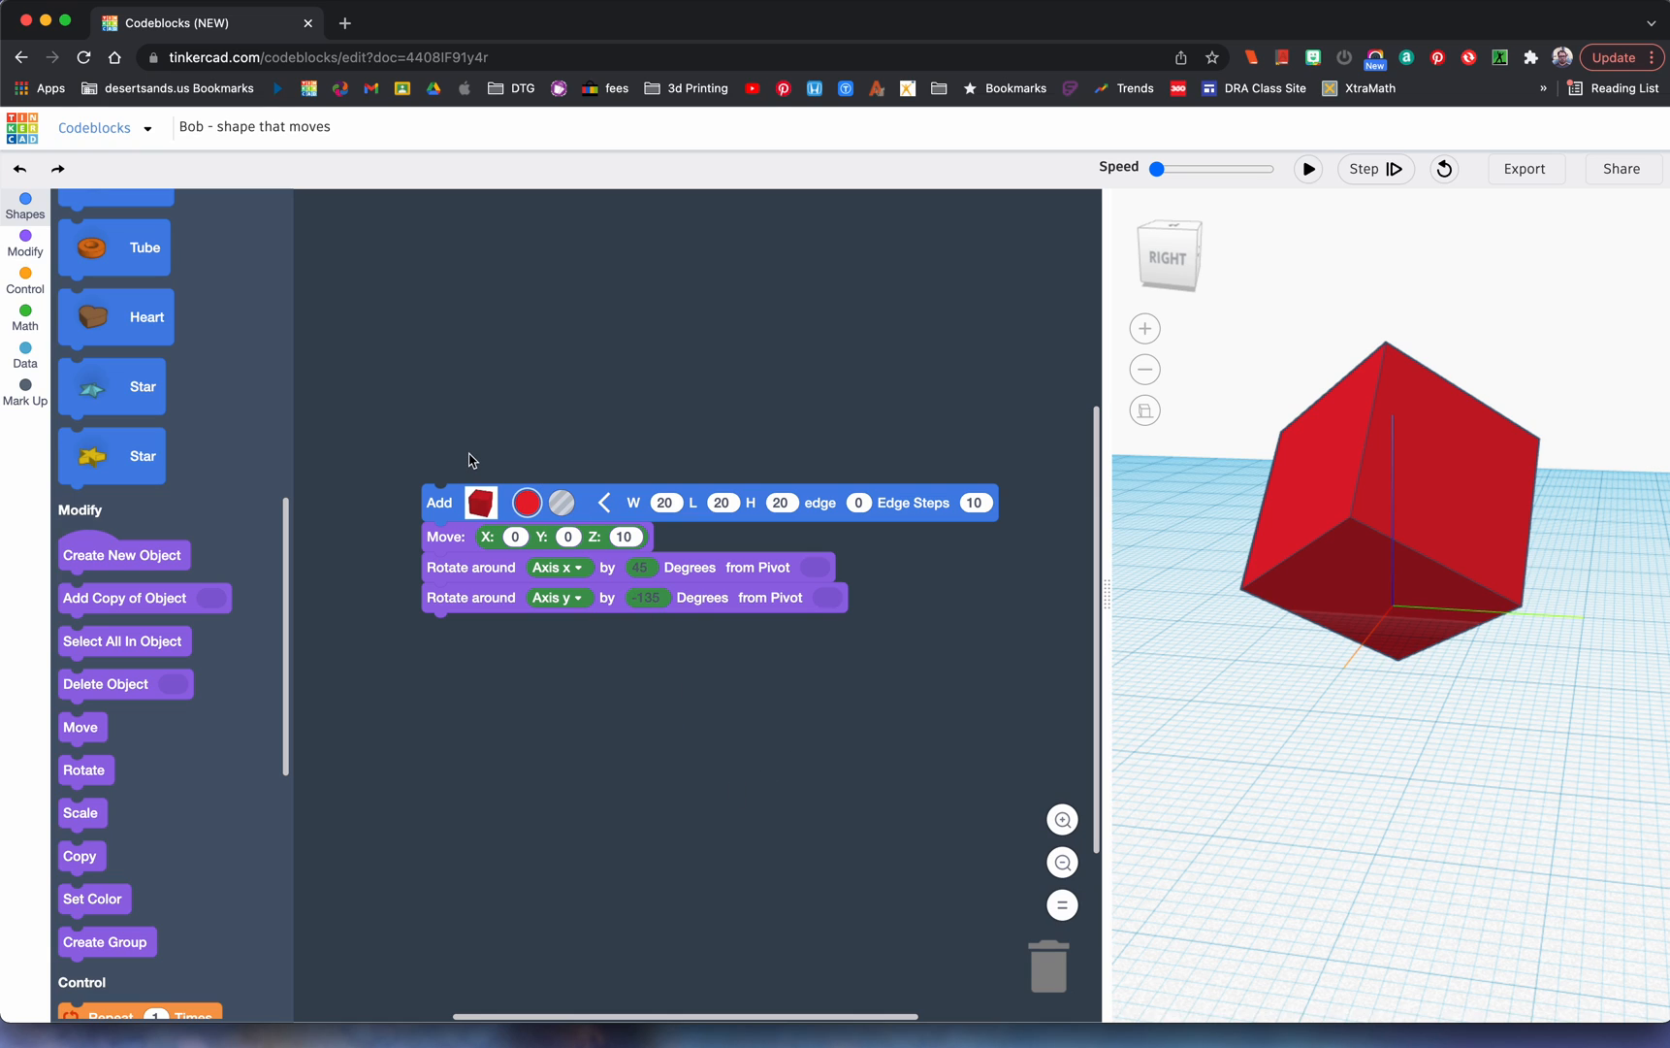
pyautogui.scroll(-3)
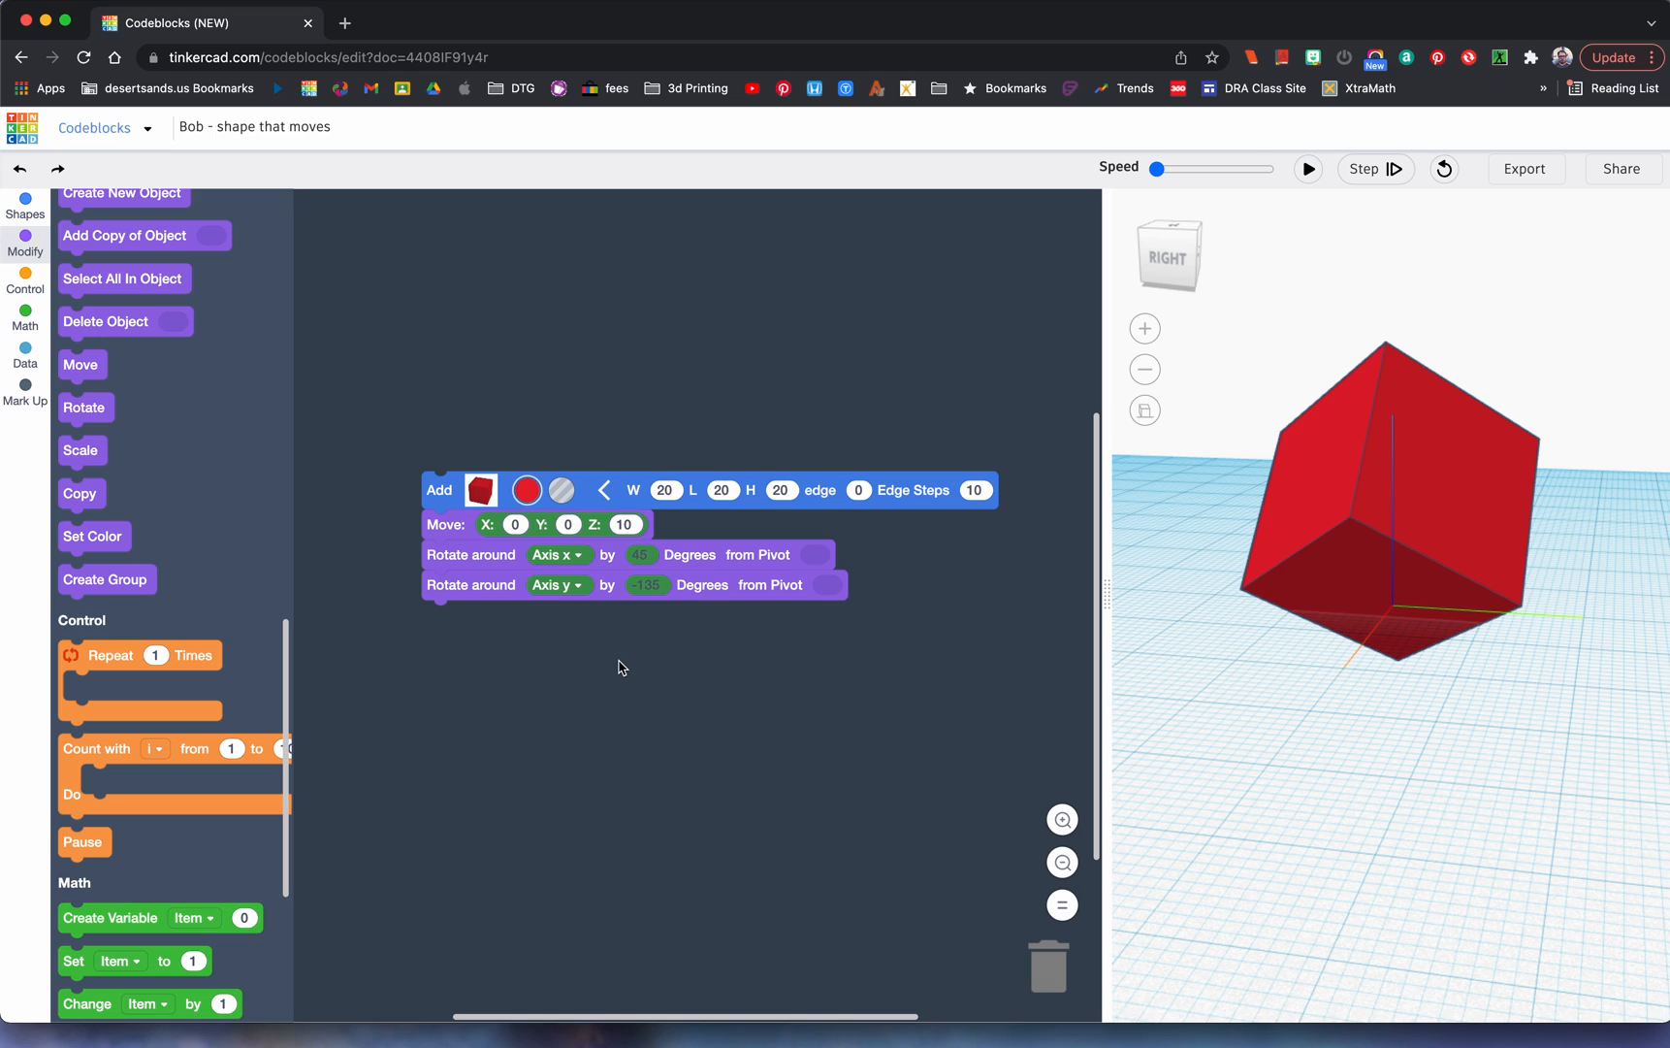
pyautogui.moveTo(693, 698)
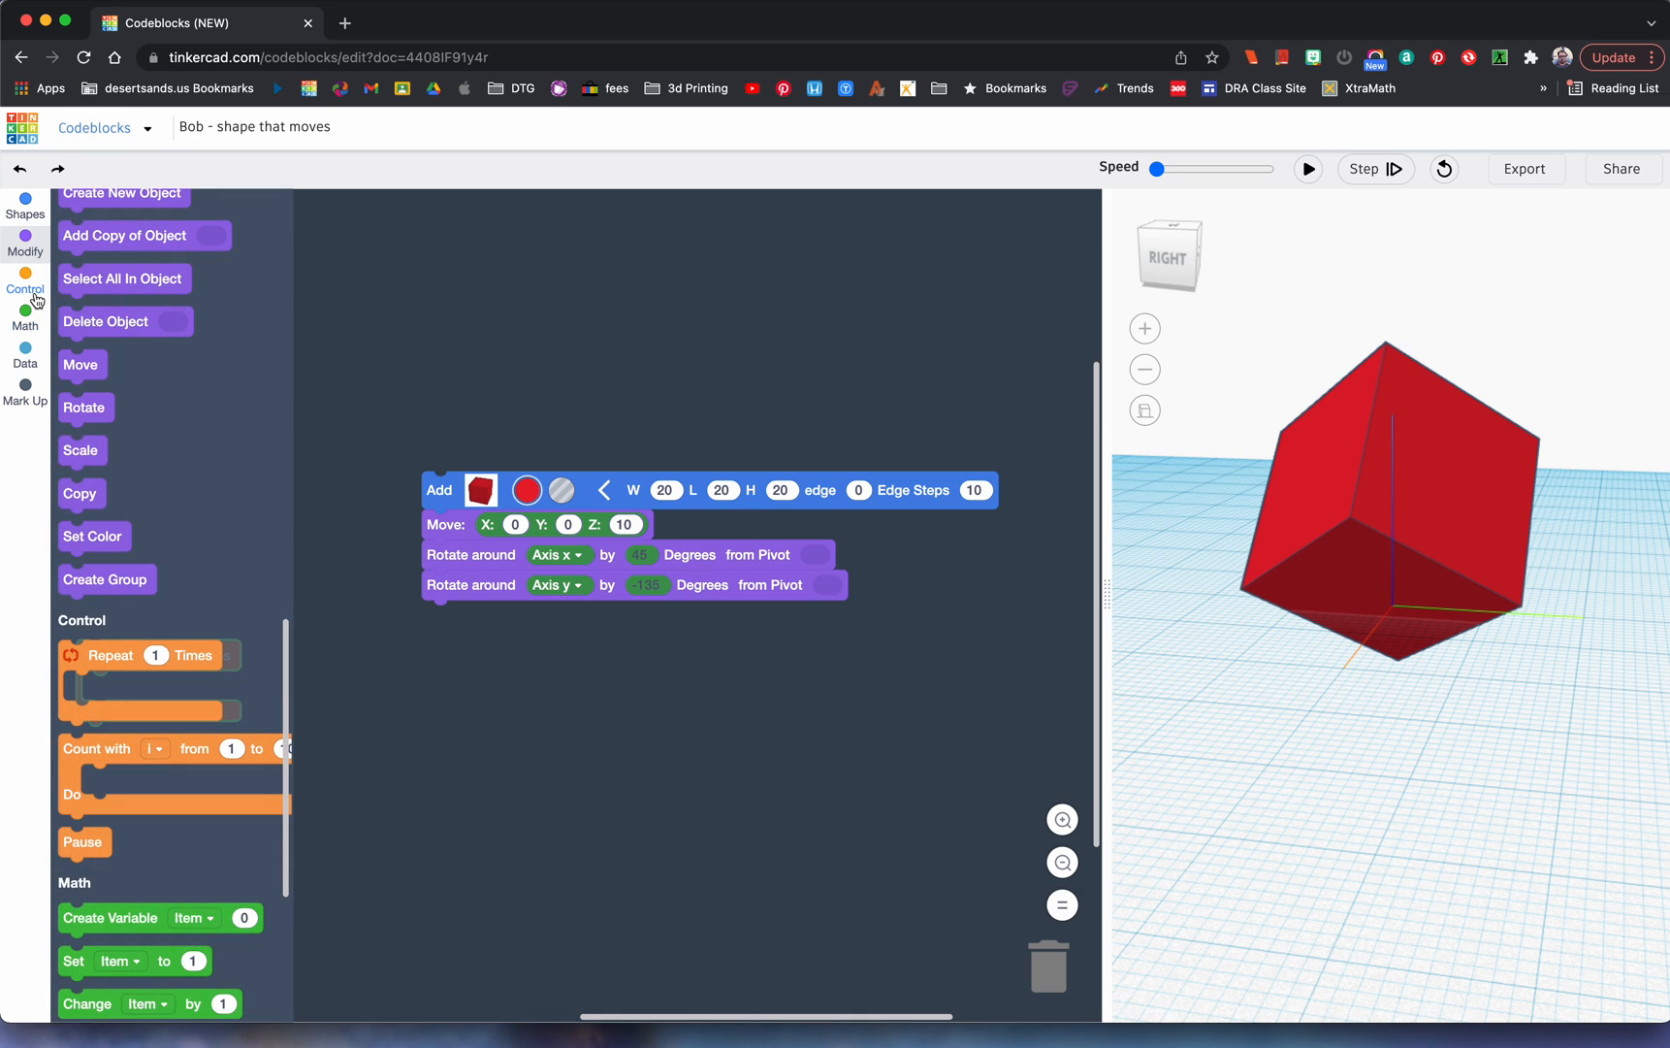
# Wrap the two rotations in a Repeat block set to 2 times.
pyautogui.click(115, 659)
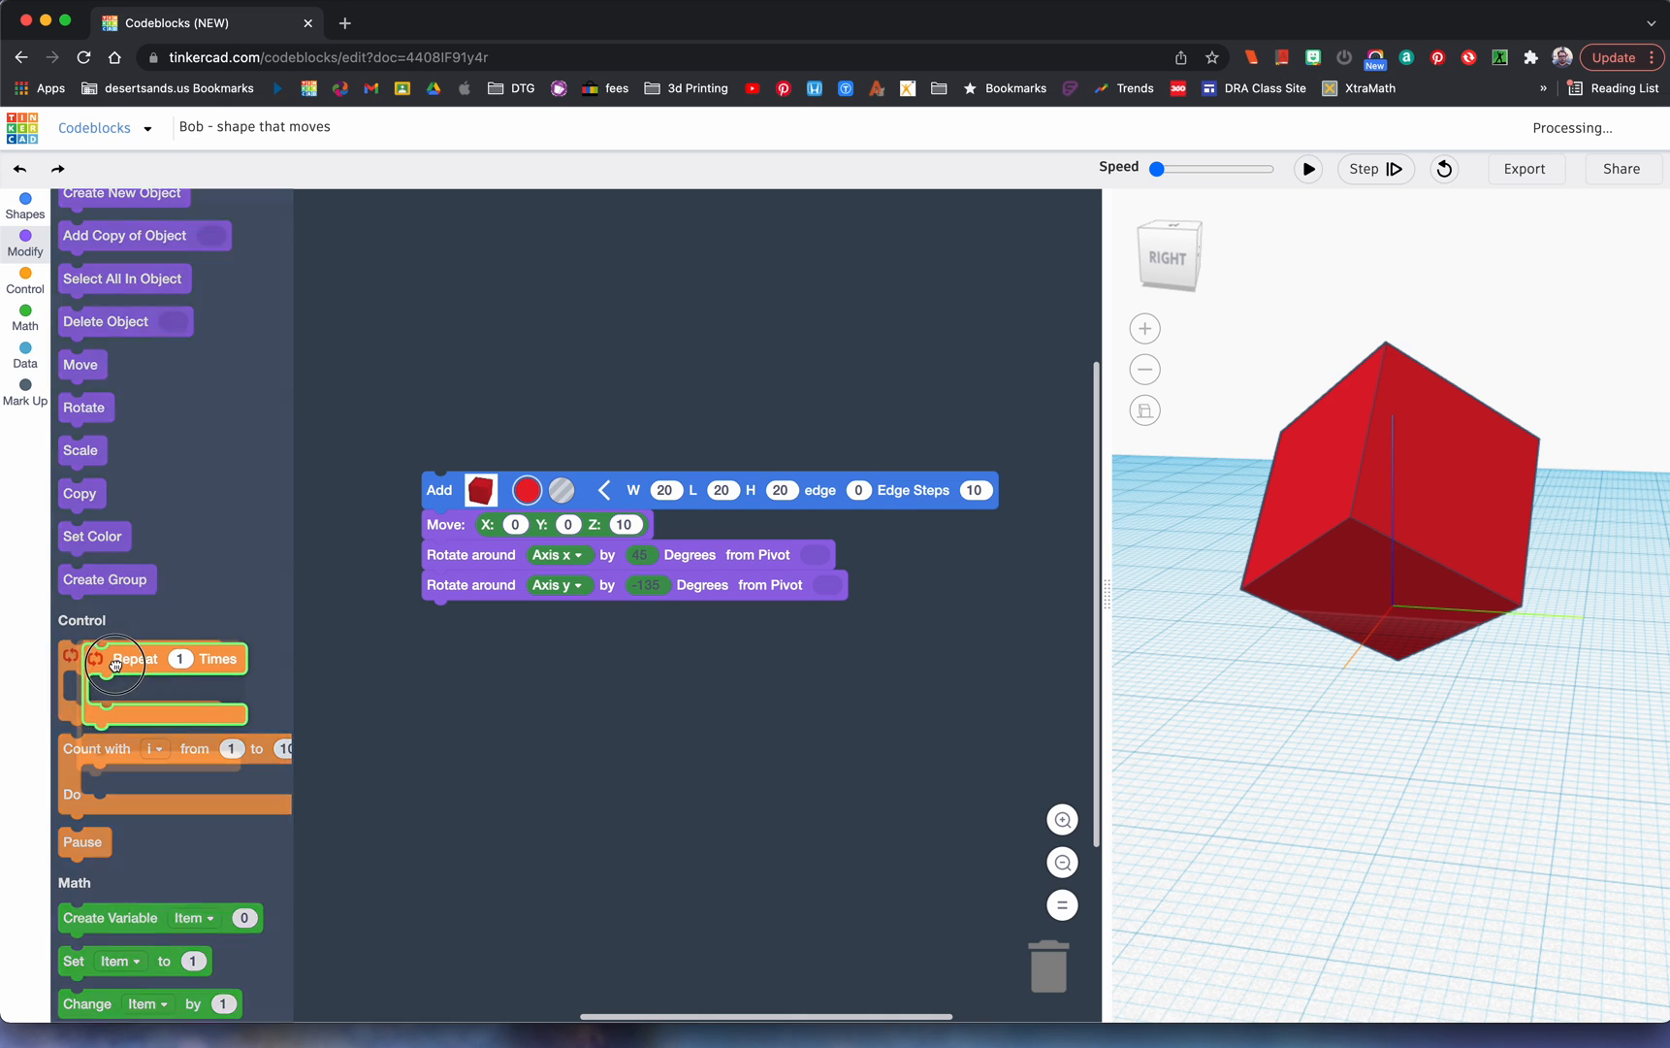
pyautogui.moveTo(115, 666); pyautogui.dragTo(448, 545)
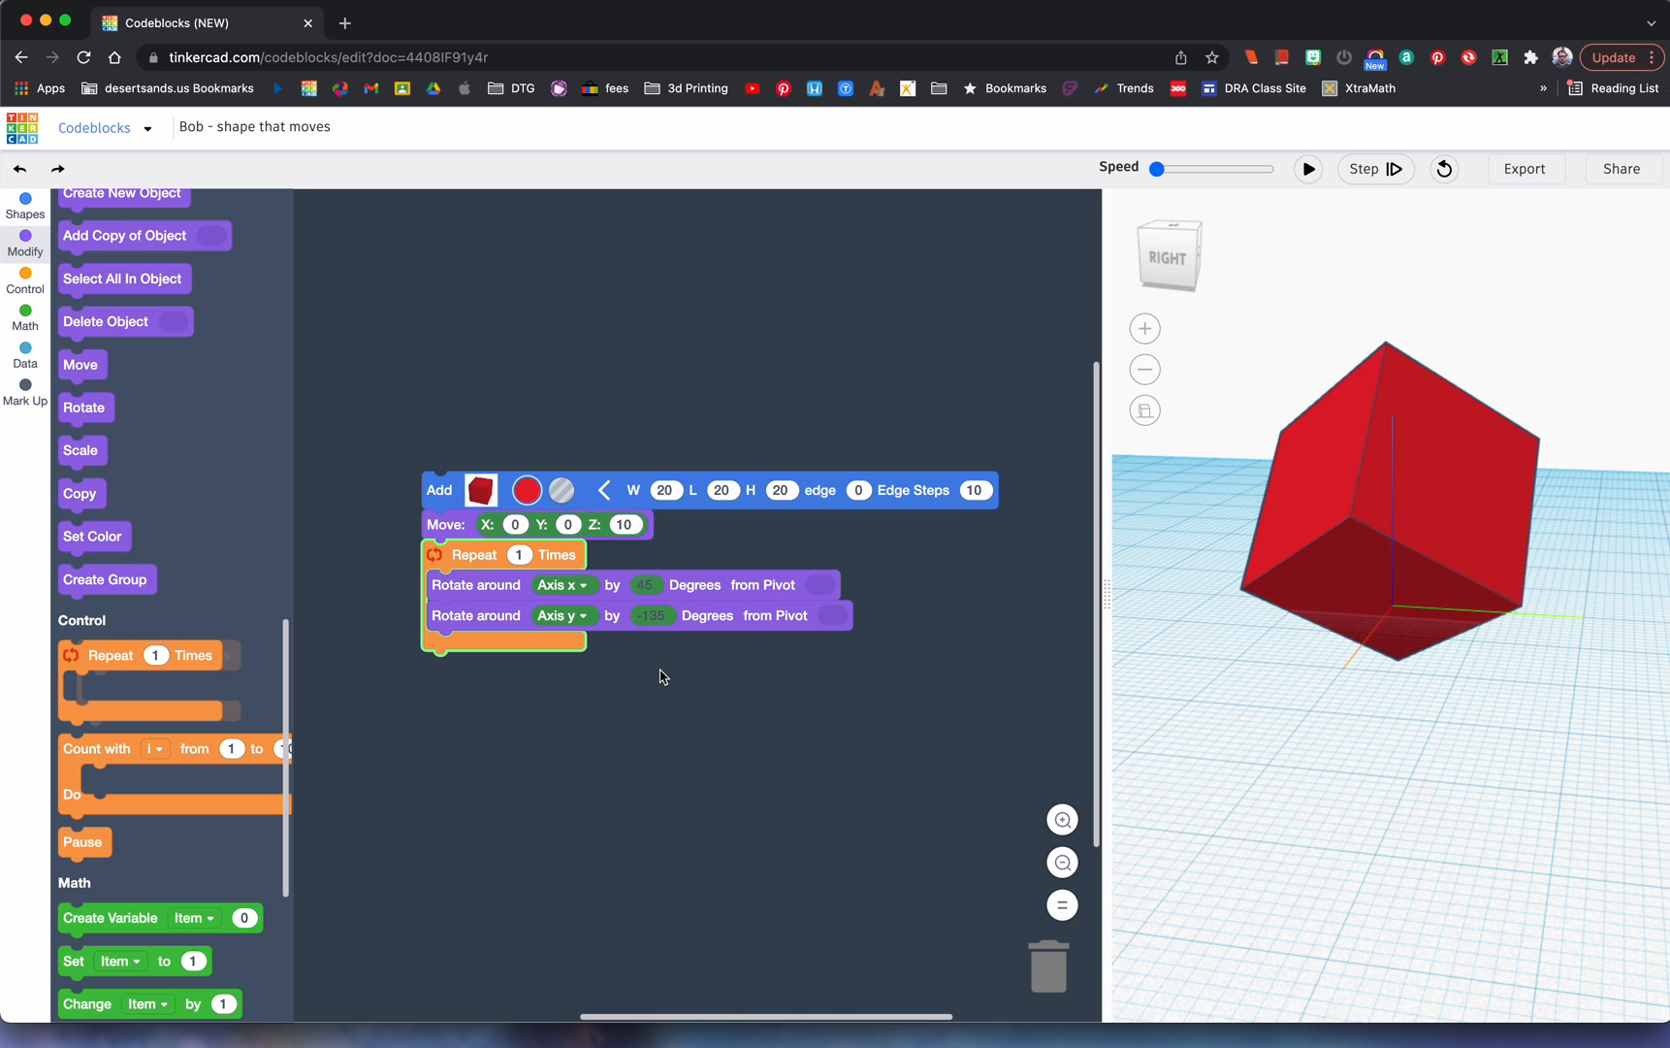
pyautogui.click(519, 555)
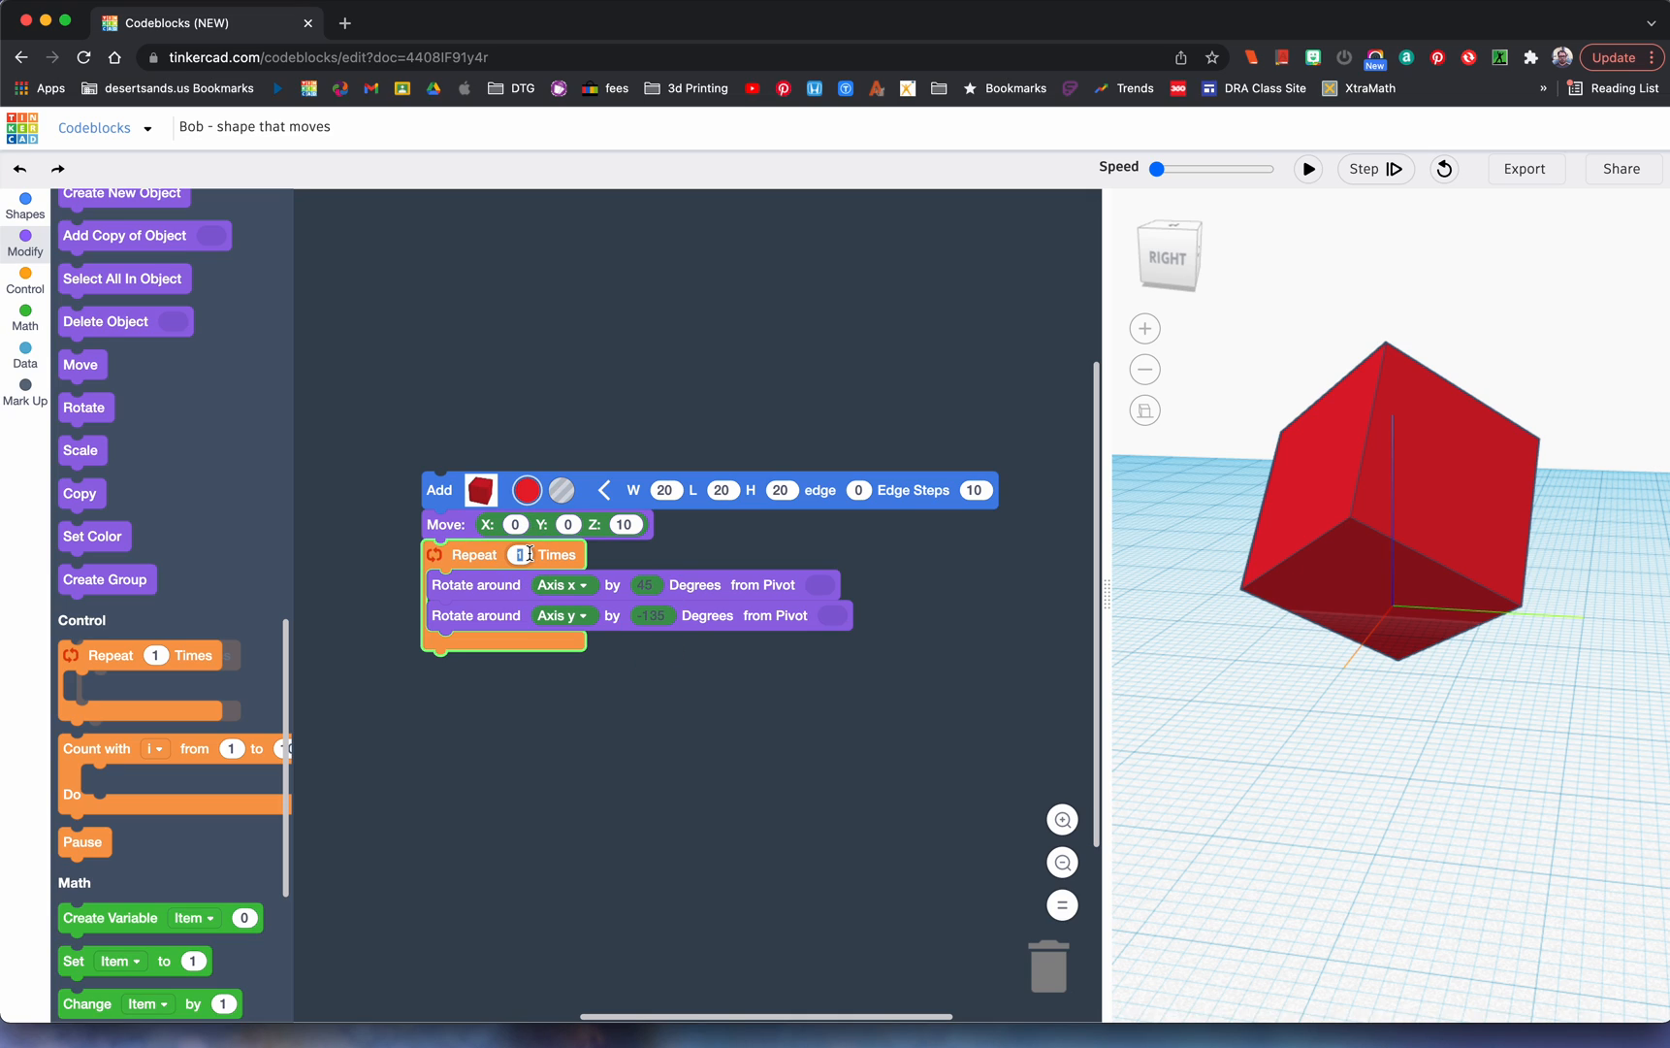
pyautogui.write('2')
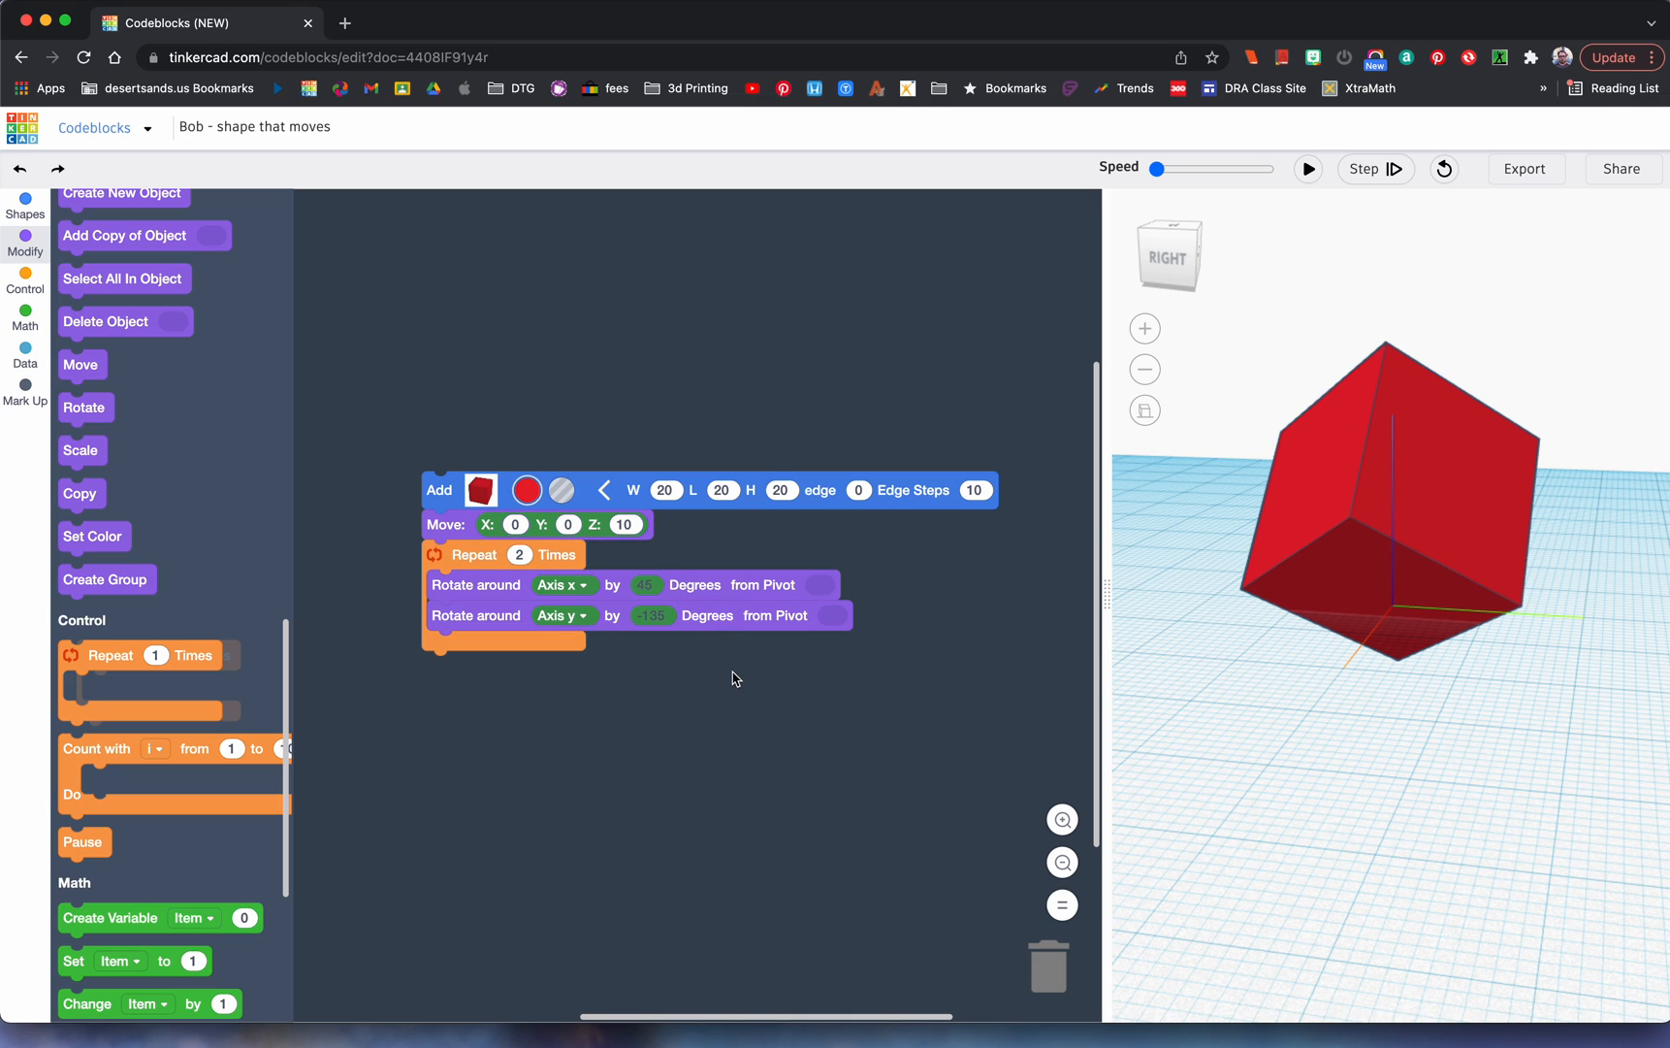
pyautogui.moveTo(853, 444)
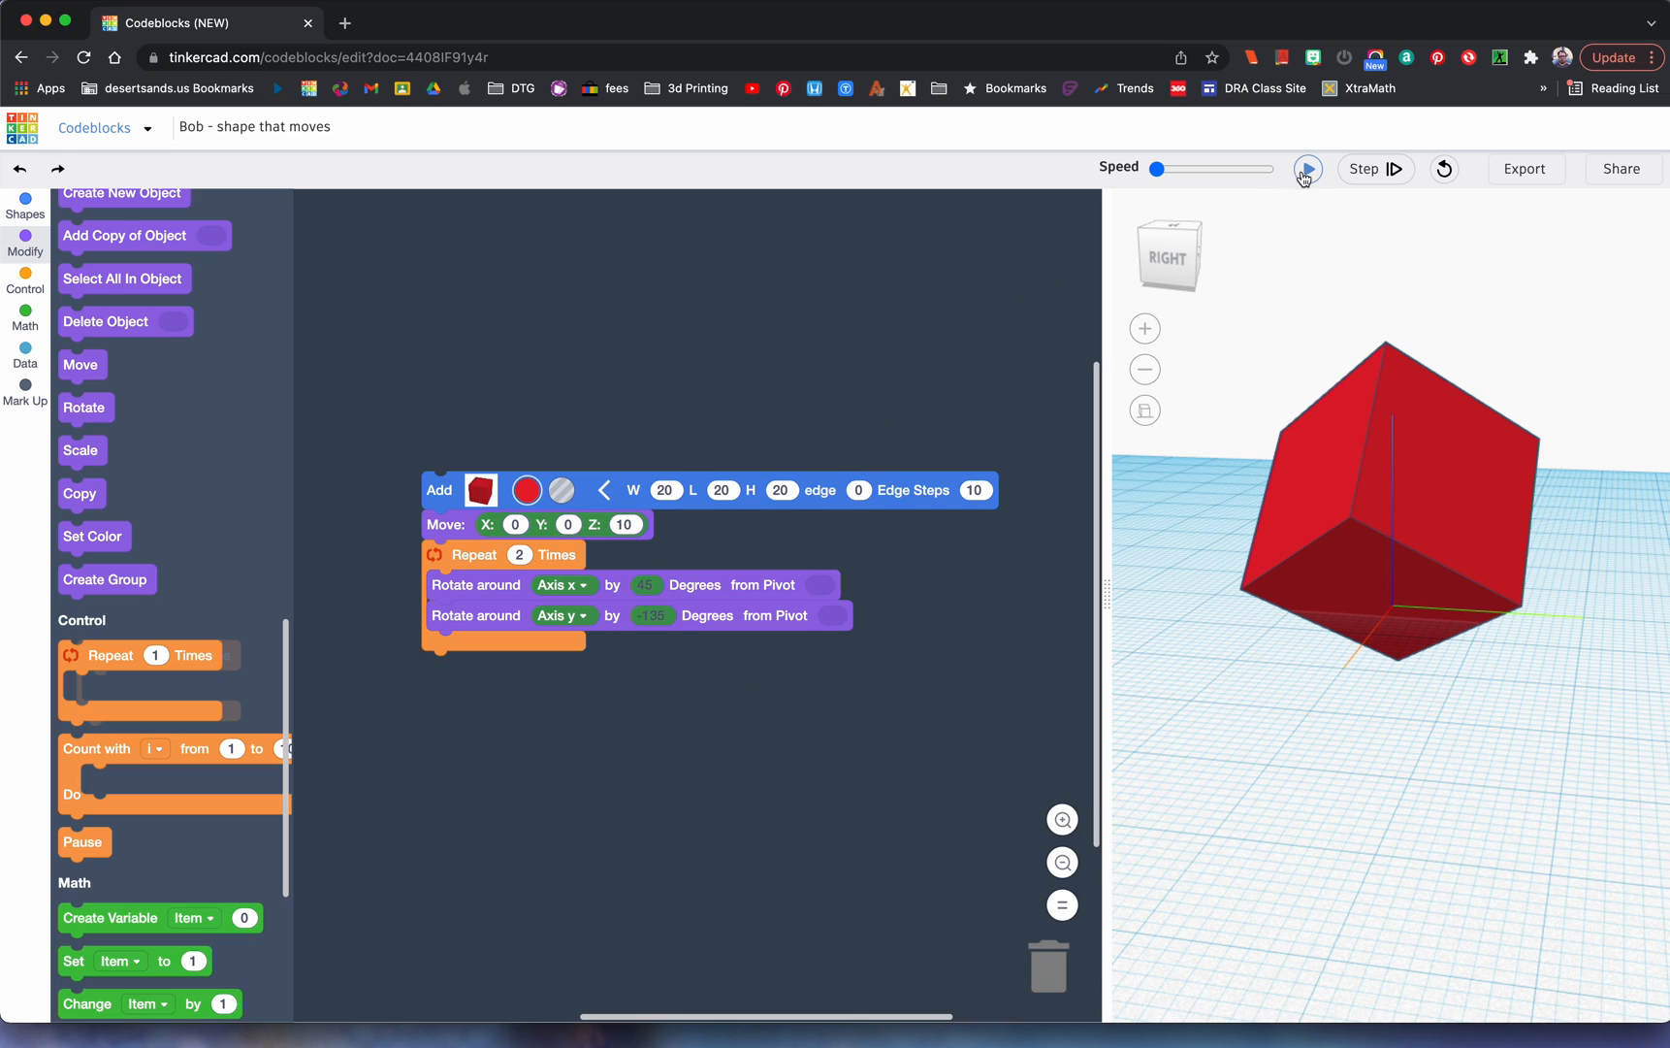
# Run the program so the Repeat loop tilts the red cube, then select the loop.
pyautogui.click(1307, 169)
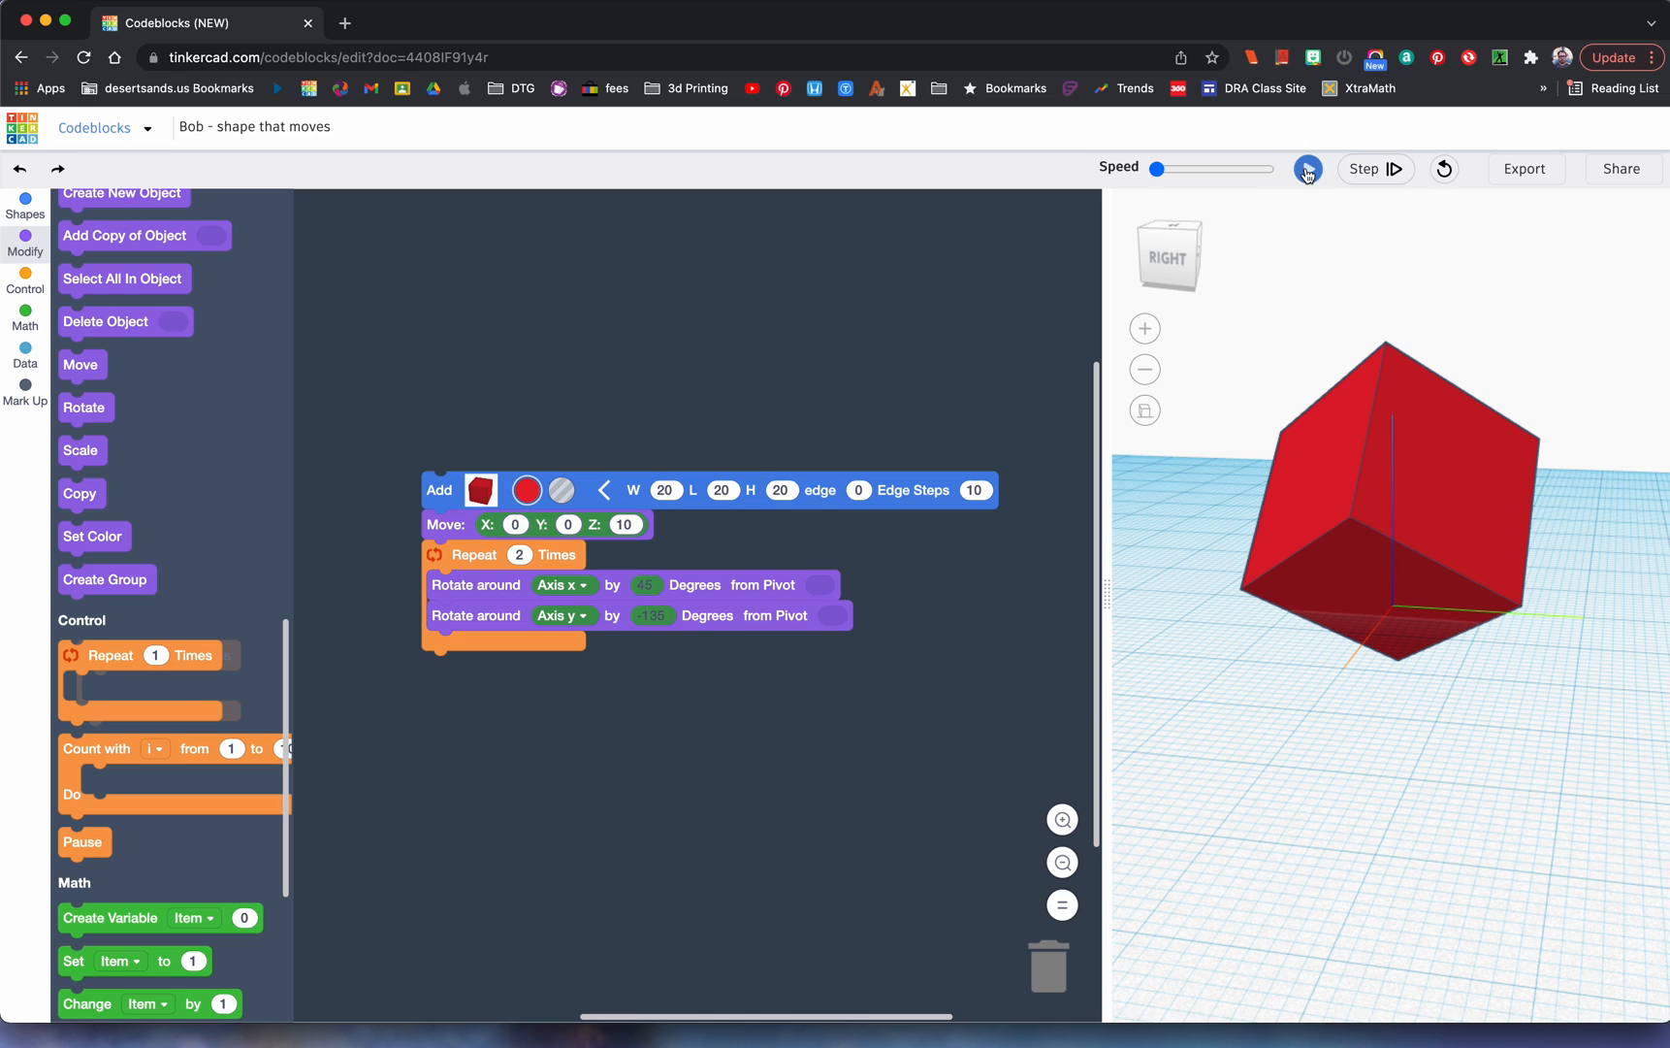
pyautogui.click(1307, 169)
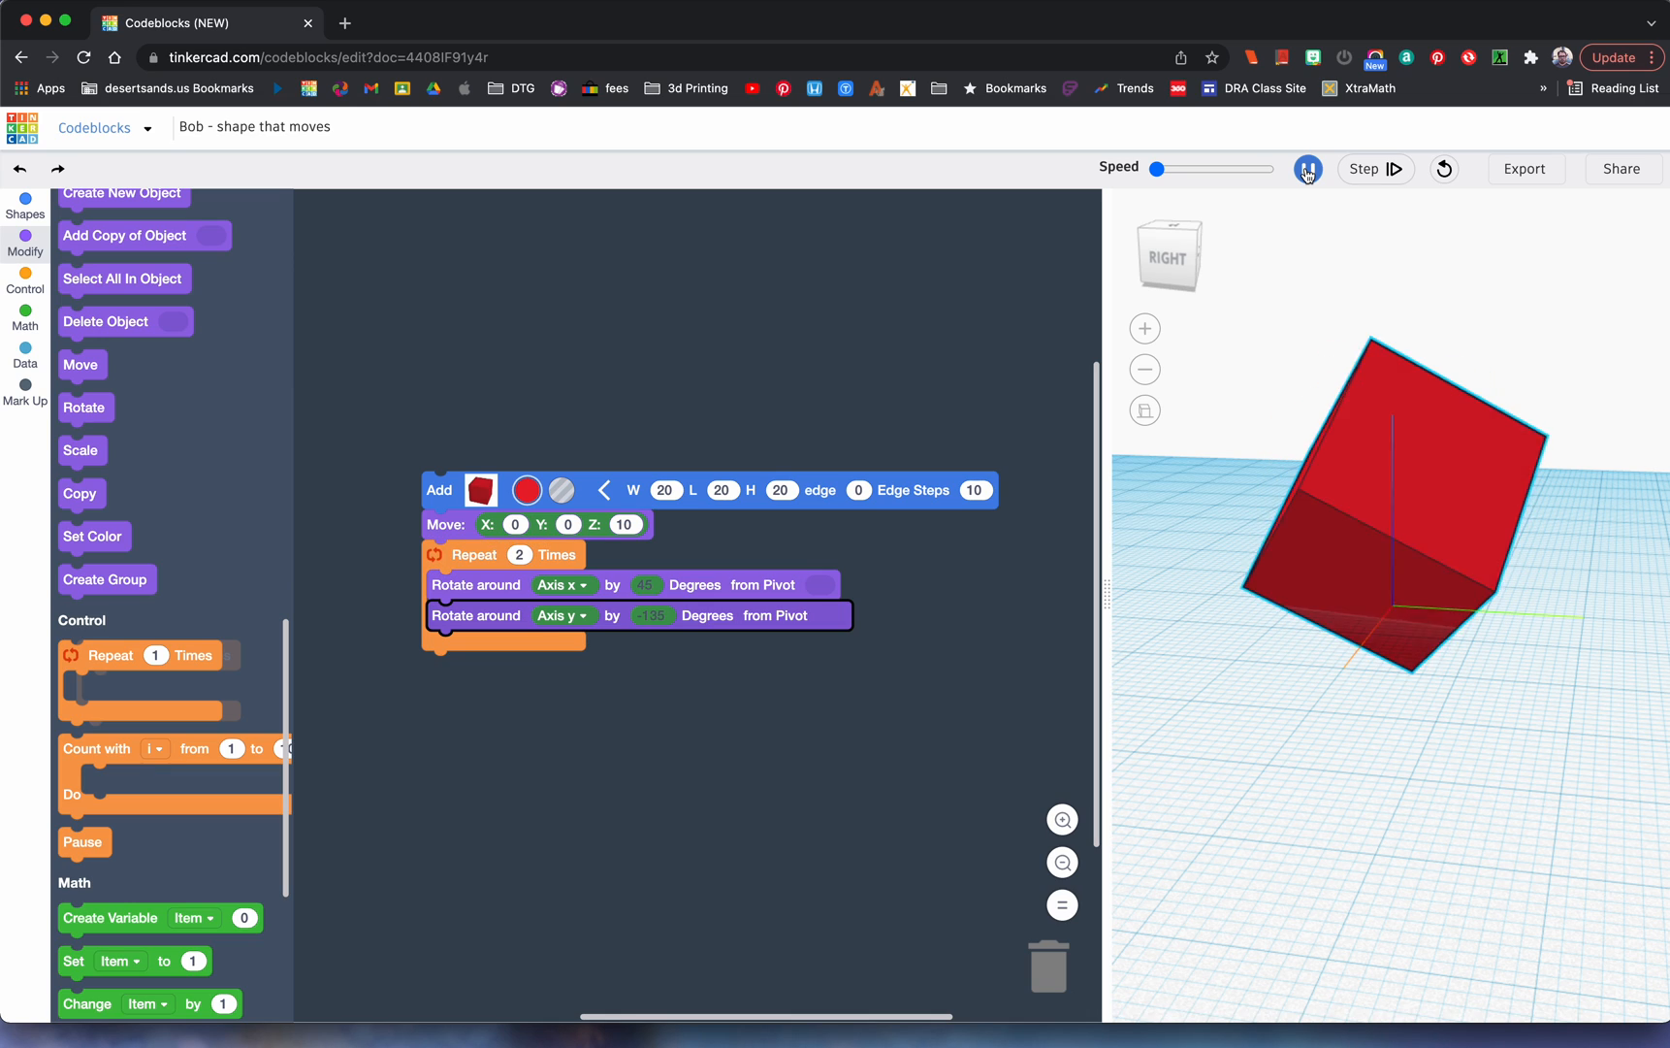
pyautogui.click(1307, 169)
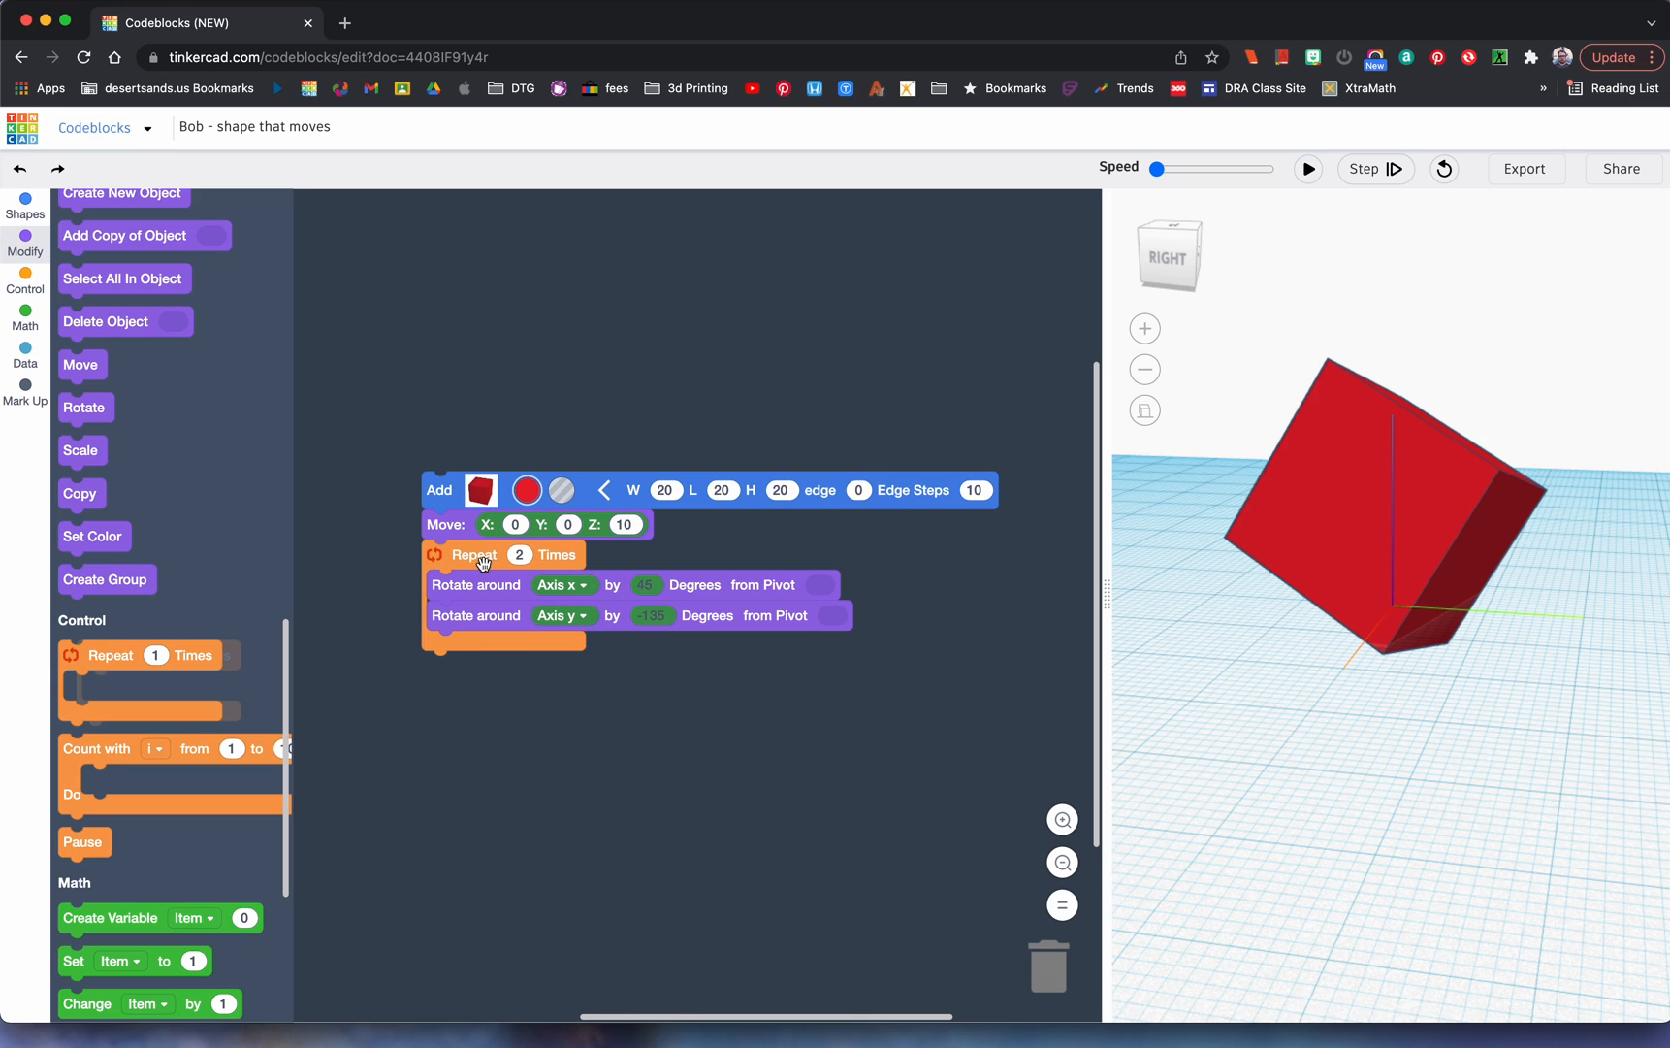
pyautogui.click(519, 555)
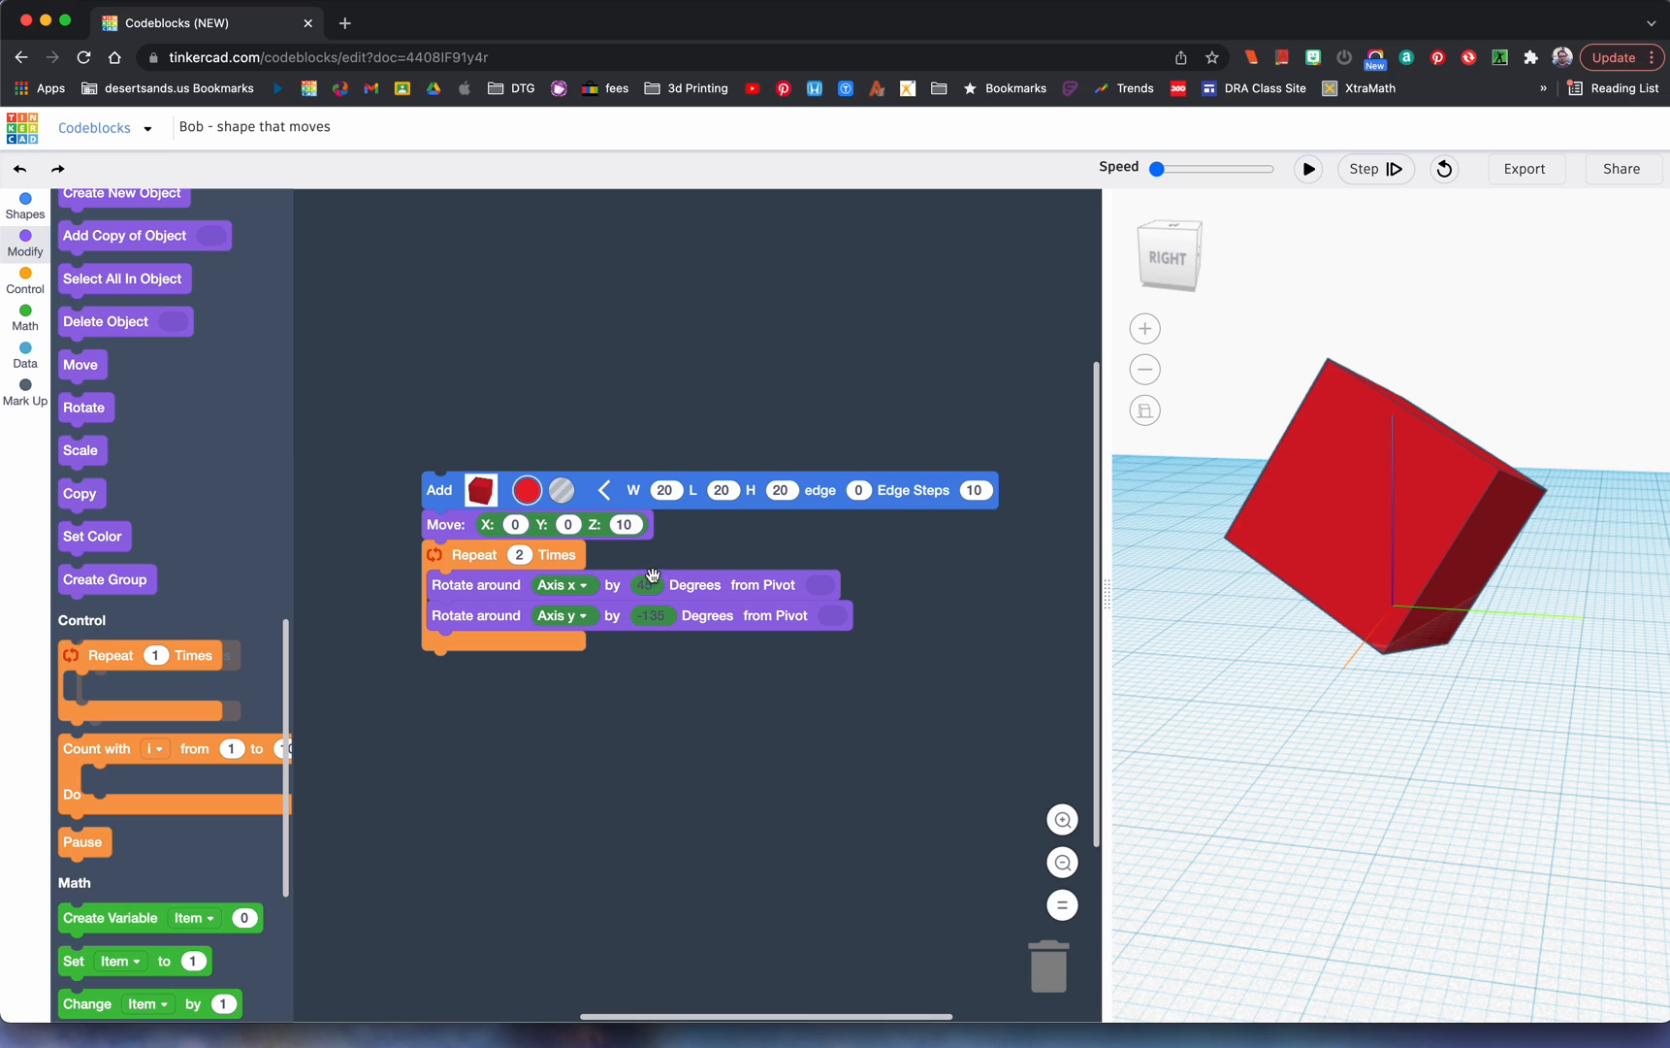
pyautogui.moveTo(551, 554)
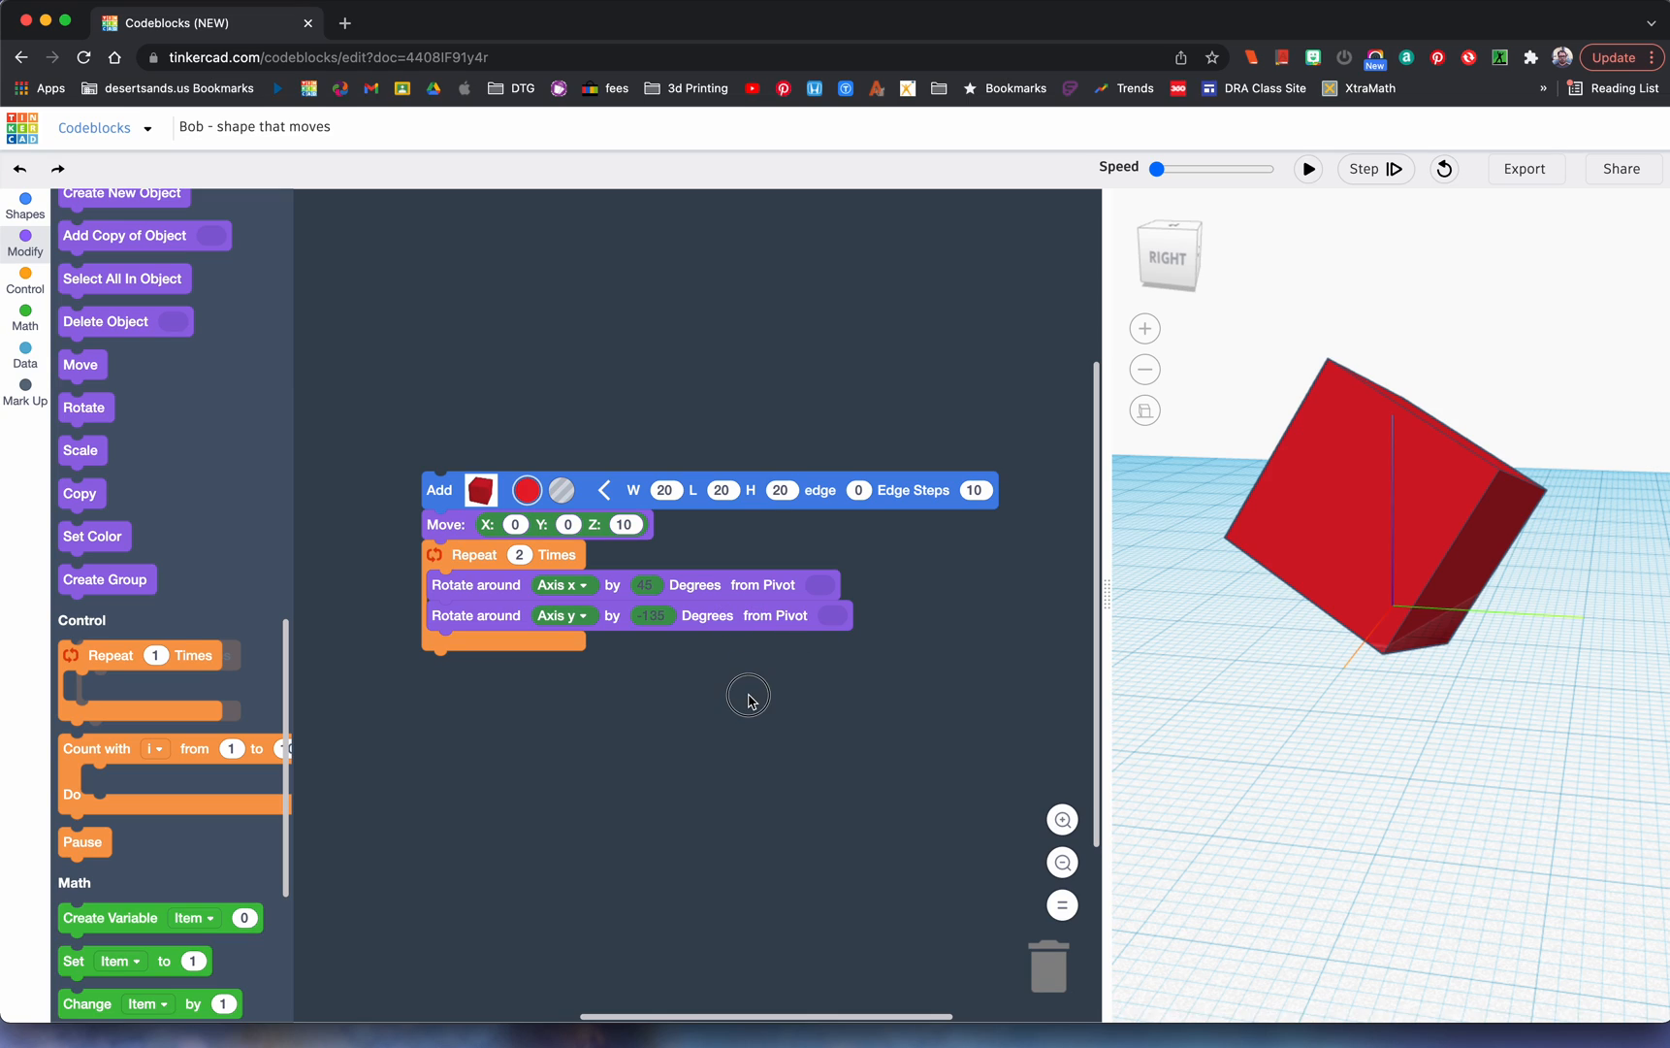
pyautogui.moveTo(714, 557)
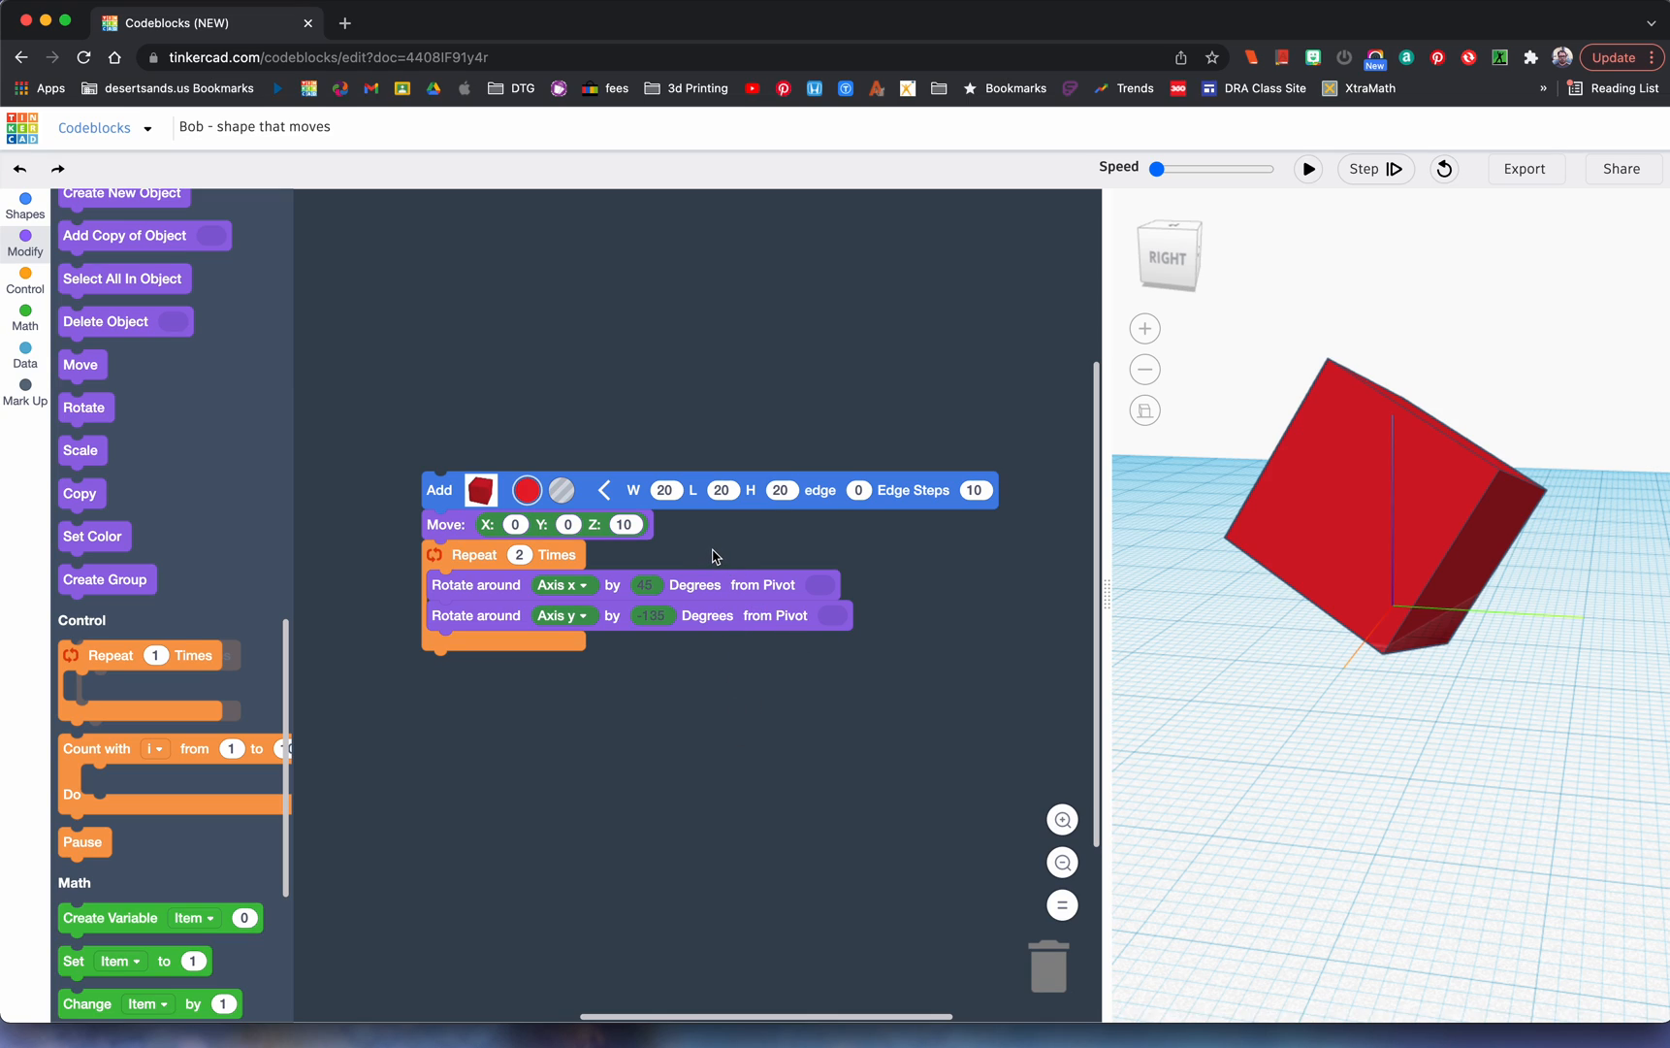
pyautogui.moveTo(735, 575)
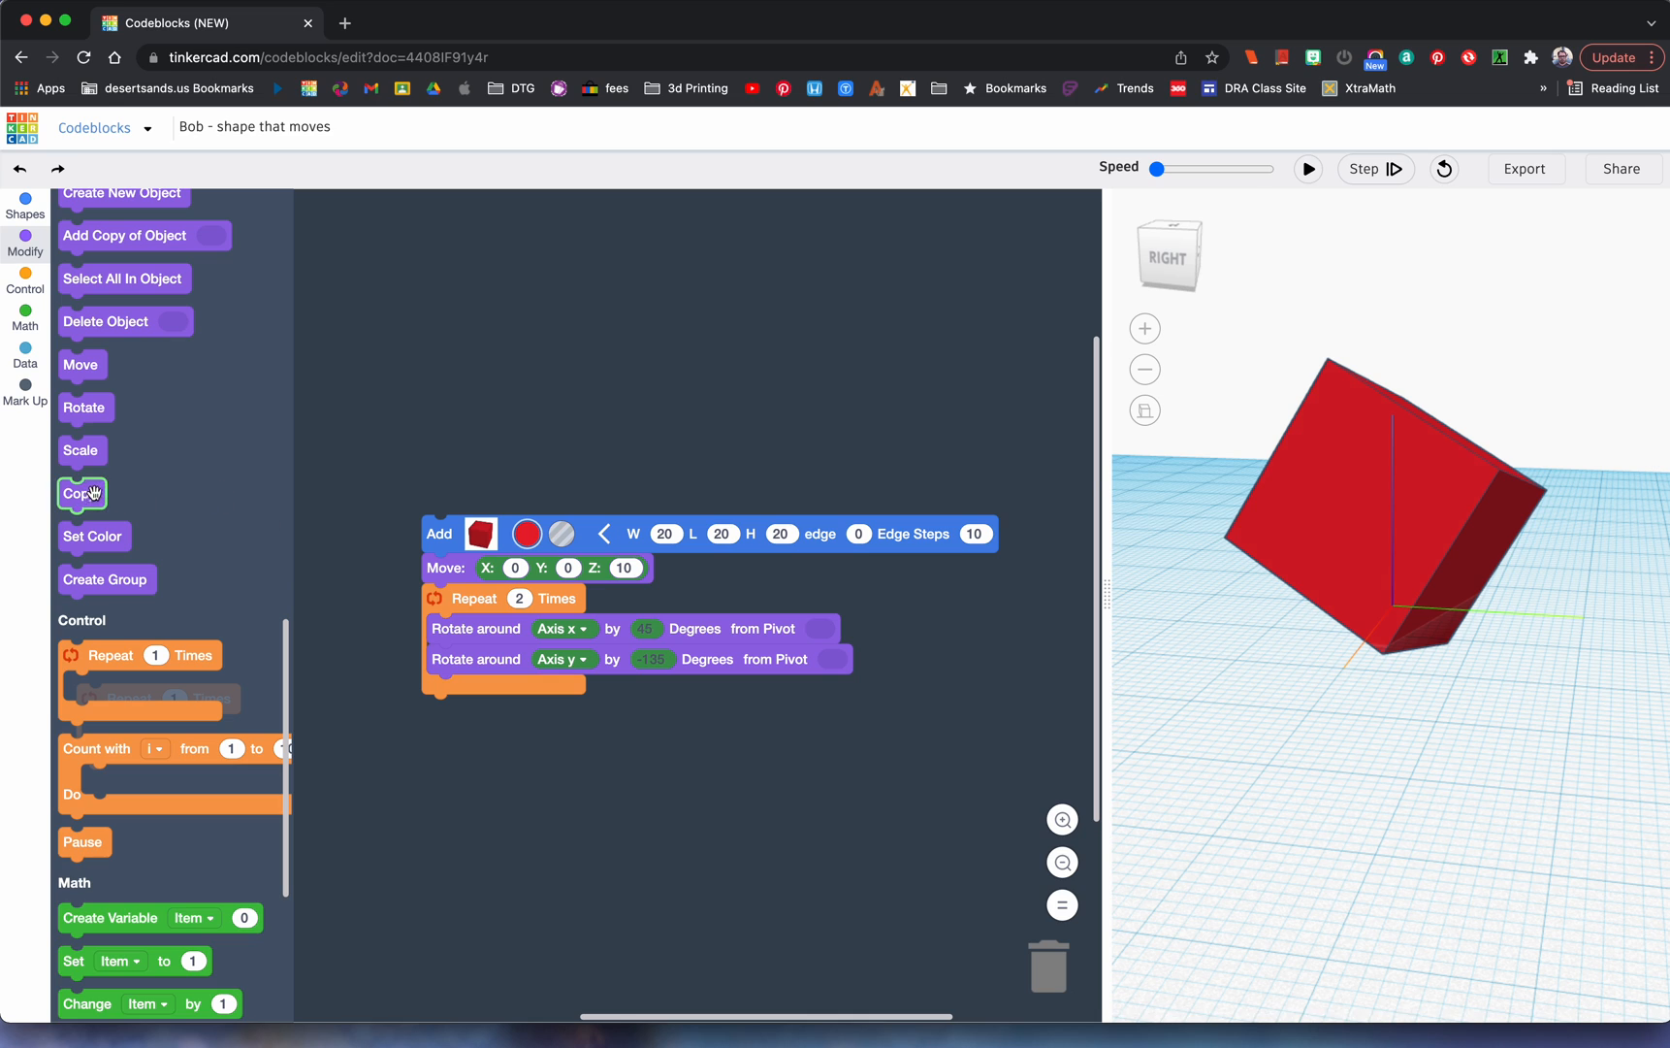
# Add a Copy block inside the Repeat loop after the rotations and rerun, leaving two overlapping cubes.
pyautogui.moveTo(81, 493); pyautogui.dragTo(486, 691)
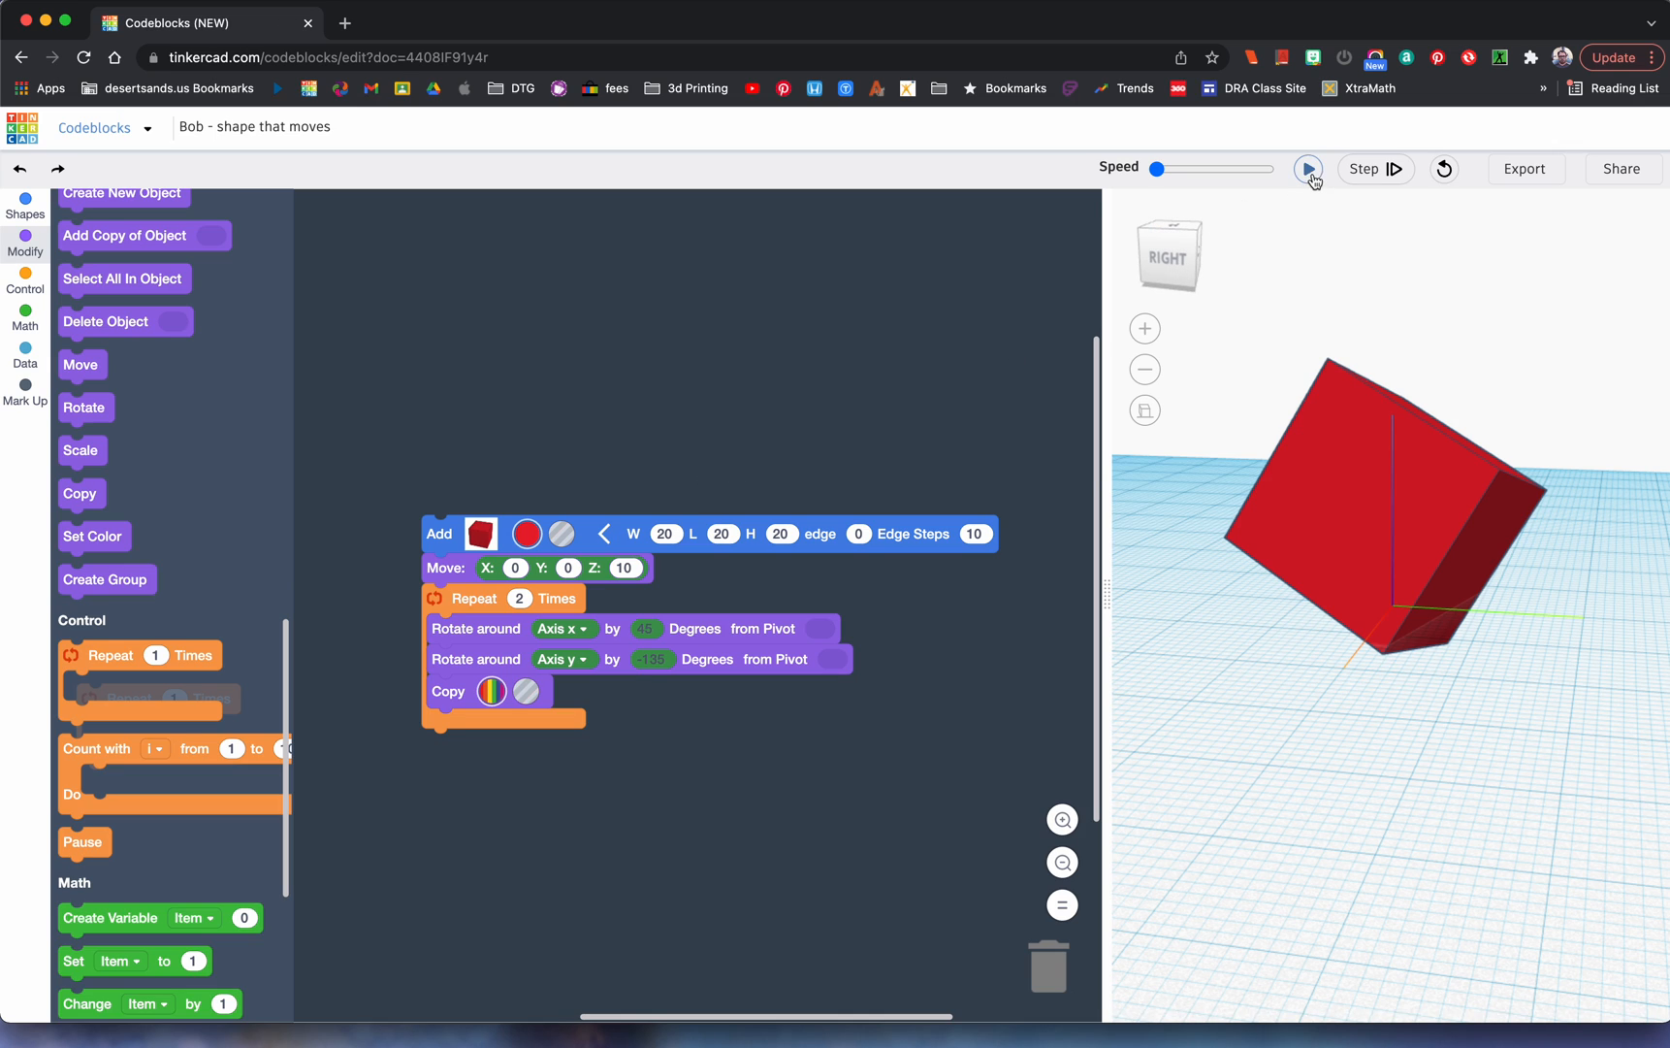
pyautogui.click(1308, 169)
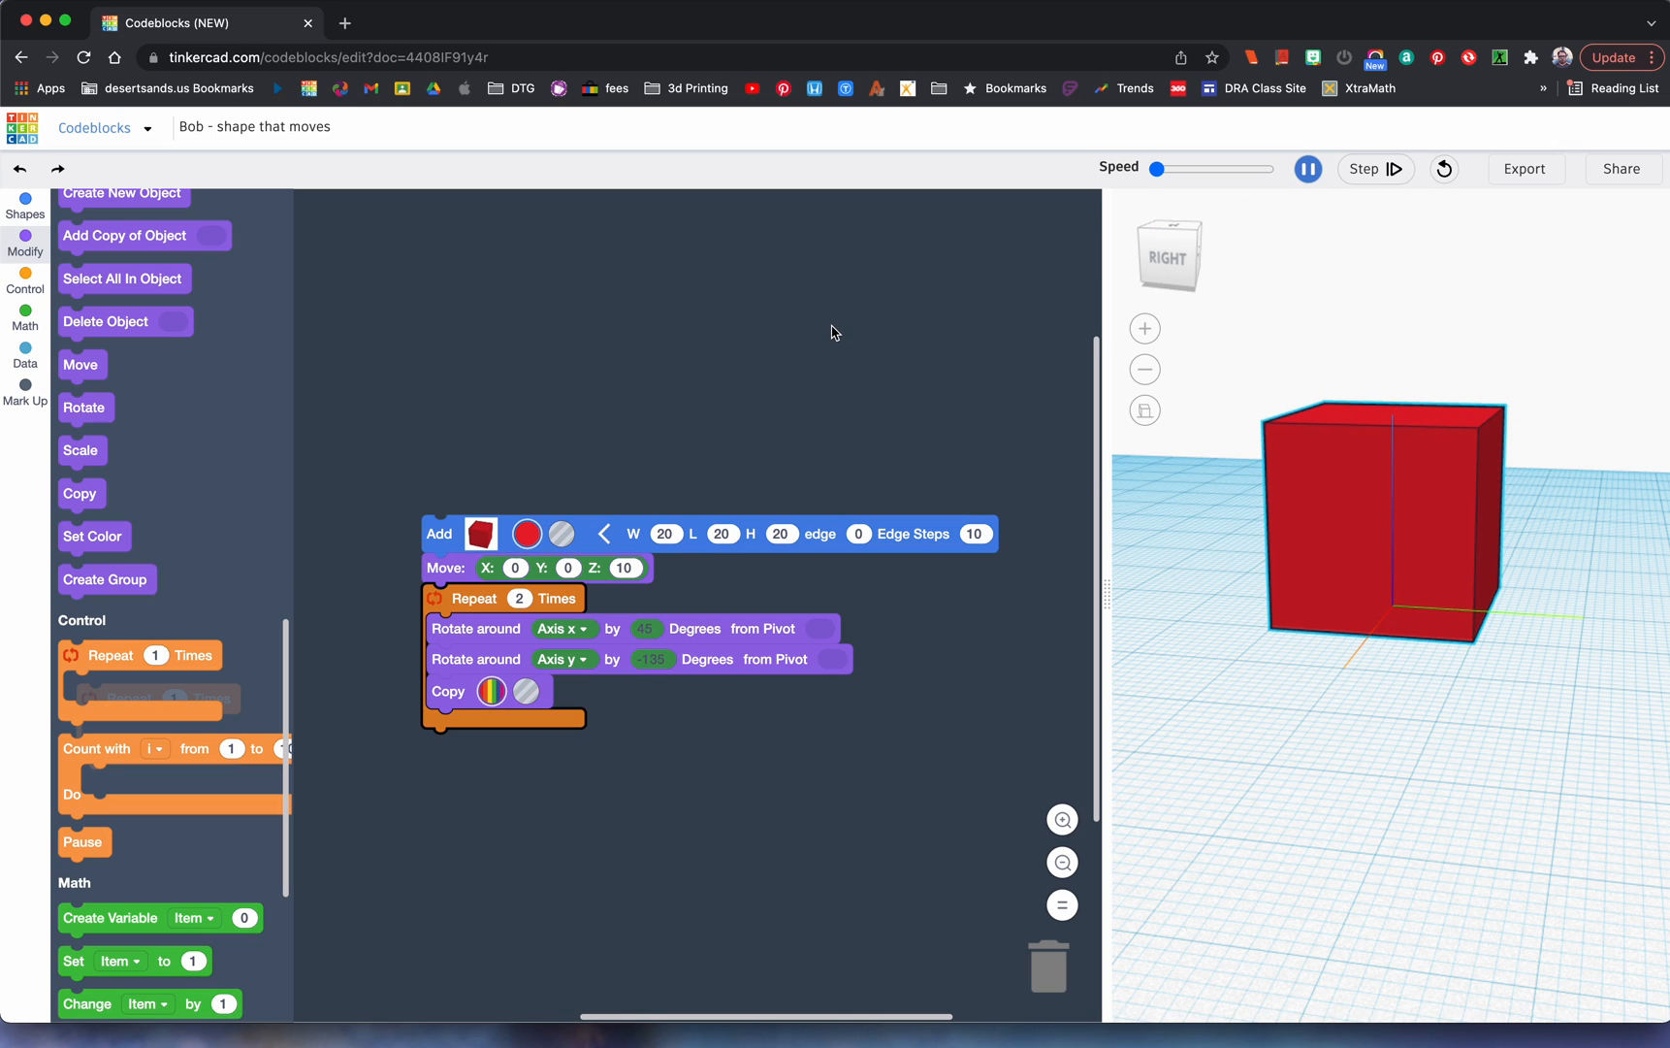
pyautogui.click(1375, 168)
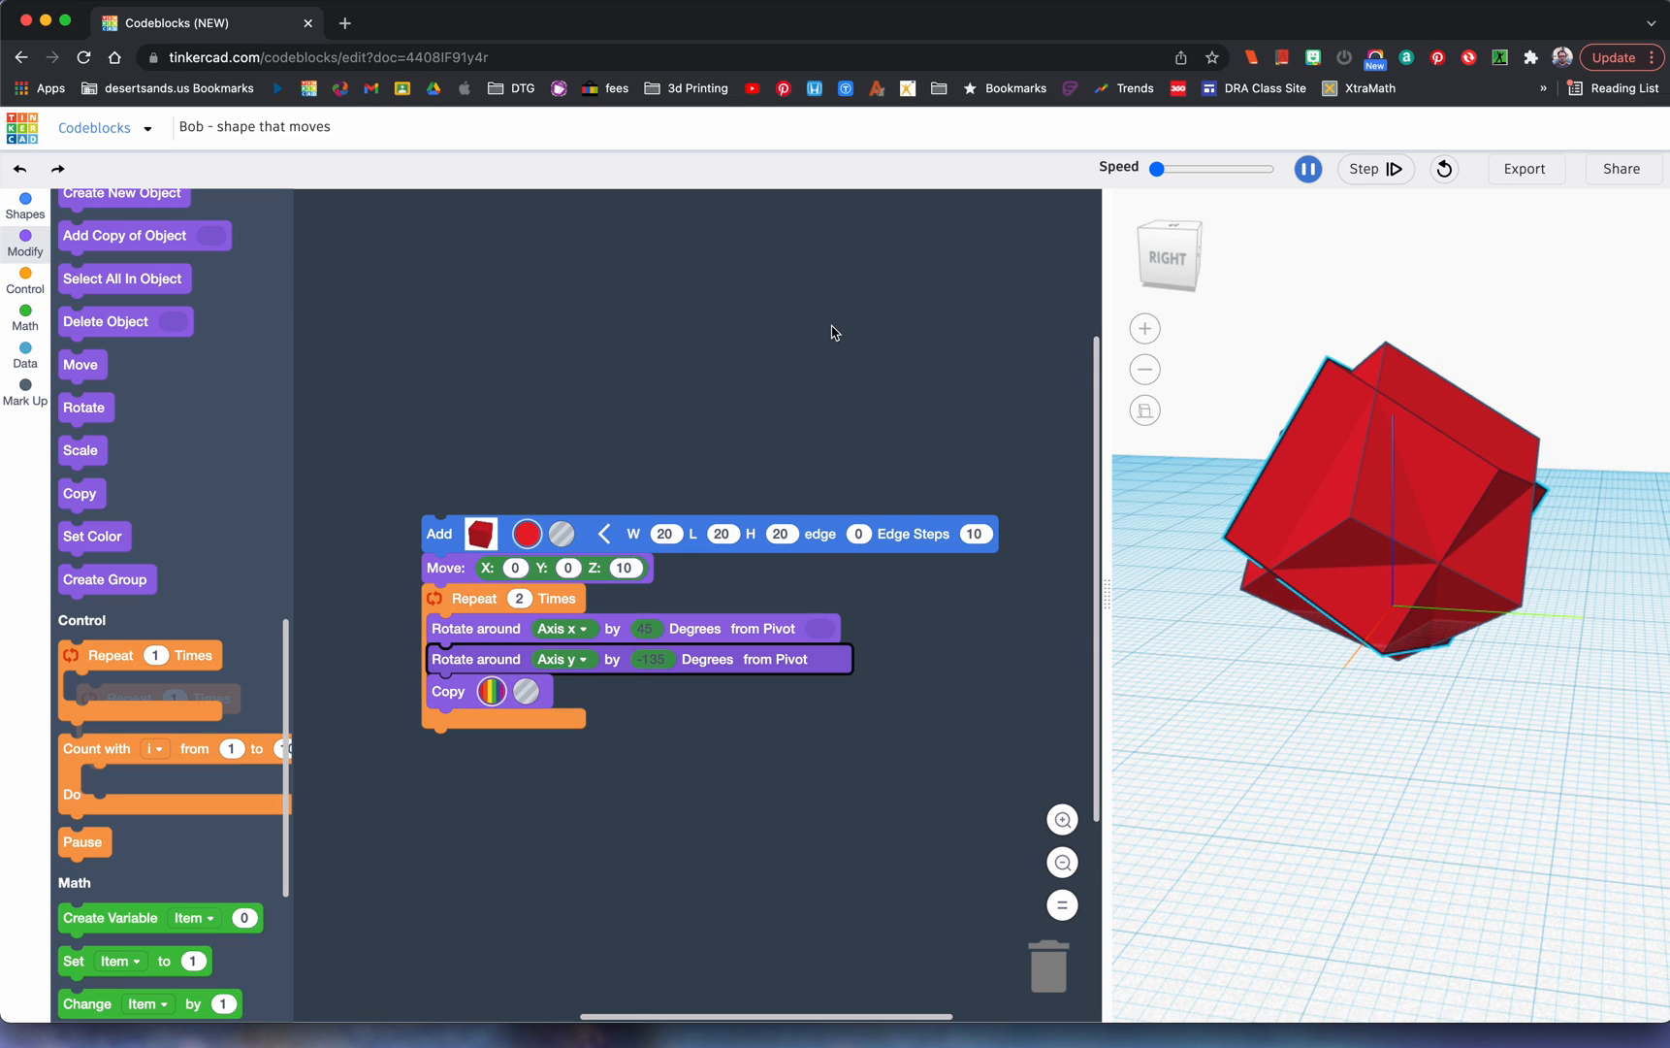
pyautogui.click(1308, 169)
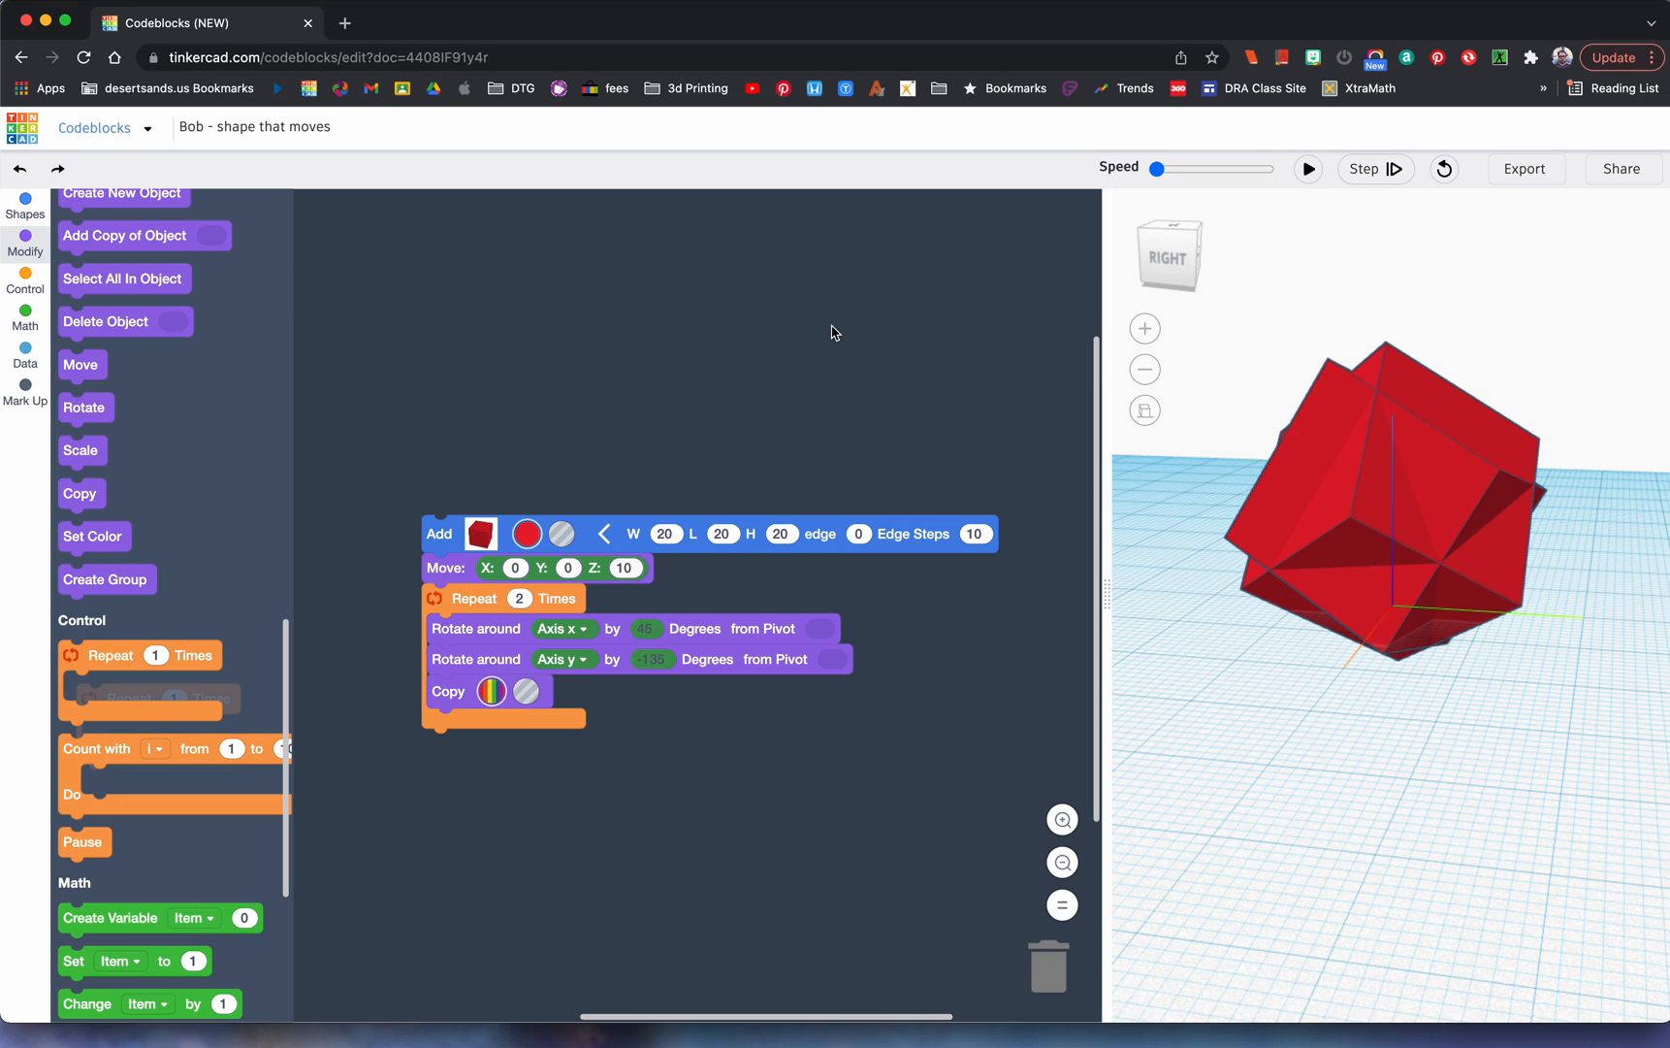
pyautogui.moveTo(852, 500)
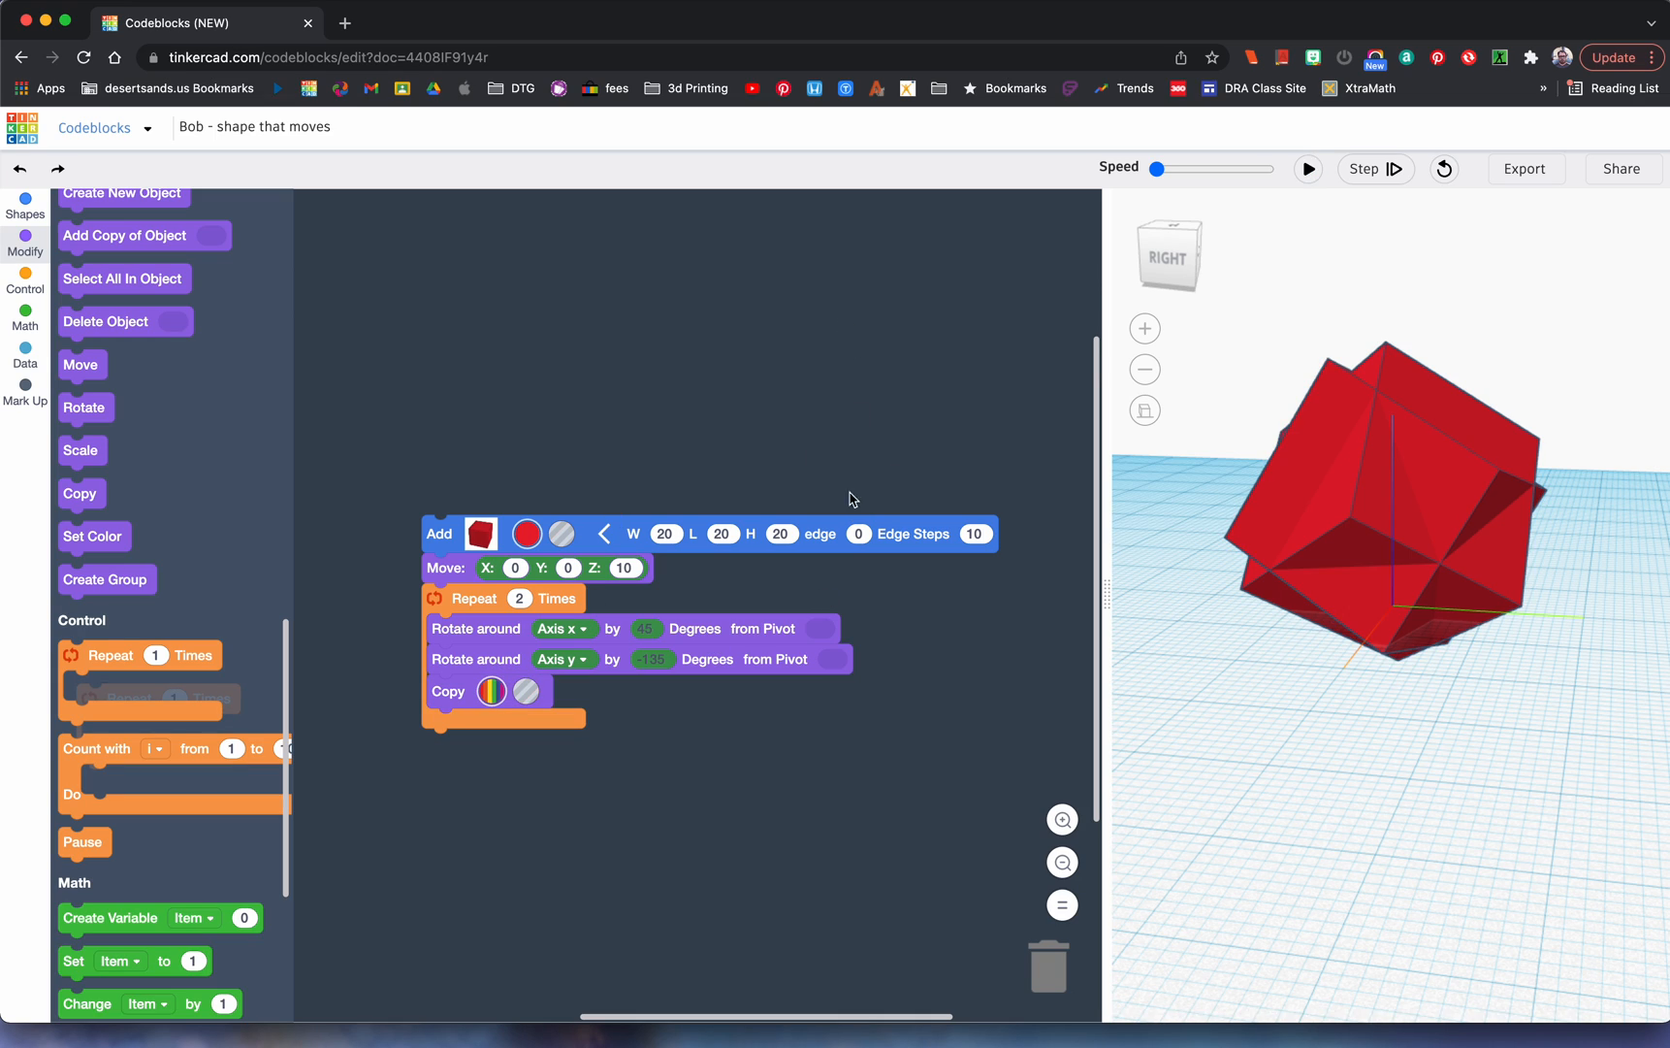
pyautogui.moveTo(461, 568)
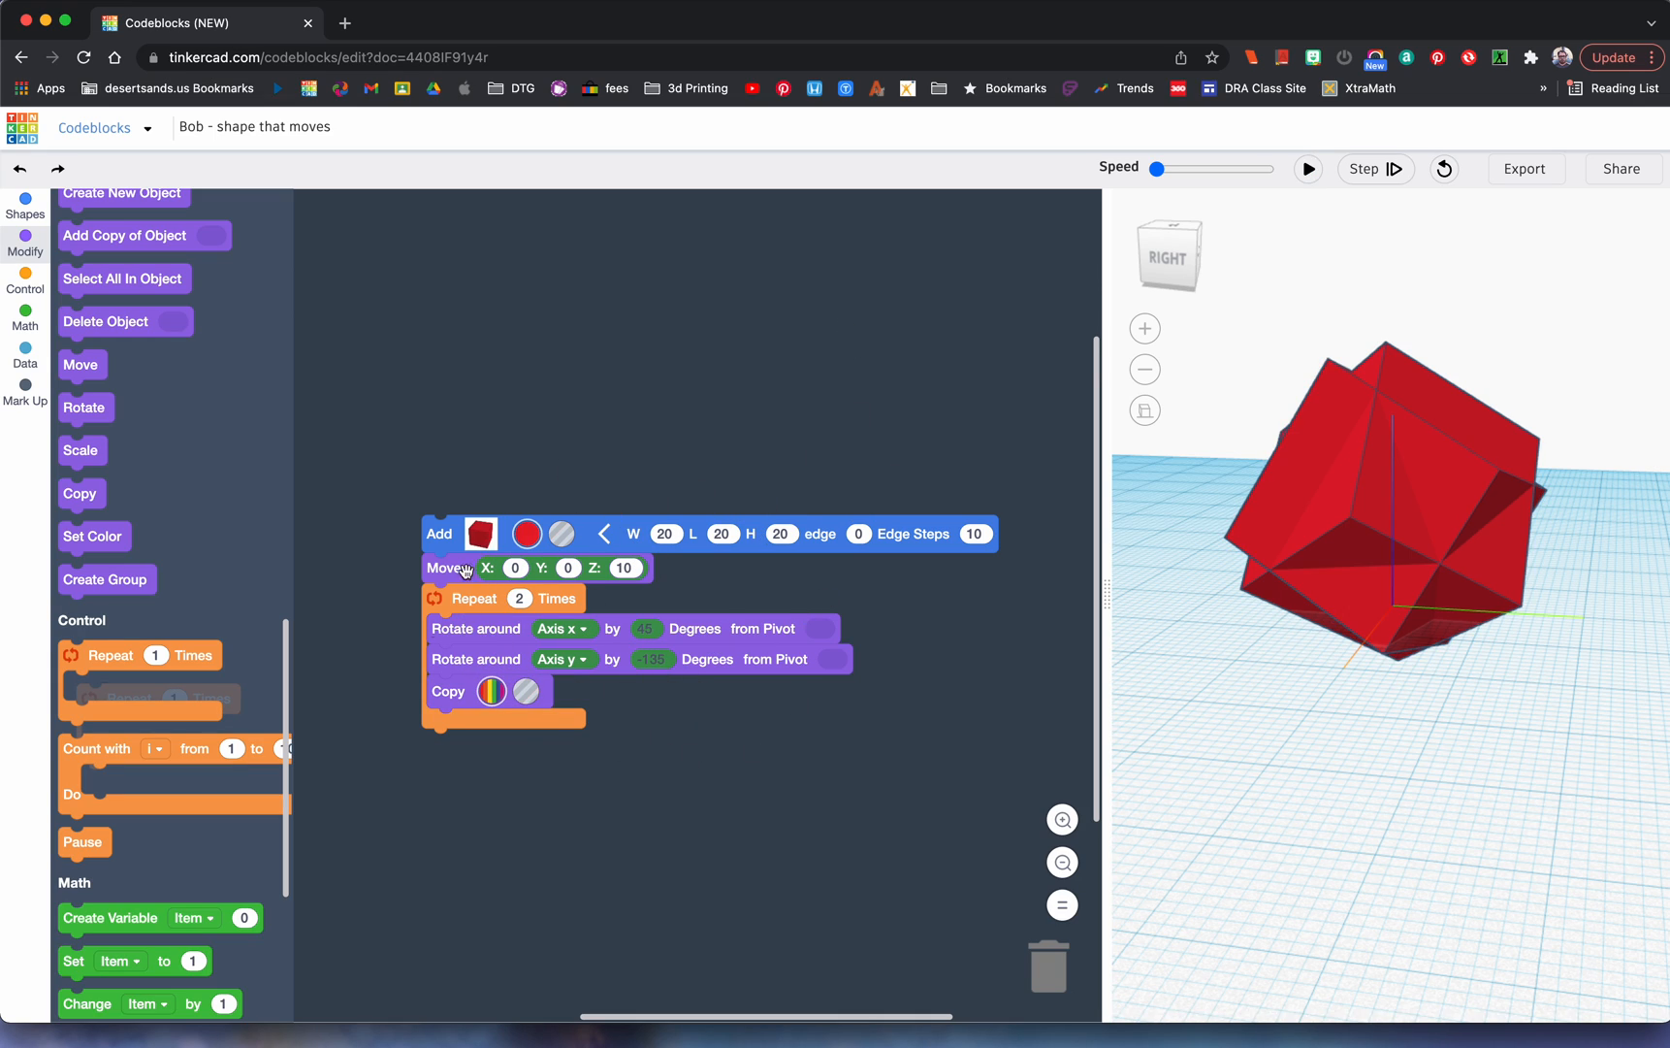
pyautogui.moveTo(671, 776)
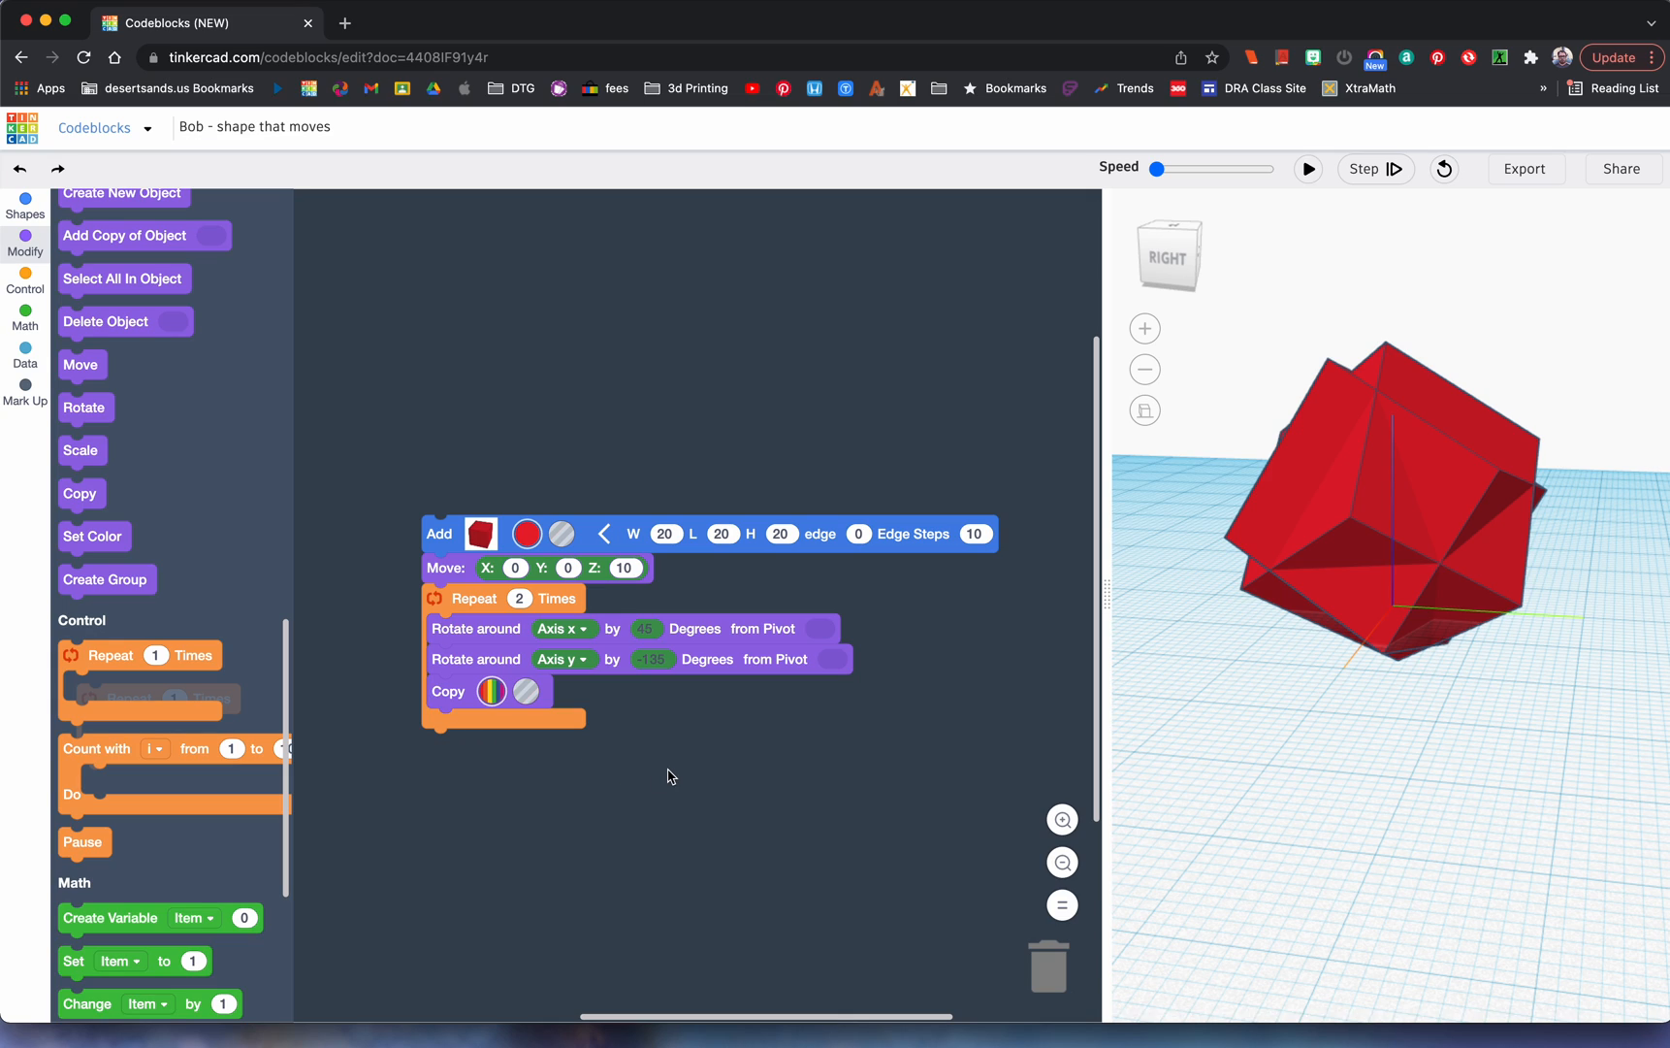
pyautogui.moveTo(771, 753)
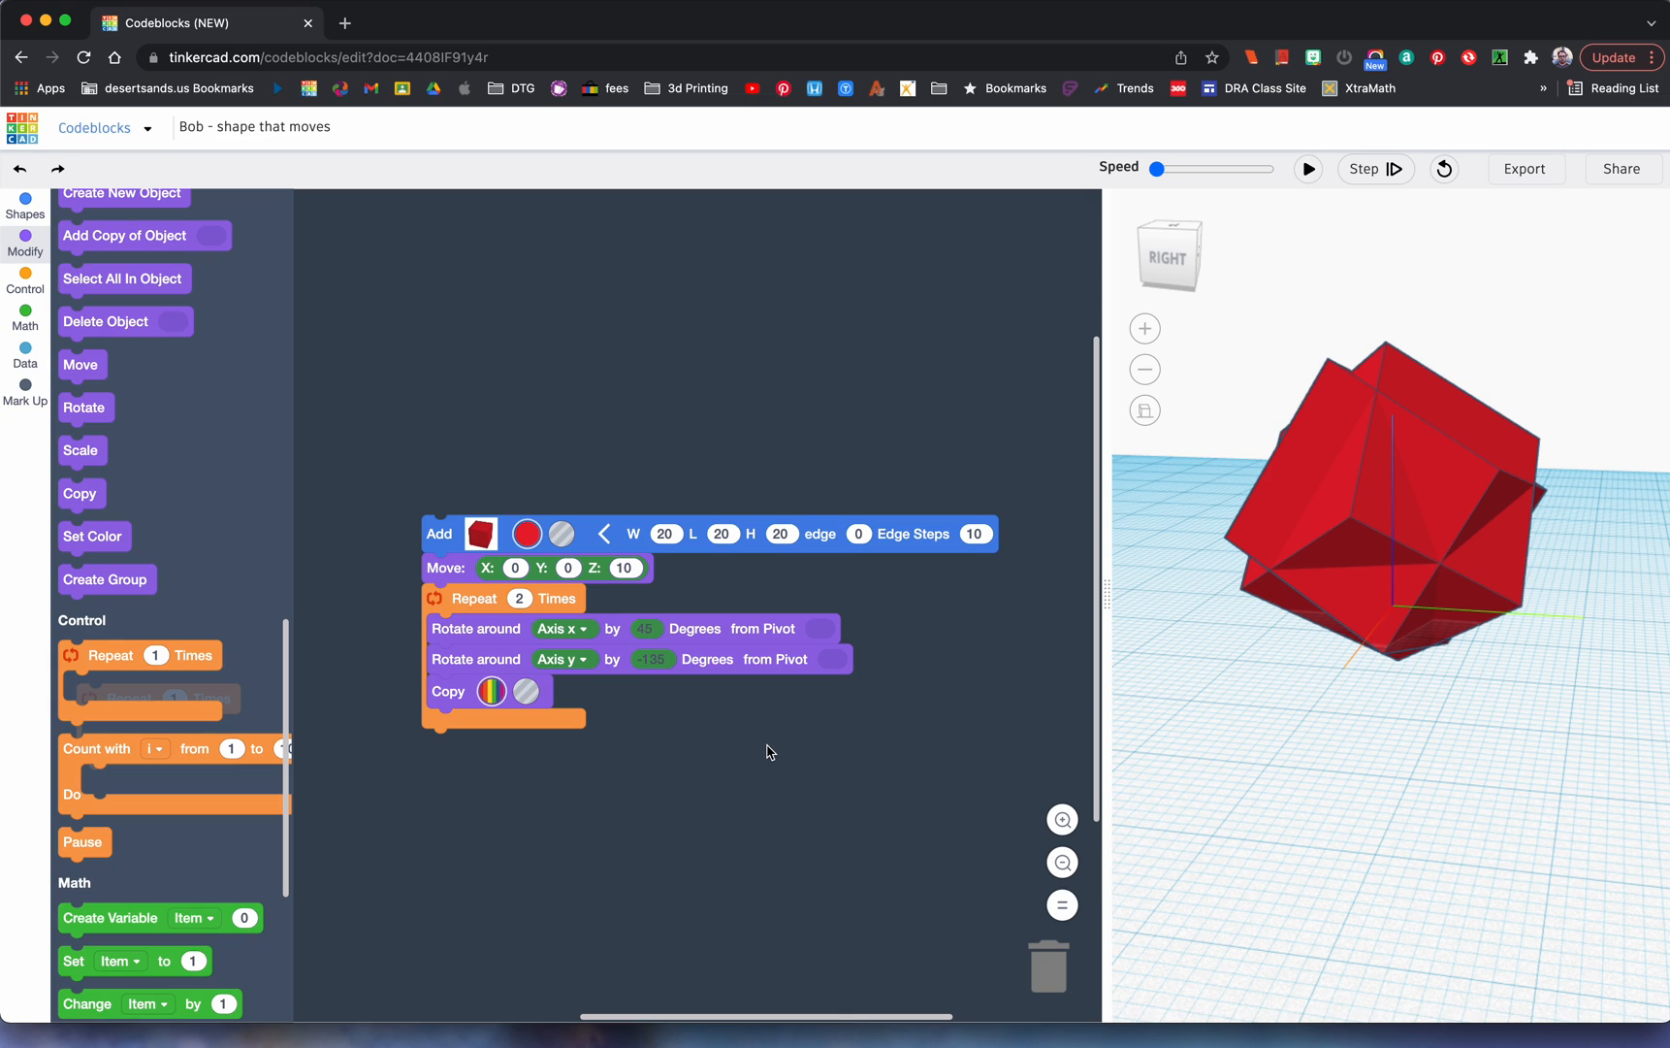
pyautogui.moveTo(895, 677)
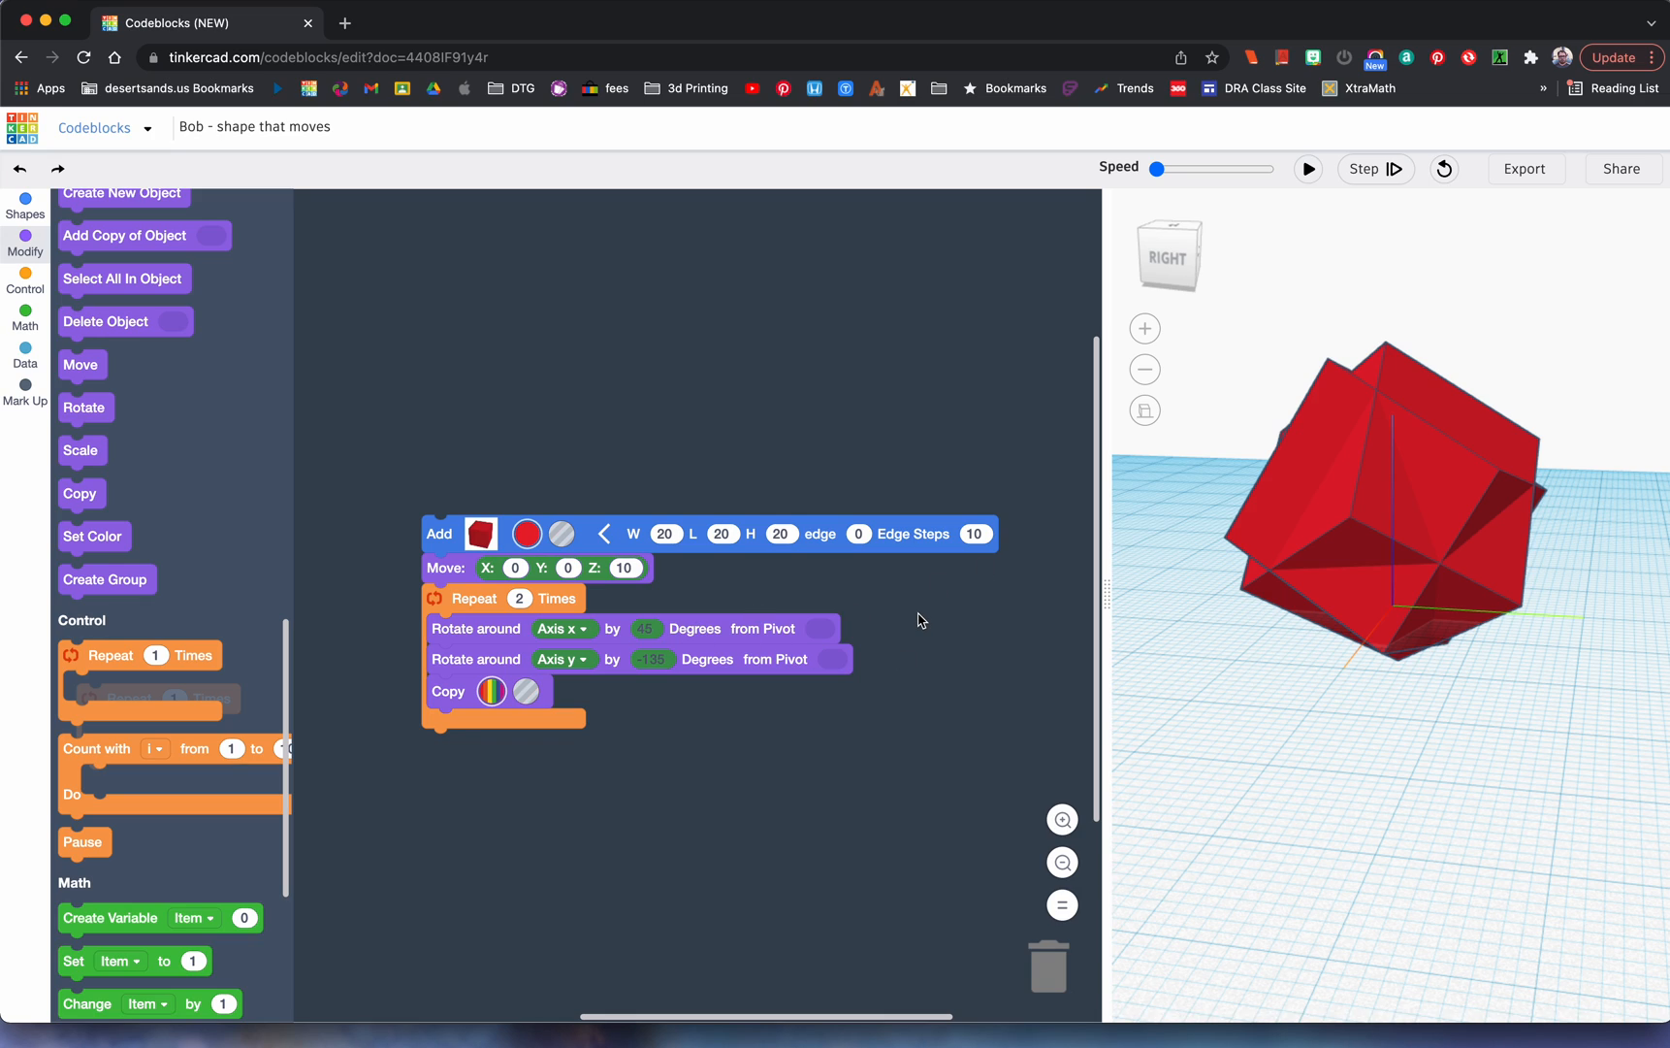
pyautogui.moveTo(694, 534)
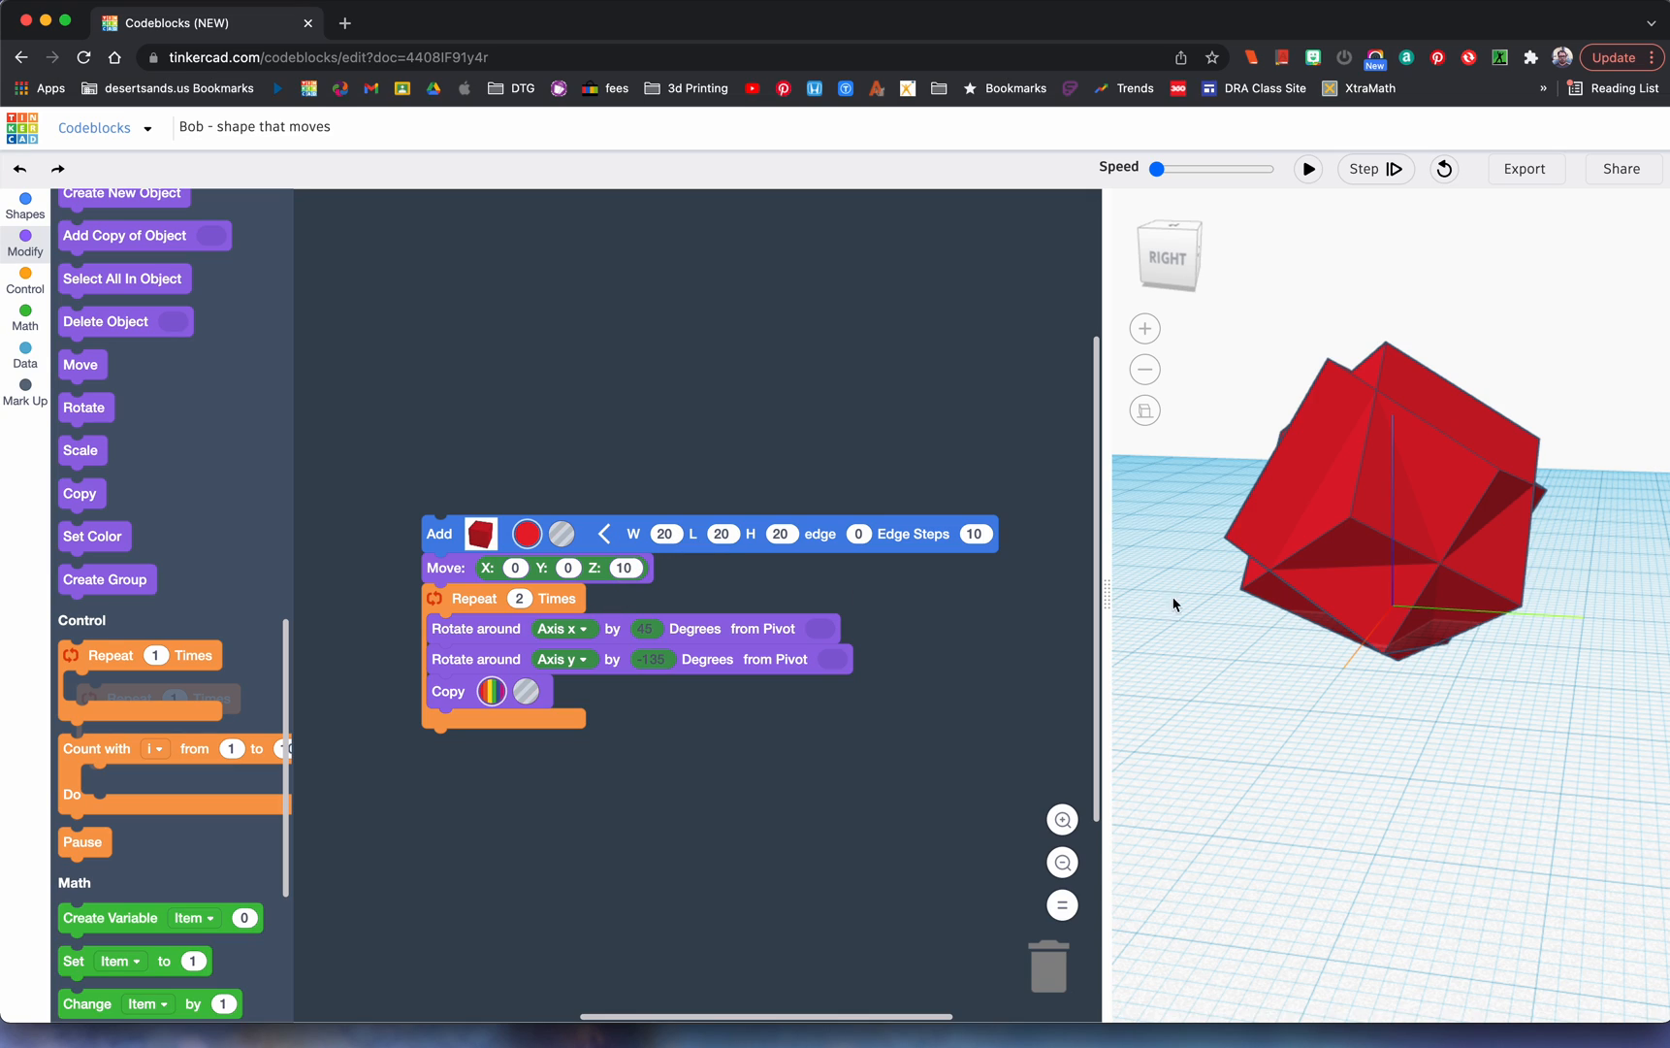
pyautogui.moveTo(671, 603)
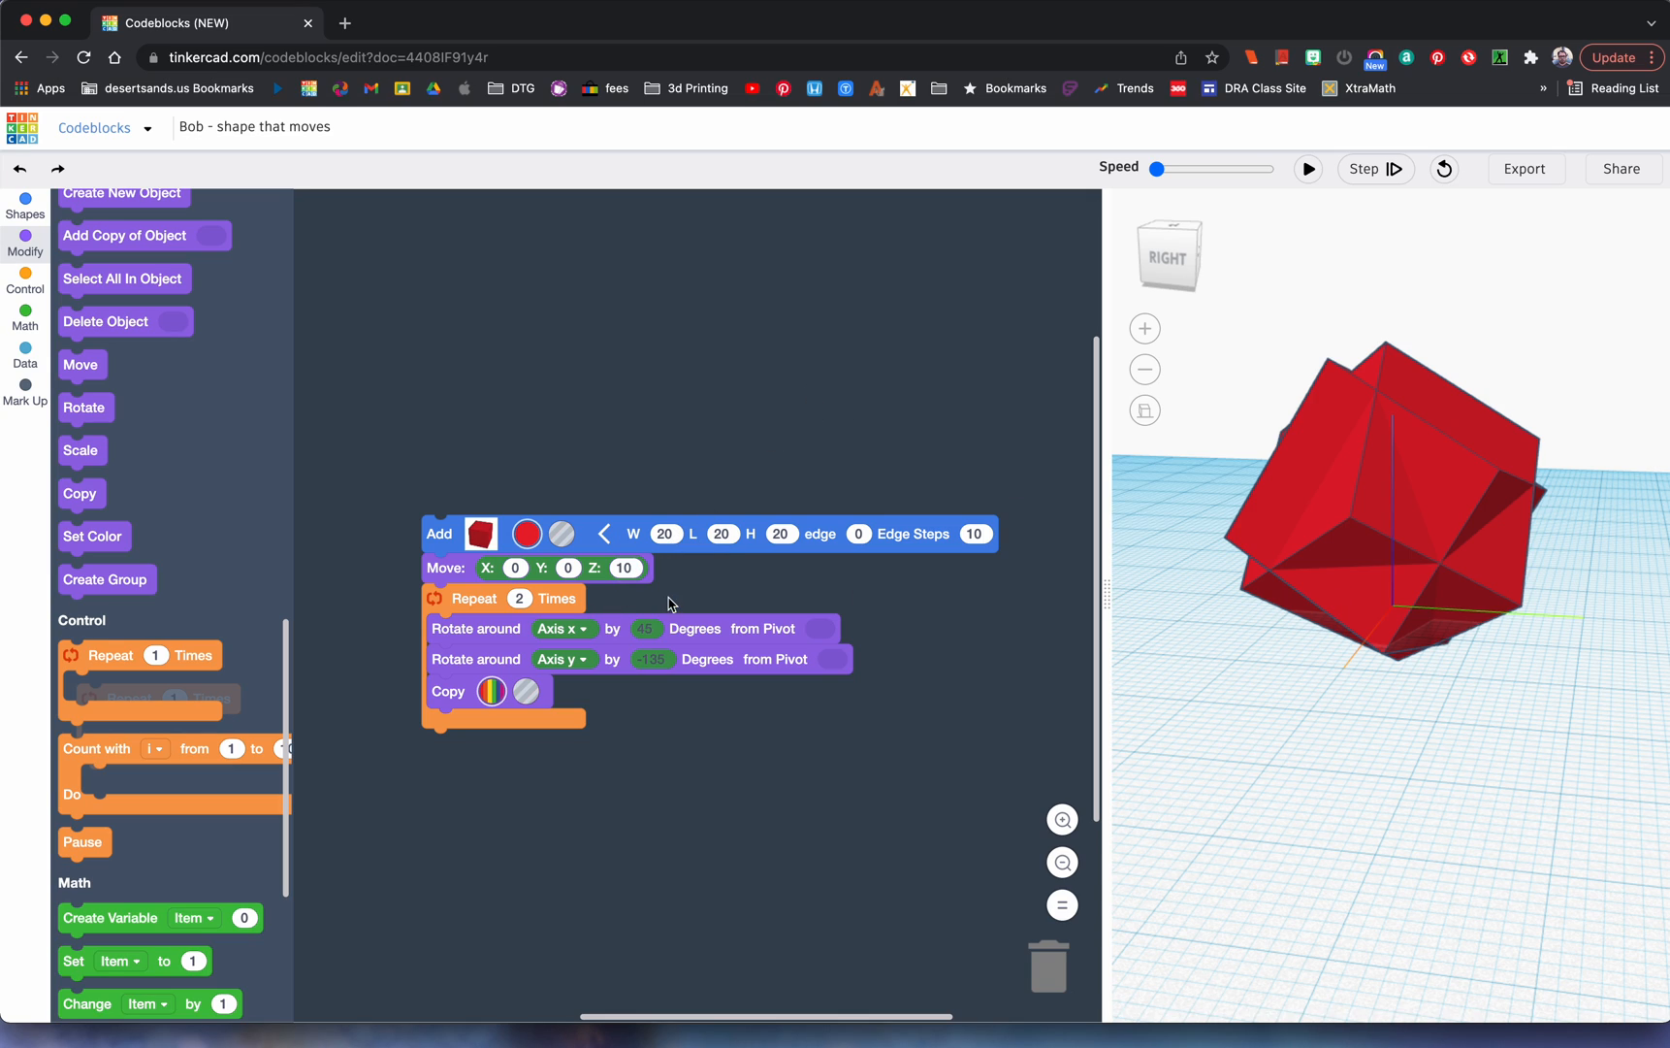
pyautogui.moveTo(559, 642)
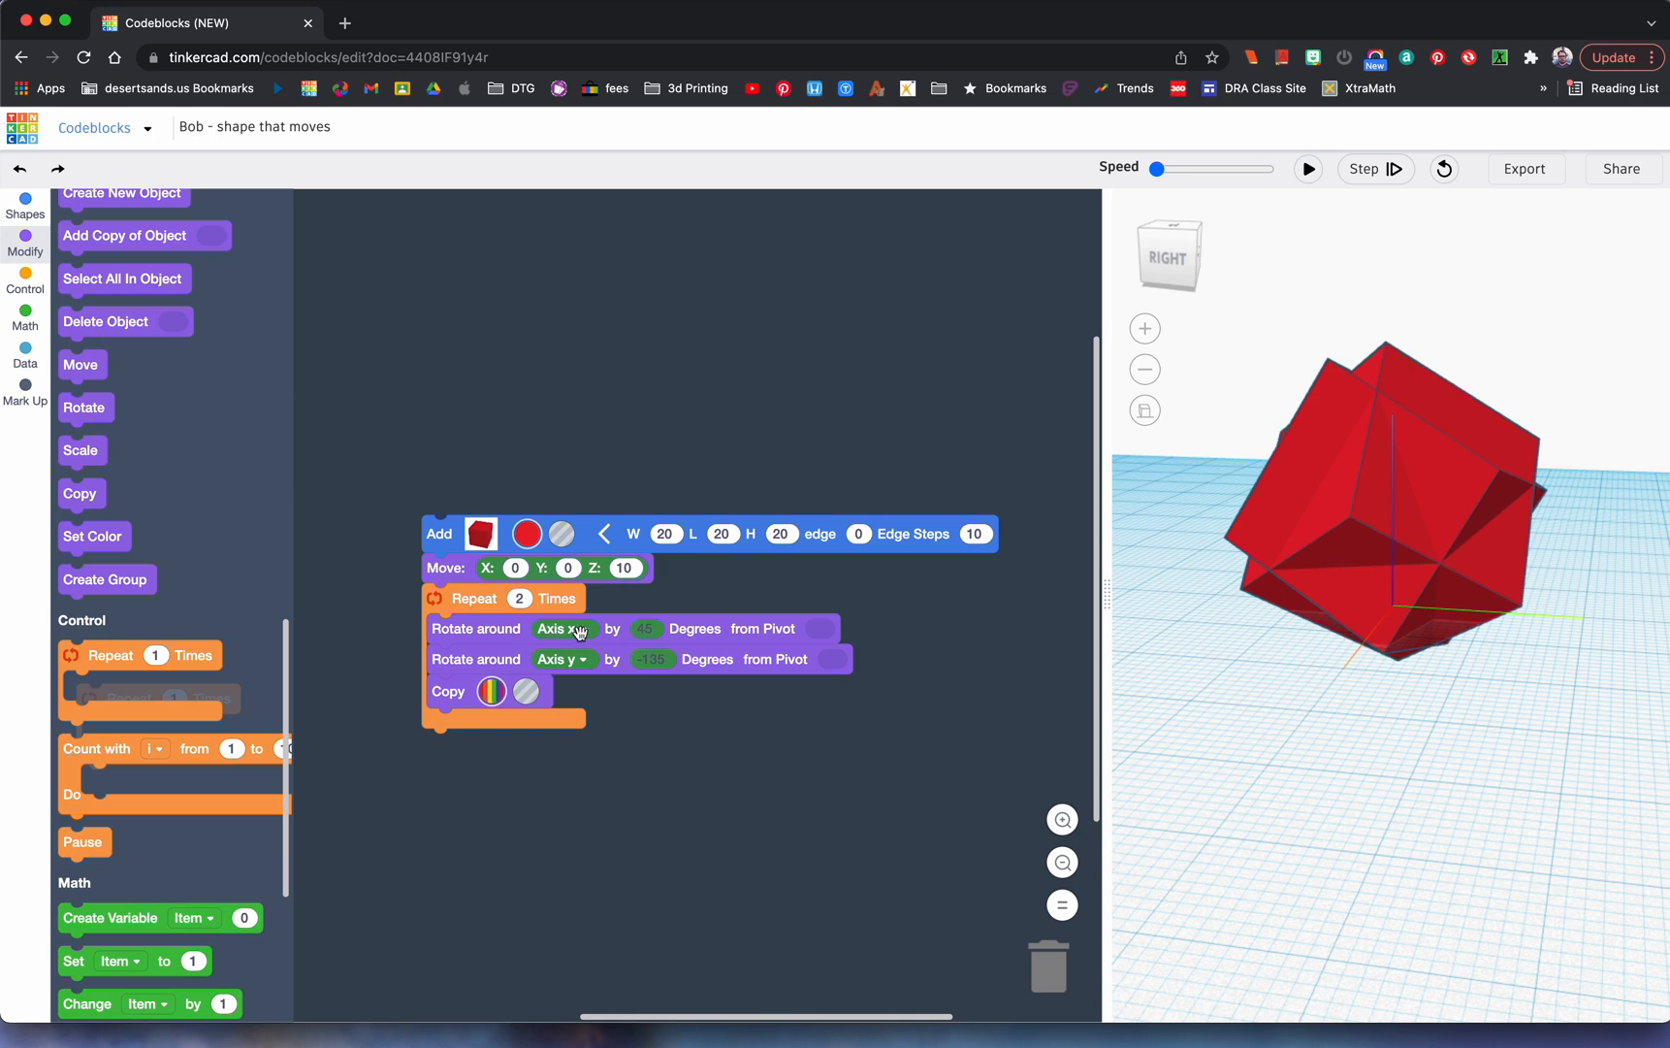
pyautogui.moveTo(676, 618)
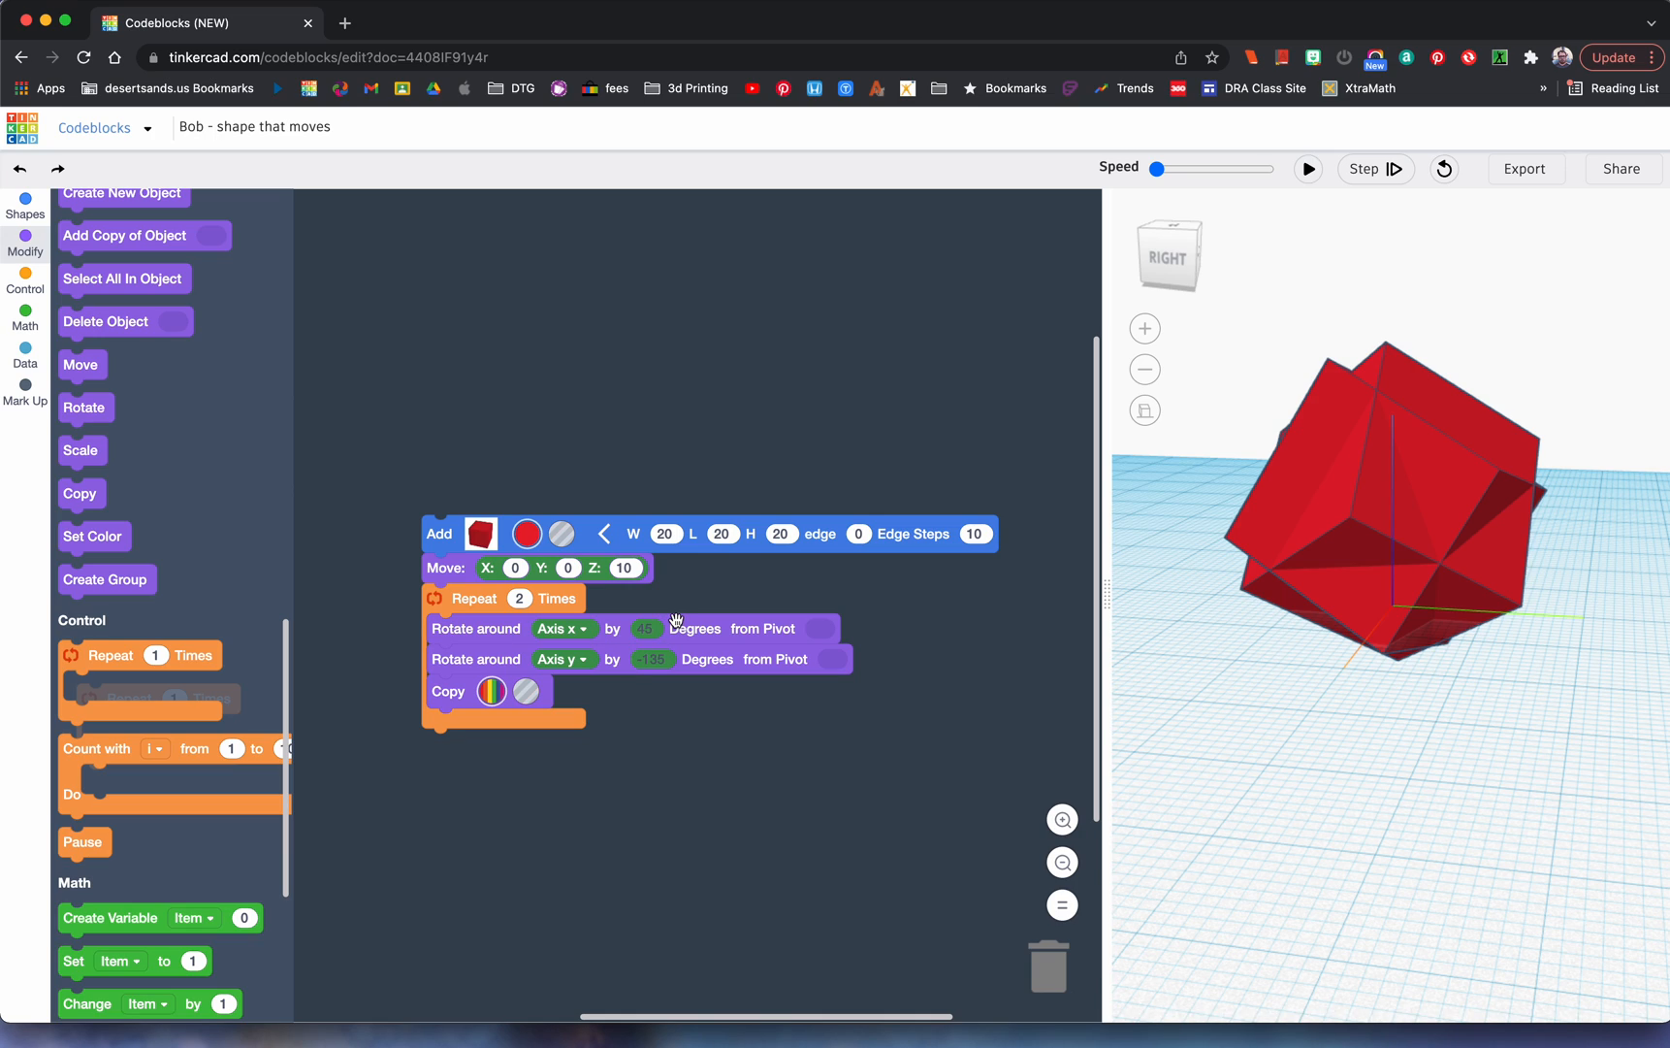
pyautogui.moveTo(675, 622)
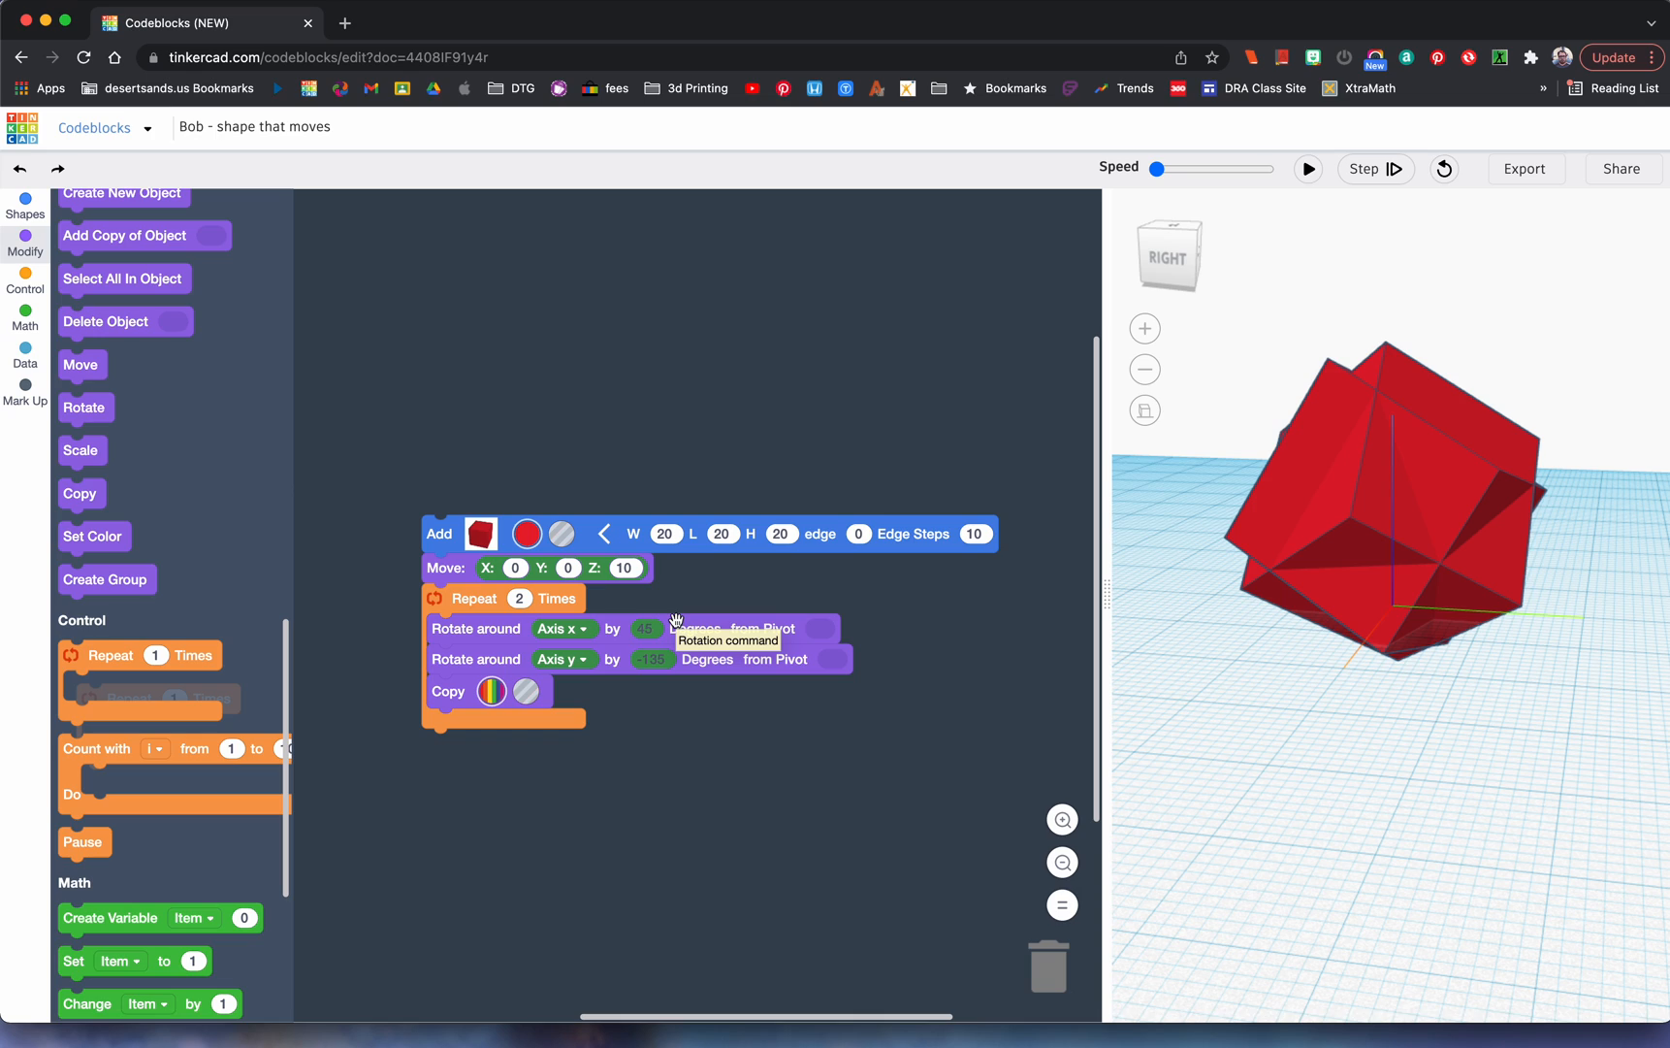
pyautogui.moveTo(599, 657)
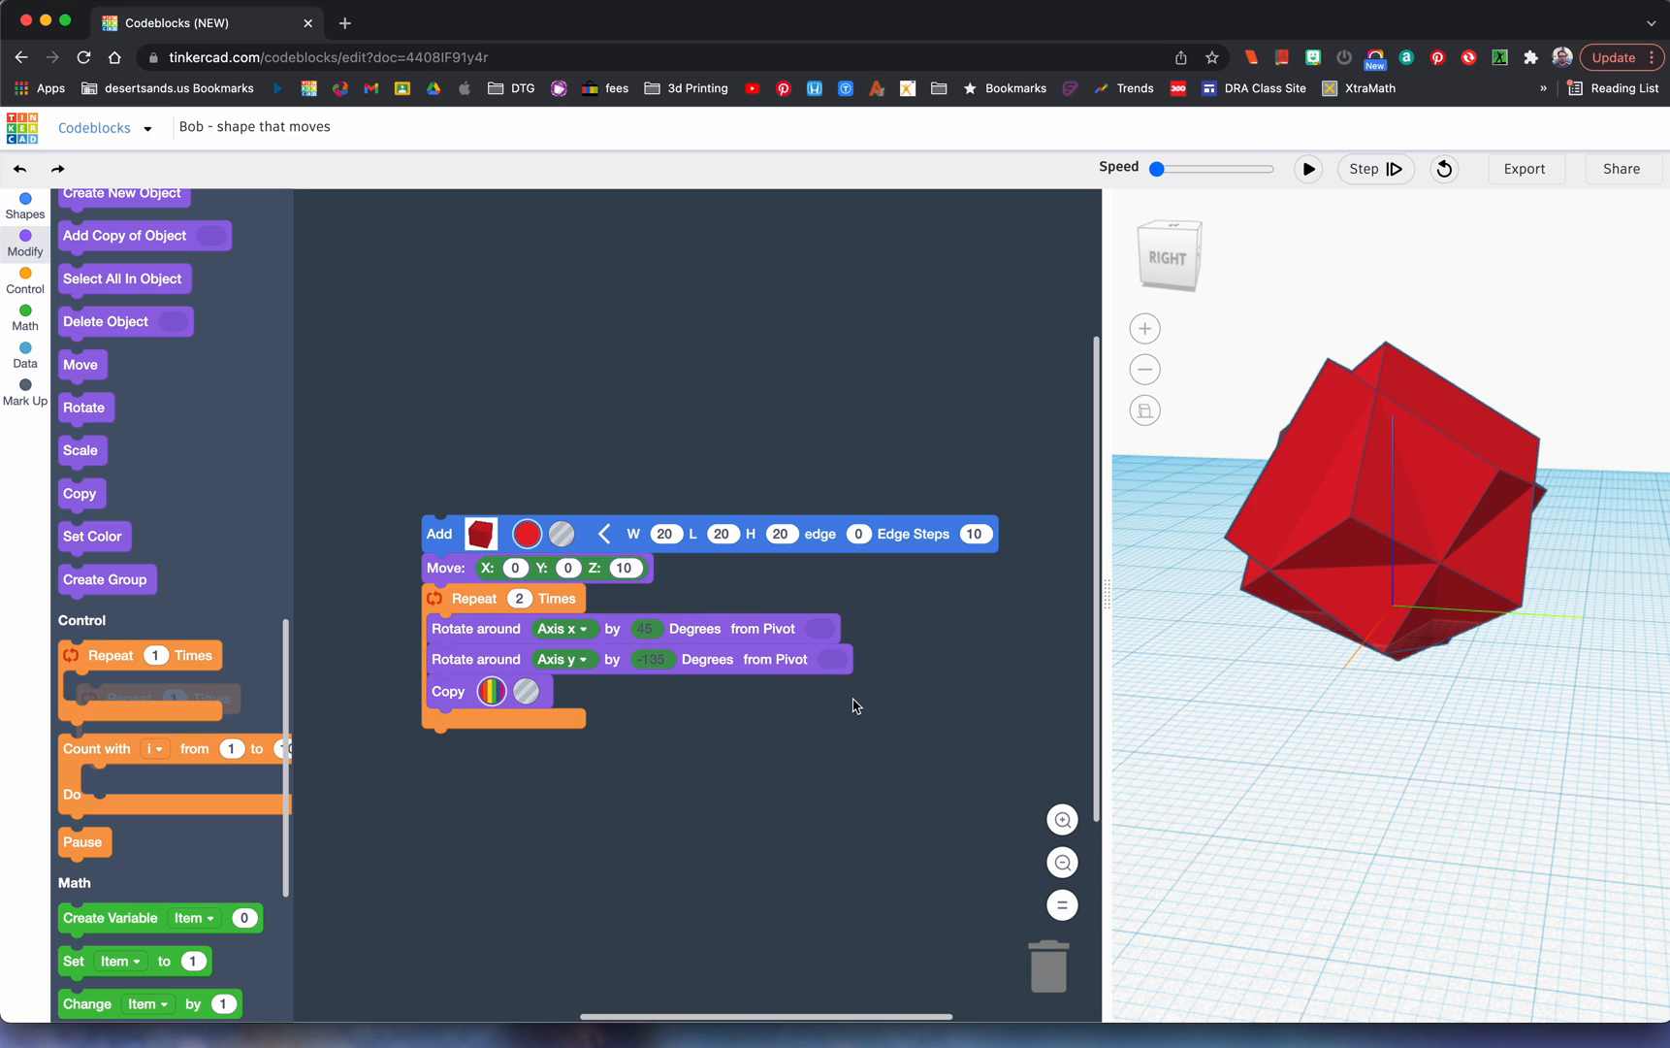
pyautogui.moveTo(648, 631)
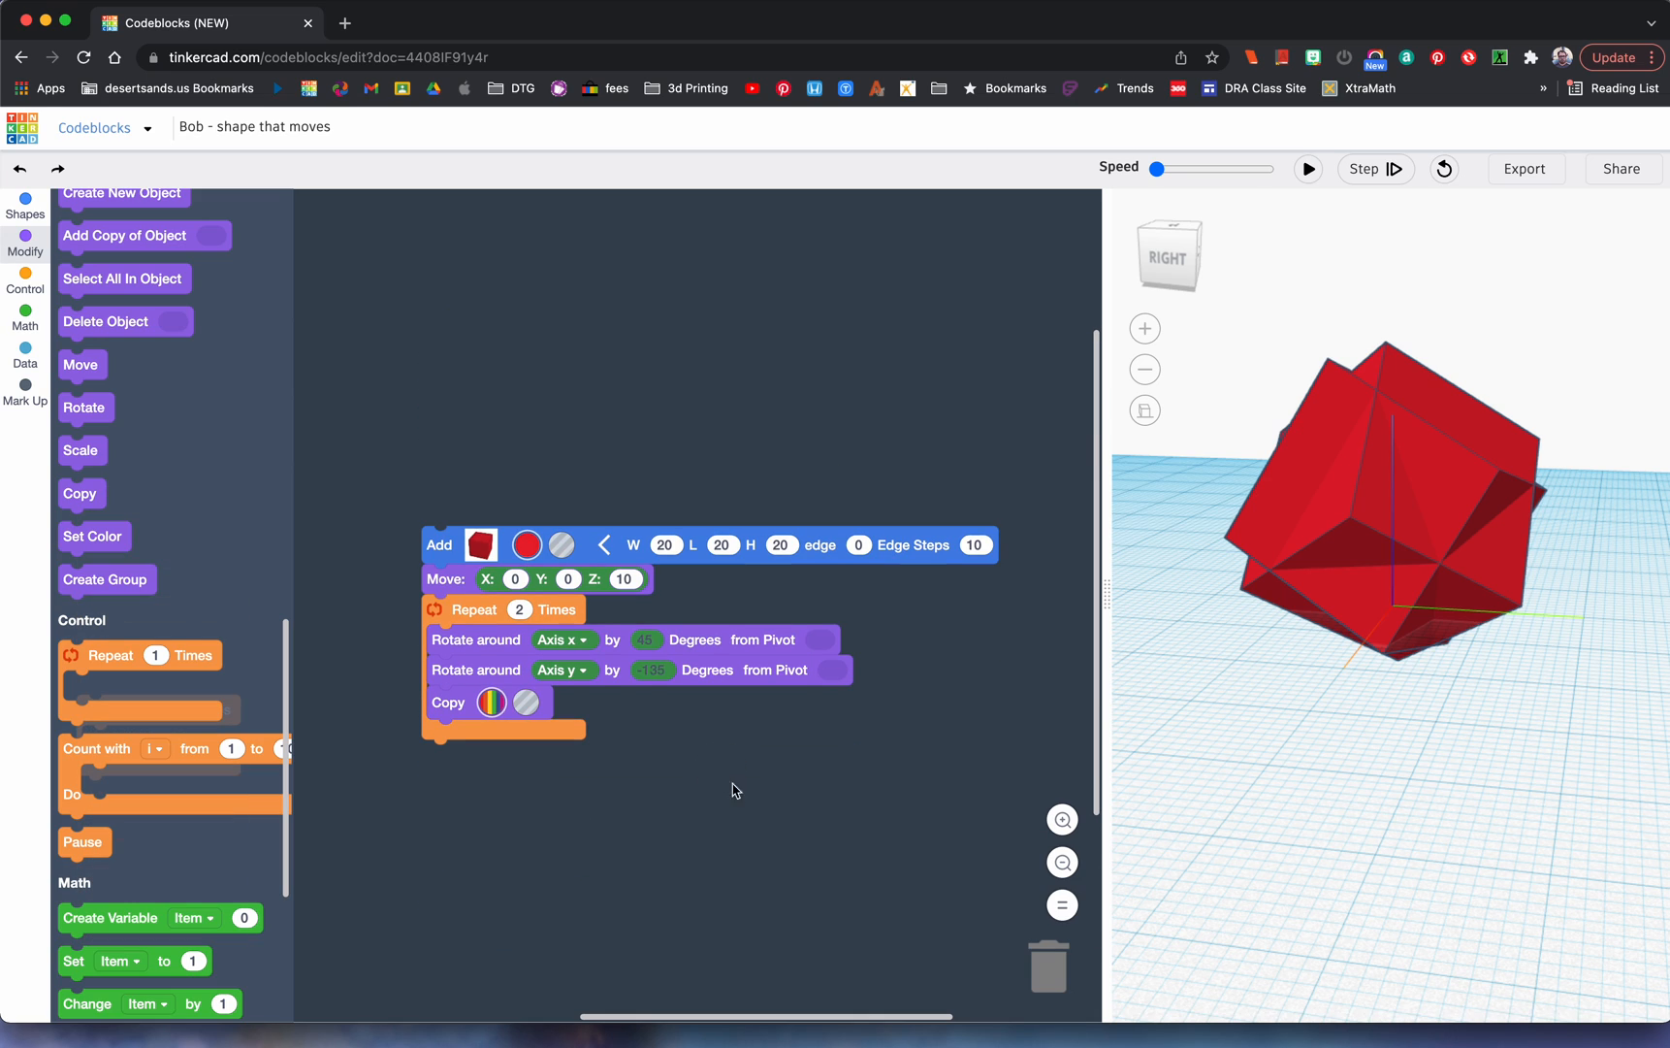
pyautogui.moveTo(966, 432)
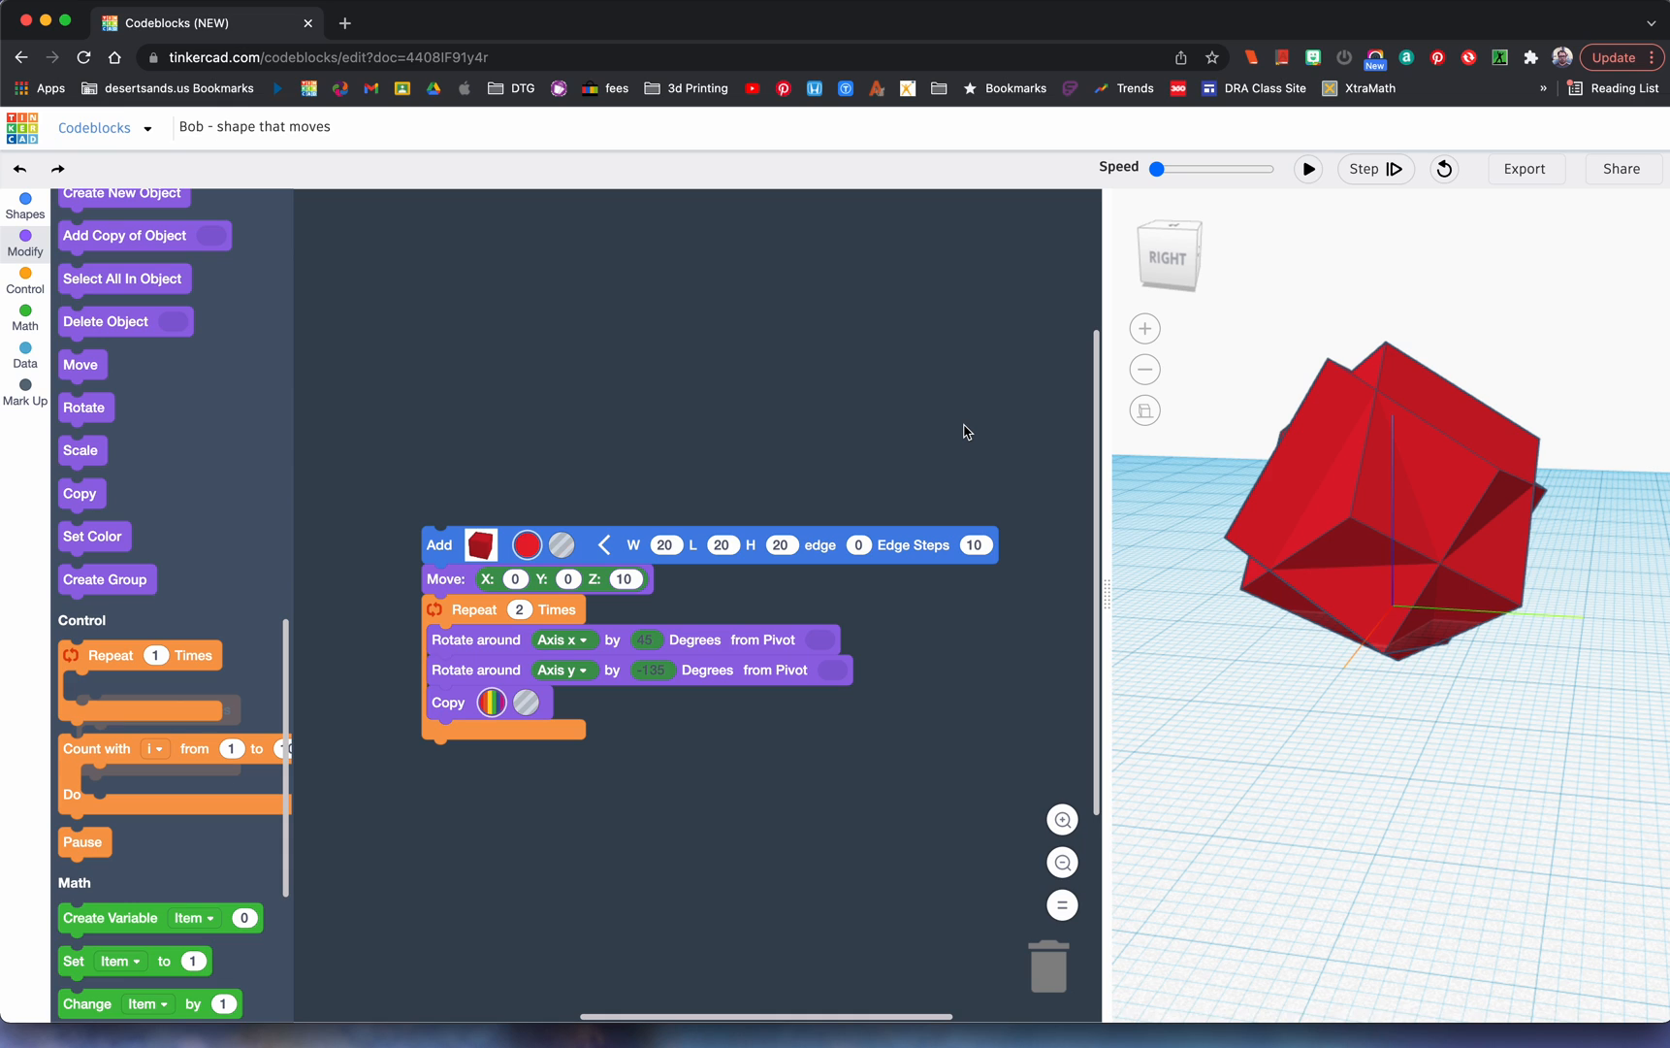
# Bring up the sharing dialog previewing the overlapping tilted red cubes.
pyautogui.click(1622, 169)
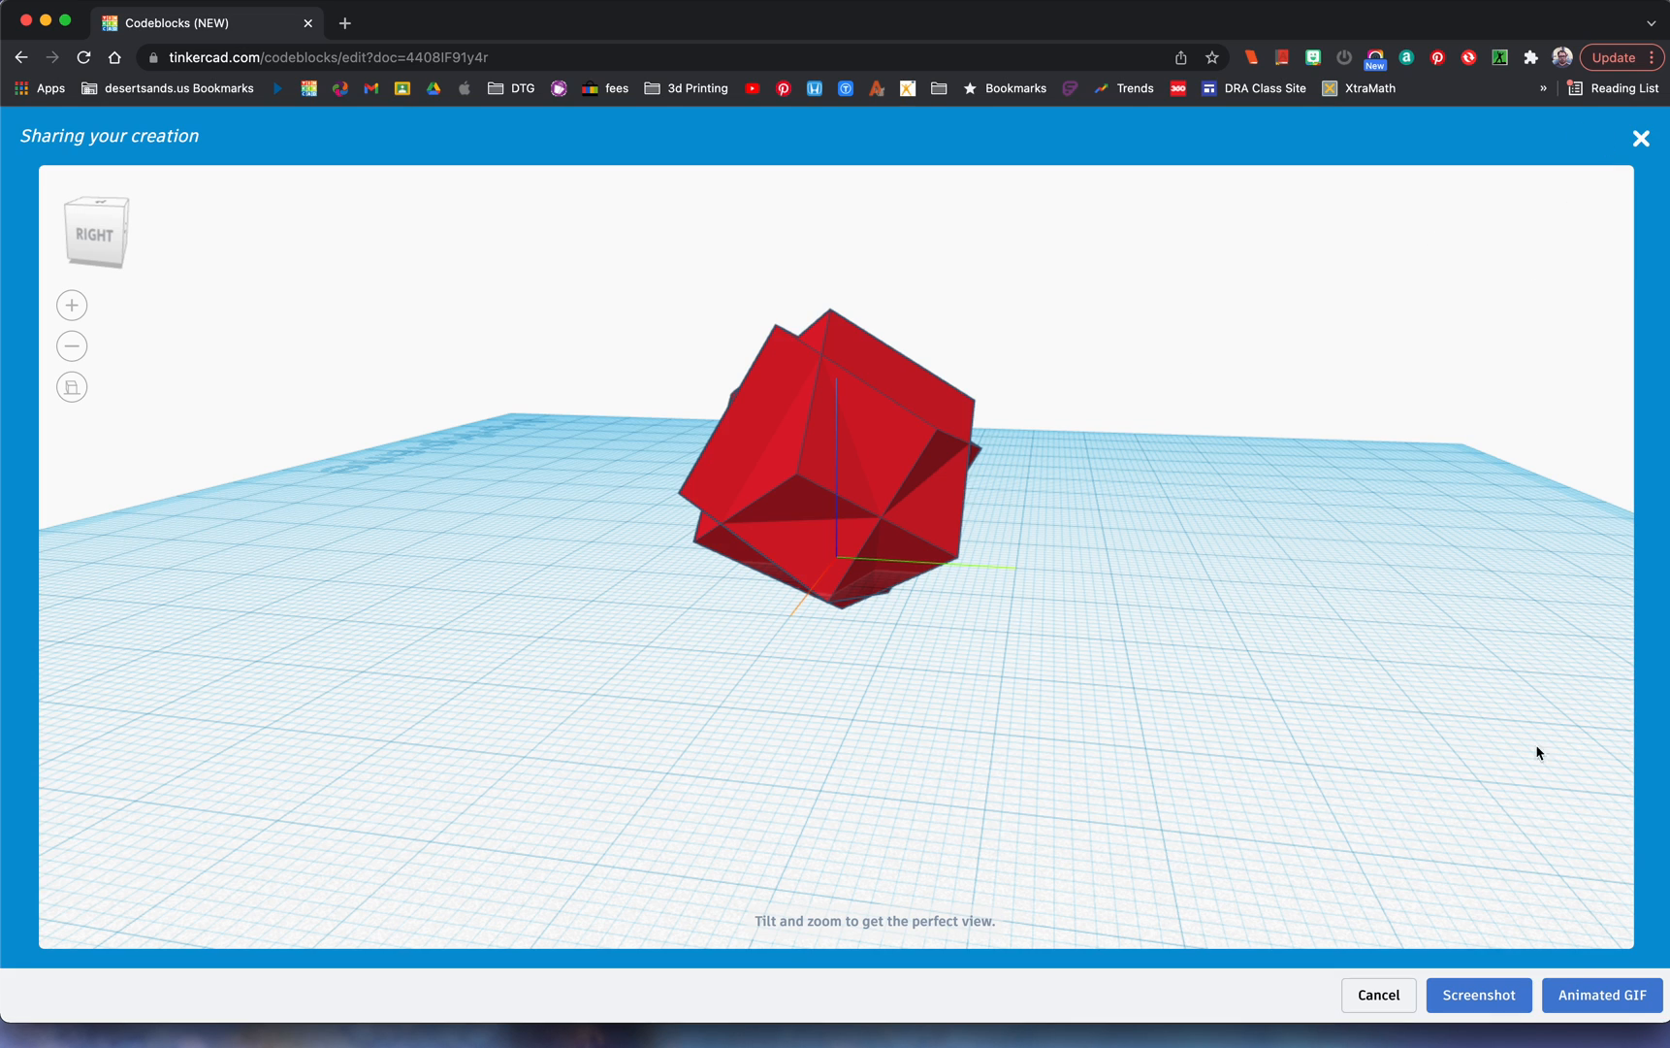
pyautogui.moveTo(960, 623)
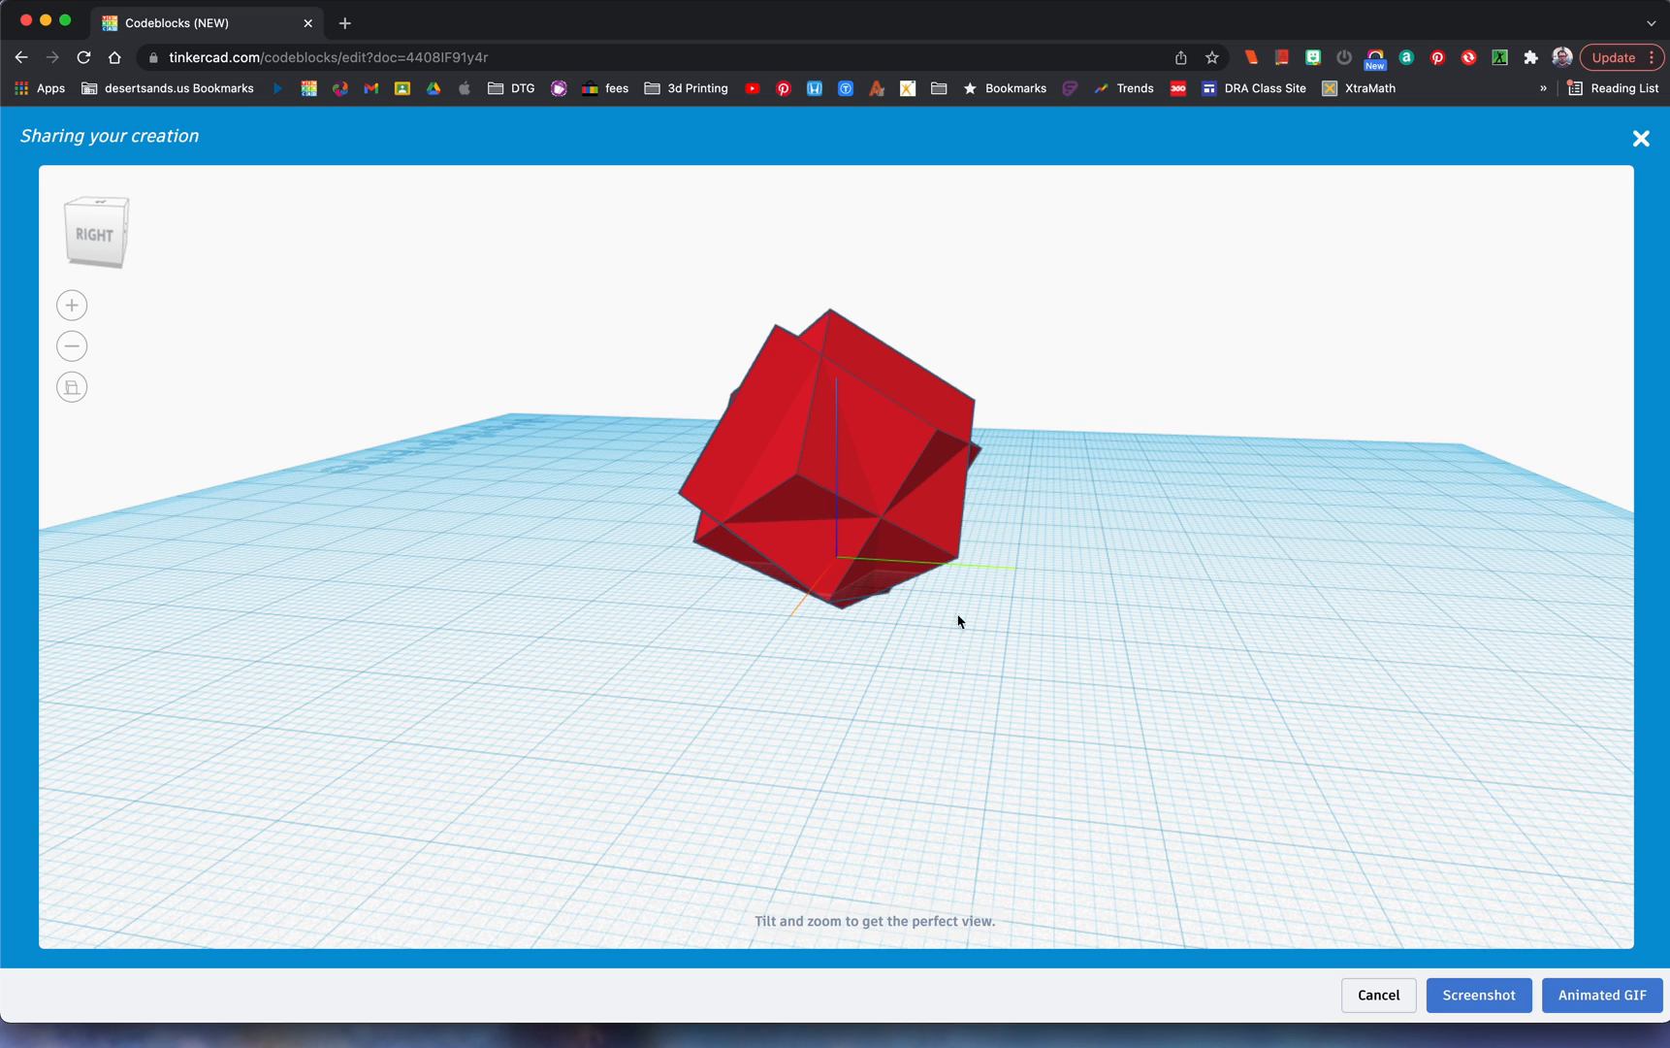
pyautogui.moveTo(403, 745)
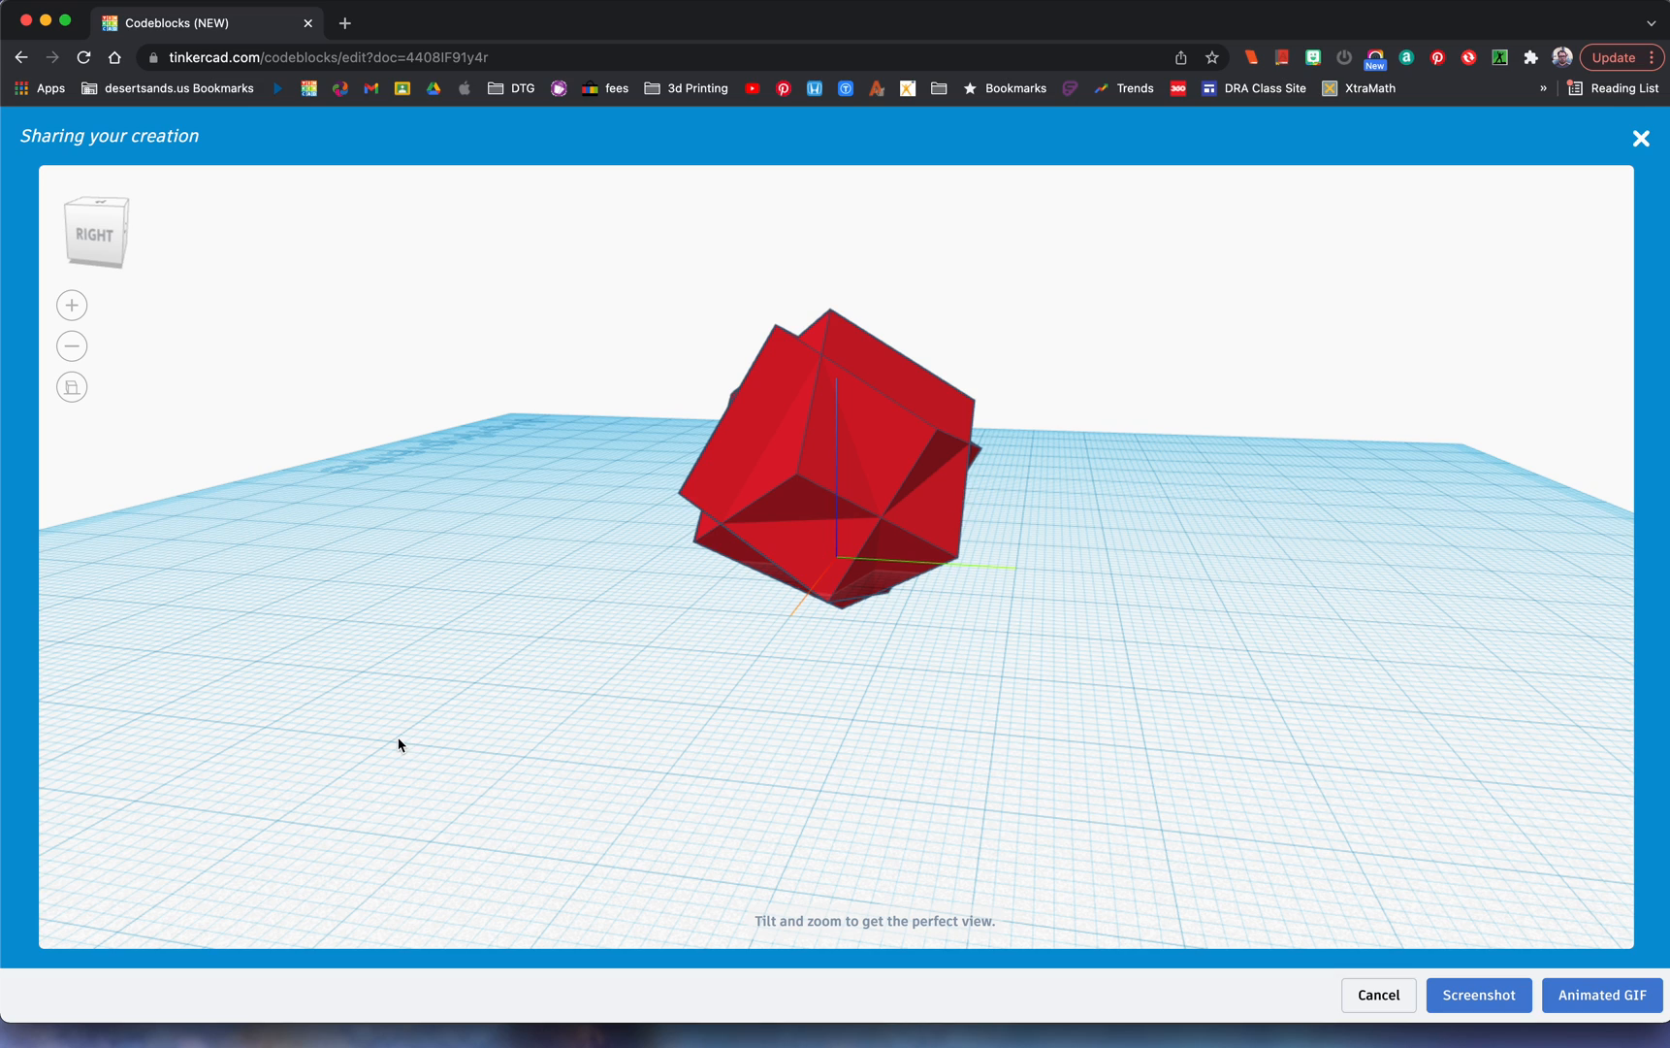
pyautogui.moveTo(426, 734)
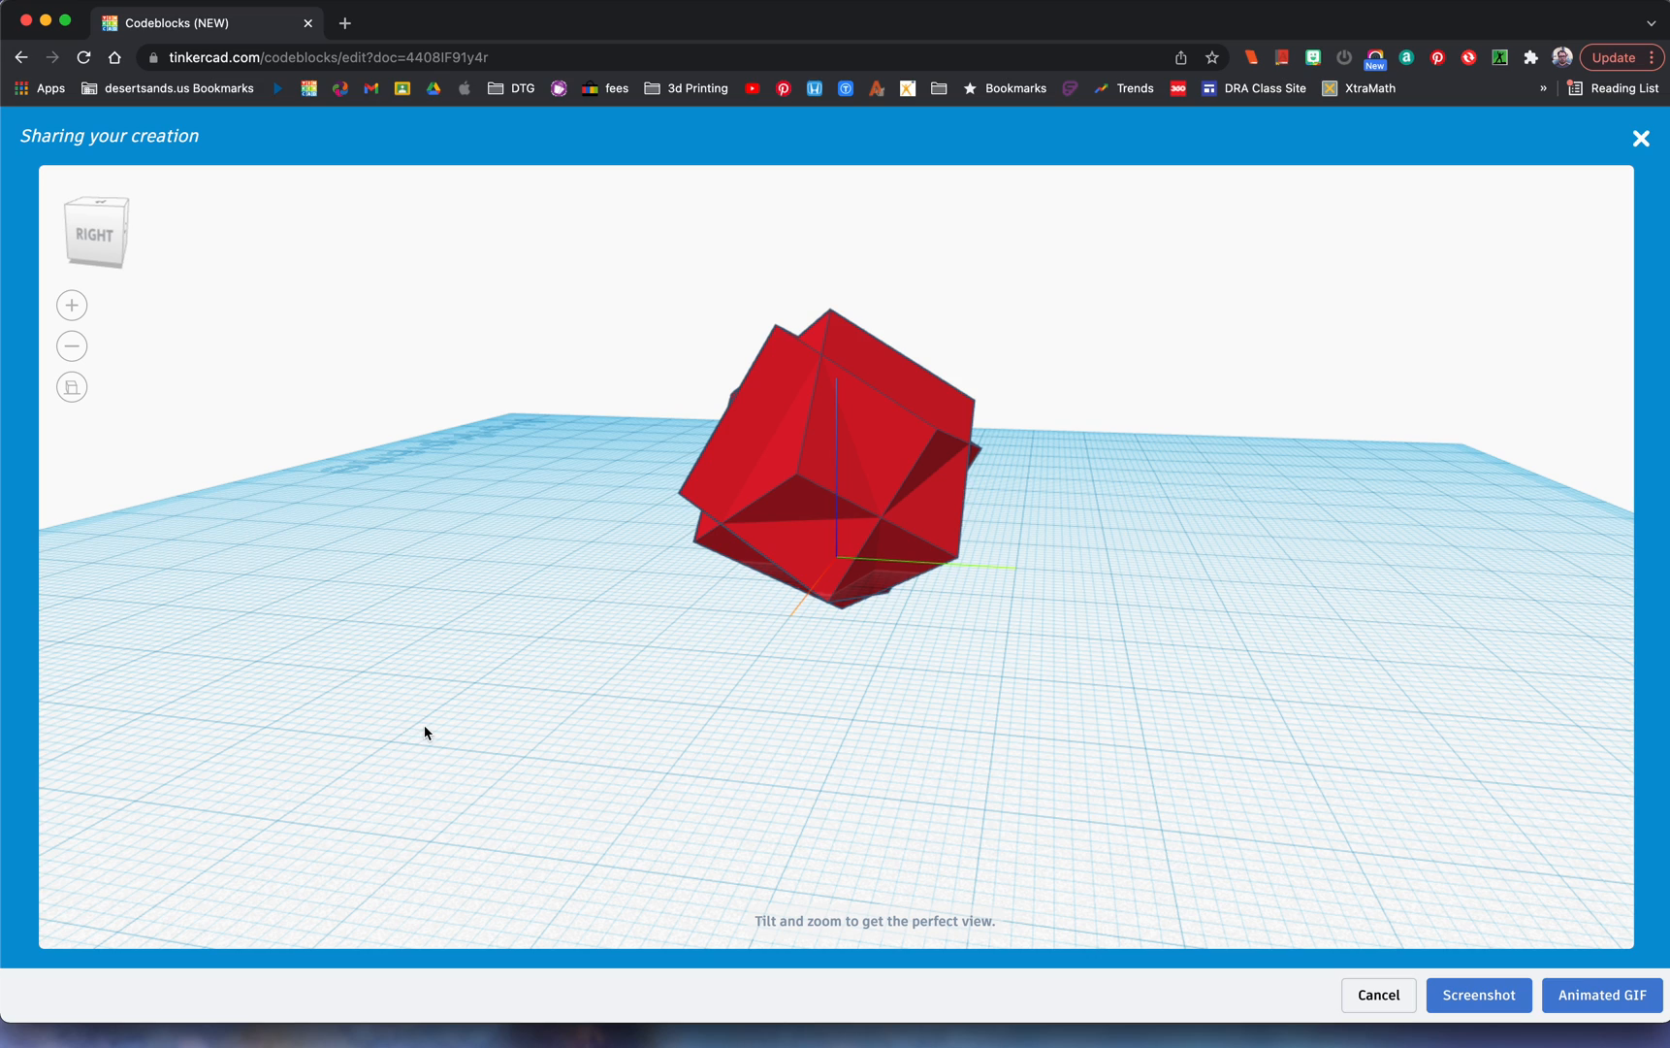